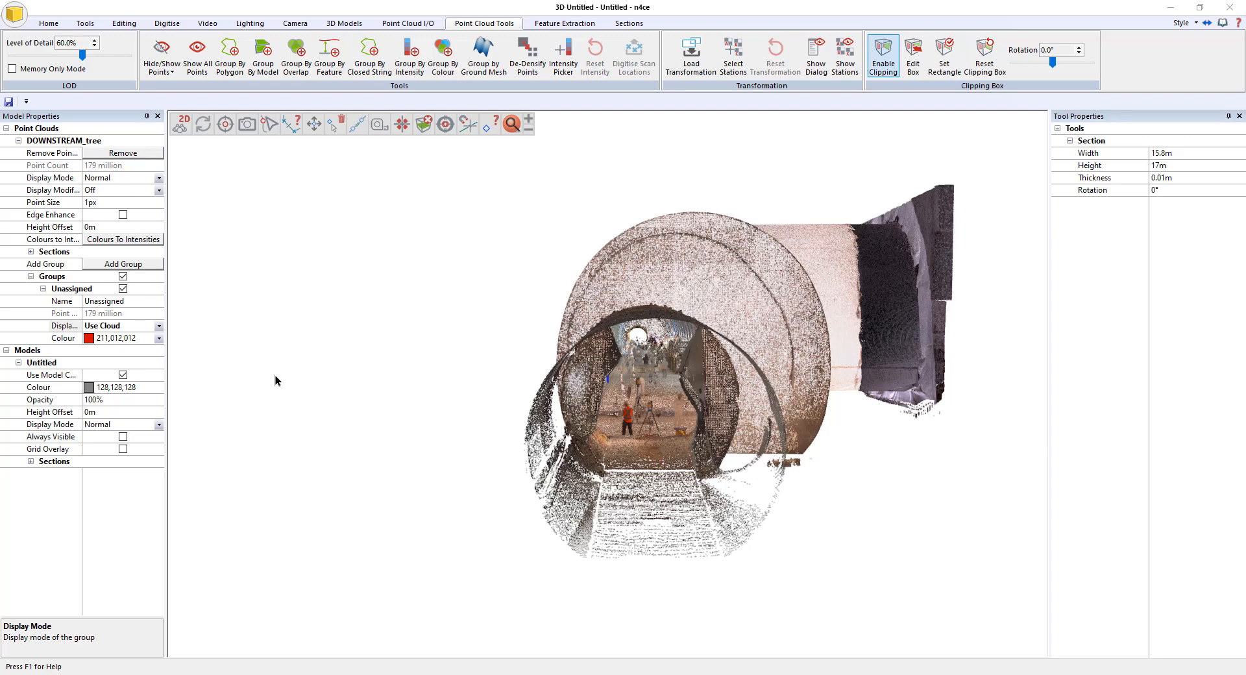
pyautogui.moveTo(345, 371)
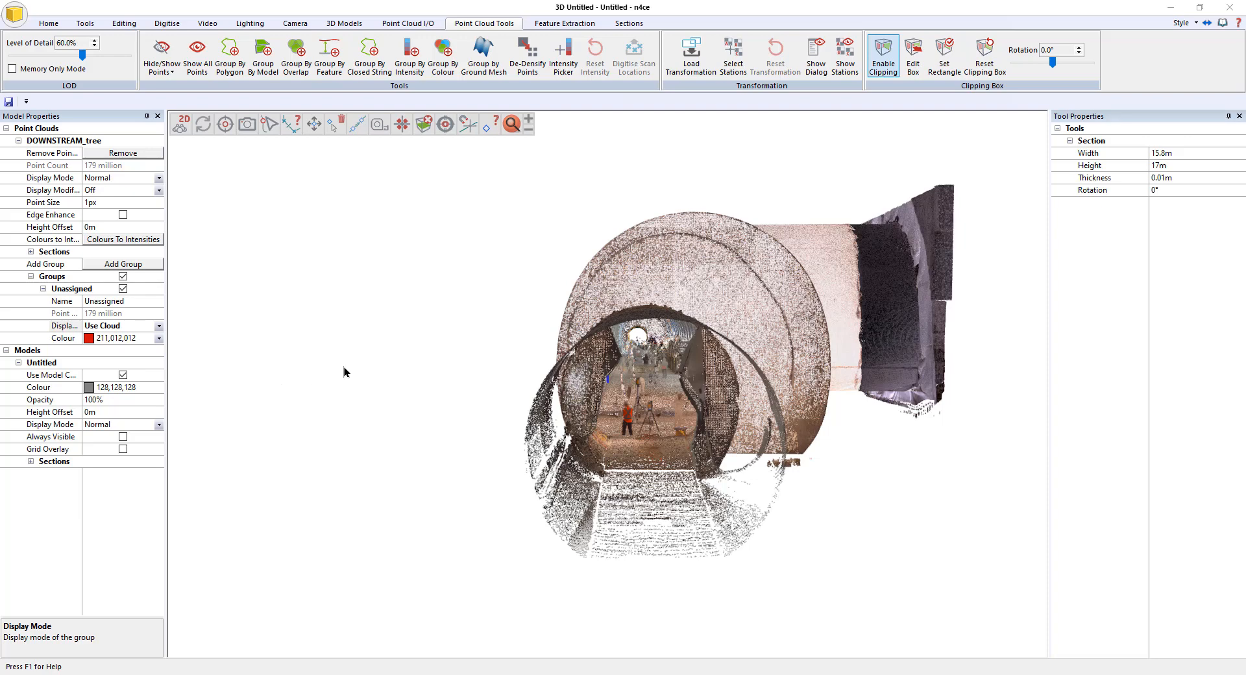
pyautogui.moveTo(344, 373)
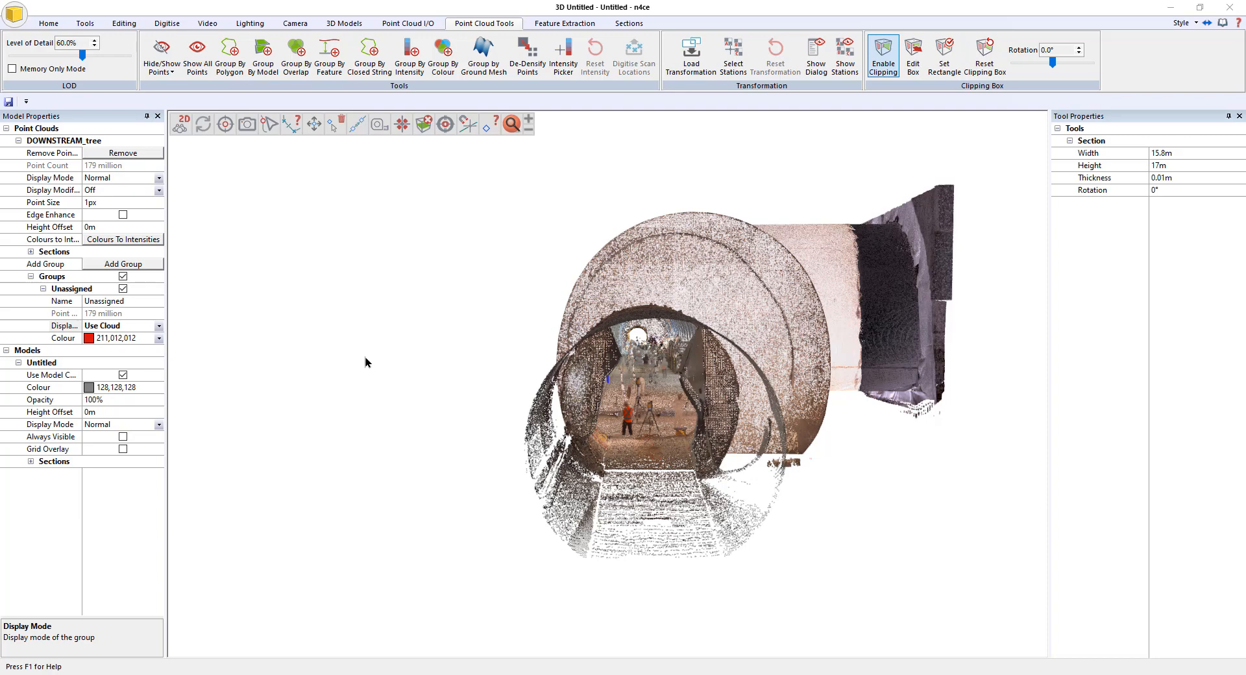
pyautogui.moveTo(353, 375)
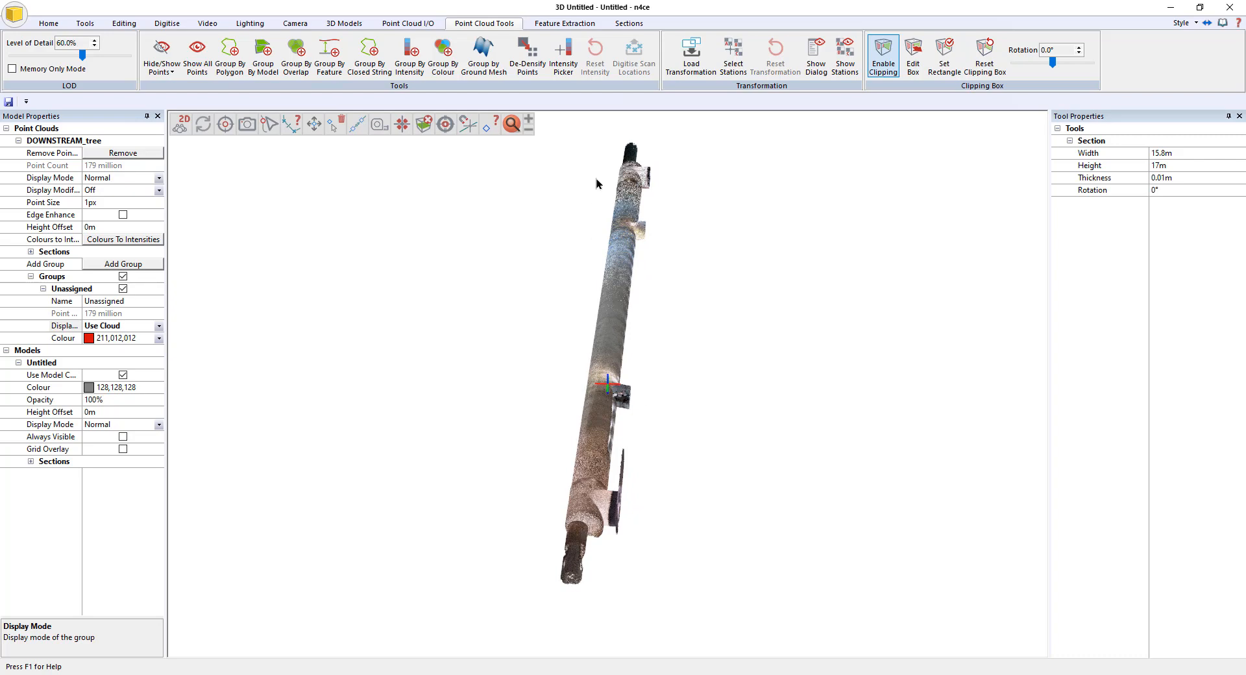
pyautogui.moveTo(622, 142)
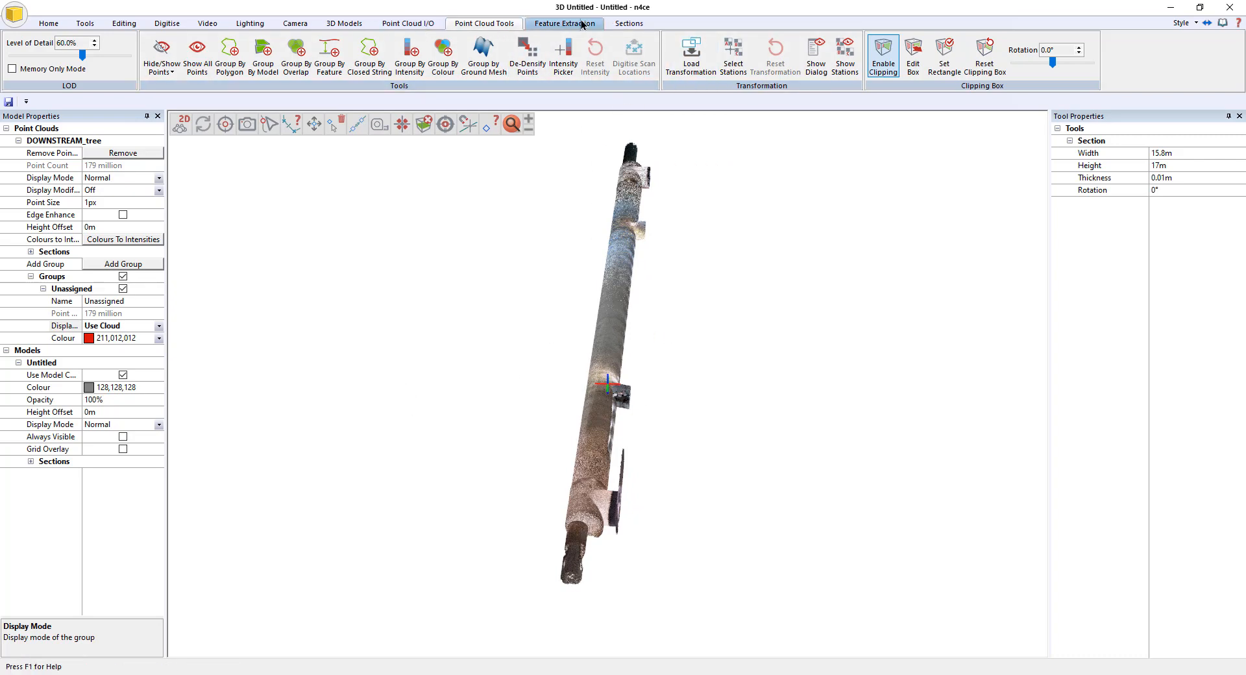
# Step: Digitise a CL-coded centre line by picking points down the middle of the tunnel
pyautogui.click(167, 24)
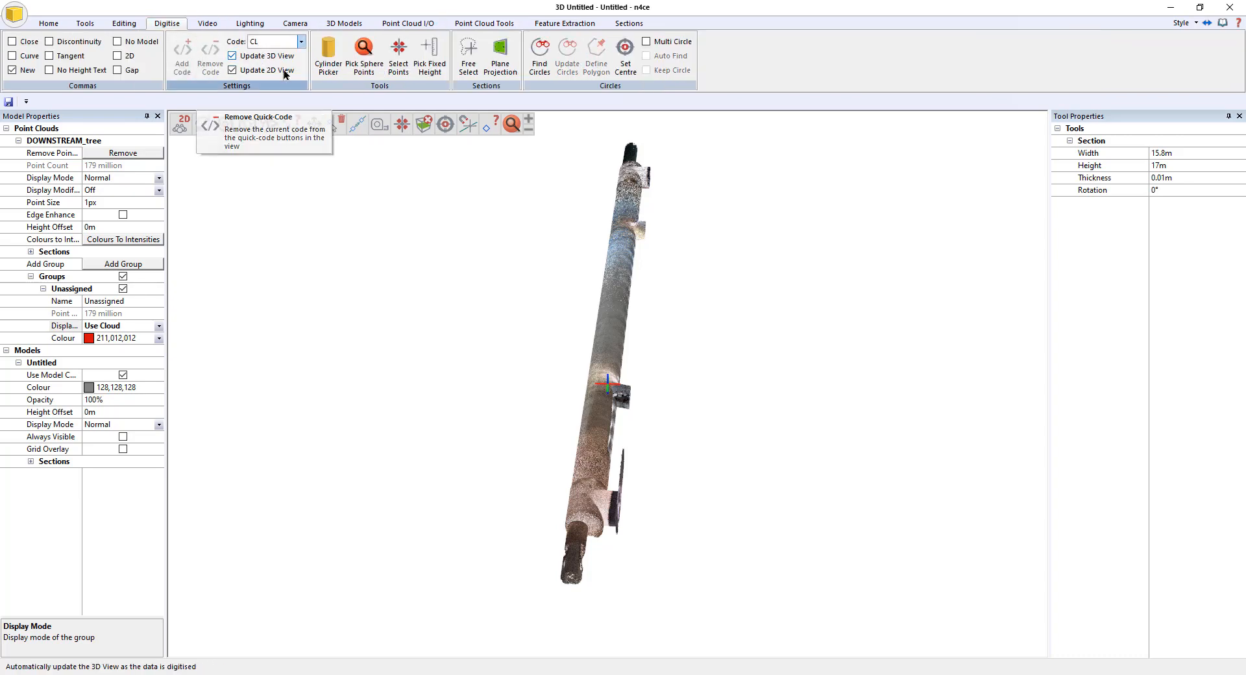
pyautogui.click(397, 56)
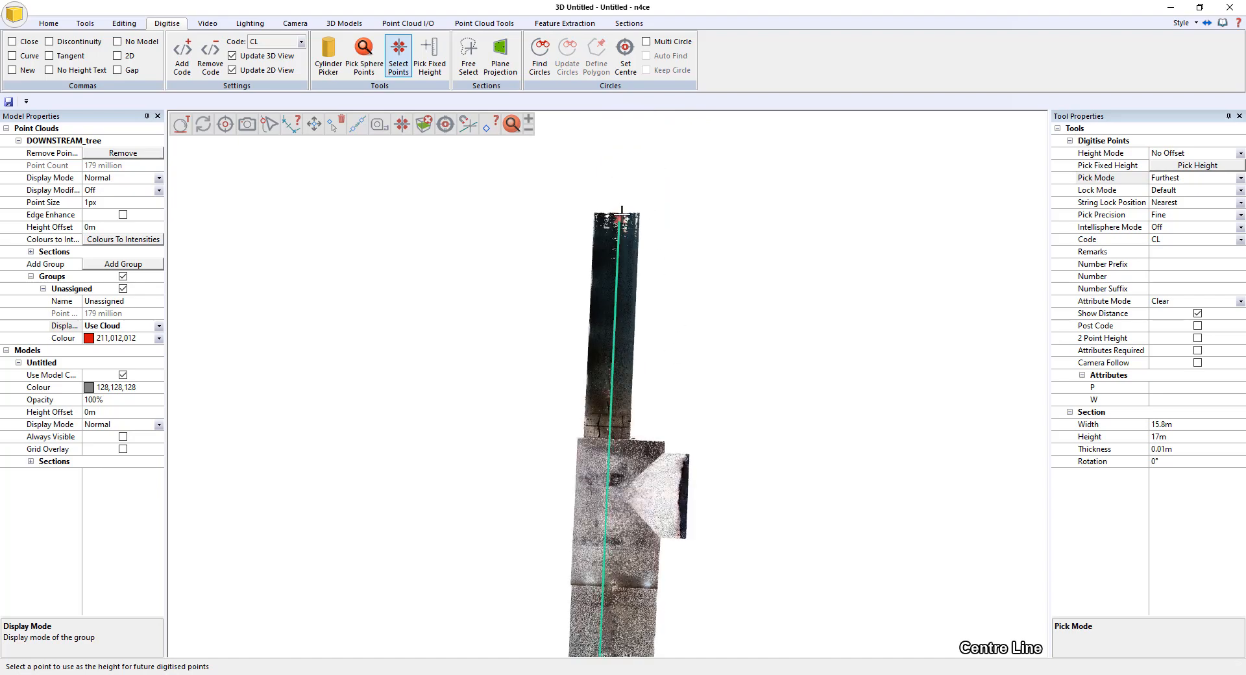
pyautogui.click(623, 215)
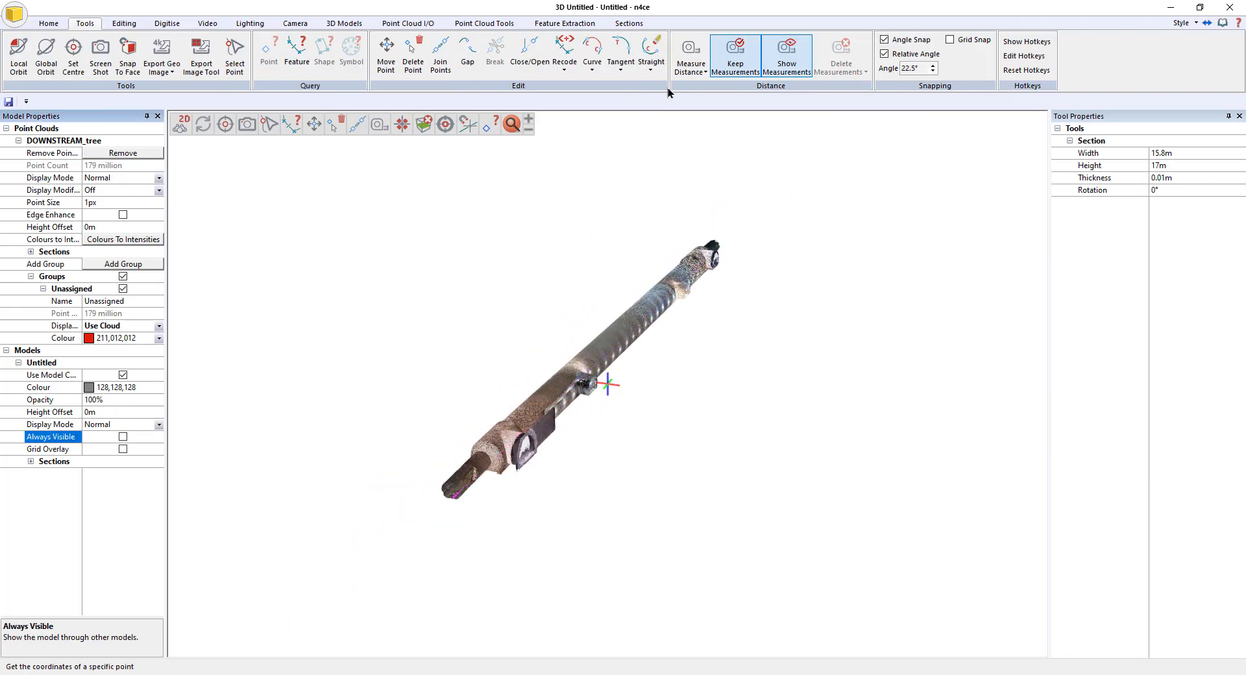
# Step: Open a live Section View through the tunnel with the section height set to 25 m
pyautogui.click(626, 23)
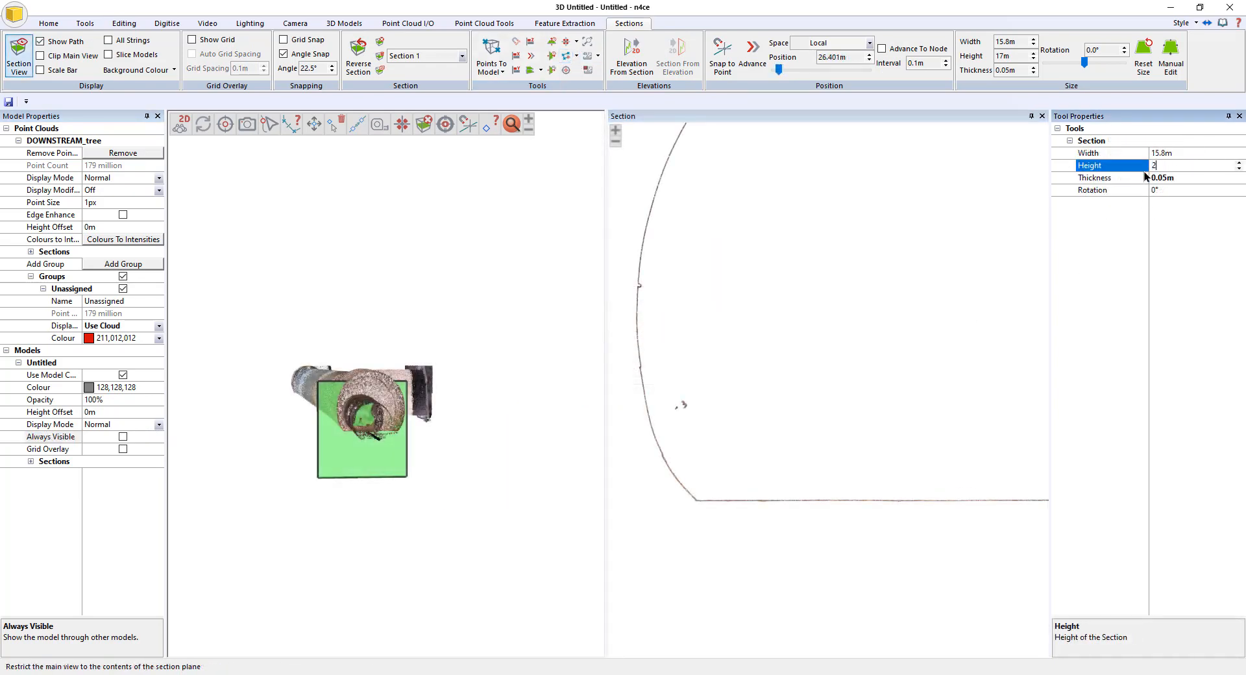
pyautogui.write('25m')
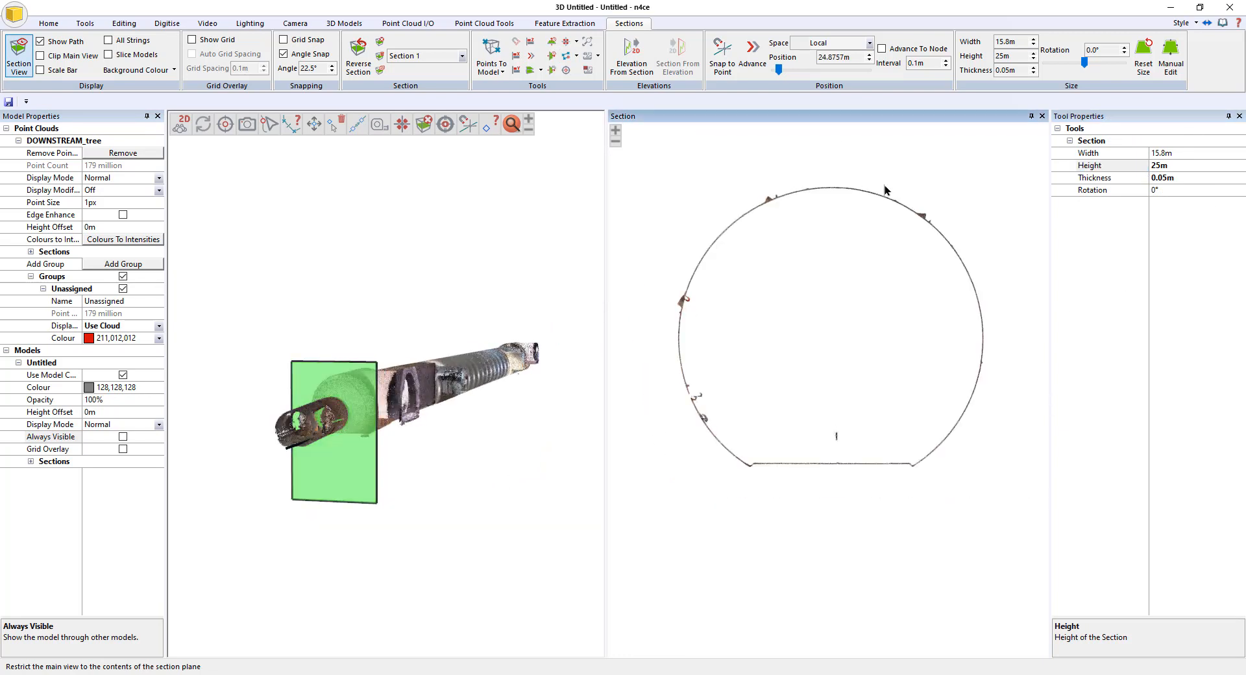
pyautogui.moveTo(879, 485)
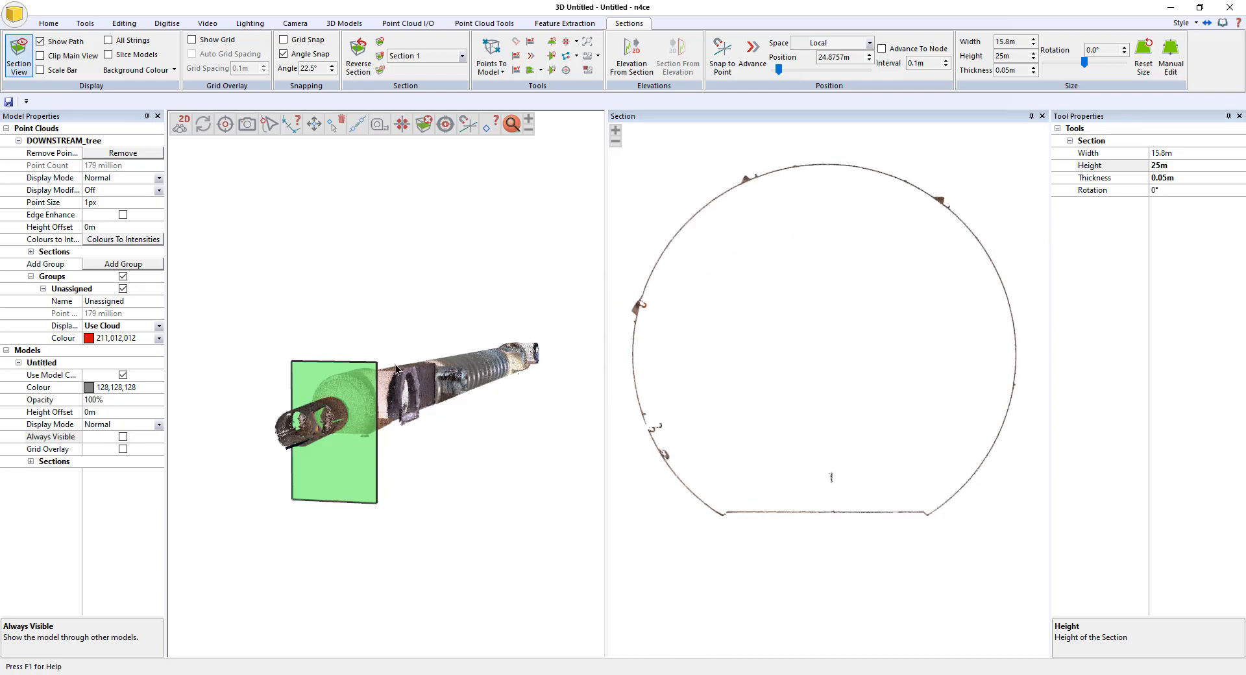
# Step: Trace a TP-coded profile around the cross-section at 0.02 m section thickness
pyautogui.click(166, 24)
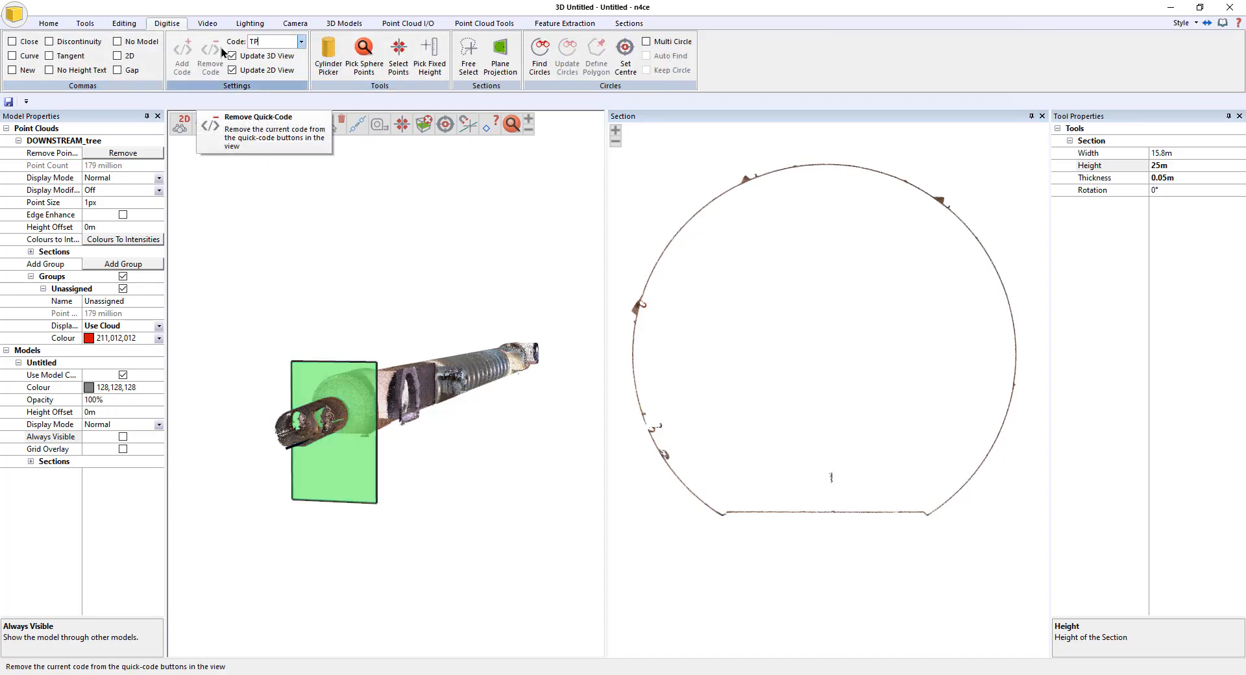
pyautogui.click(397, 56)
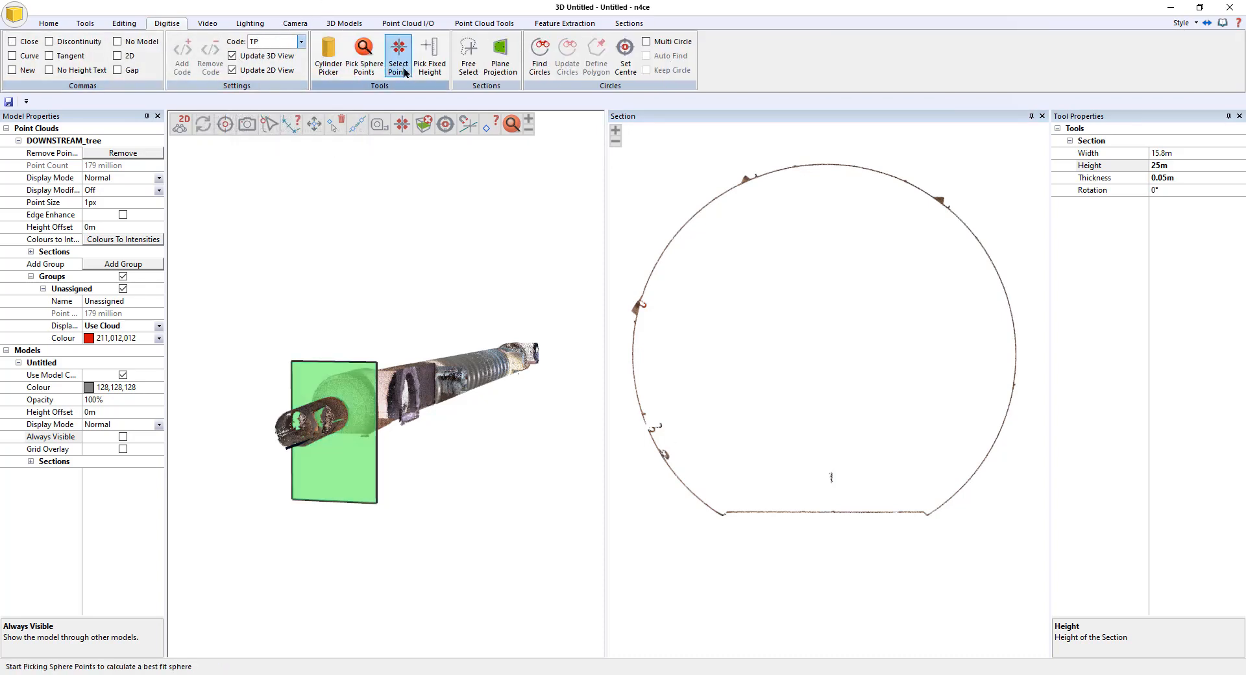
pyautogui.click(430, 55)
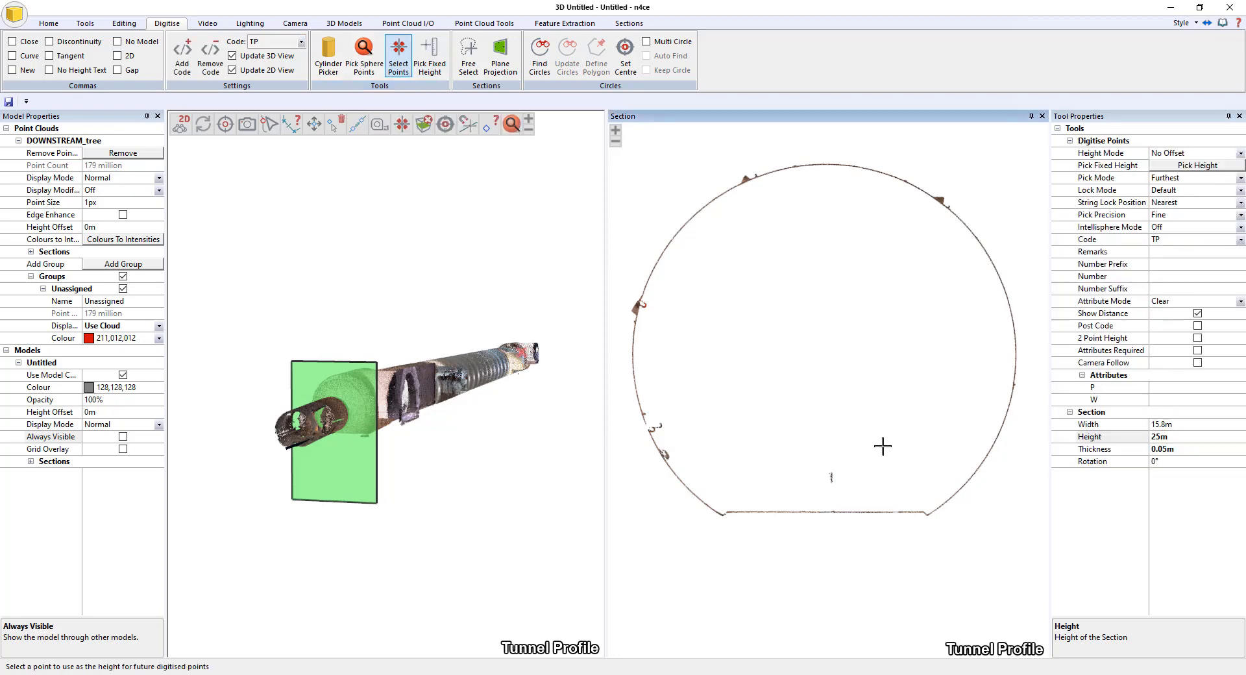
pyautogui.click(750, 512)
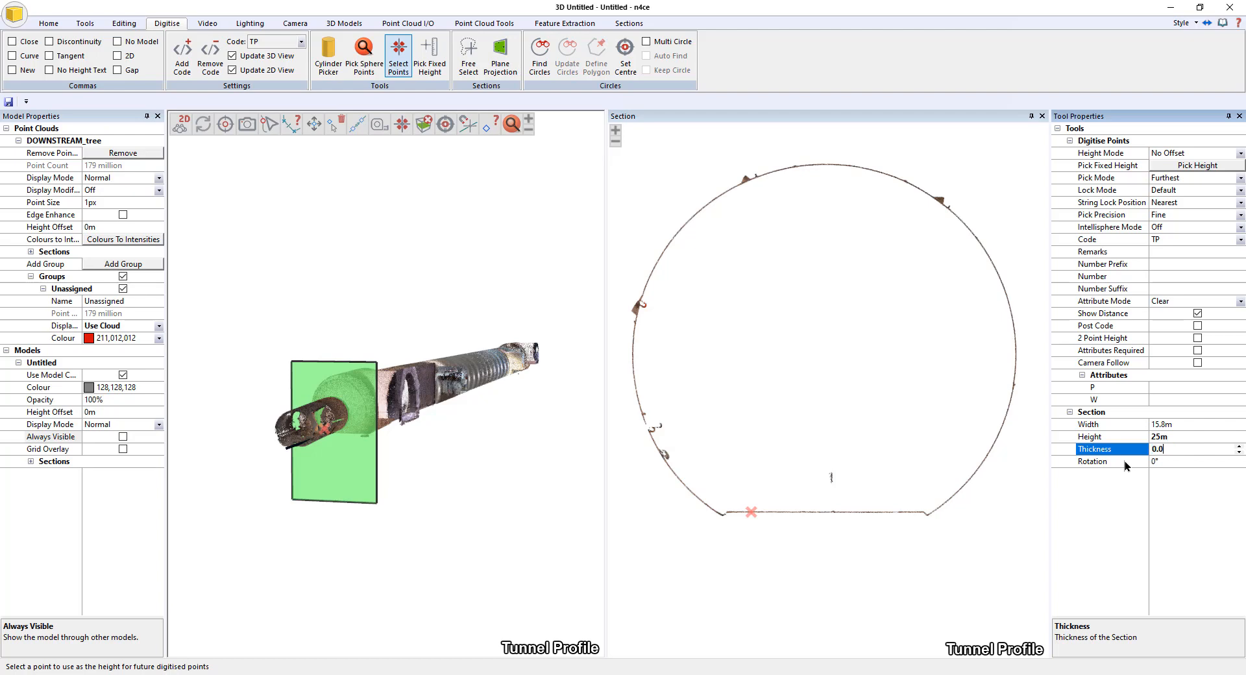
pyautogui.write('0.02m')
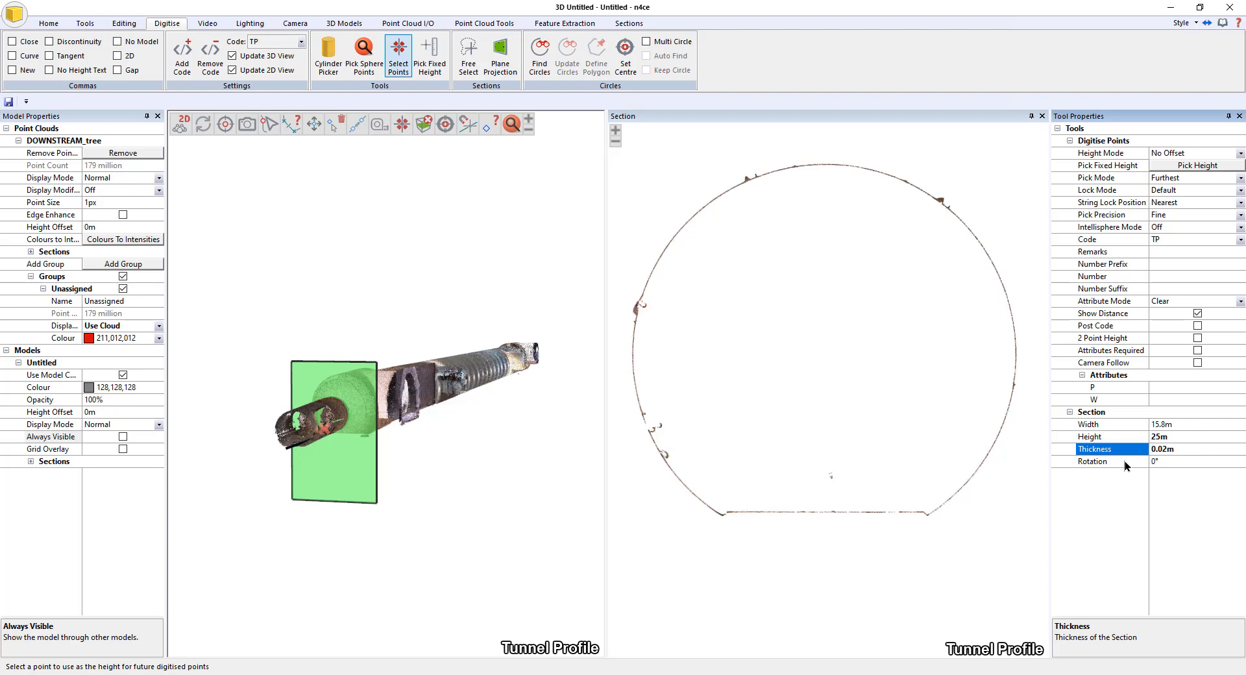
pyautogui.click(686, 487)
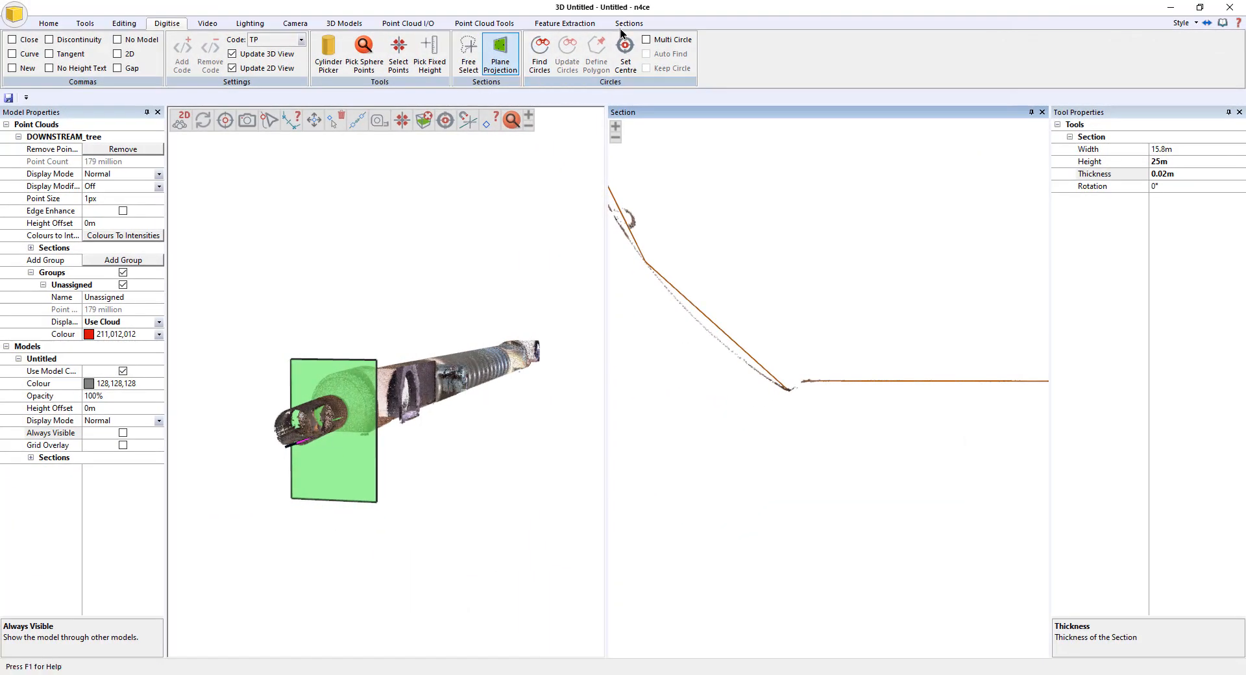
# Step: In the Model view, hide height labels and curve the profile apexes into arcs
pyautogui.click(629, 23)
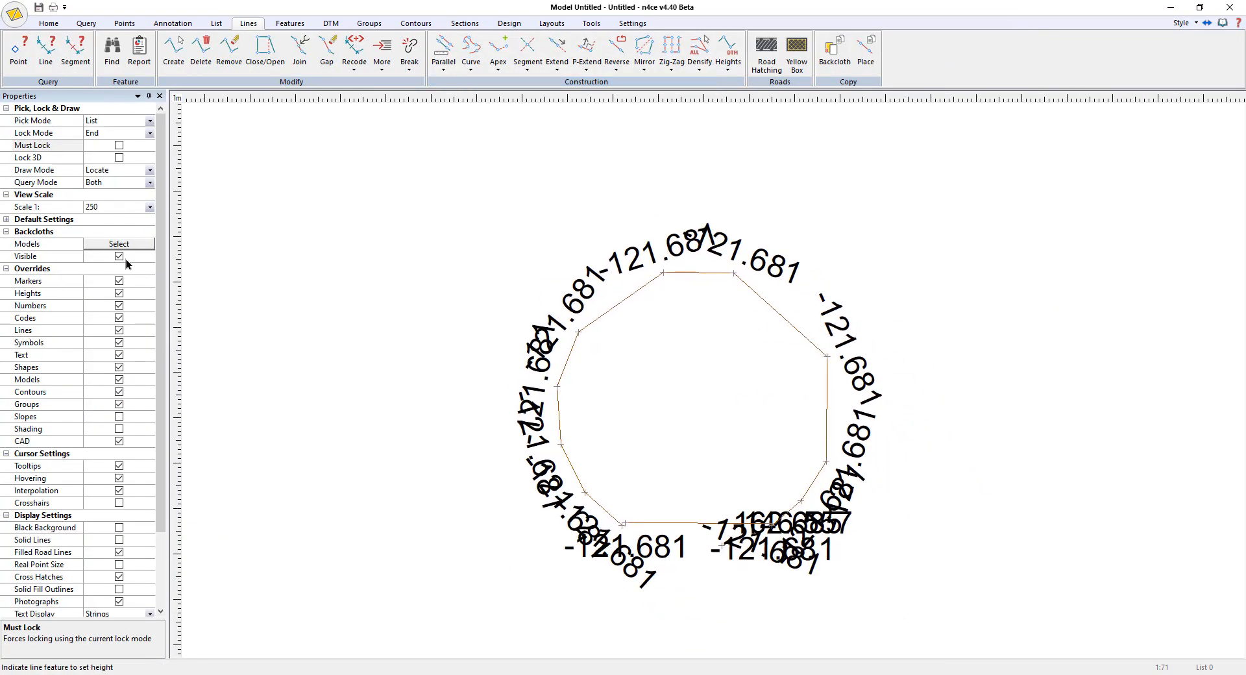
pyautogui.click(118, 293)
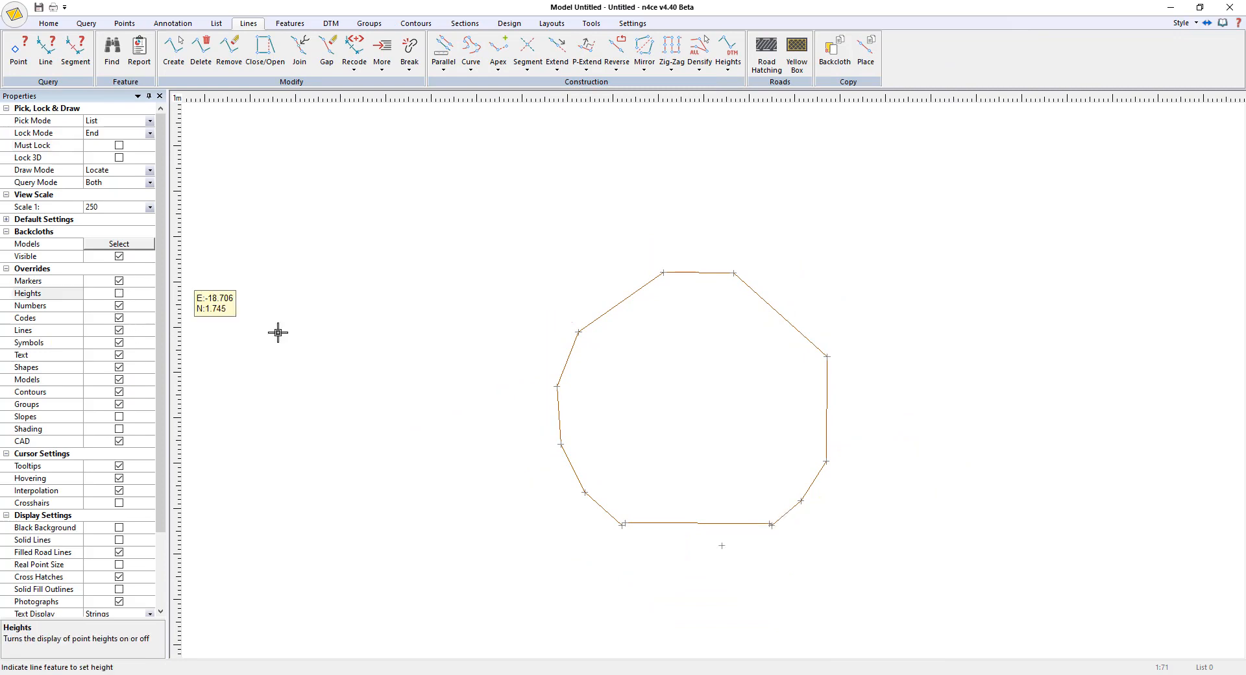
pyautogui.click(470, 47)
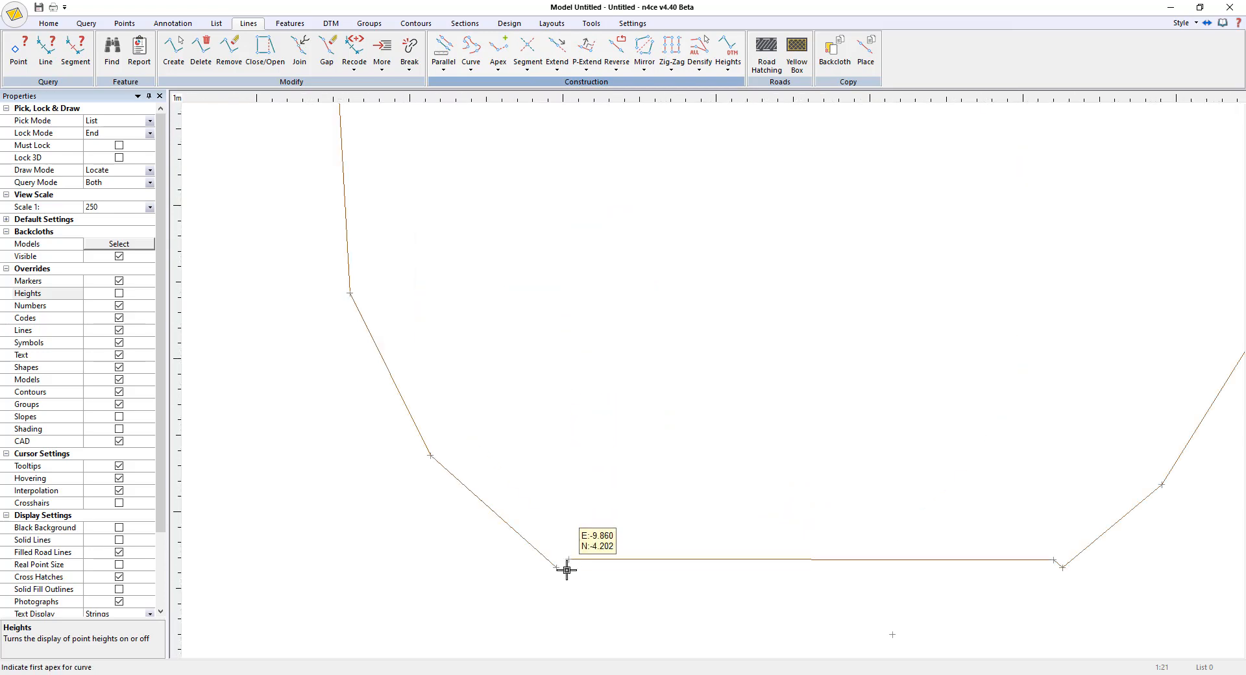
pyautogui.click(566, 571)
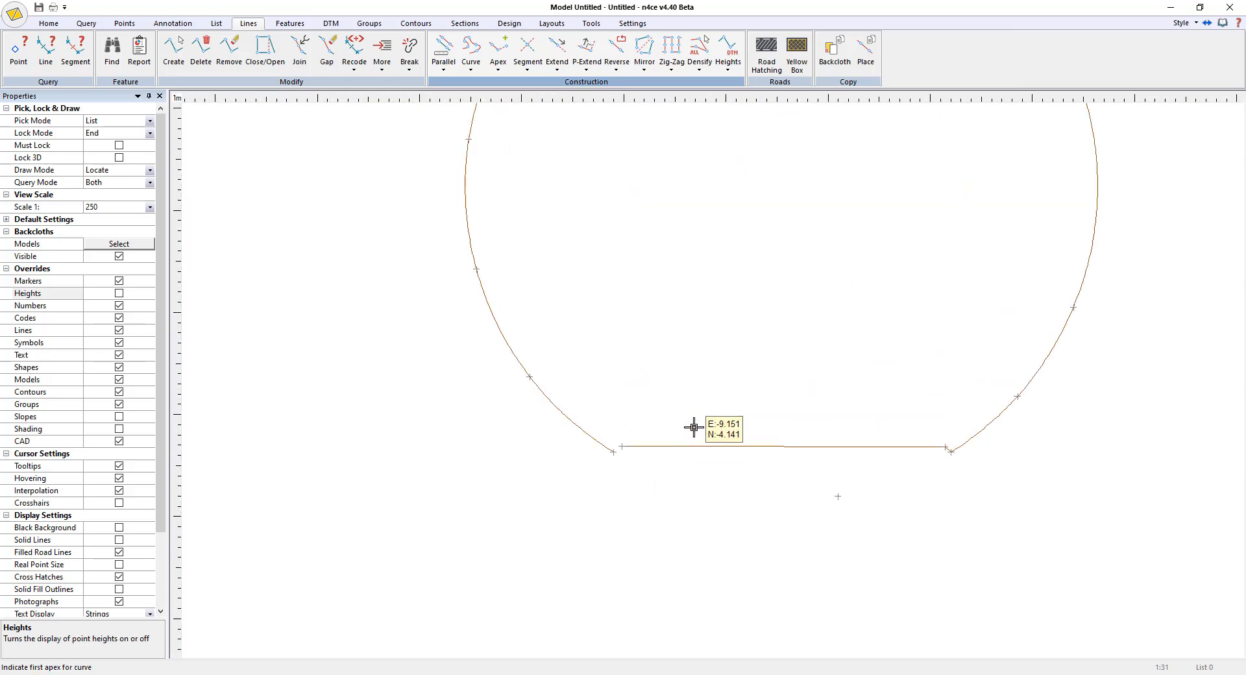
pyautogui.click(326, 48)
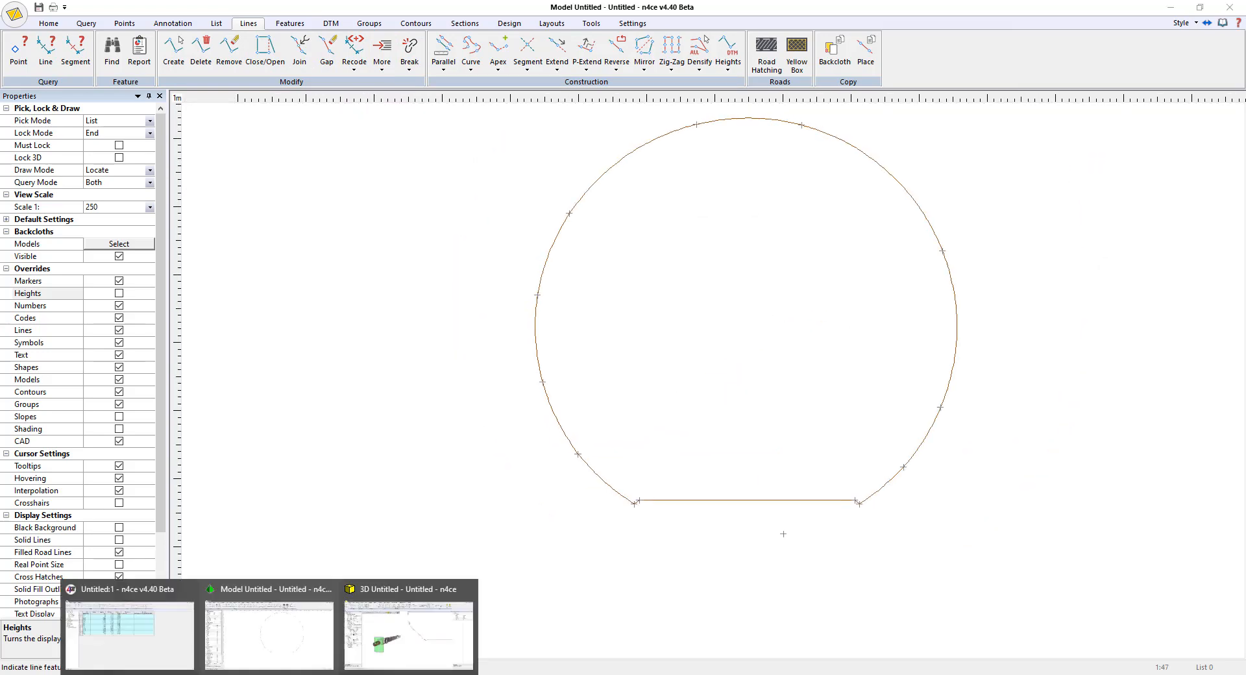
pyautogui.click(408, 588)
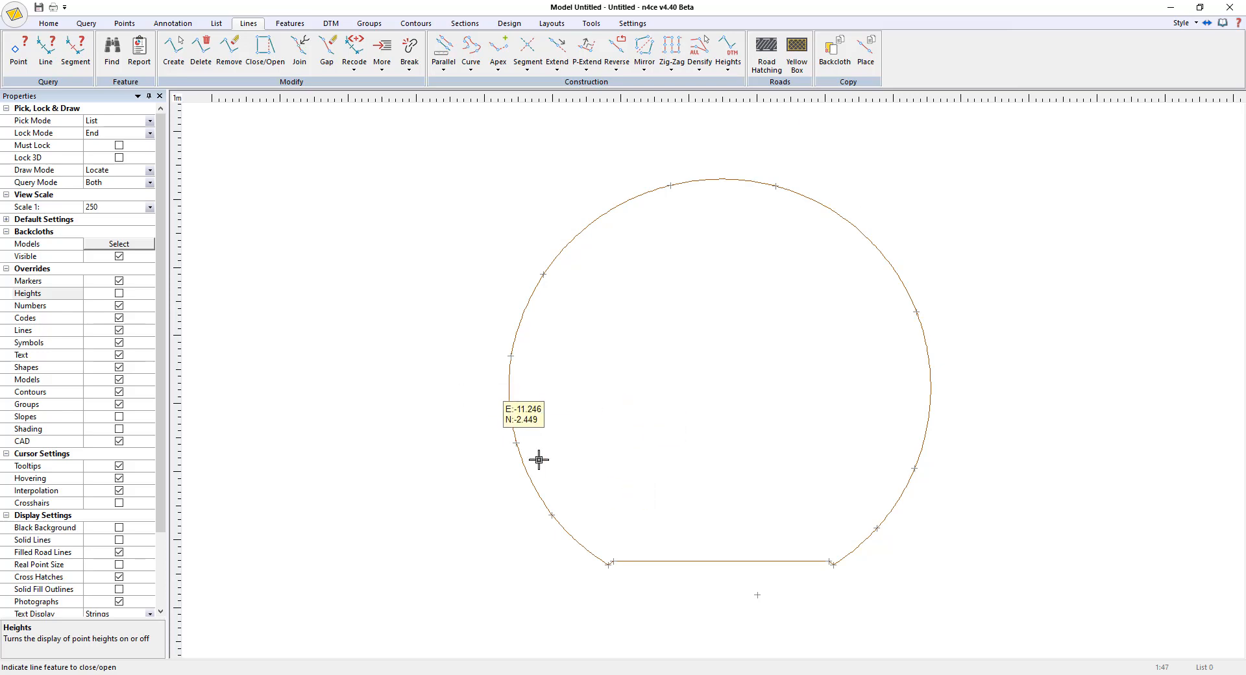
pyautogui.moveTo(920, 444)
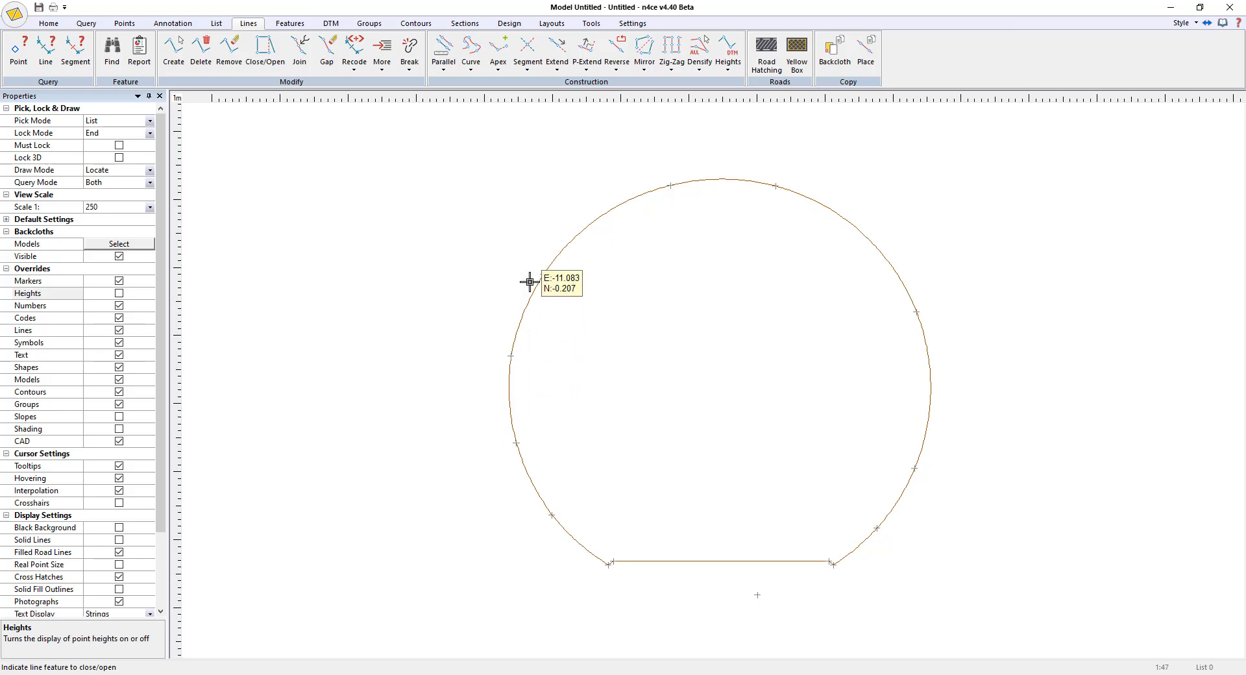
pyautogui.moveTo(983, 412)
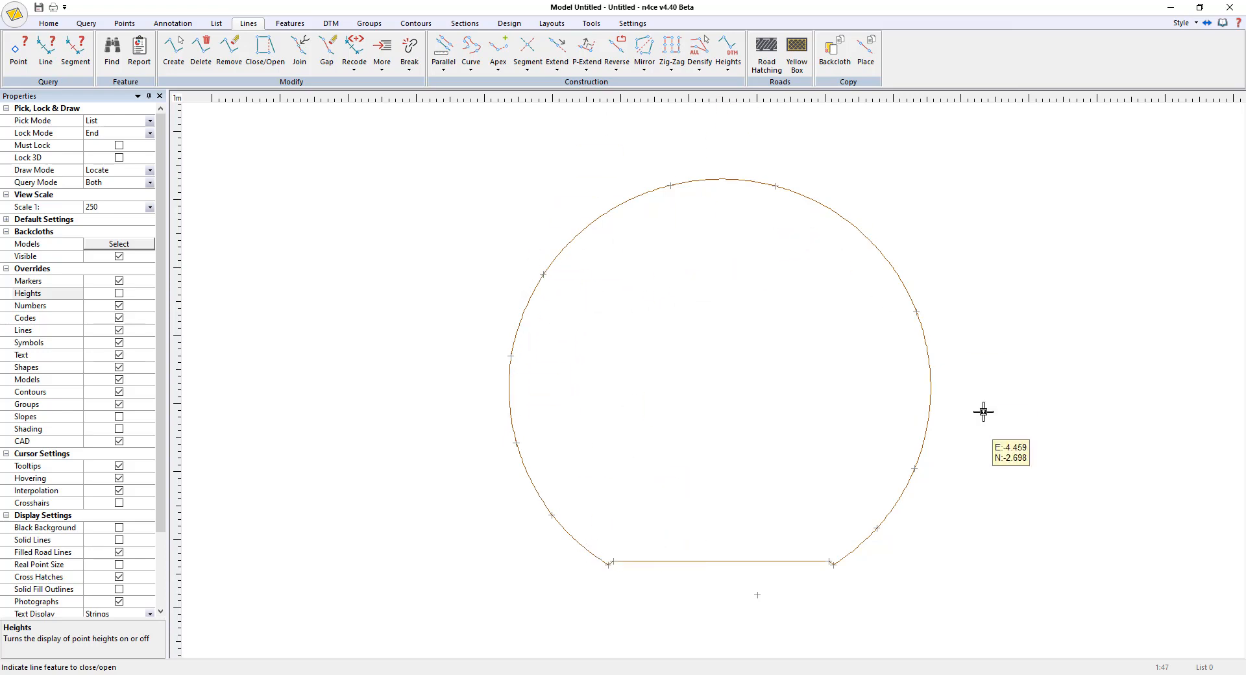
# Step: Set up Densify between two chosen points, spacing new points by maximum distance
pyautogui.click(701, 49)
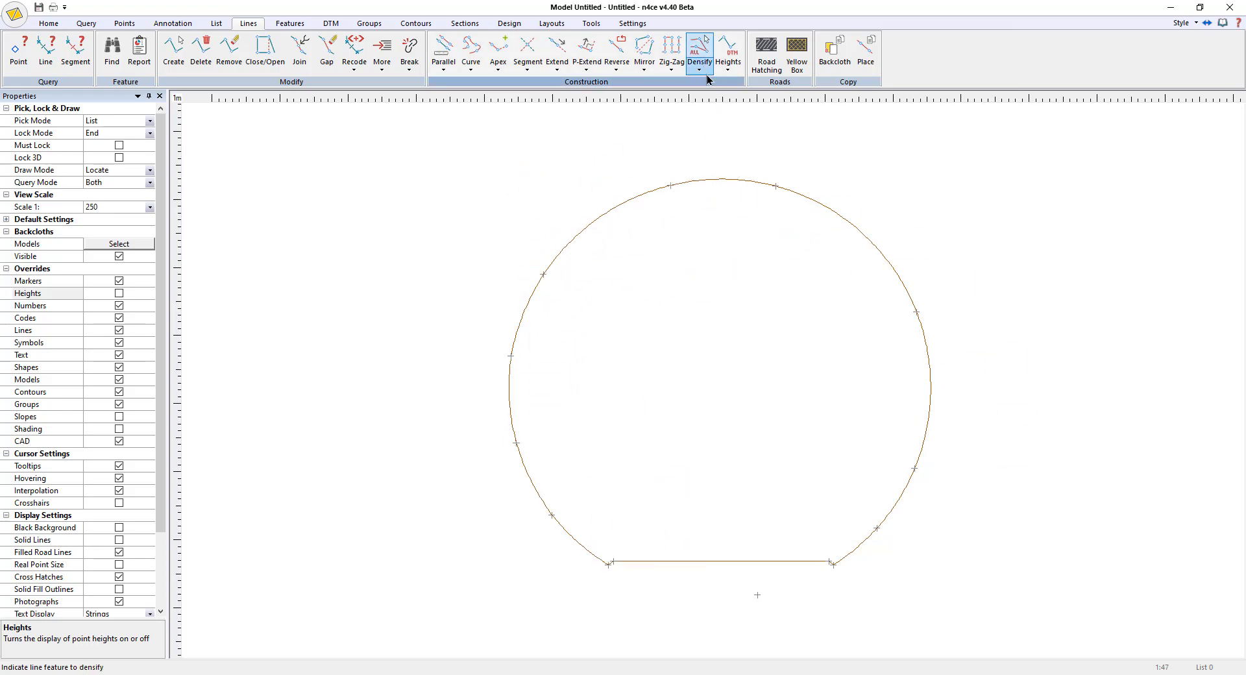
pyautogui.click(699, 49)
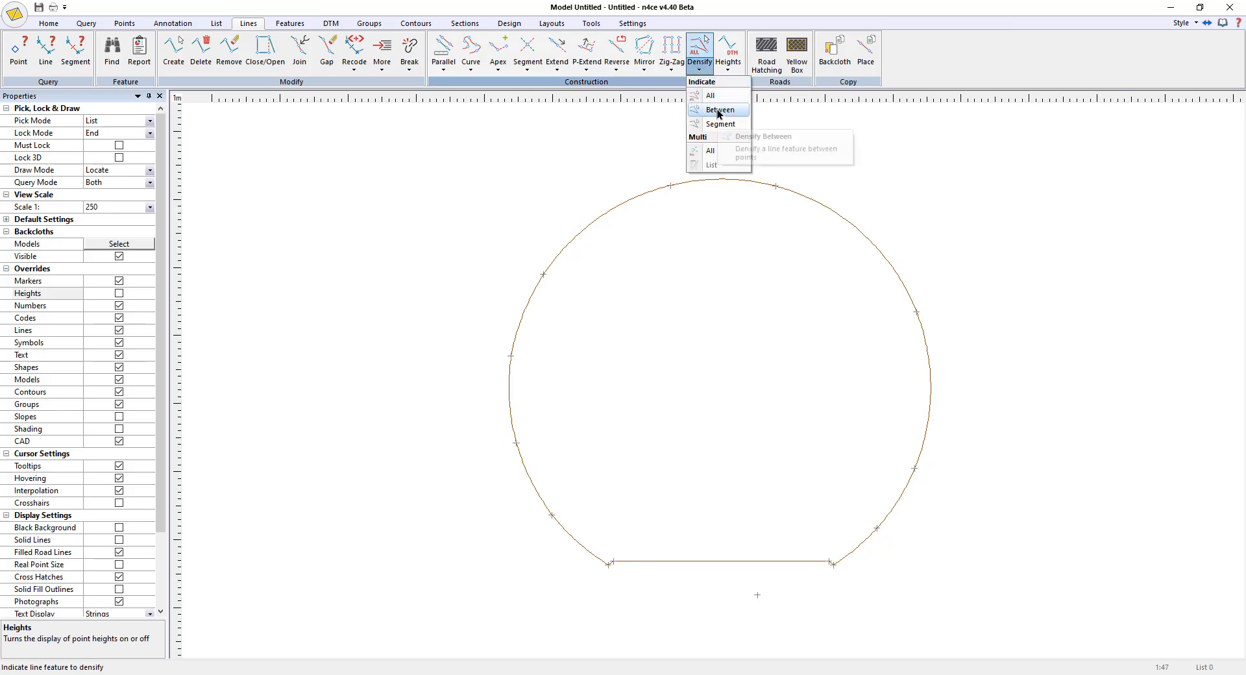
pyautogui.click(719, 109)
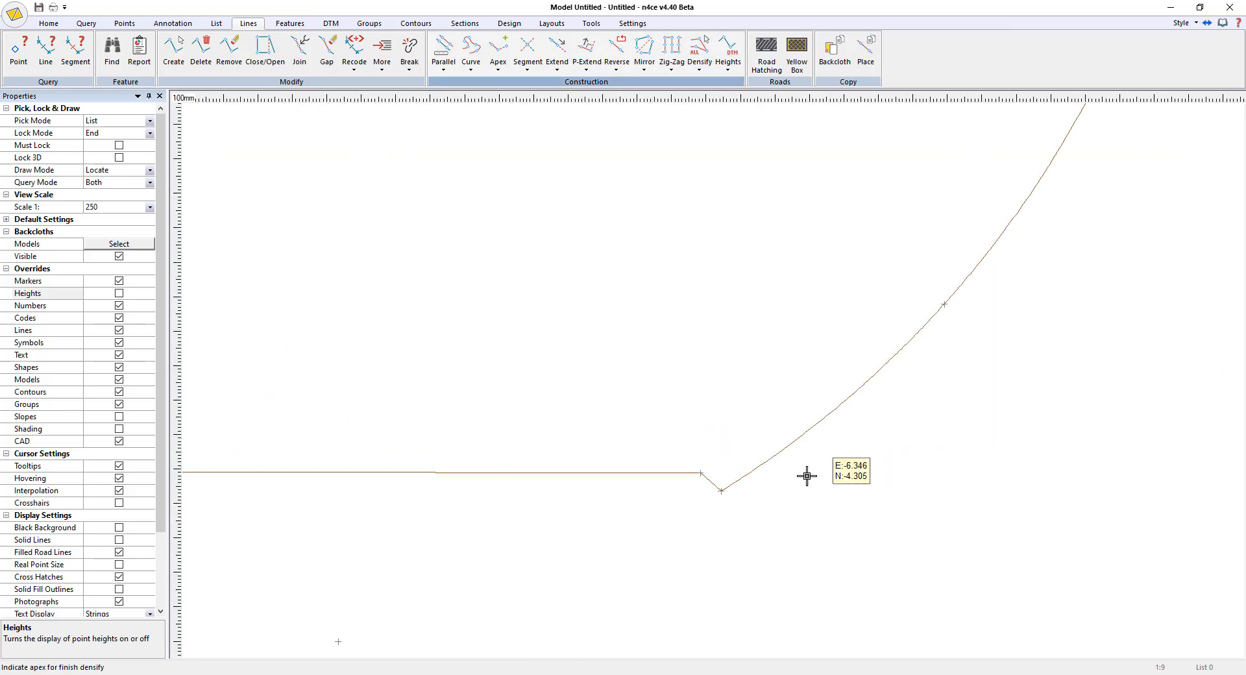
pyautogui.click(700, 49)
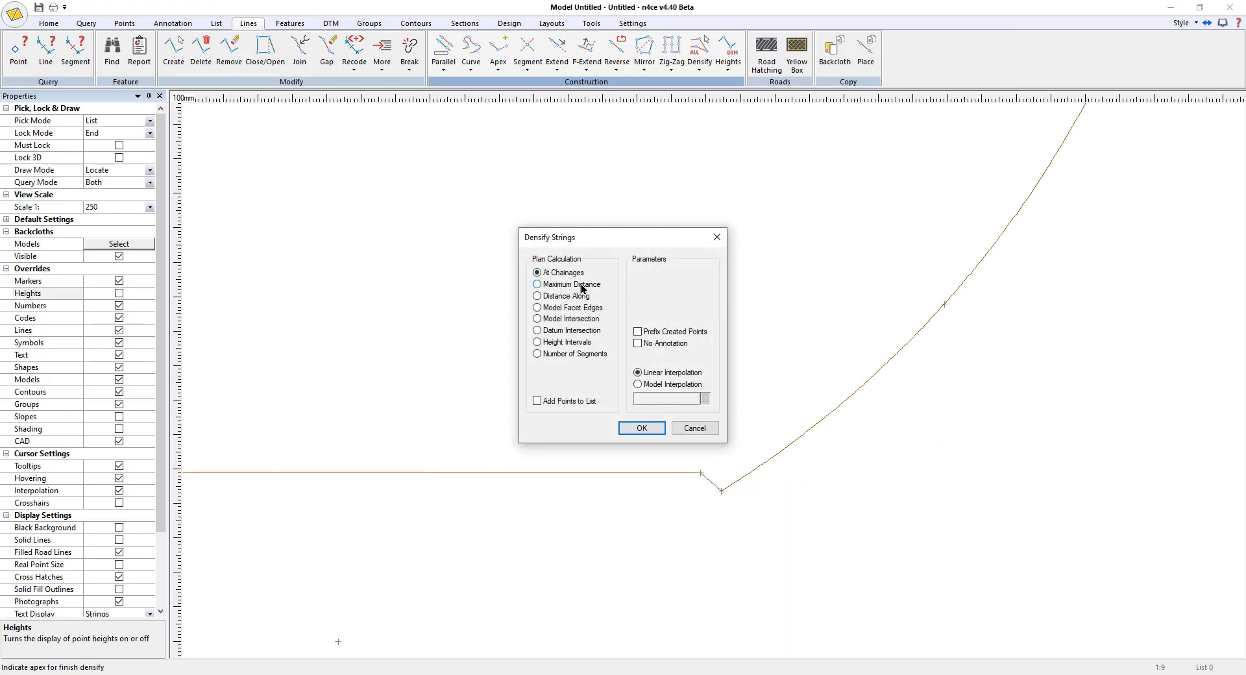
pyautogui.click(537, 285)
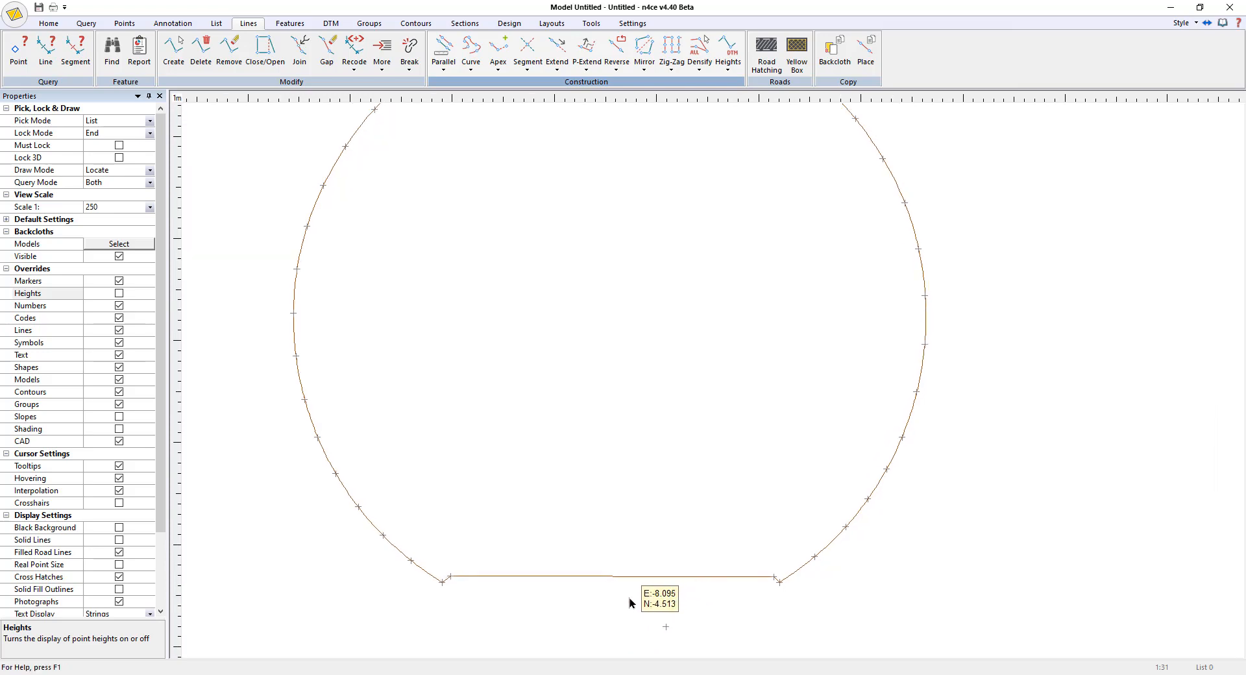
pyautogui.moveTo(612, 576)
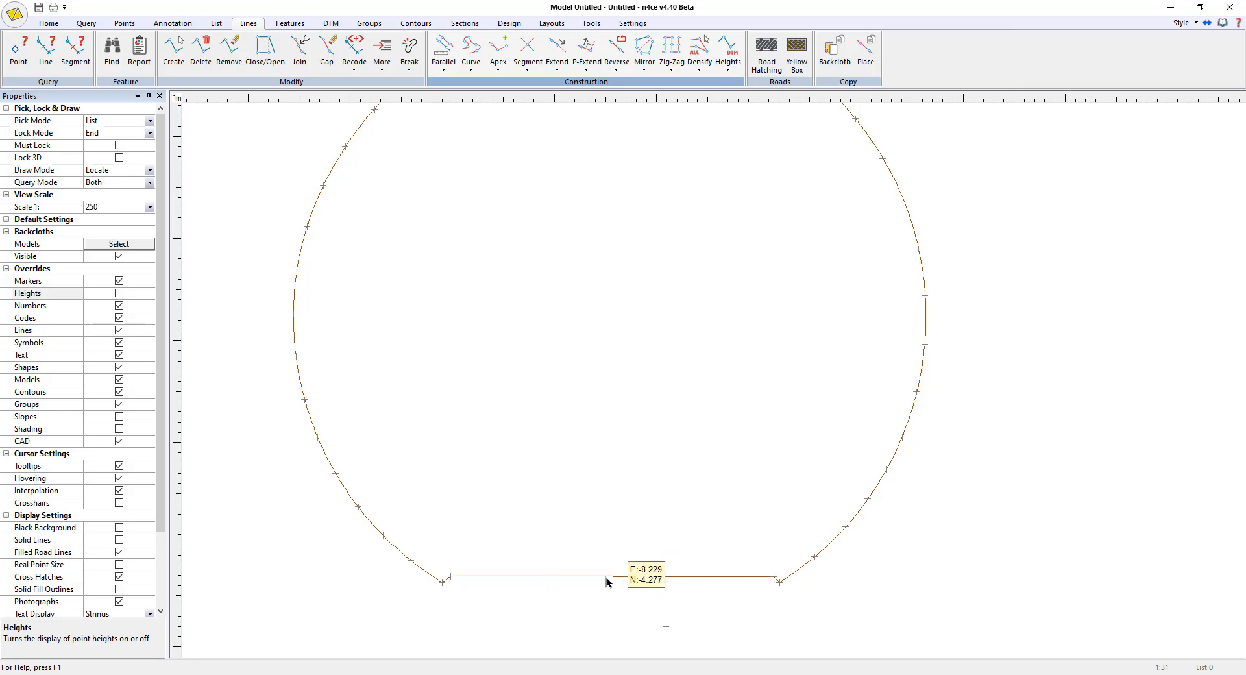
# Step: Close the profile outline and densify it with points at most 0.5 m apart
pyautogui.click(265, 50)
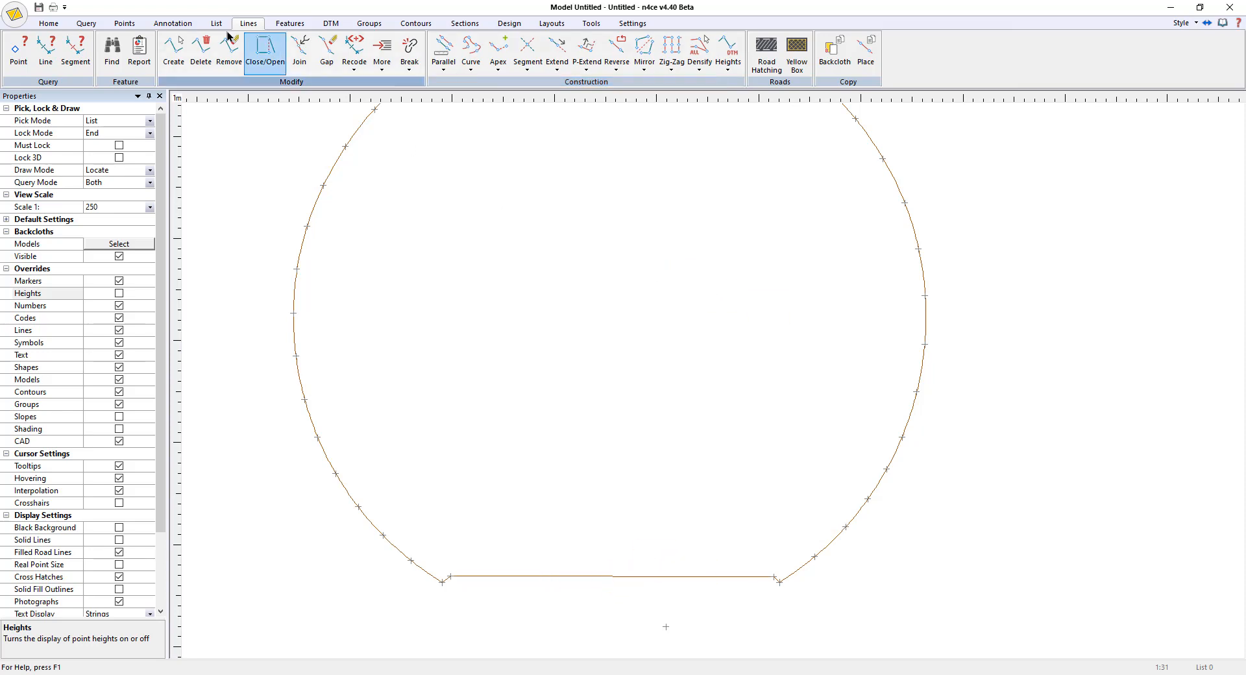
pyautogui.click(727, 52)
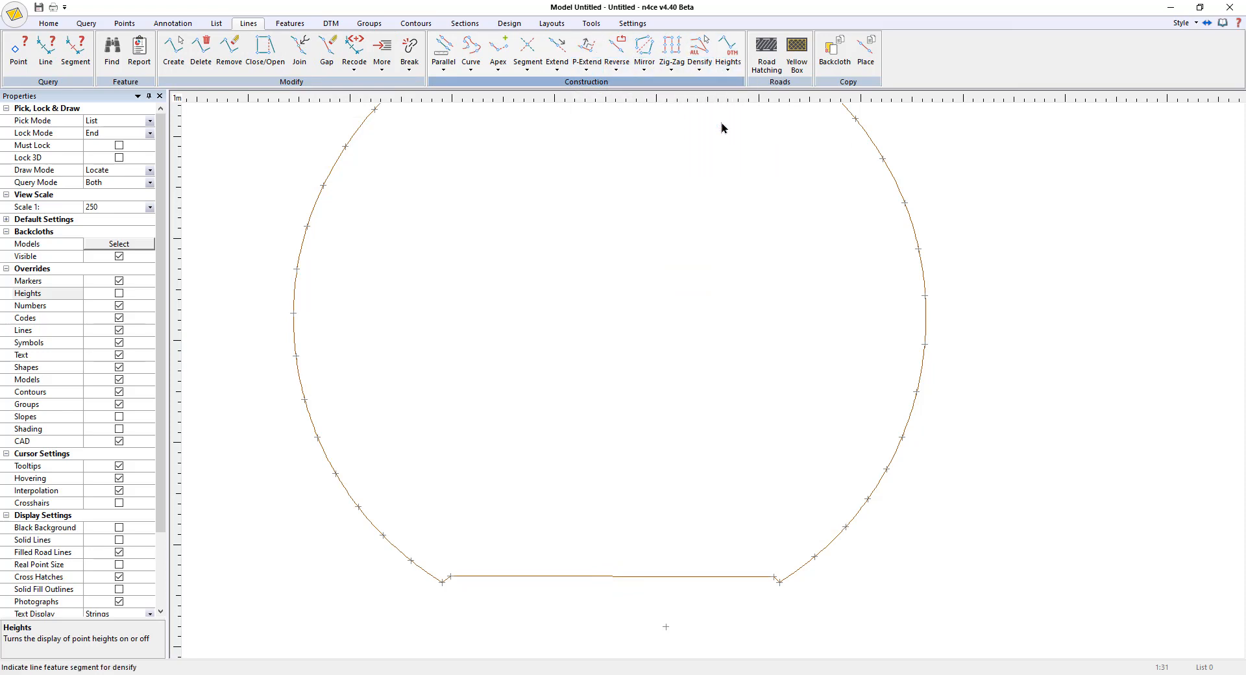
pyautogui.click(700, 49)
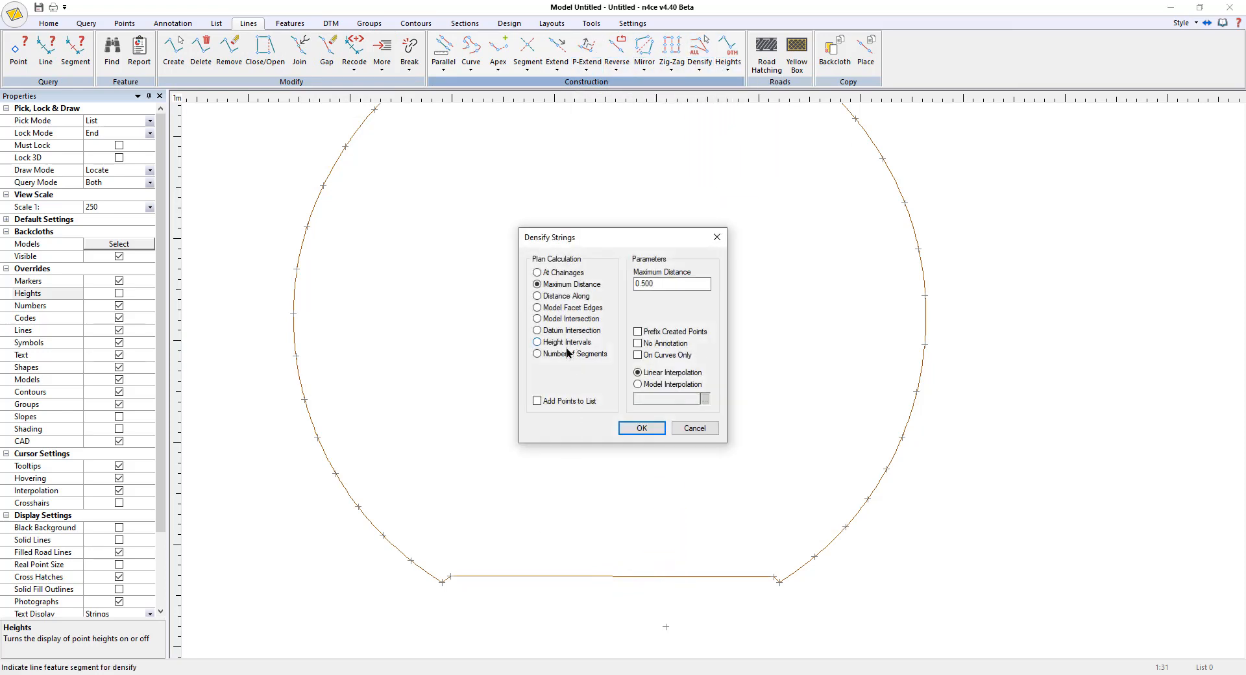
pyautogui.click(537, 354)
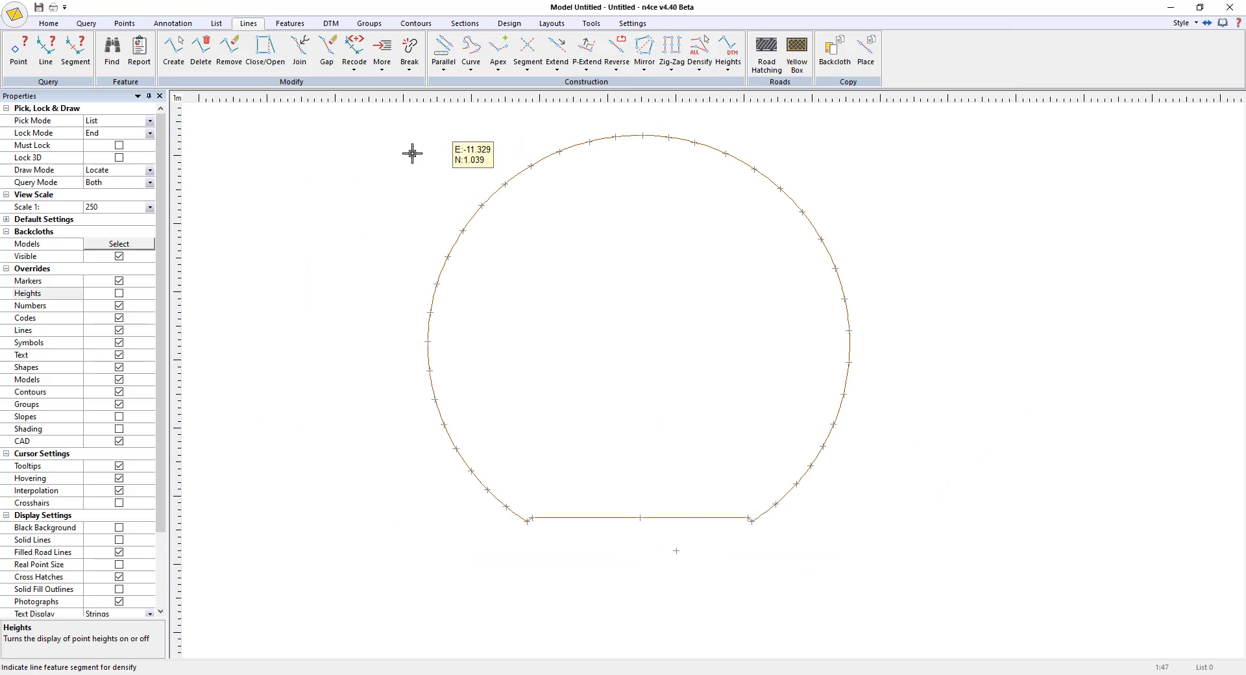
pyautogui.moveTo(310, 181)
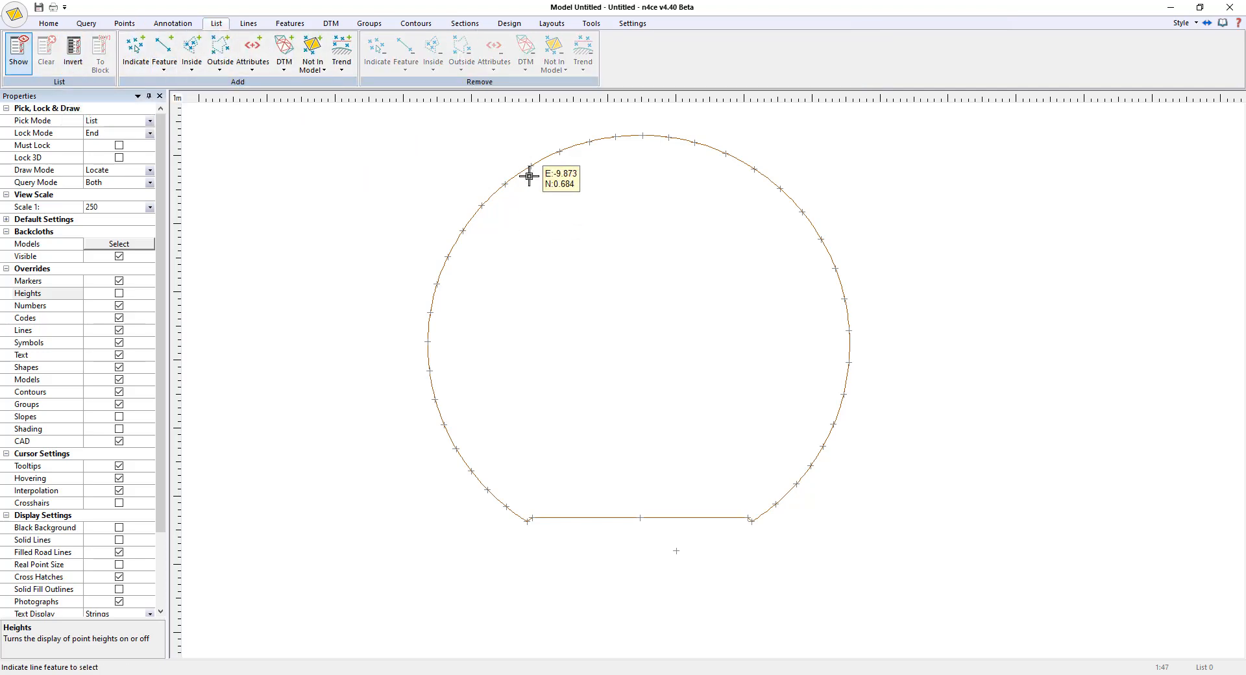
# Step: List the profile's 41 points and save them as coordinate block 'Profile 1'
pyautogui.click(191, 48)
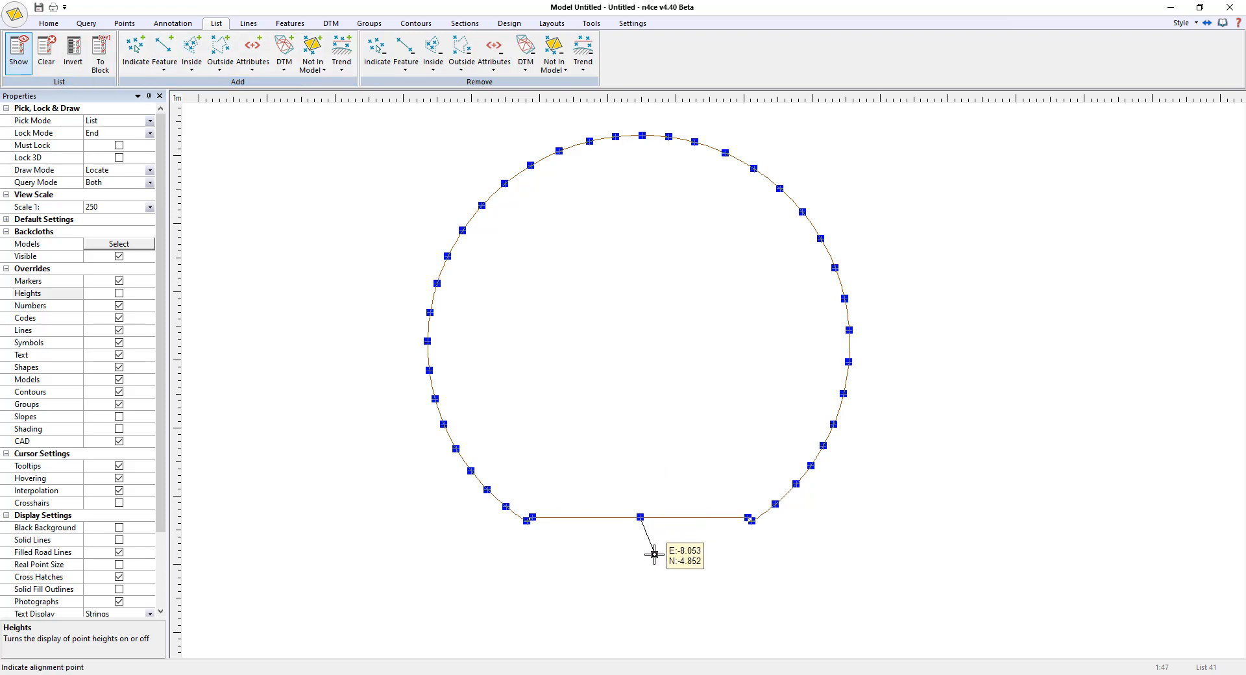
pyautogui.moveTo(647, 517)
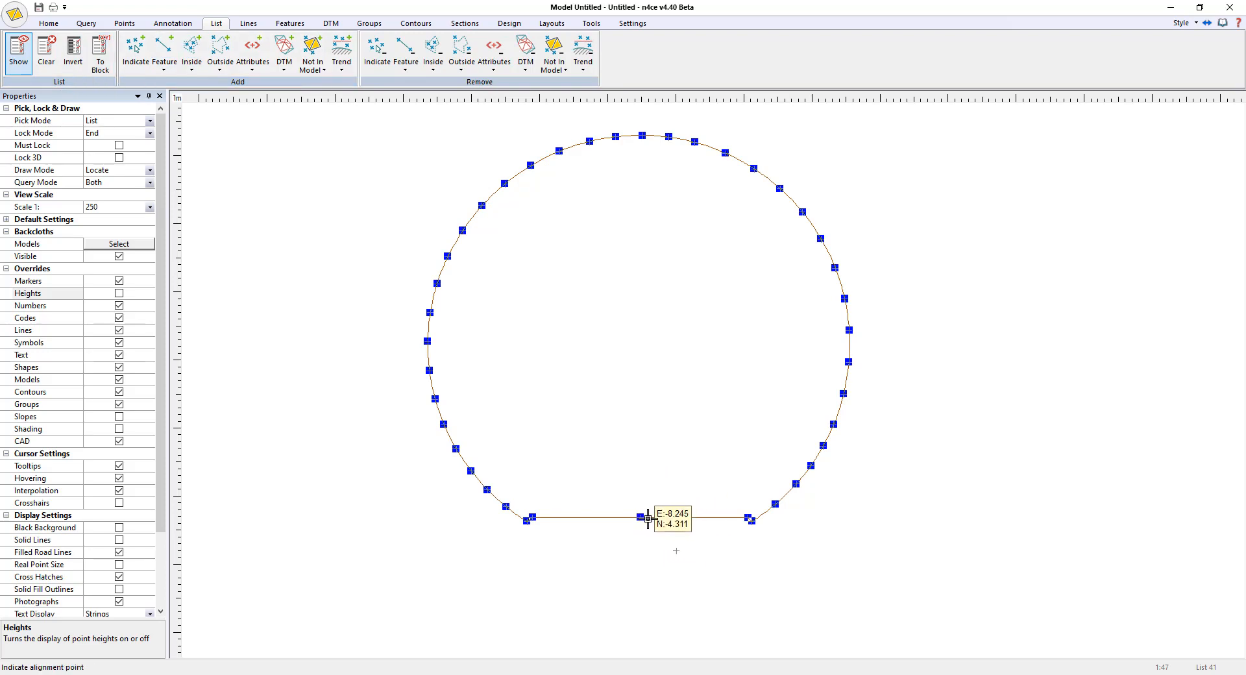
pyautogui.click(100, 52)
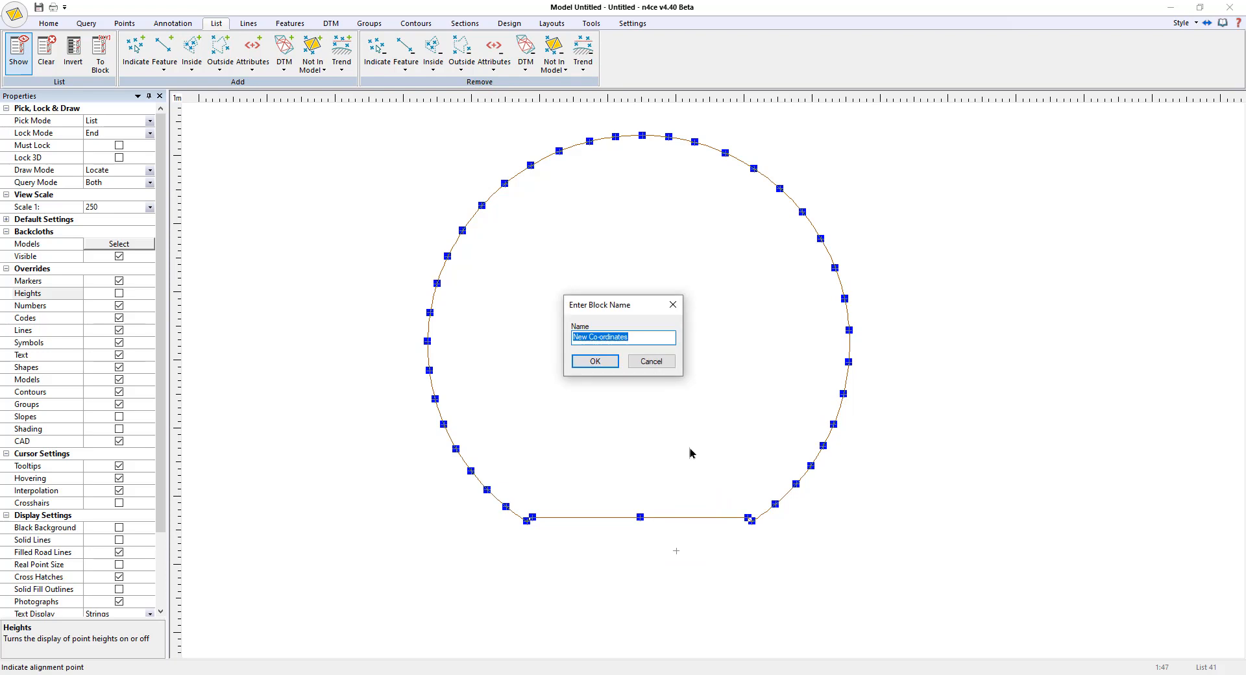
pyautogui.write('Profile 1')
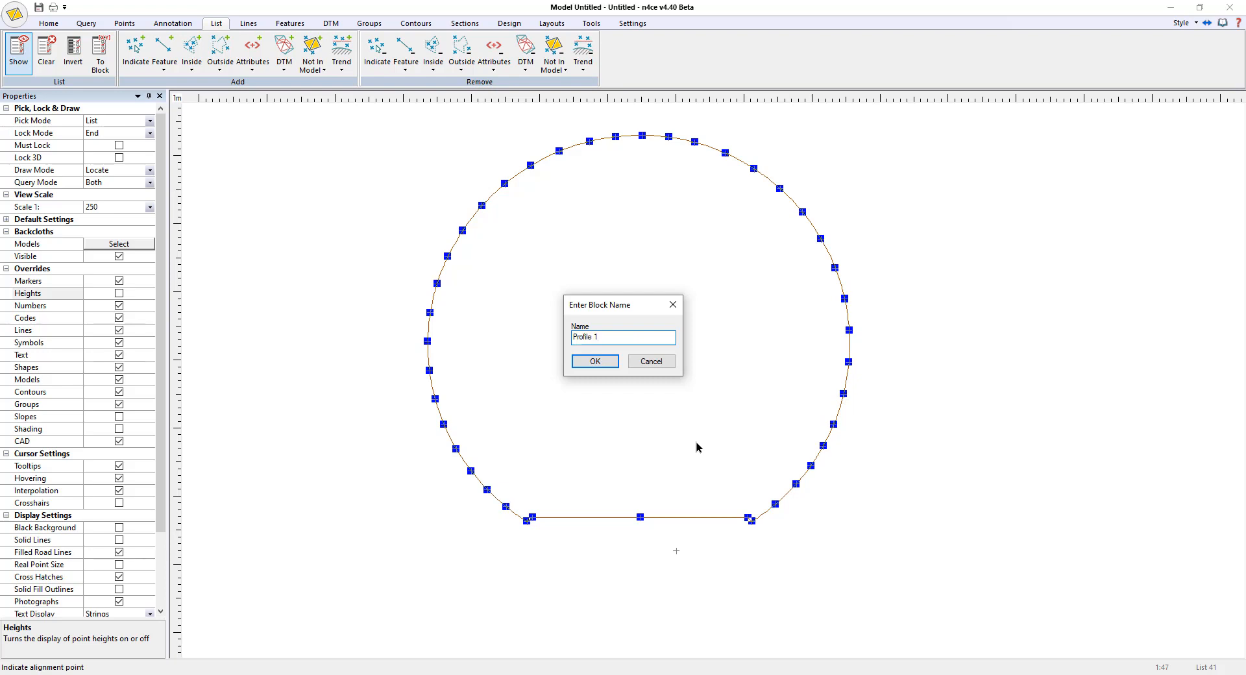
pyautogui.click(594, 361)
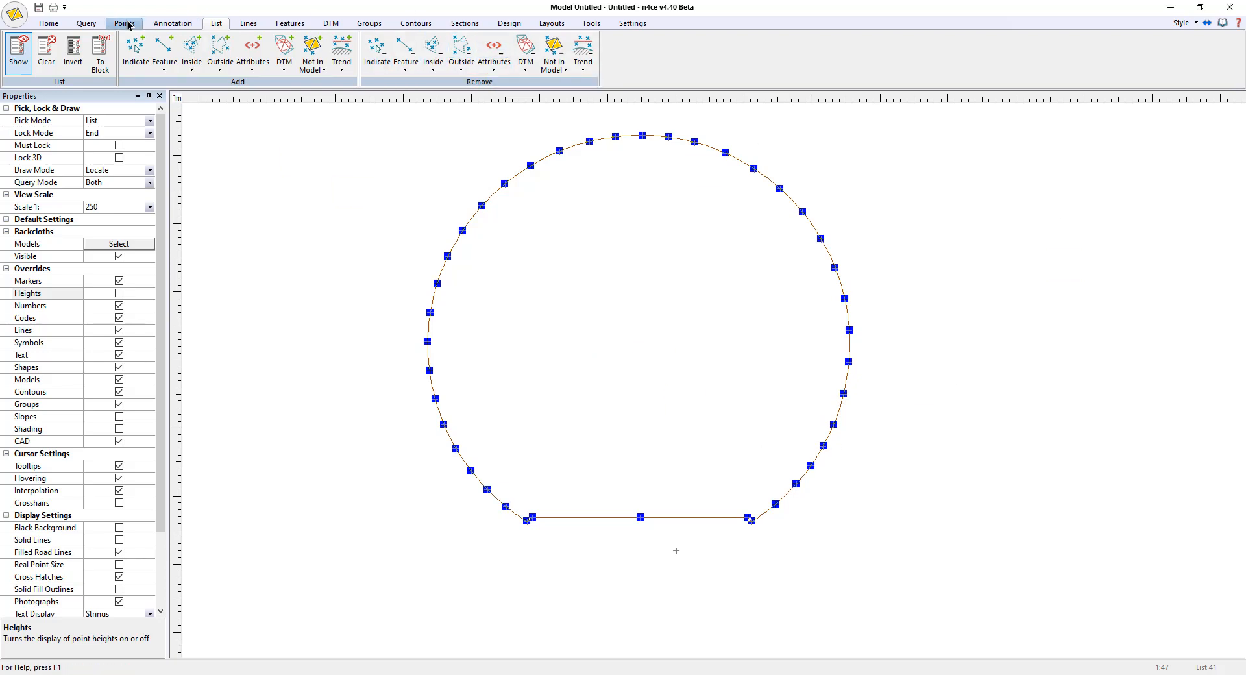
pyautogui.click(123, 24)
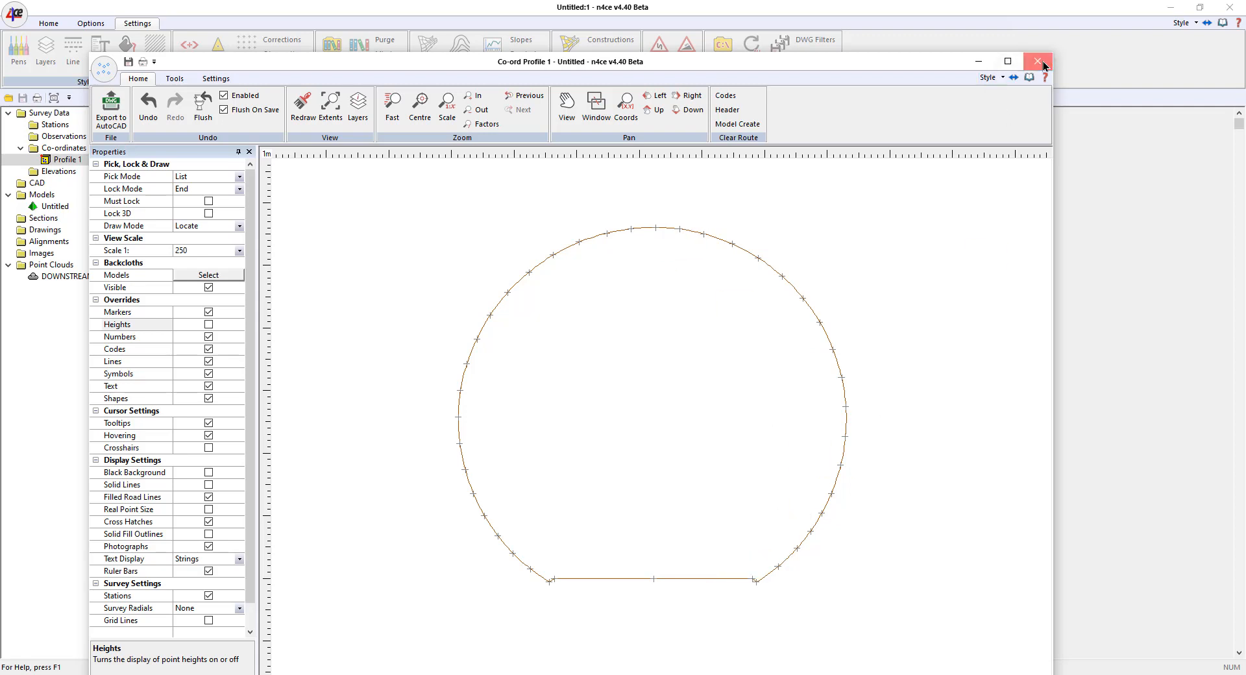
# Step: Close the Co-ord Profile 1 window and return to the 3D point-cloud window
pyautogui.click(1037, 61)
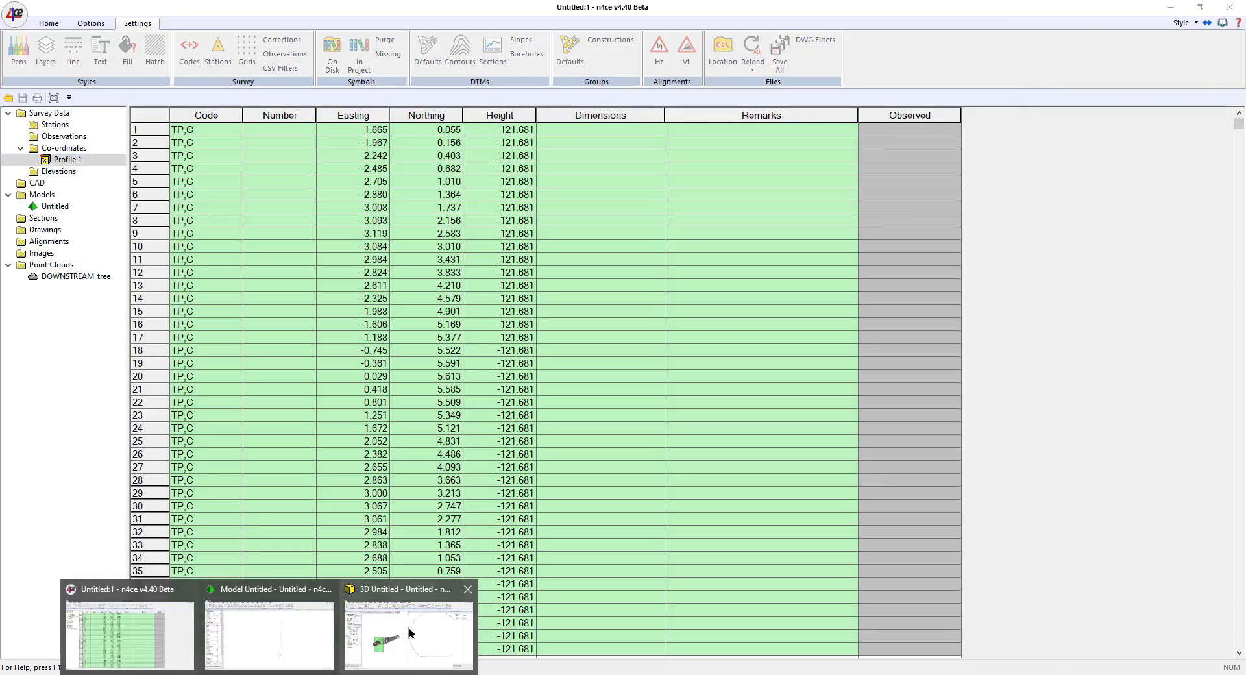
pyautogui.click(408, 589)
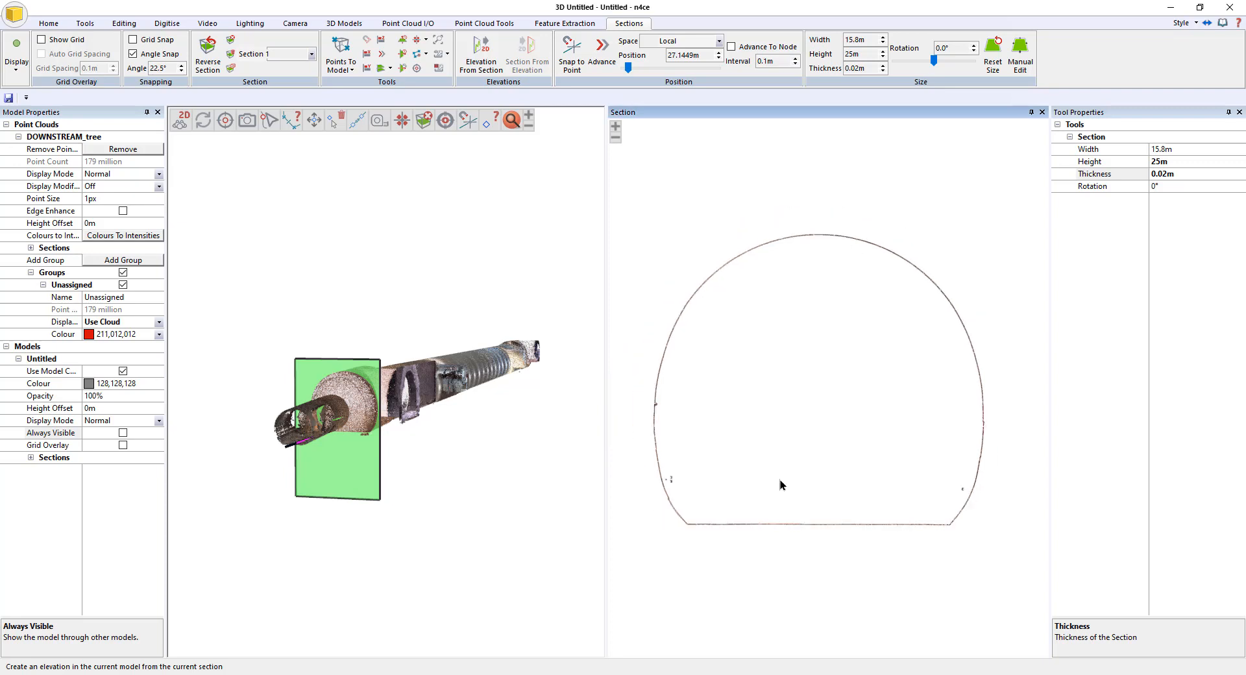
# Step: Create a model elevation from the section slice and store its 53 points as a block
pyautogui.click(166, 23)
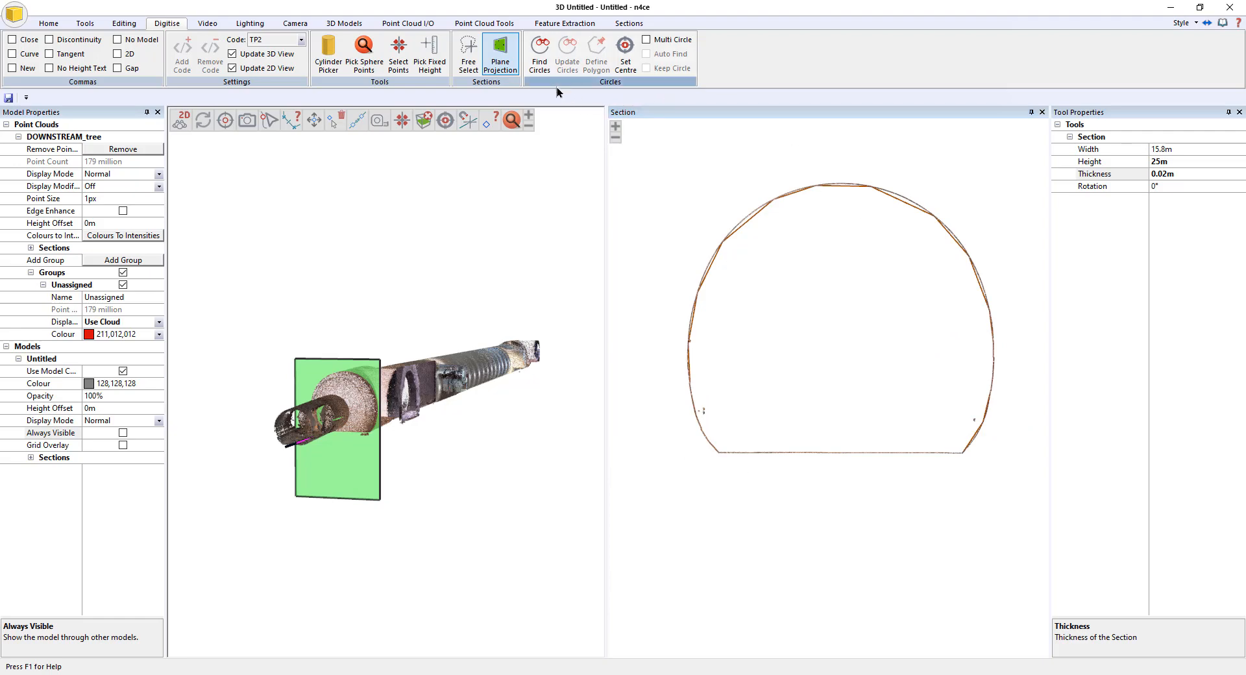
pyautogui.click(628, 23)
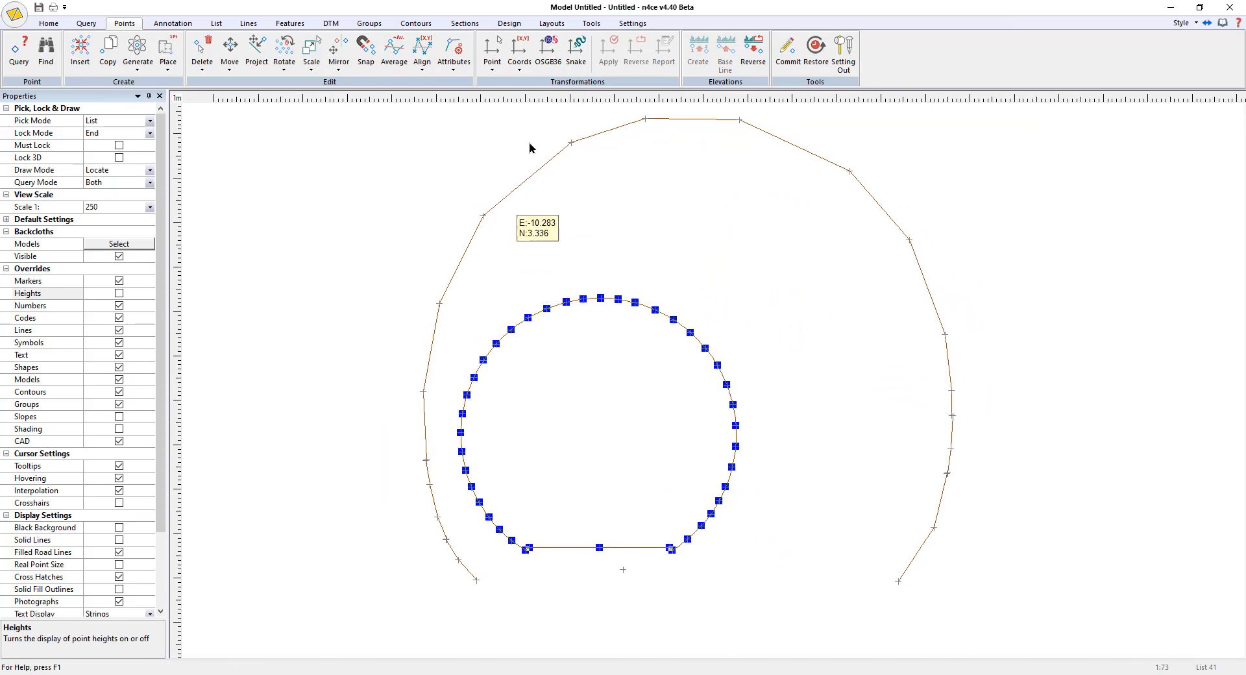
pyautogui.moveTo(597, 300)
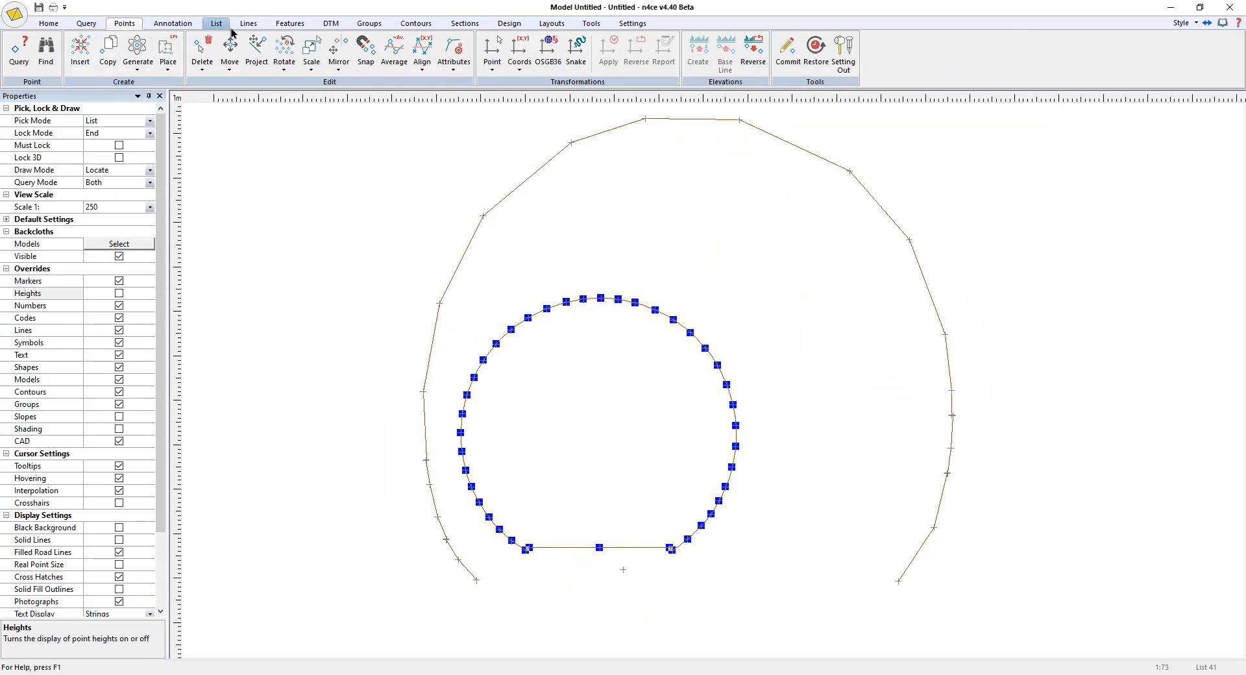
pyautogui.click(247, 24)
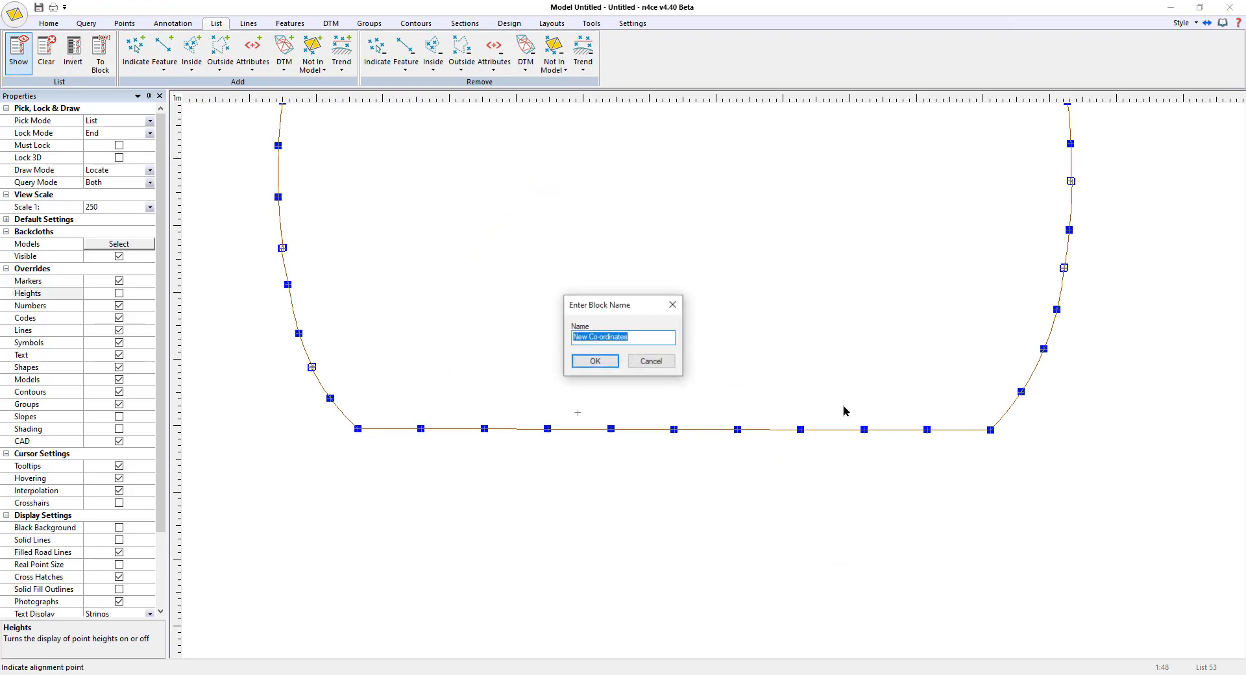
pyautogui.write('Pr')
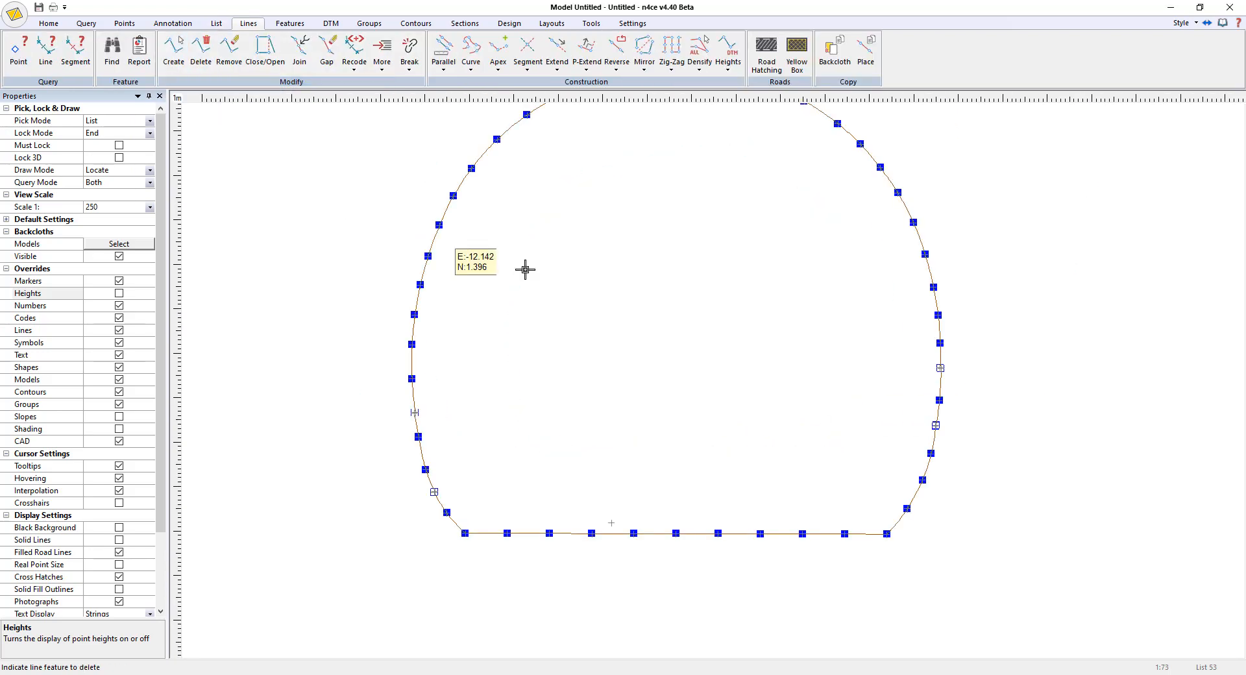
pyautogui.click(644, 49)
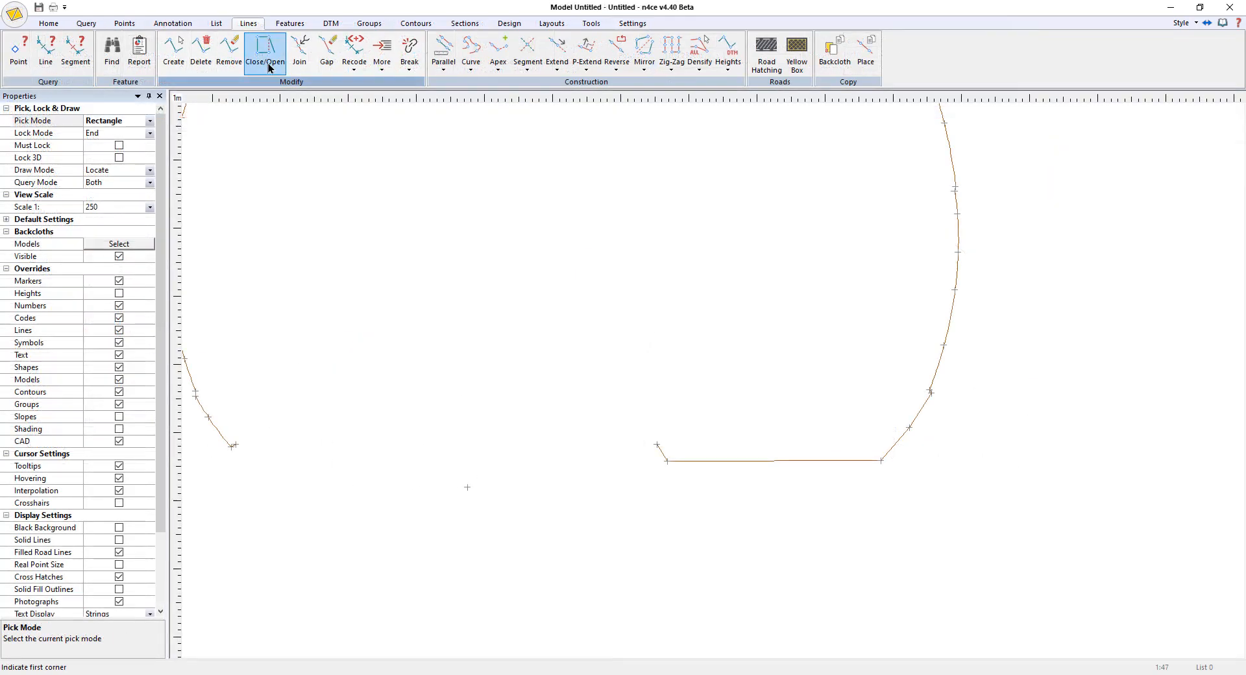
# Step: Use Close/Open on the traced TP2 outline to join its floor into a loop
pyautogui.click(265, 49)
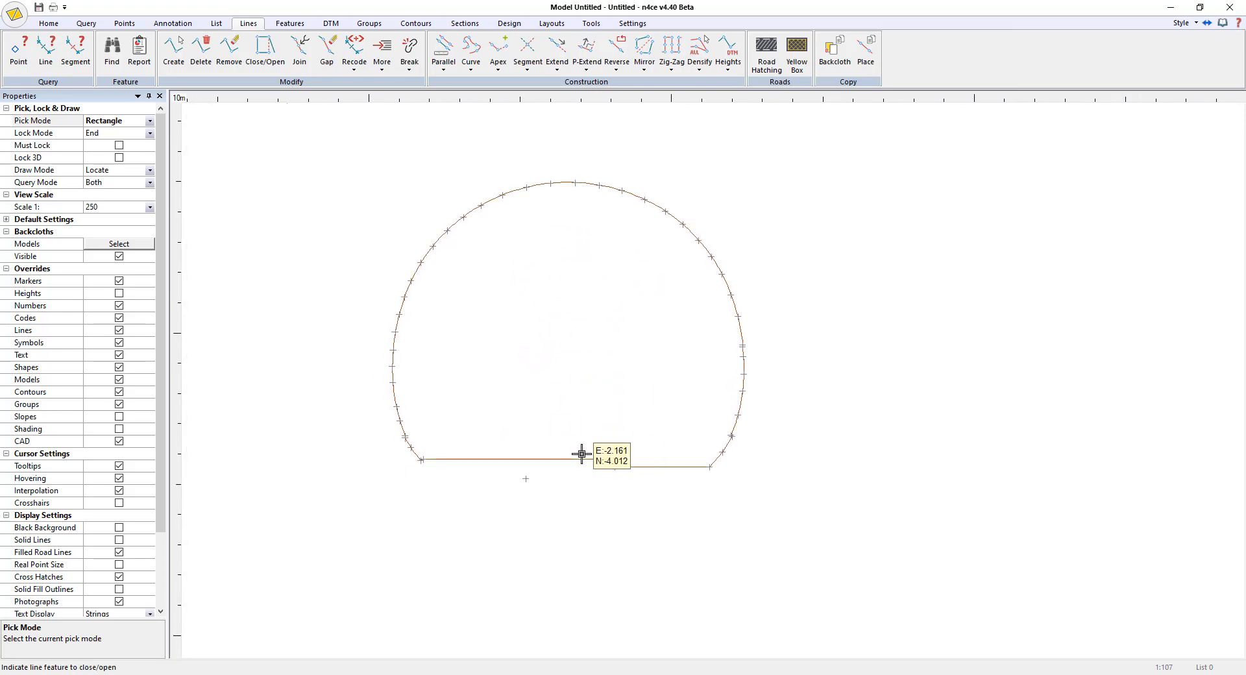
pyautogui.moveTo(578, 458)
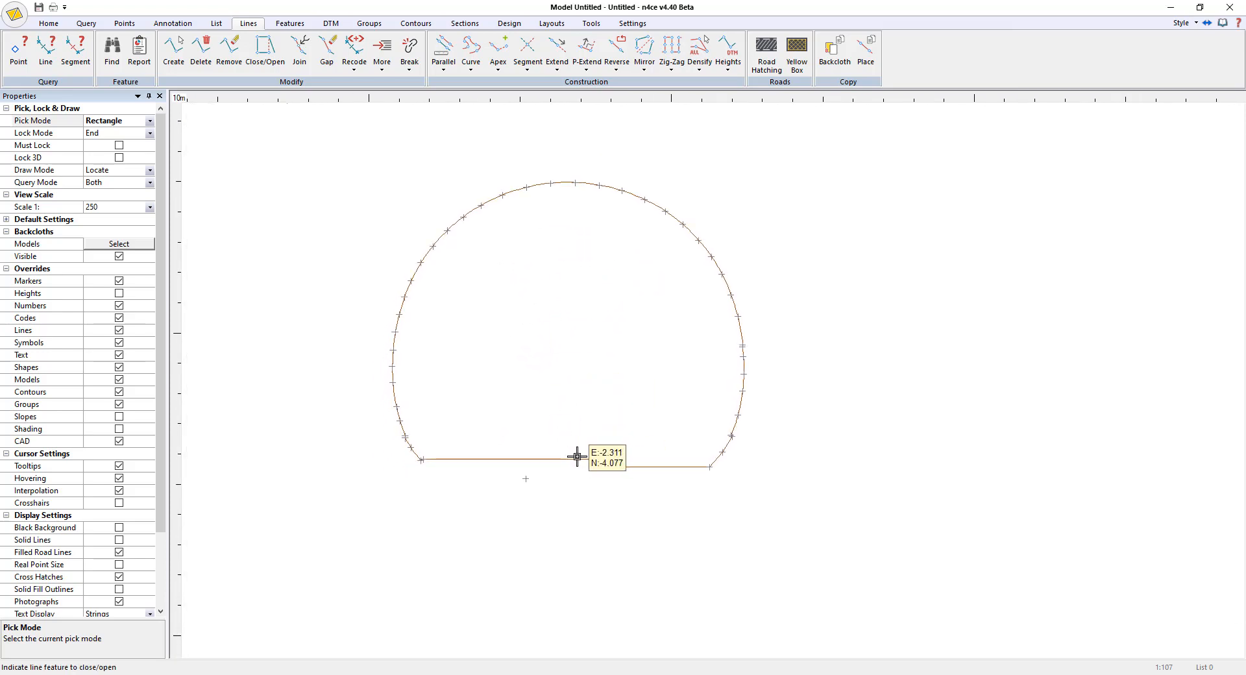
pyautogui.moveTo(574, 459)
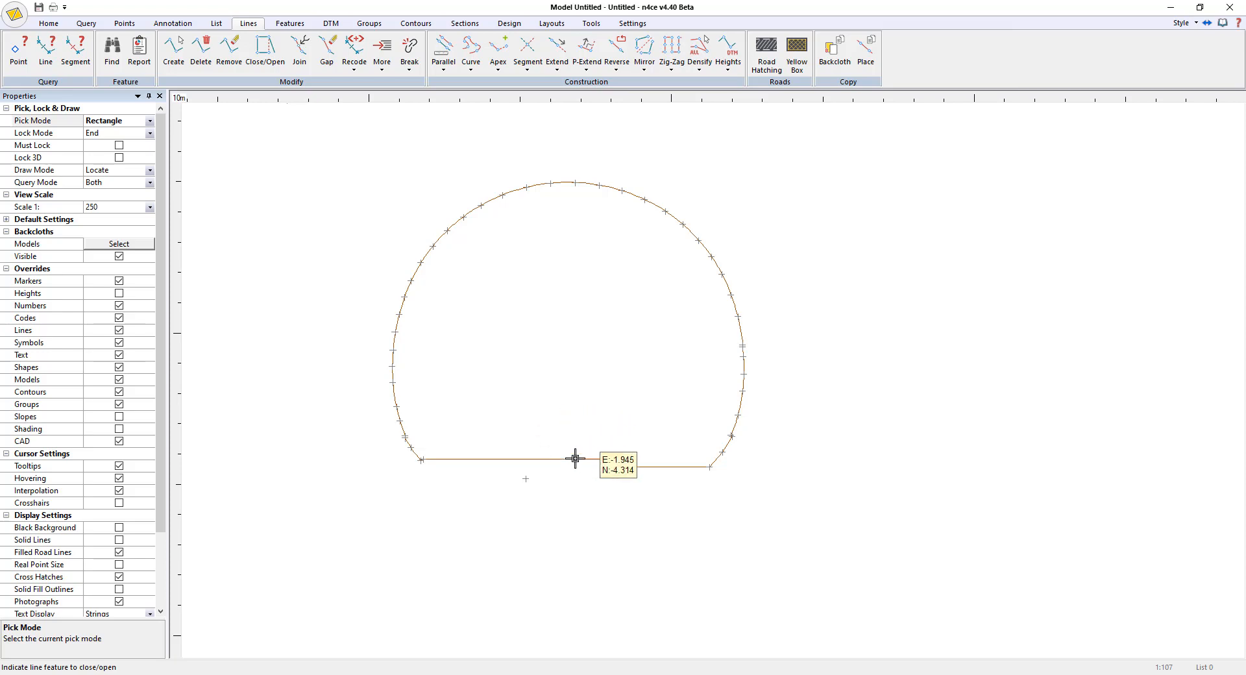
pyautogui.moveTo(407, 459)
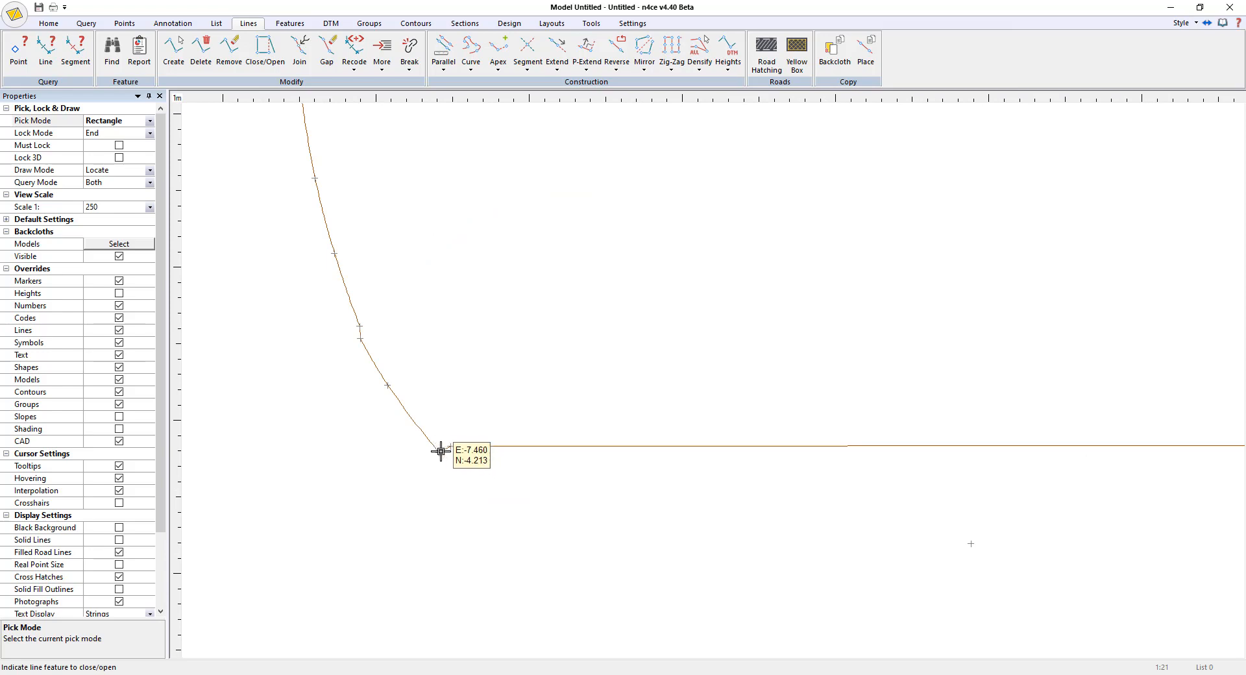
pyautogui.moveTo(486, 457)
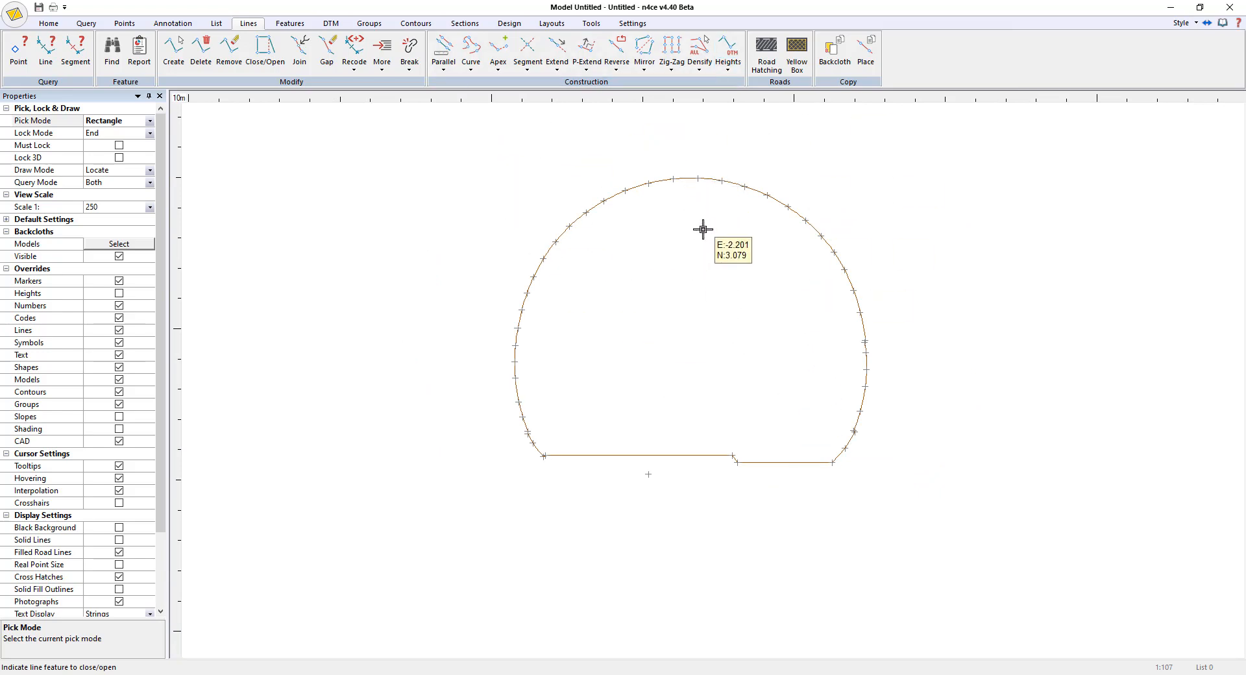
pyautogui.click(591, 23)
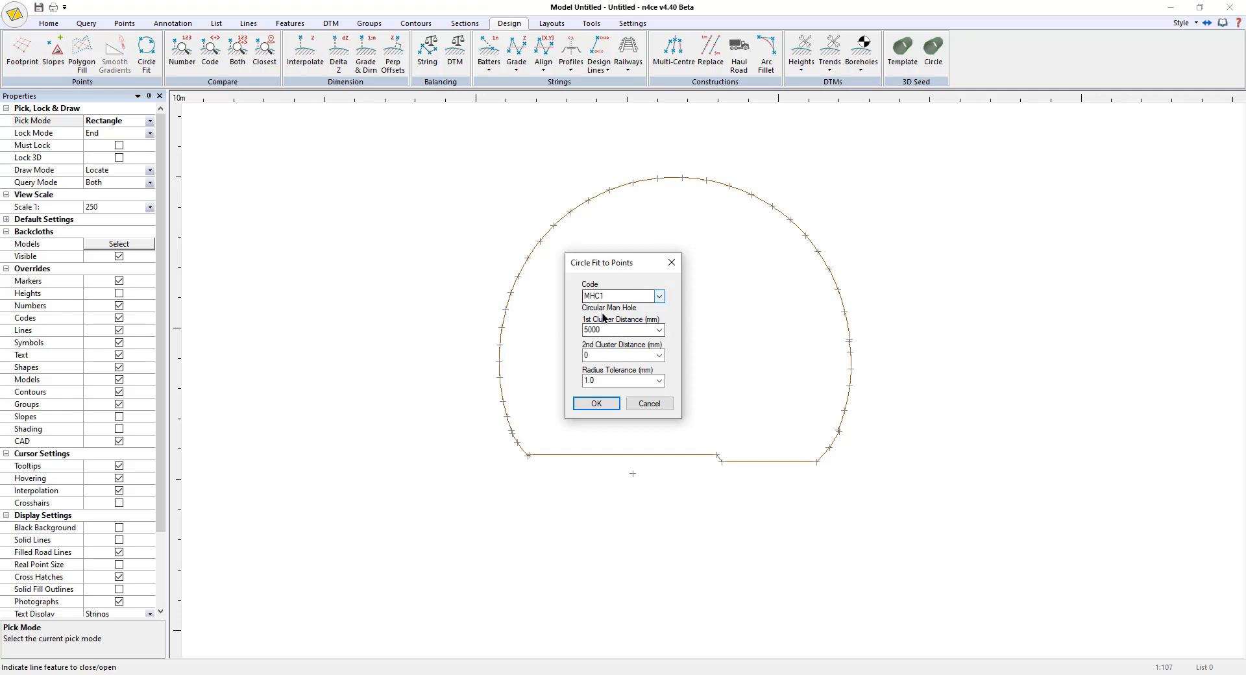
# Step: Confirm the circle fit with code MHC1 and default cluster distances and tolerance
pyautogui.click(620, 329)
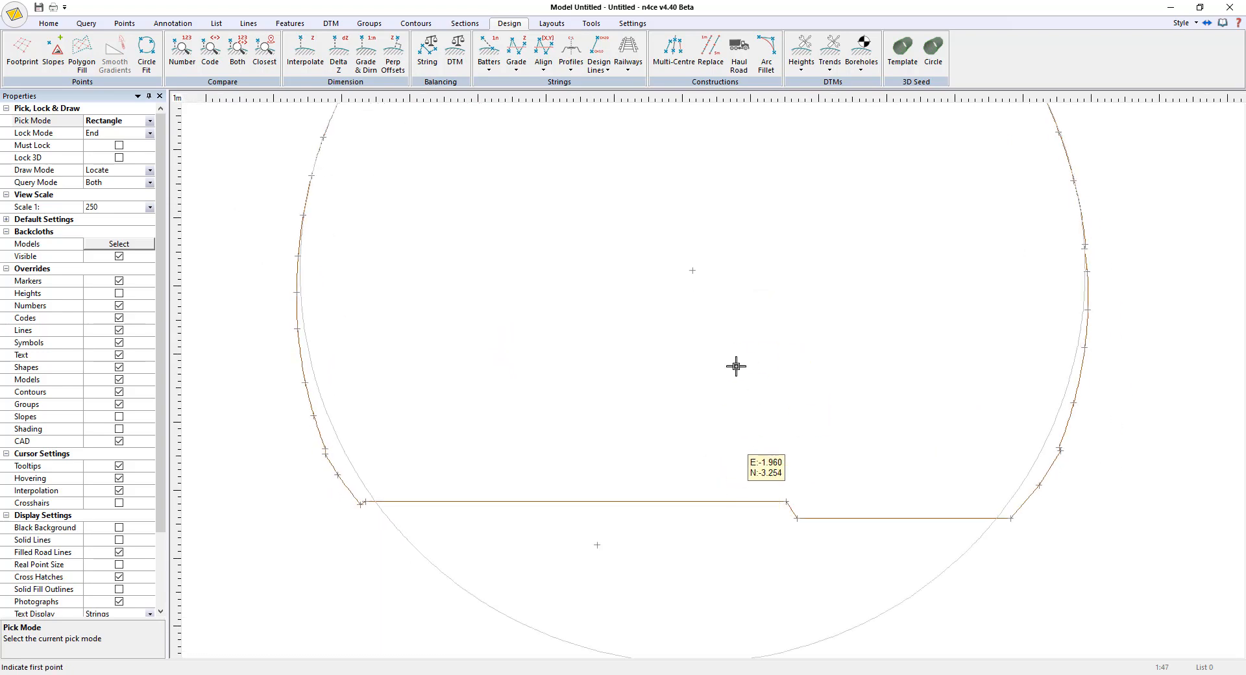
pyautogui.moveTo(709, 335)
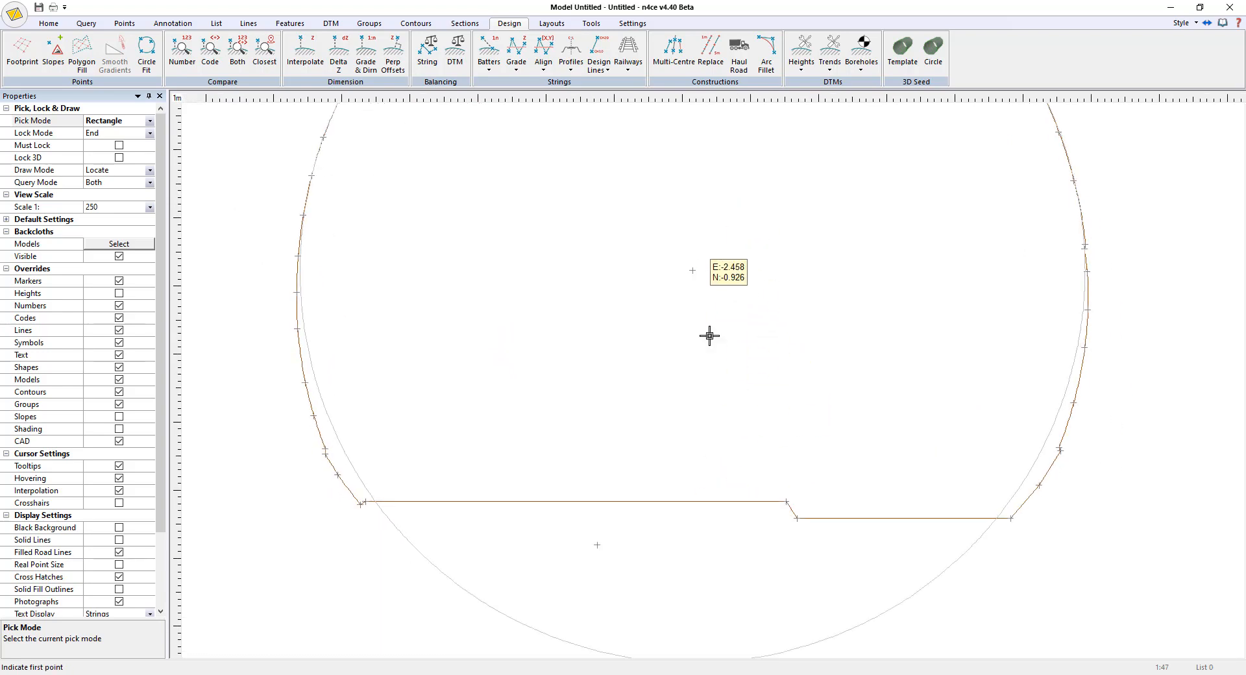
pyautogui.moveTo(818, 507)
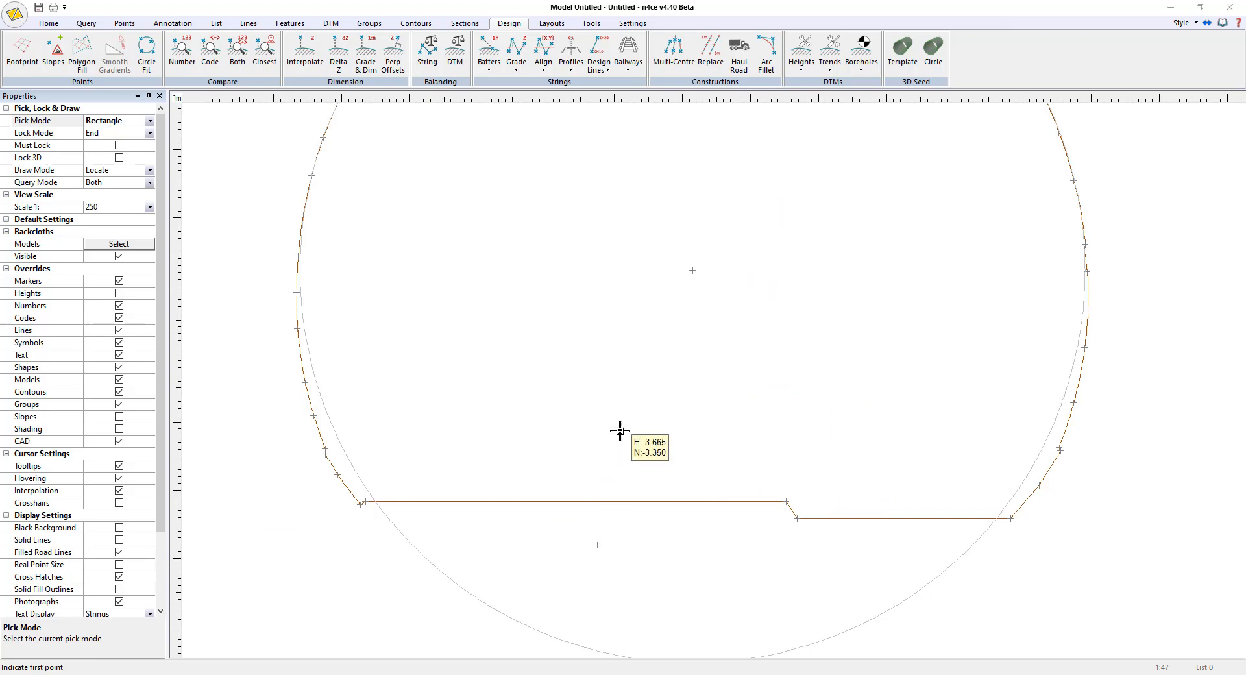
pyautogui.moveTo(346, 168)
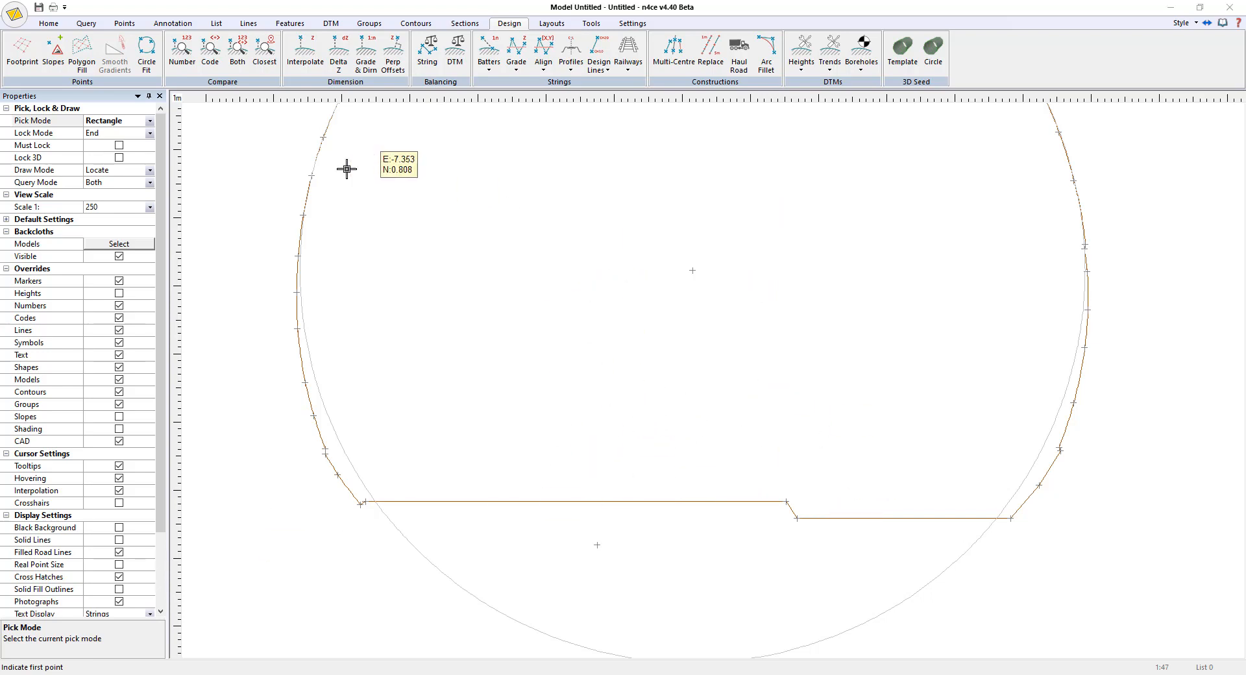
# Step: Project the points onto the tunnel profile line
pyautogui.click(124, 23)
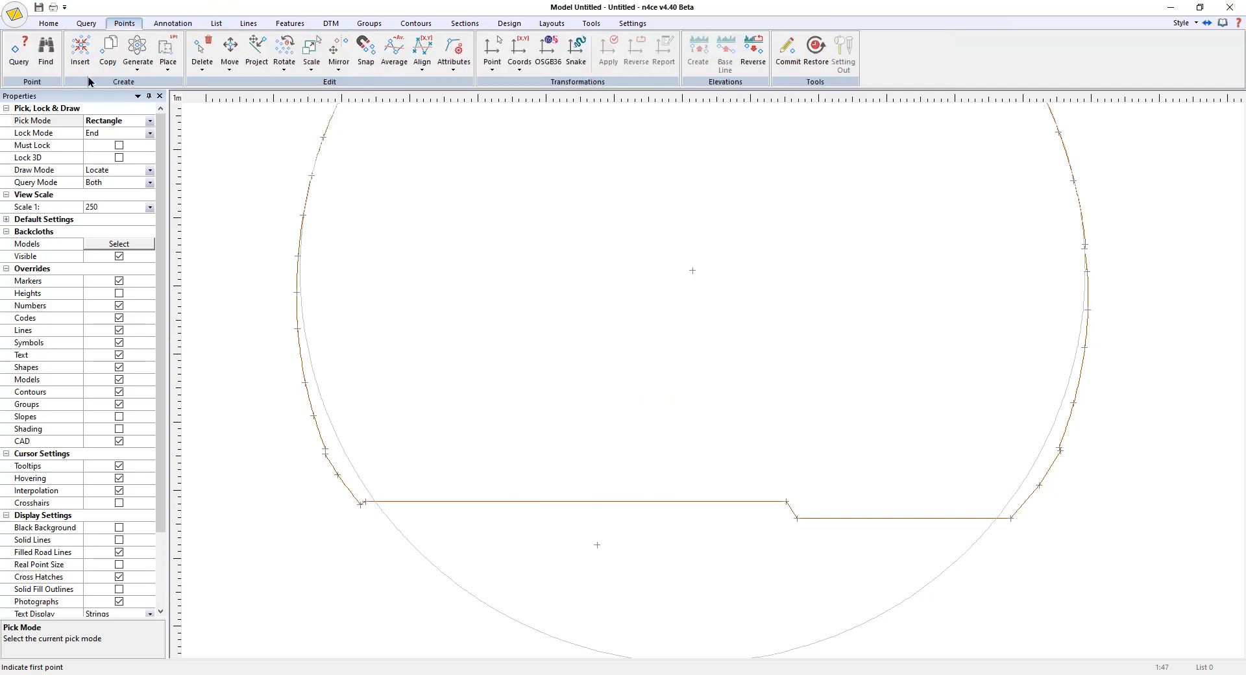
pyautogui.click(255, 50)
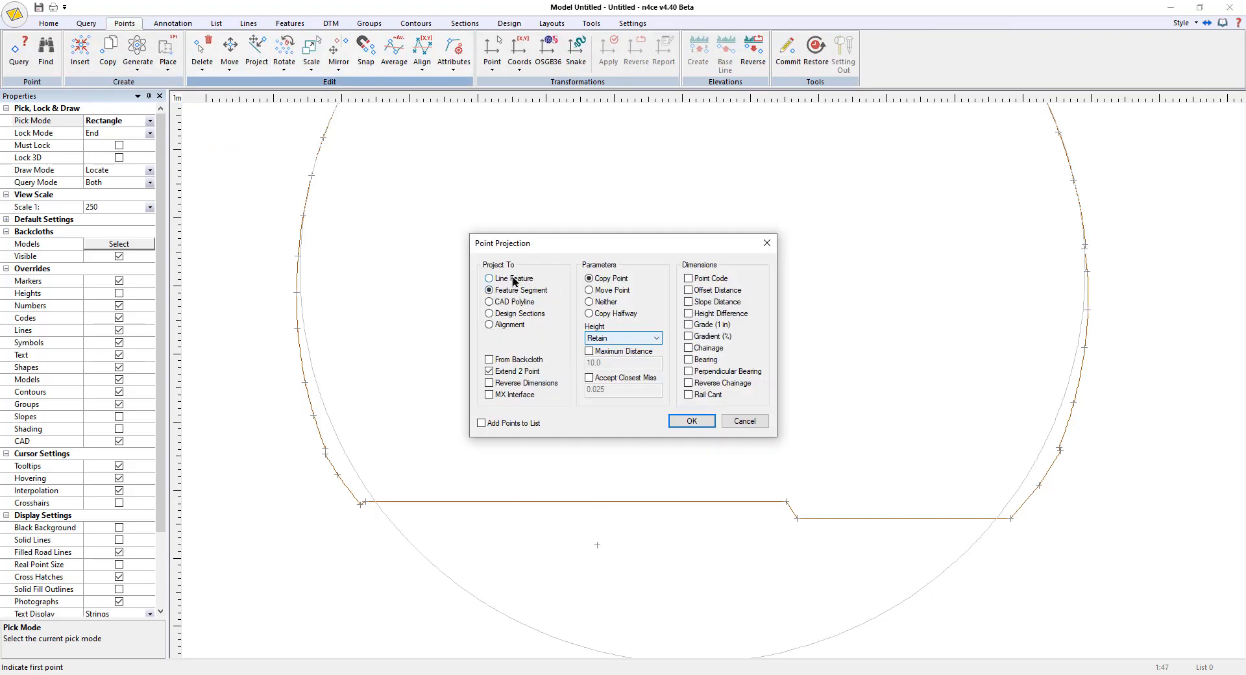
pyautogui.click(491, 279)
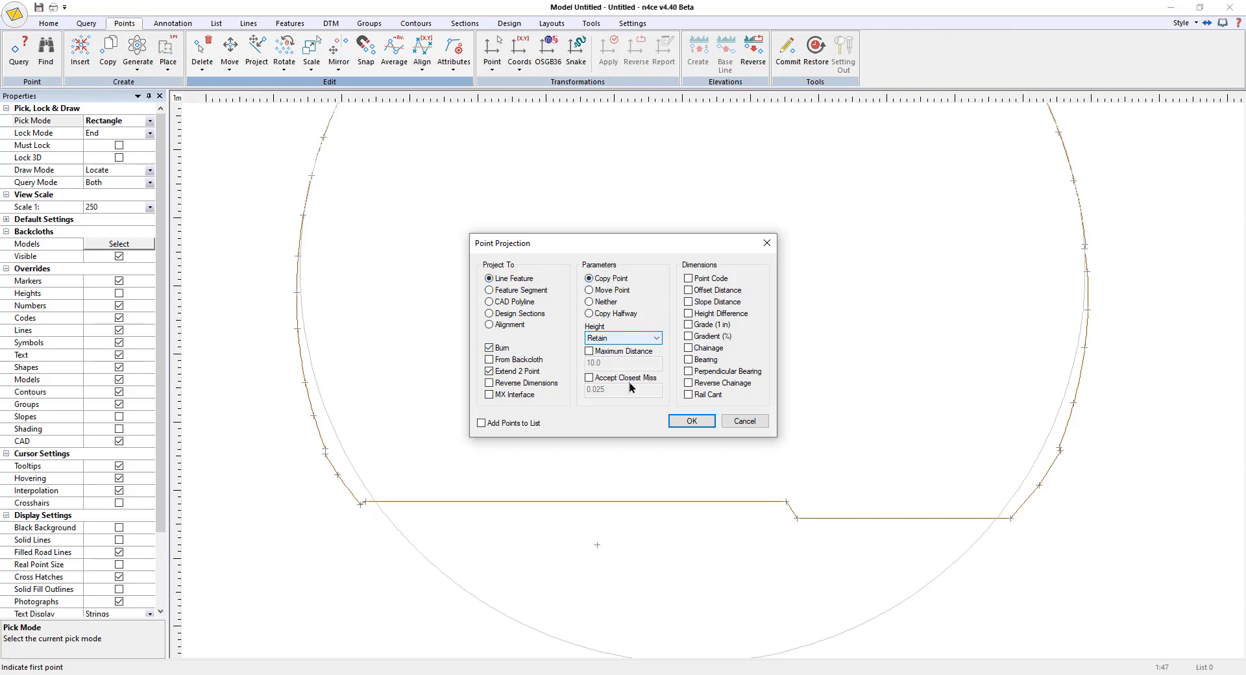
pyautogui.moveTo(660, 422)
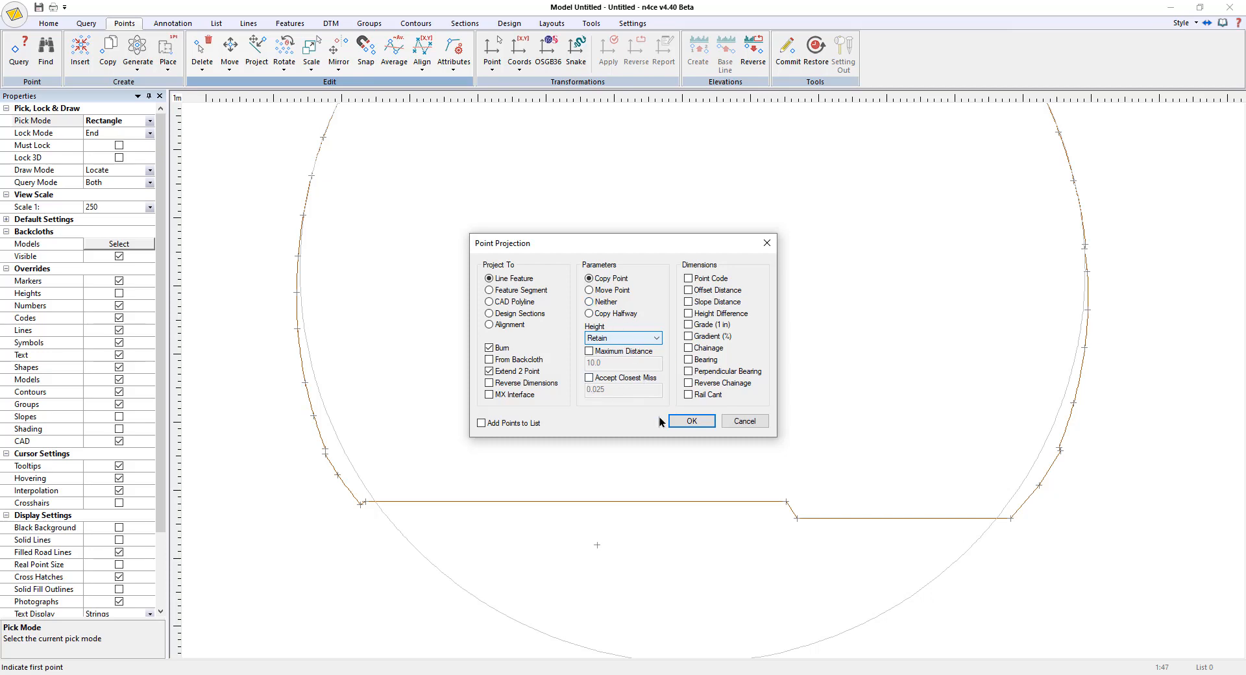
pyautogui.click(690, 420)
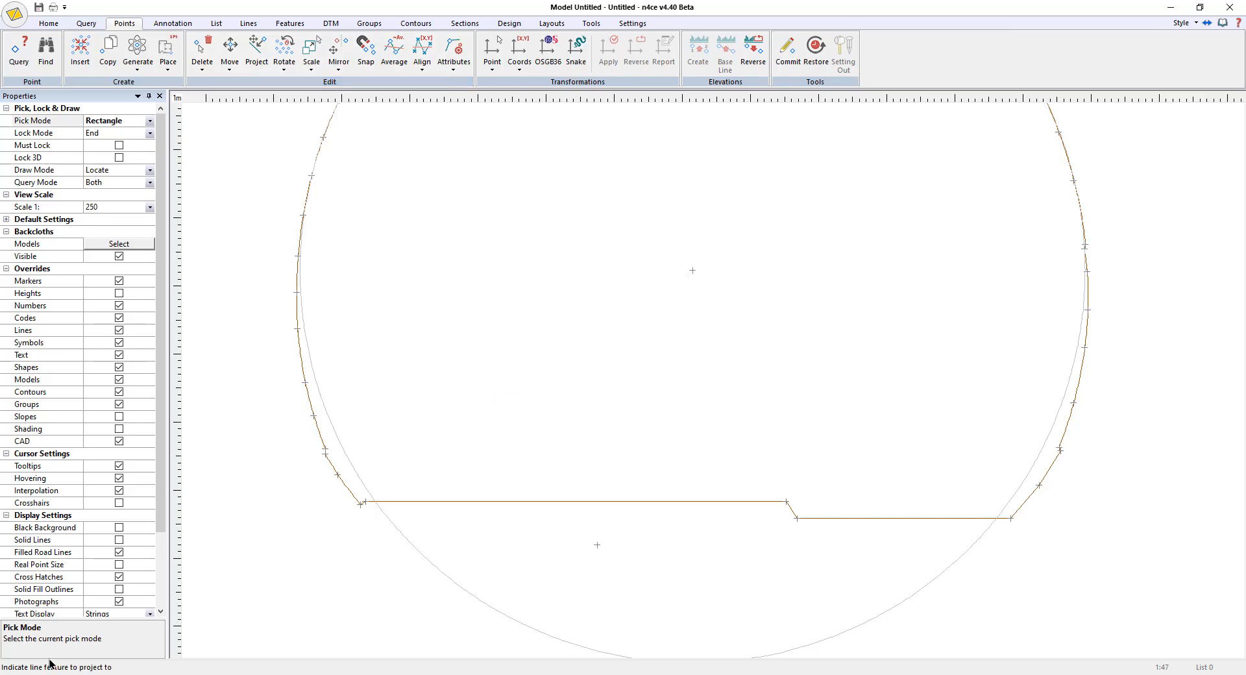
pyautogui.moveTo(747, 596)
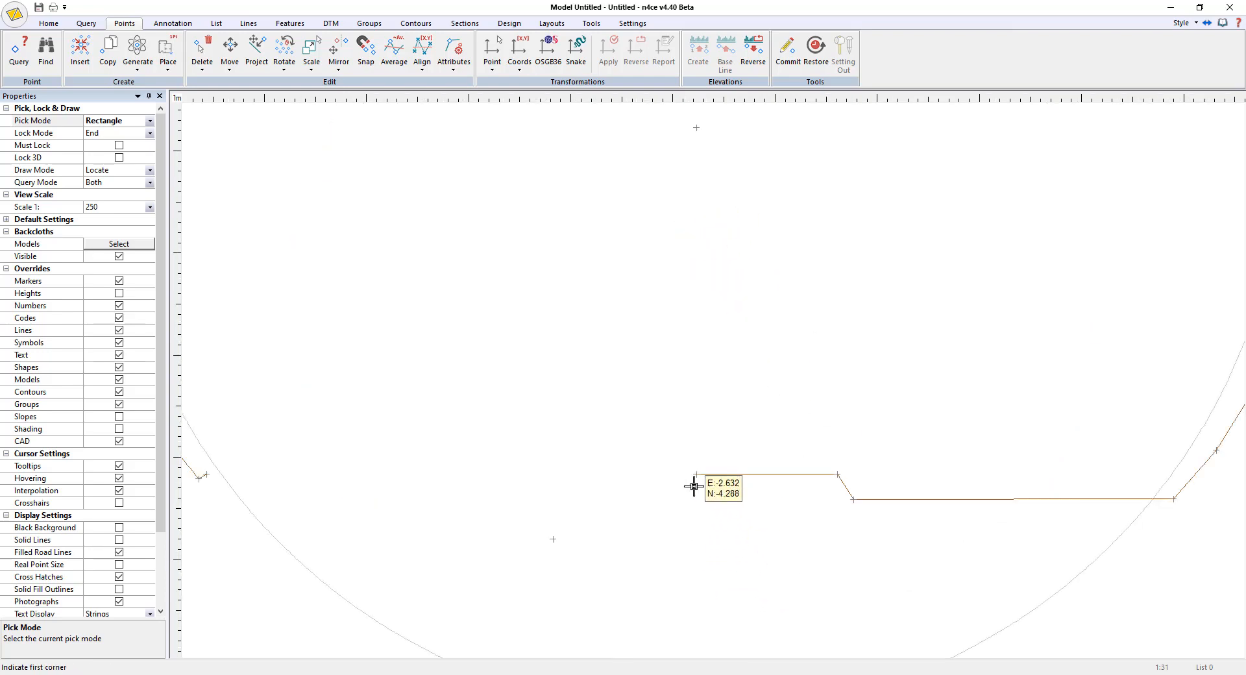
pyautogui.moveTo(442, 368)
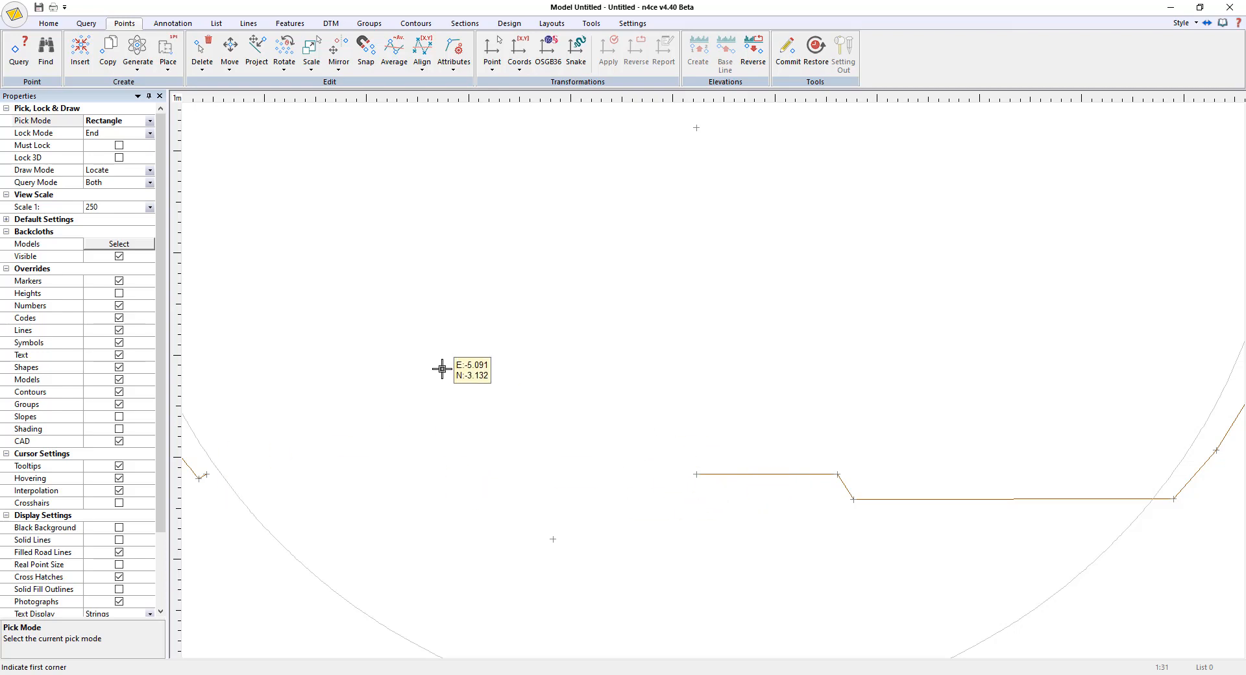
# Step: Close the profile outline, remove the guide circle and zoom to the full profile
pyautogui.click(248, 22)
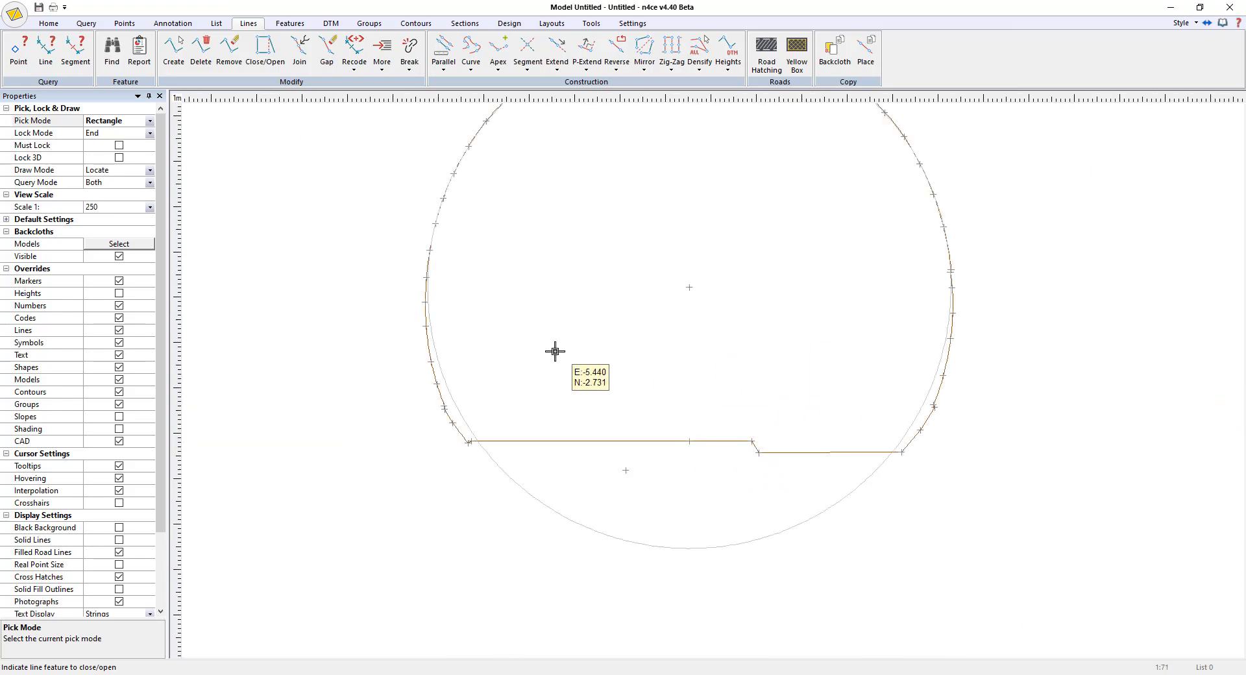
pyautogui.click(124, 23)
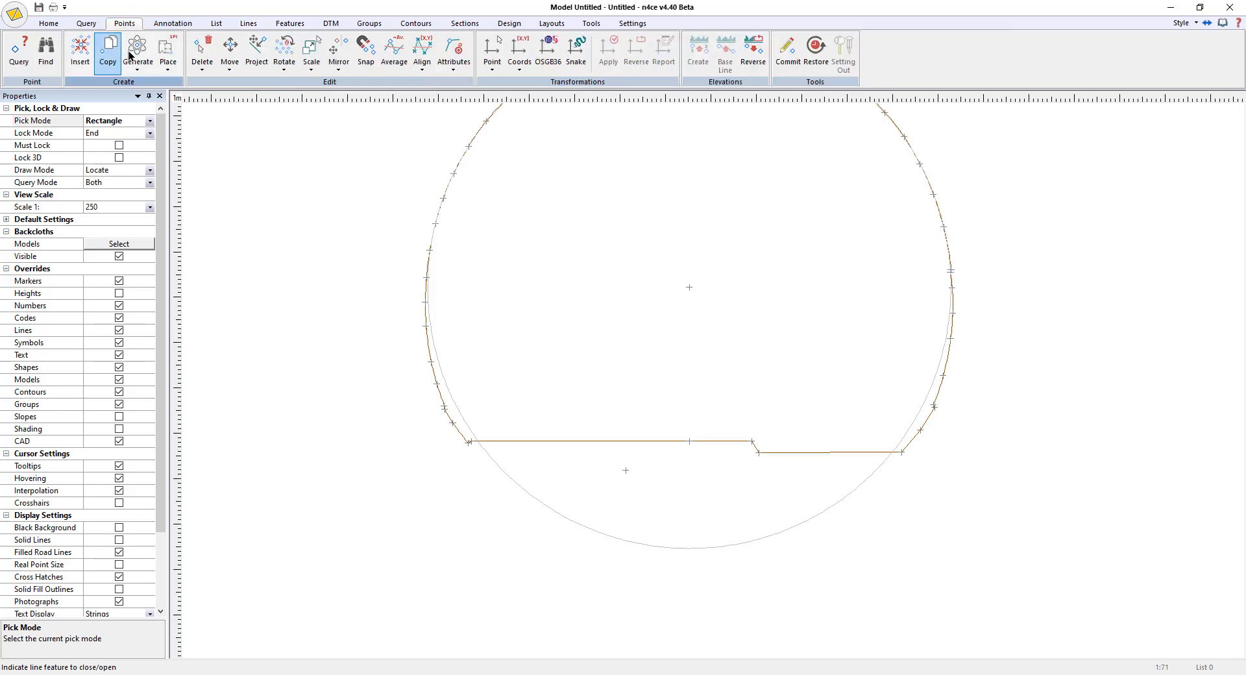
pyautogui.click(201, 51)
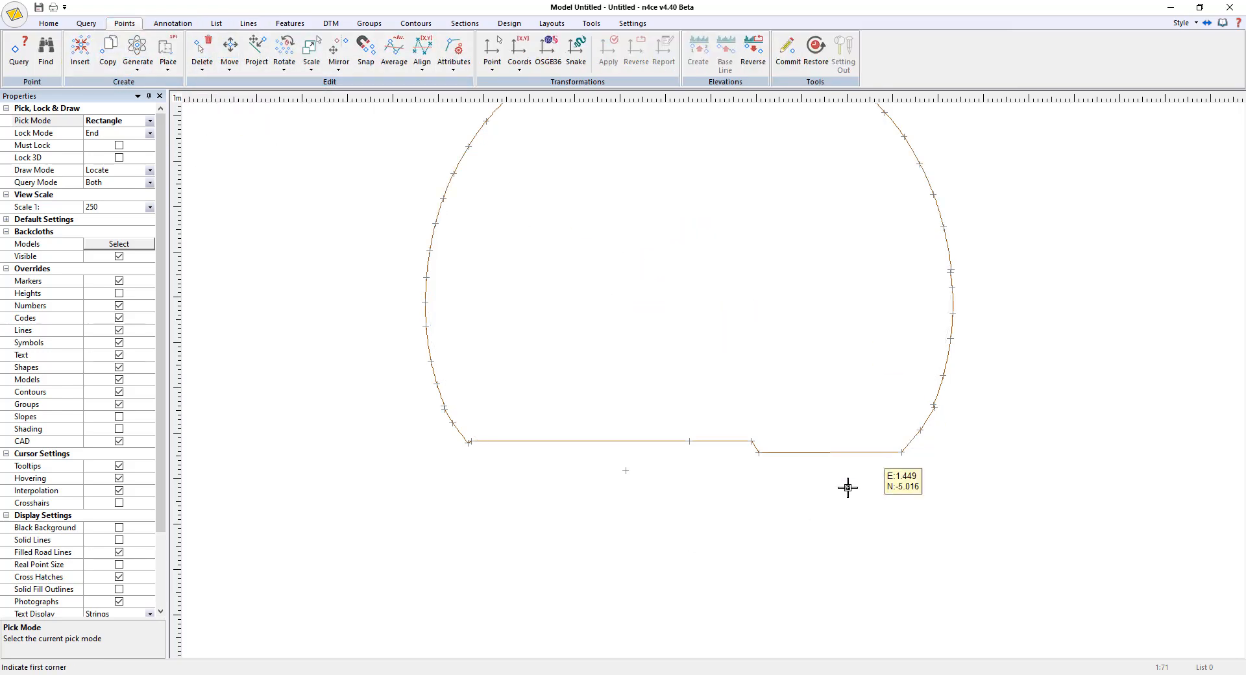
pyautogui.click(311, 52)
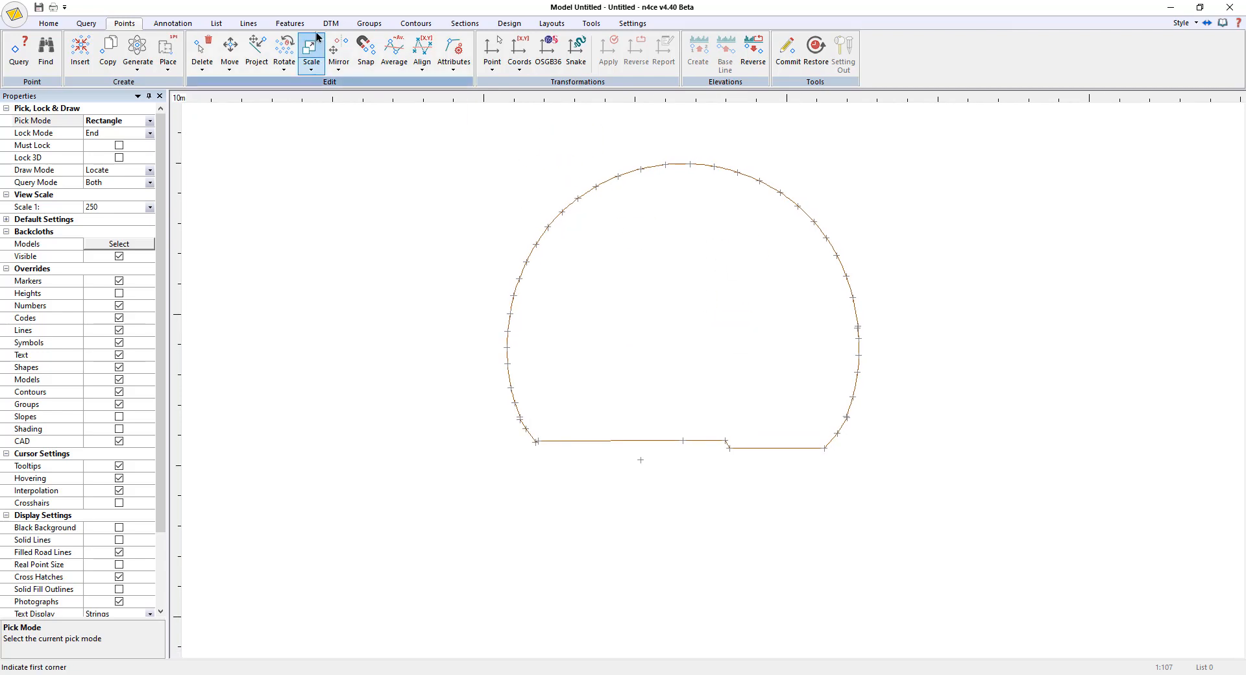
pyautogui.click(248, 22)
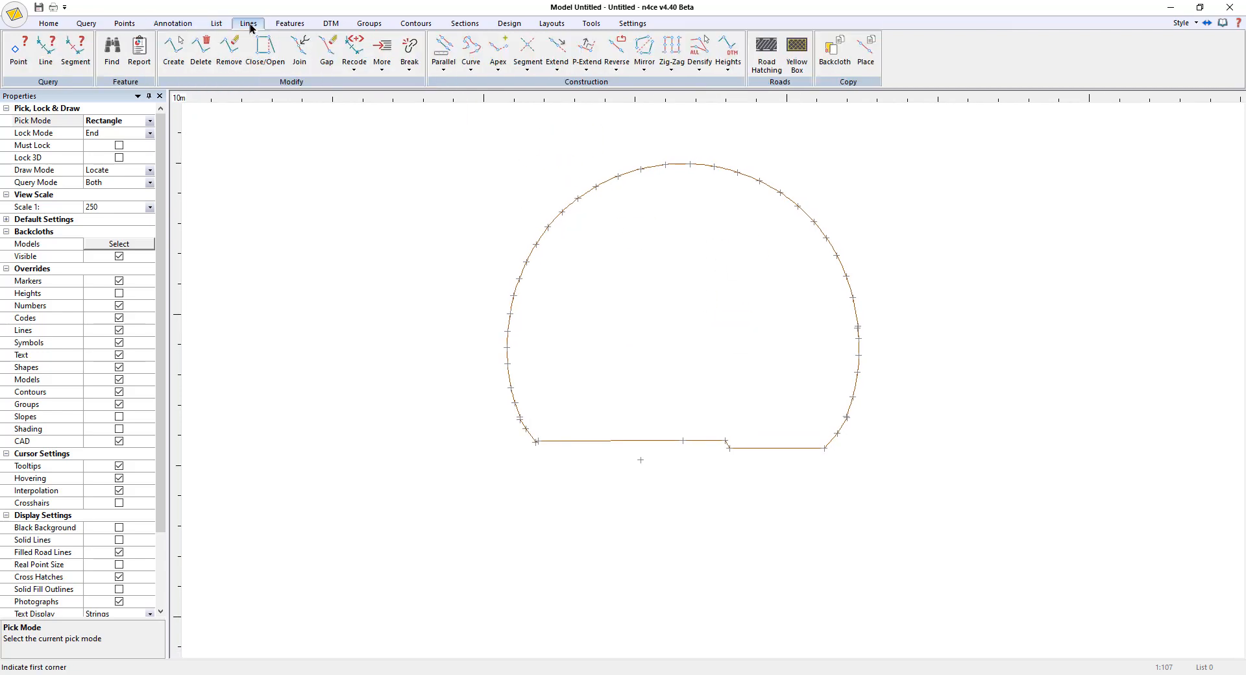
# Step: Store the profile's listed points as block 'Profile 3' and delete the profile line
pyautogui.click(215, 22)
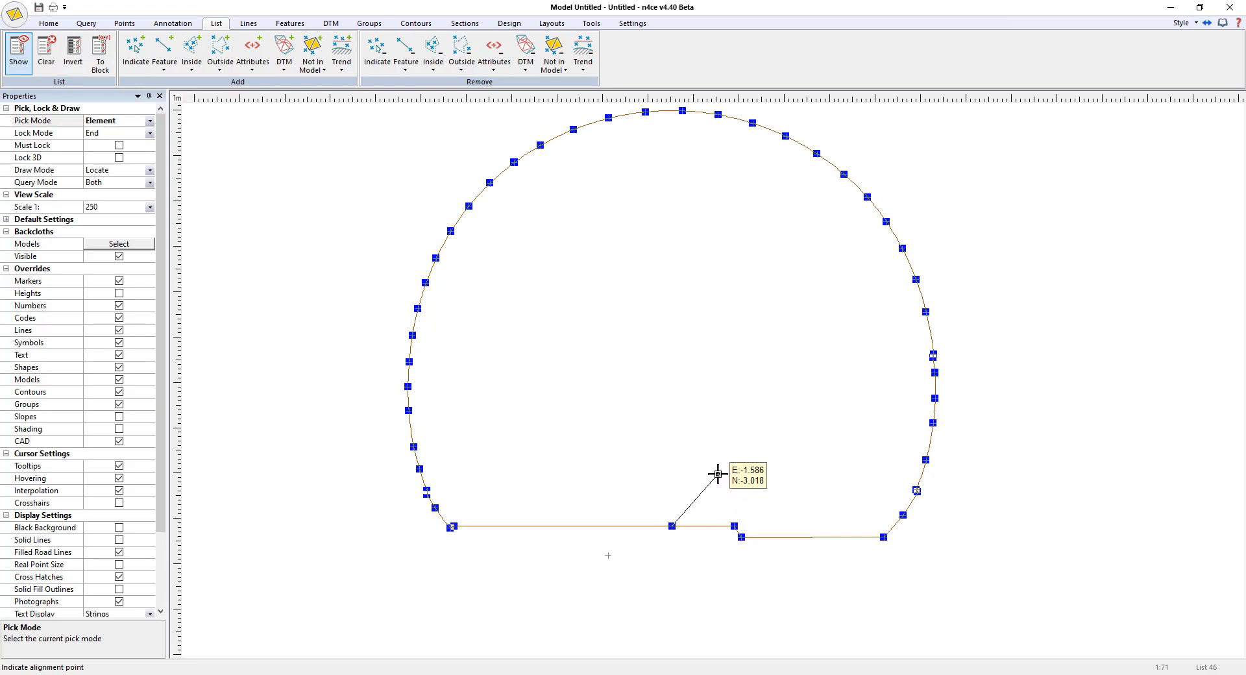
pyautogui.click(100, 53)
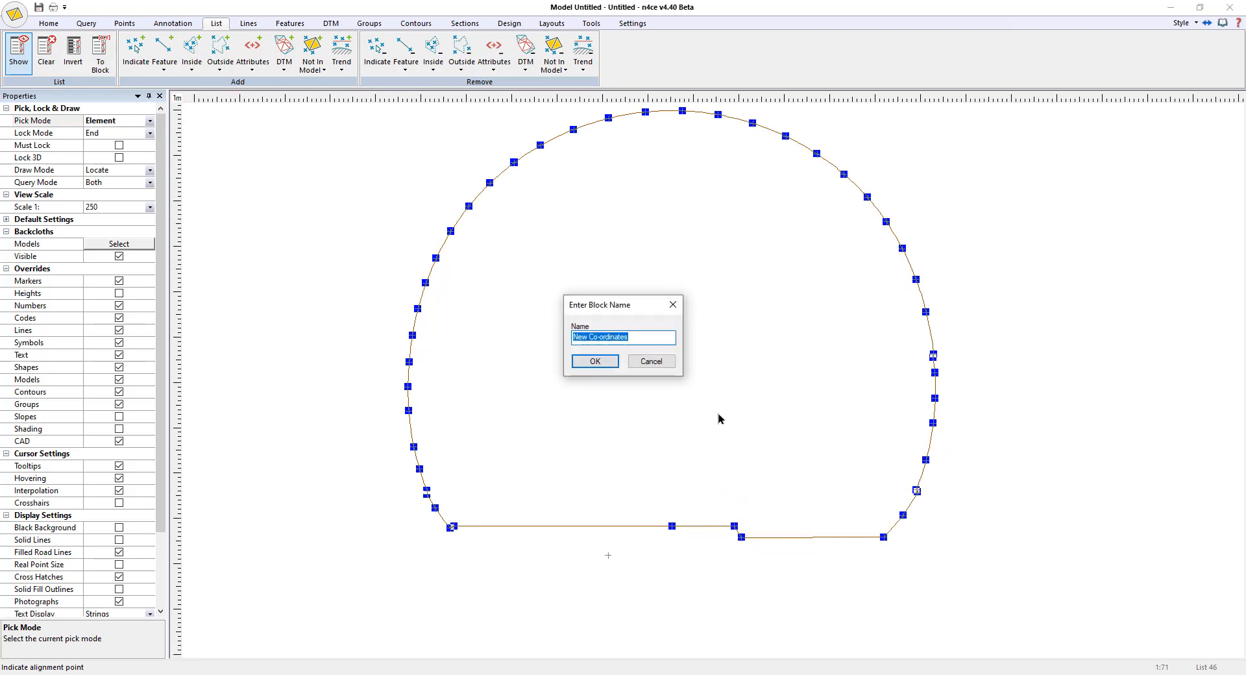
pyautogui.write('Profile 3')
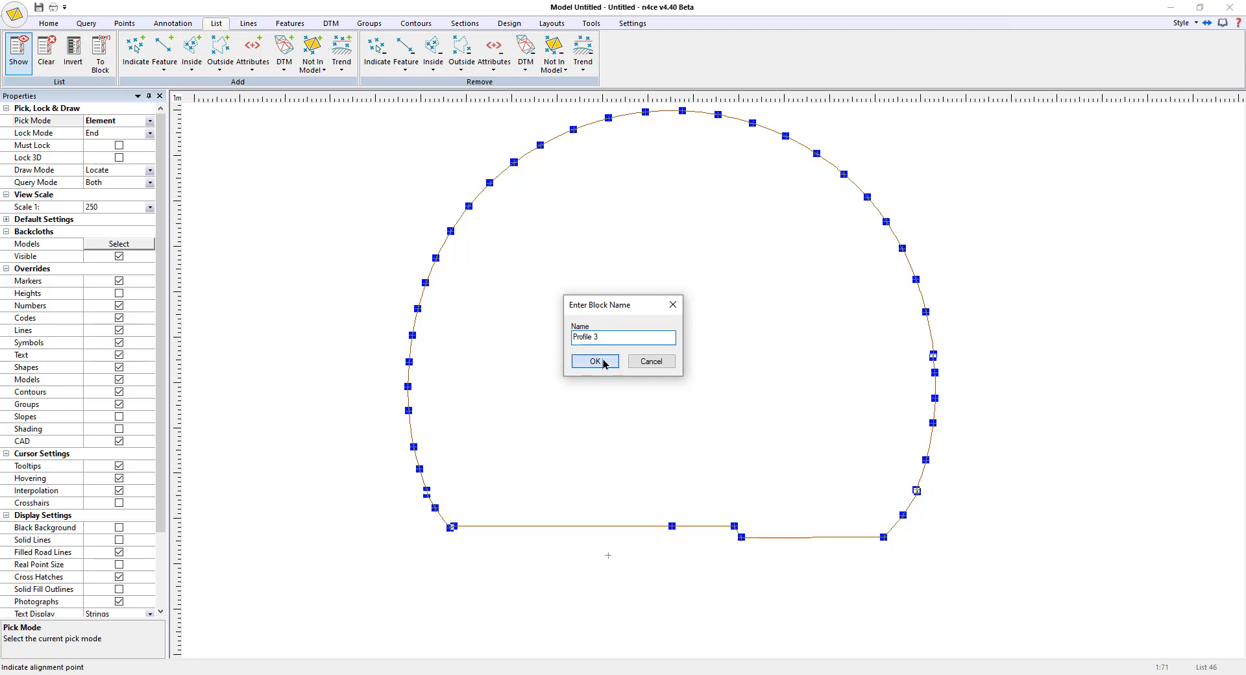
pyautogui.click(595, 361)
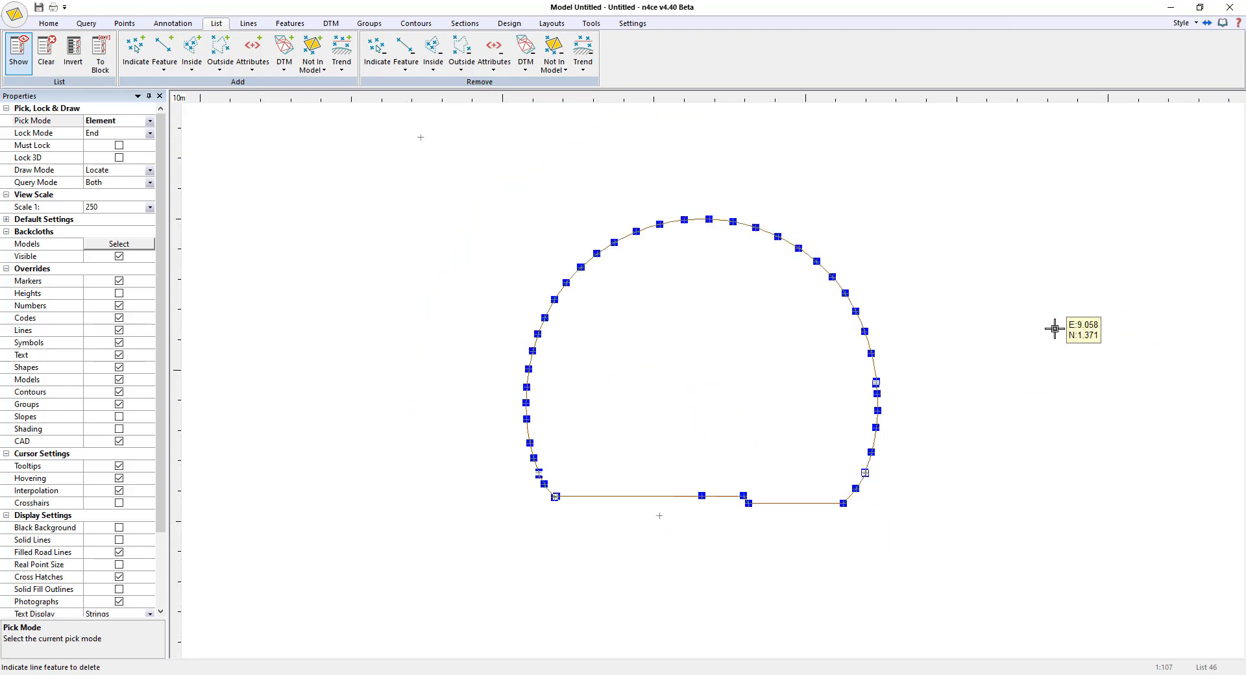
pyautogui.click(248, 24)
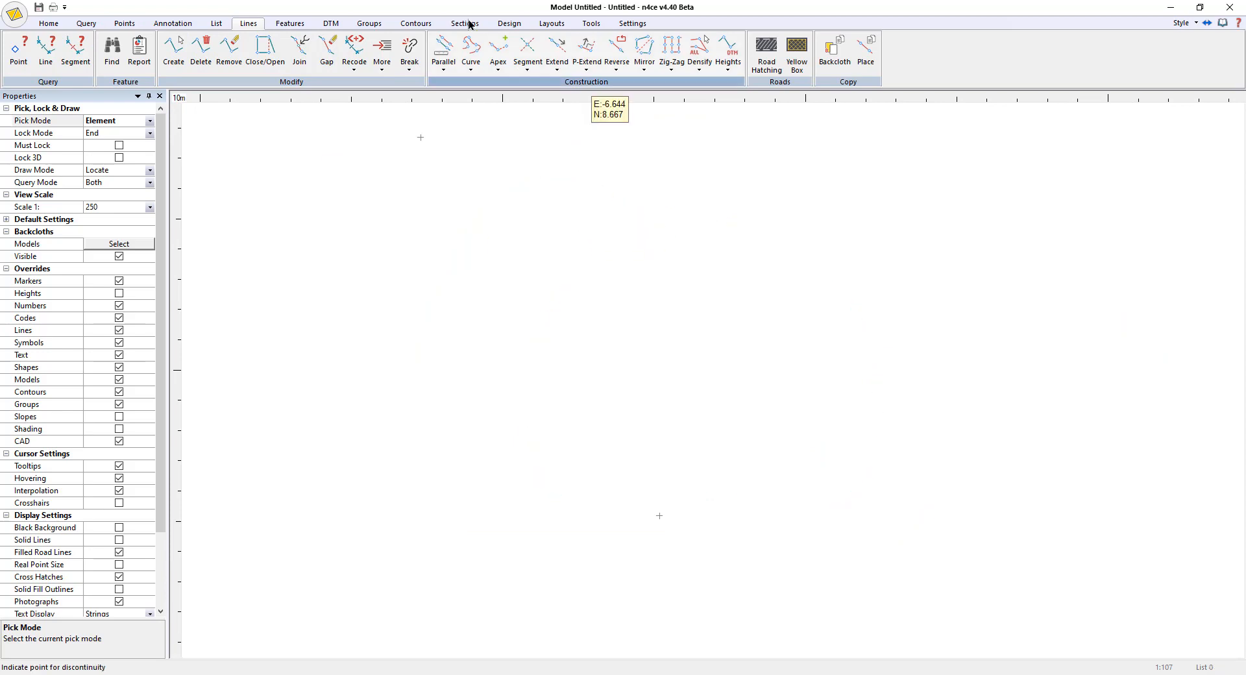
# Step: Open the 3D point cloud view from Sections and show the Digitise tools
pyautogui.click(124, 22)
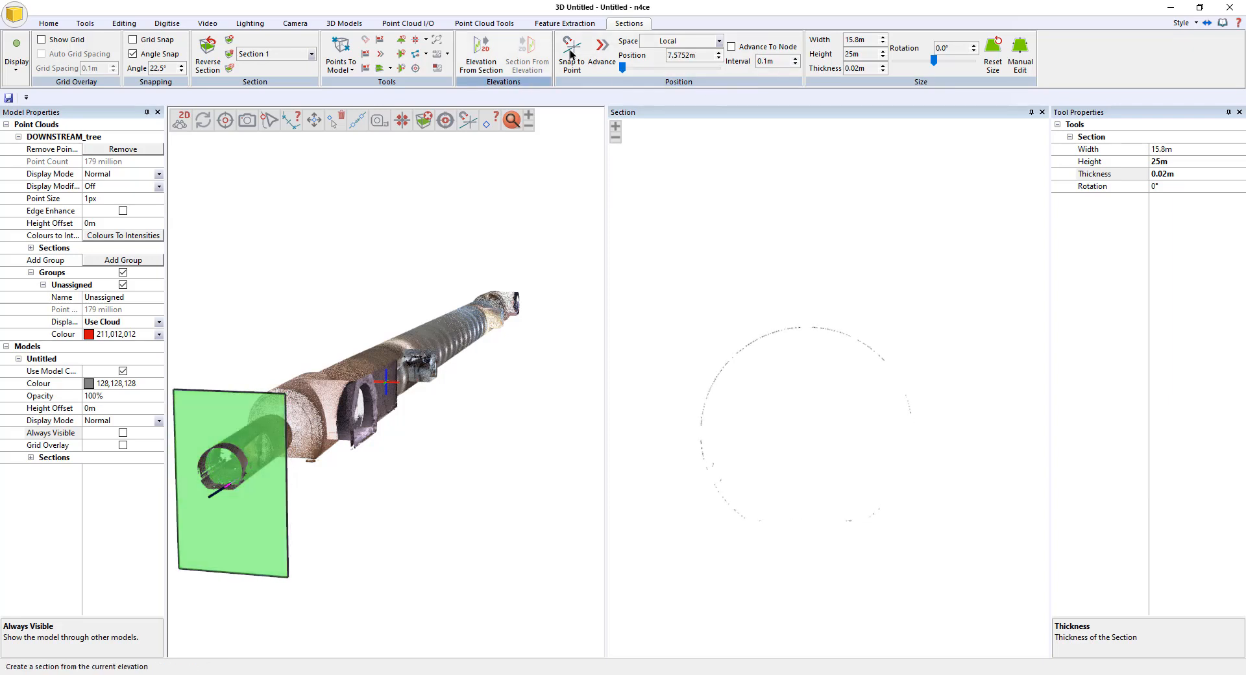
pyautogui.click(47, 24)
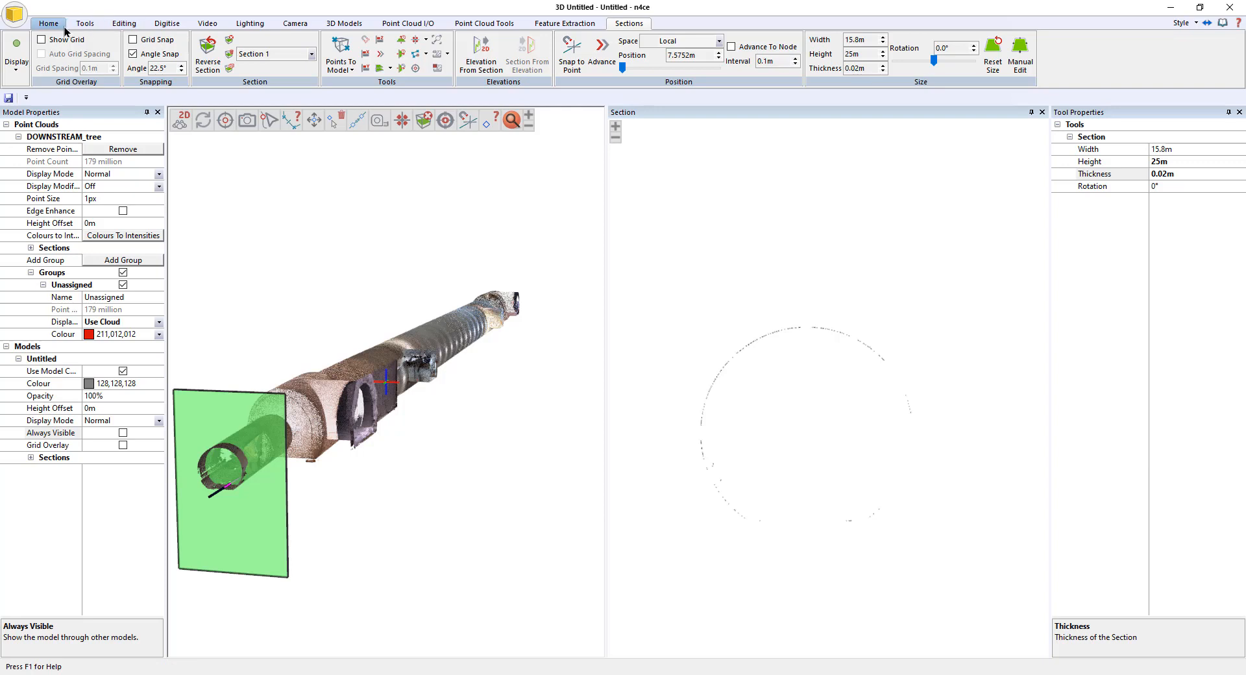
pyautogui.click(166, 23)
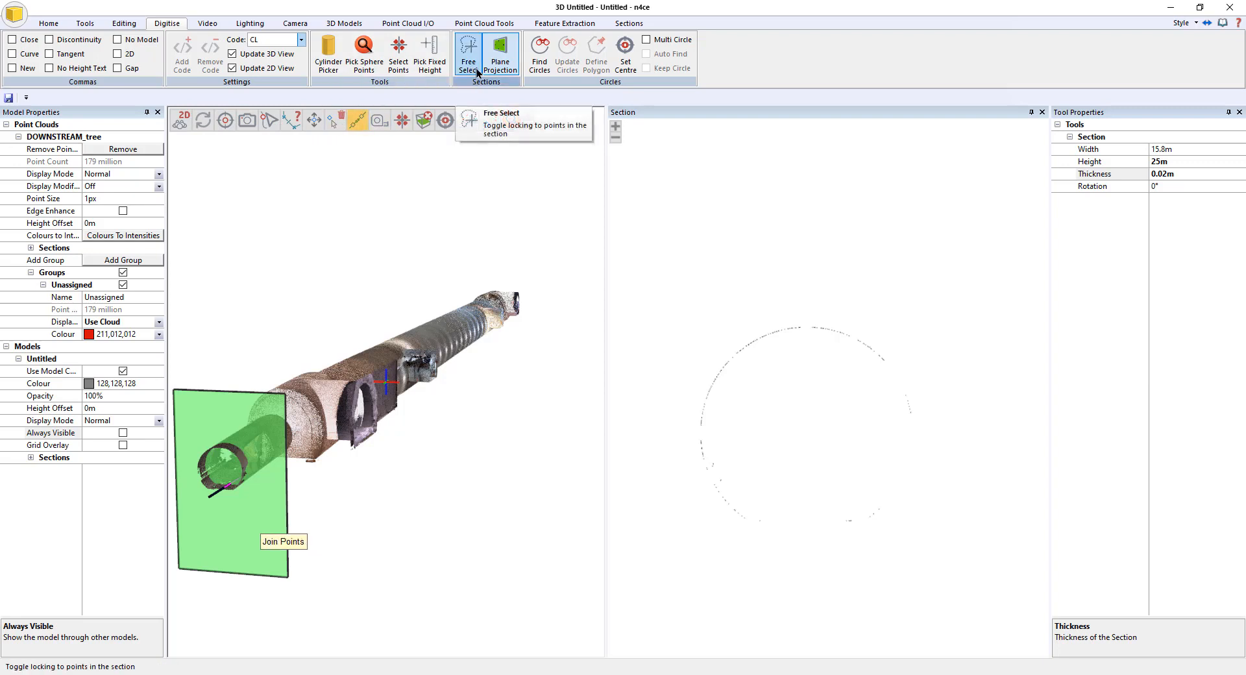
# Step: Refit Find Circles within a drawn polygon, giving a 3081 mm radius circle
pyautogui.click(539, 53)
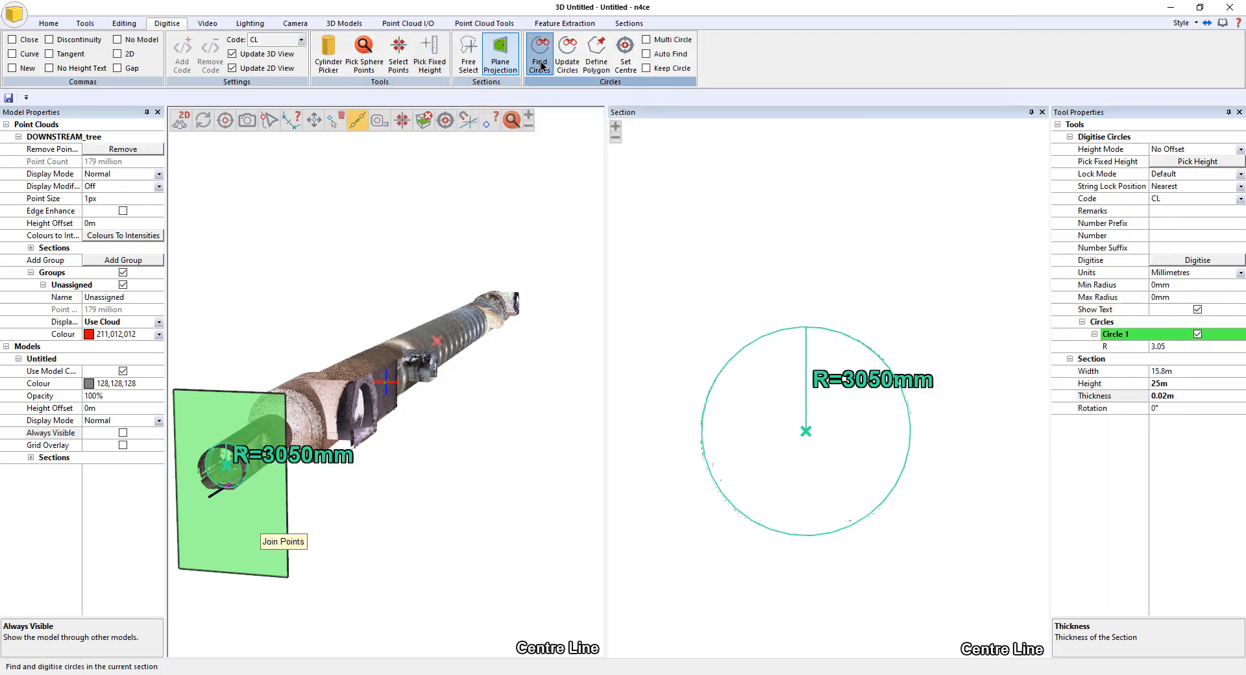
pyautogui.click(567, 54)
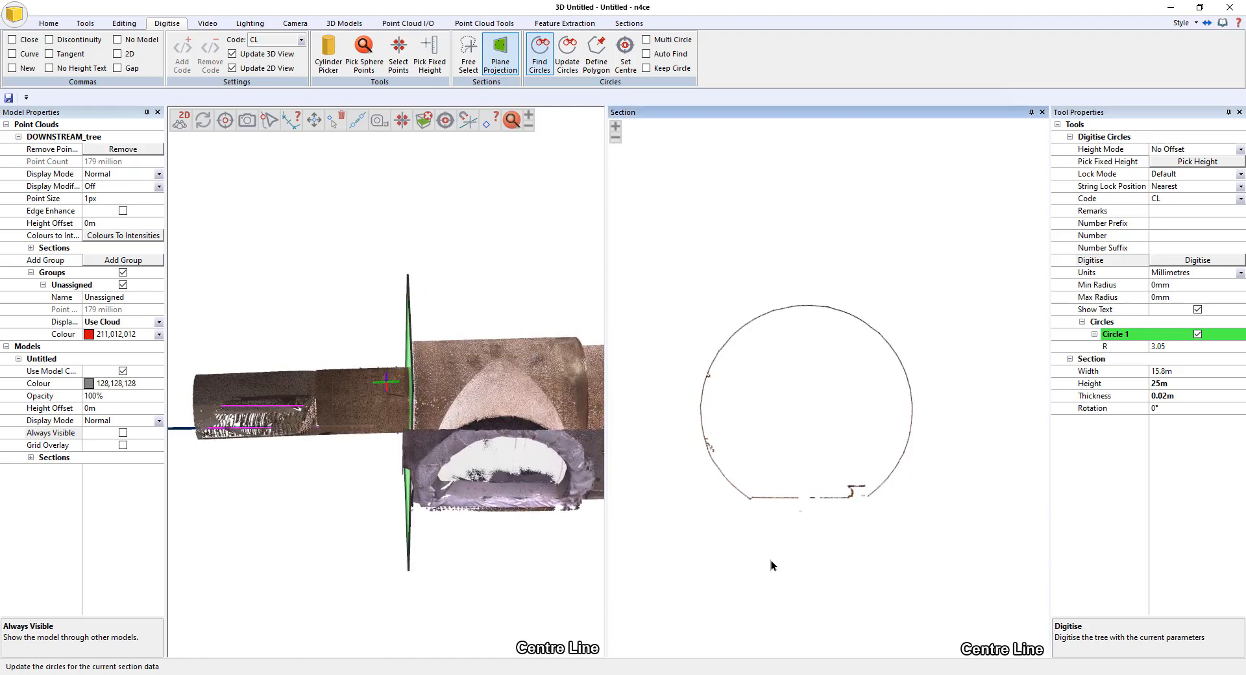
pyautogui.moveTo(567, 53)
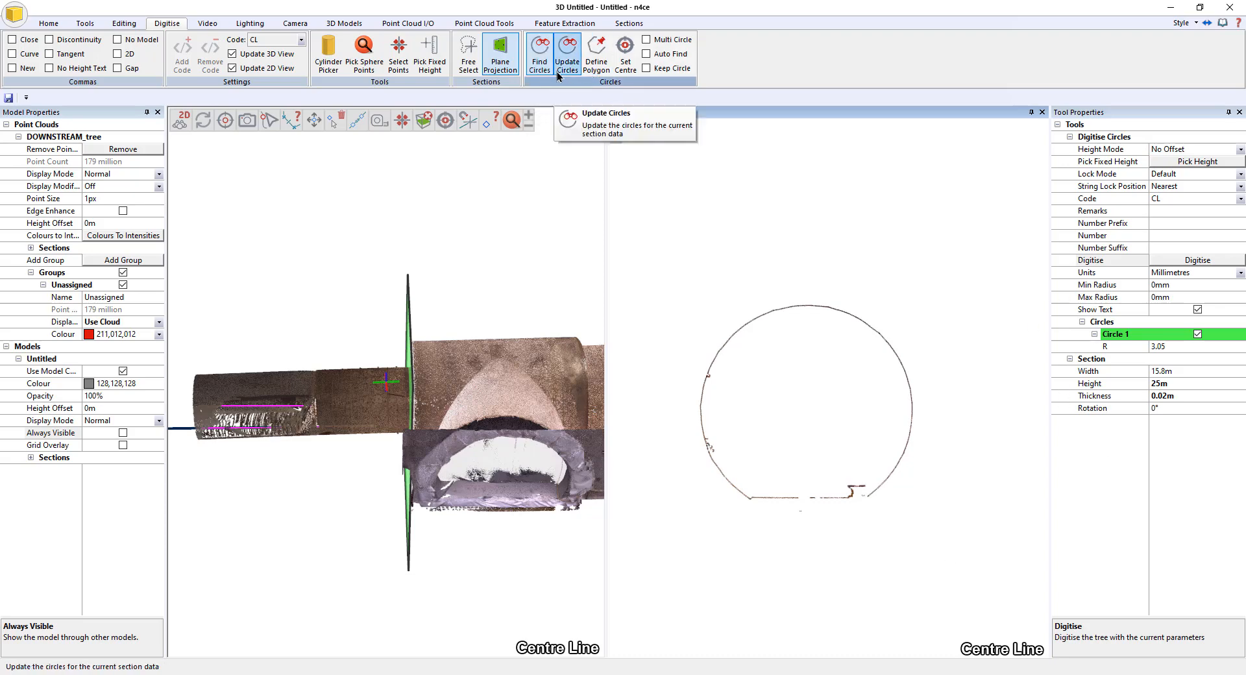
pyautogui.click(539, 53)
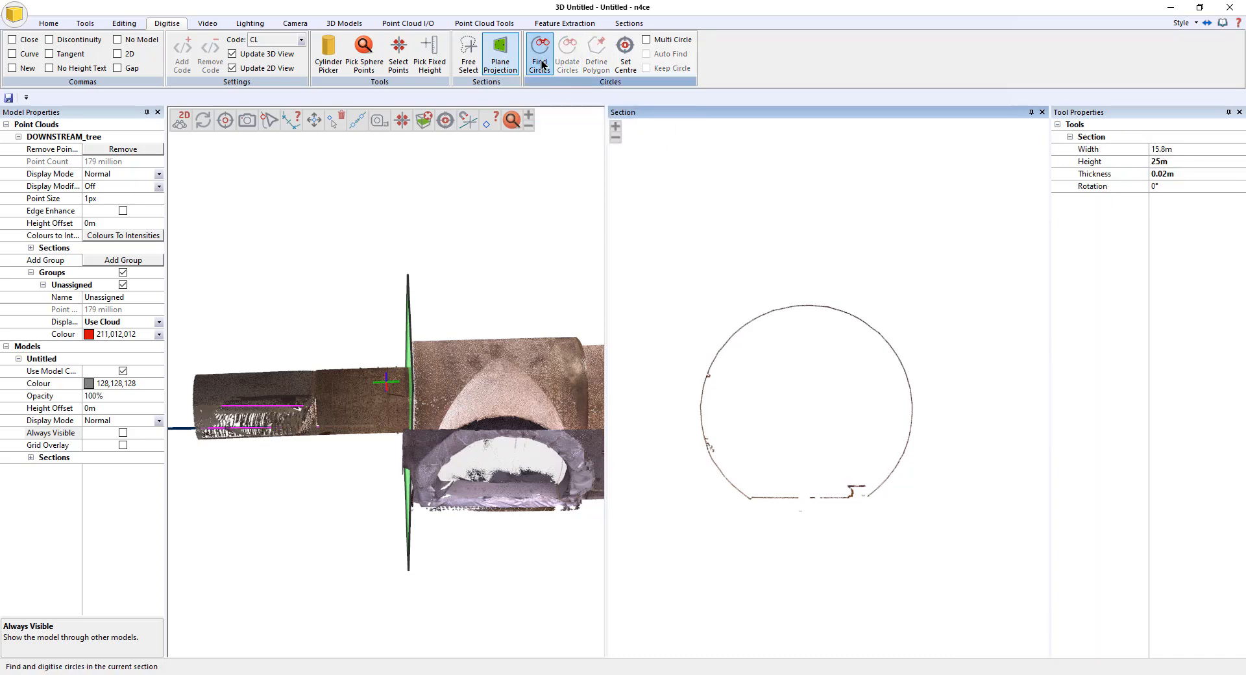
pyautogui.click(539, 53)
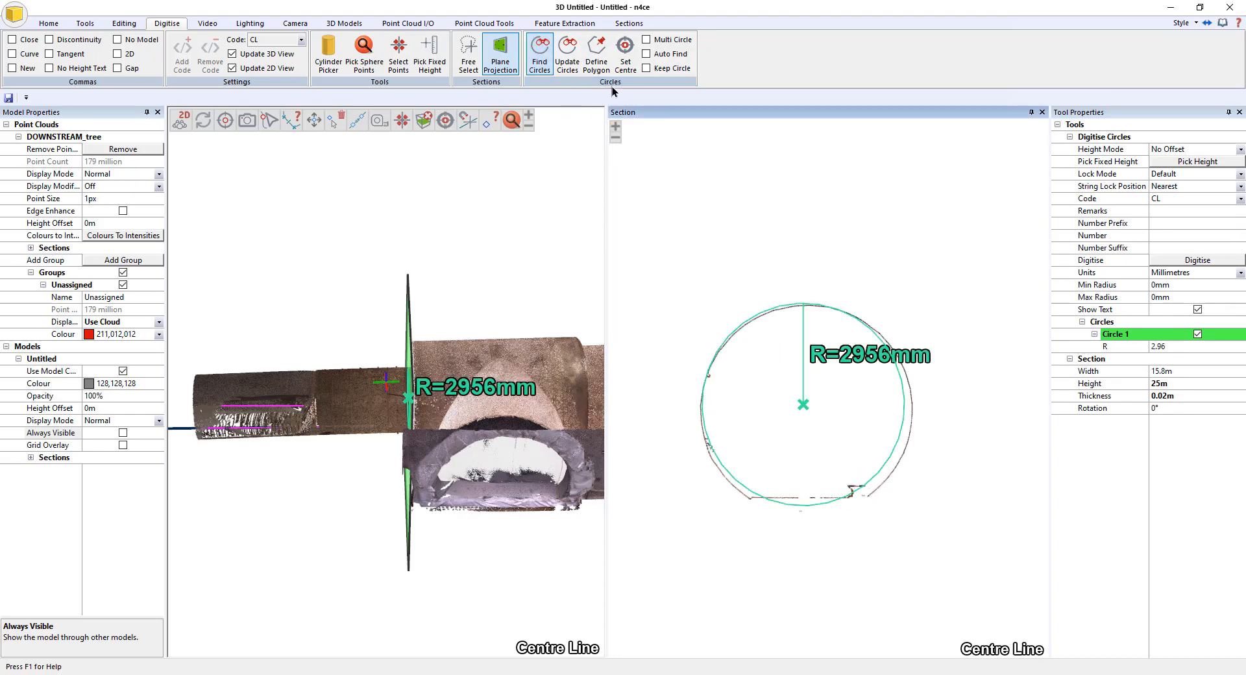
pyautogui.click(596, 53)
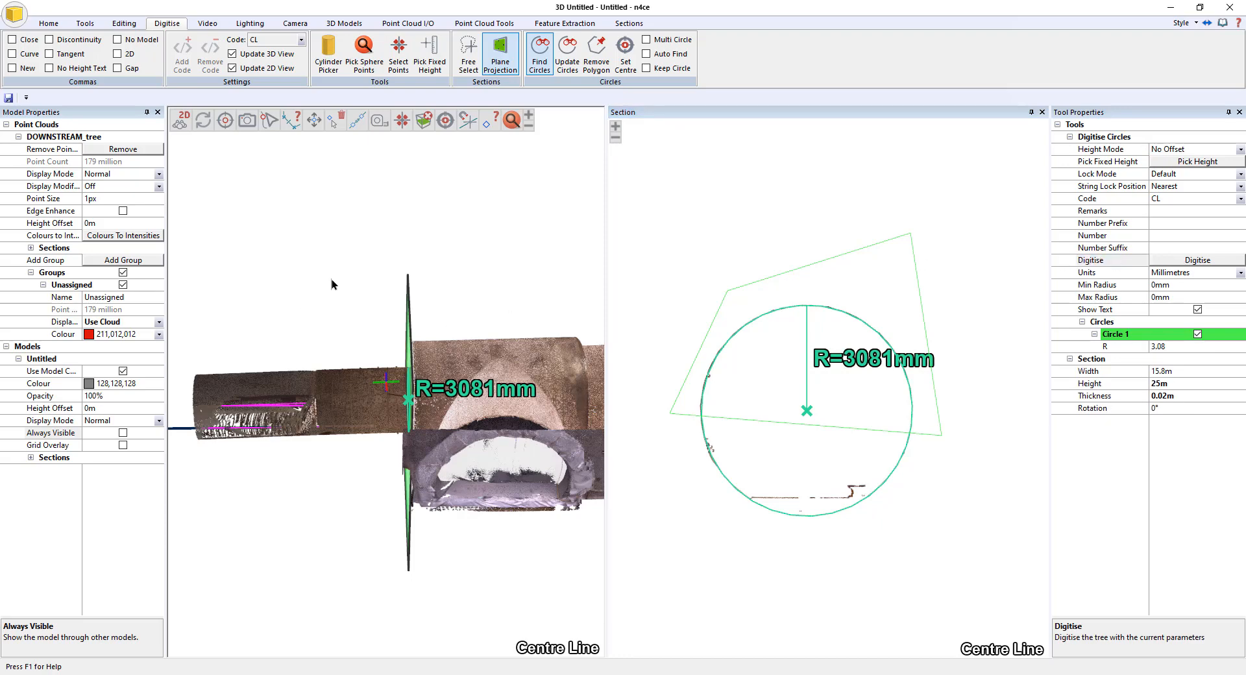
pyautogui.moveTo(315, 274)
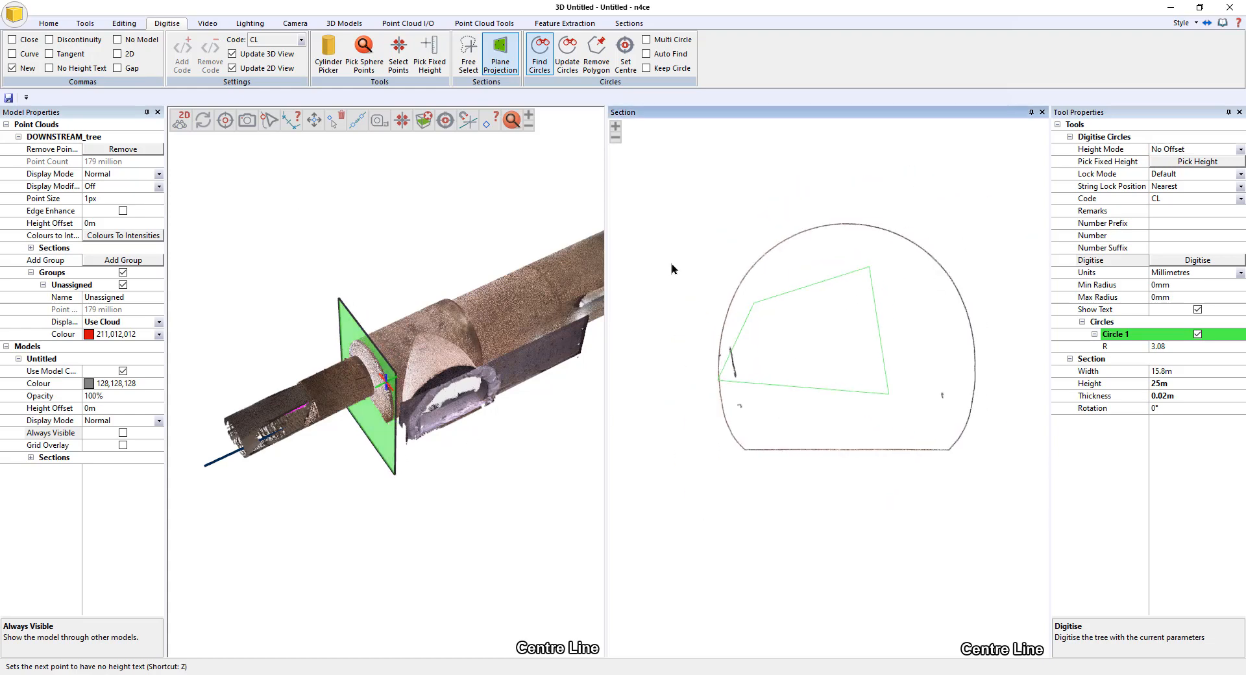
# Step: Clear the old polygon, fit the ~5791 mm circle and digitise it into the model
pyautogui.click(595, 54)
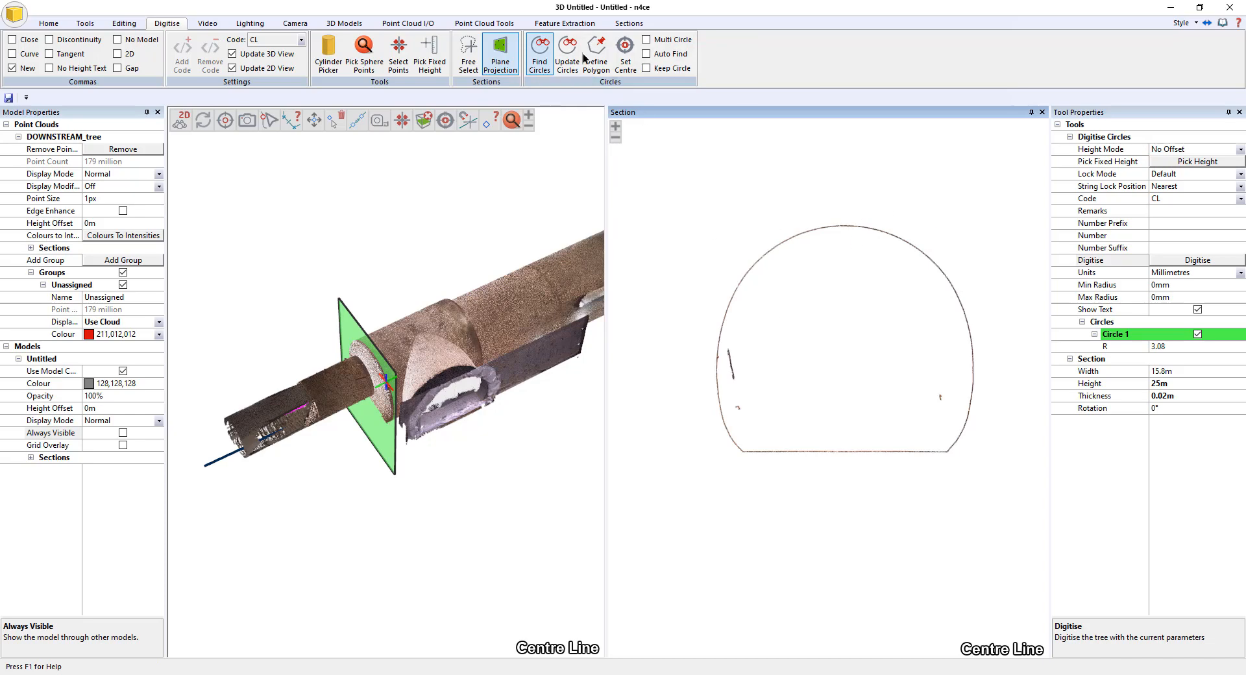
pyautogui.moveTo(775, 202)
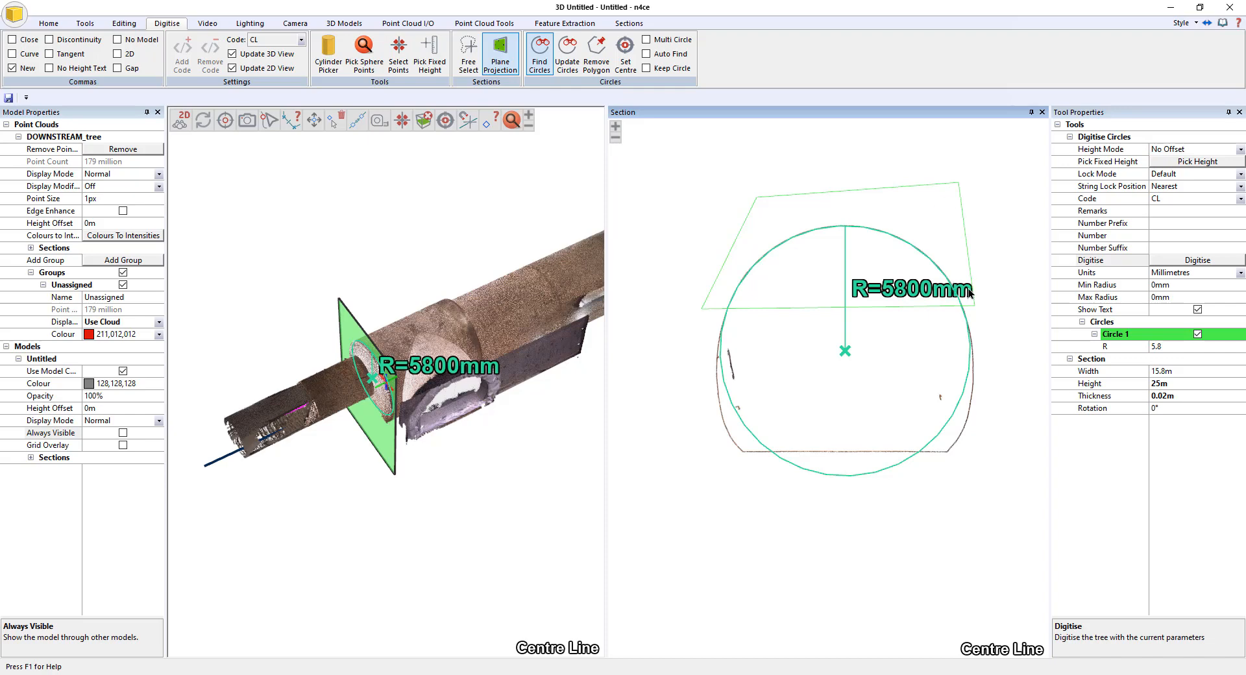
pyautogui.moveTo(815, 194)
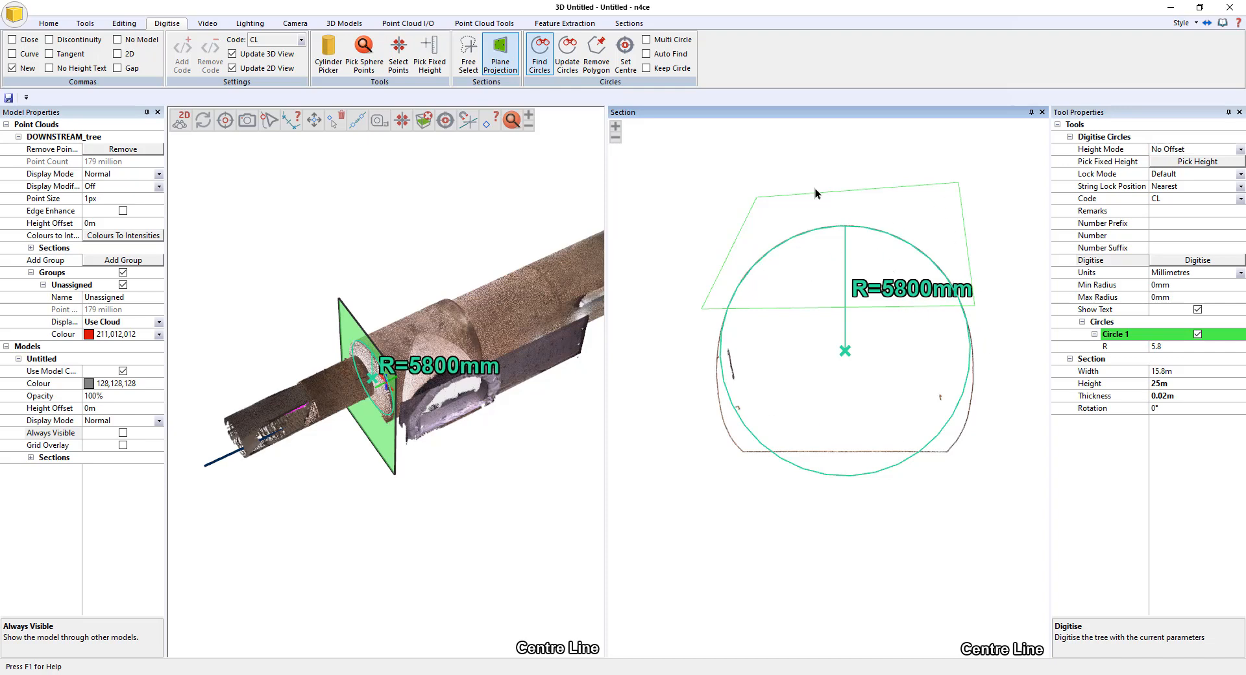
pyautogui.moveTo(845, 322)
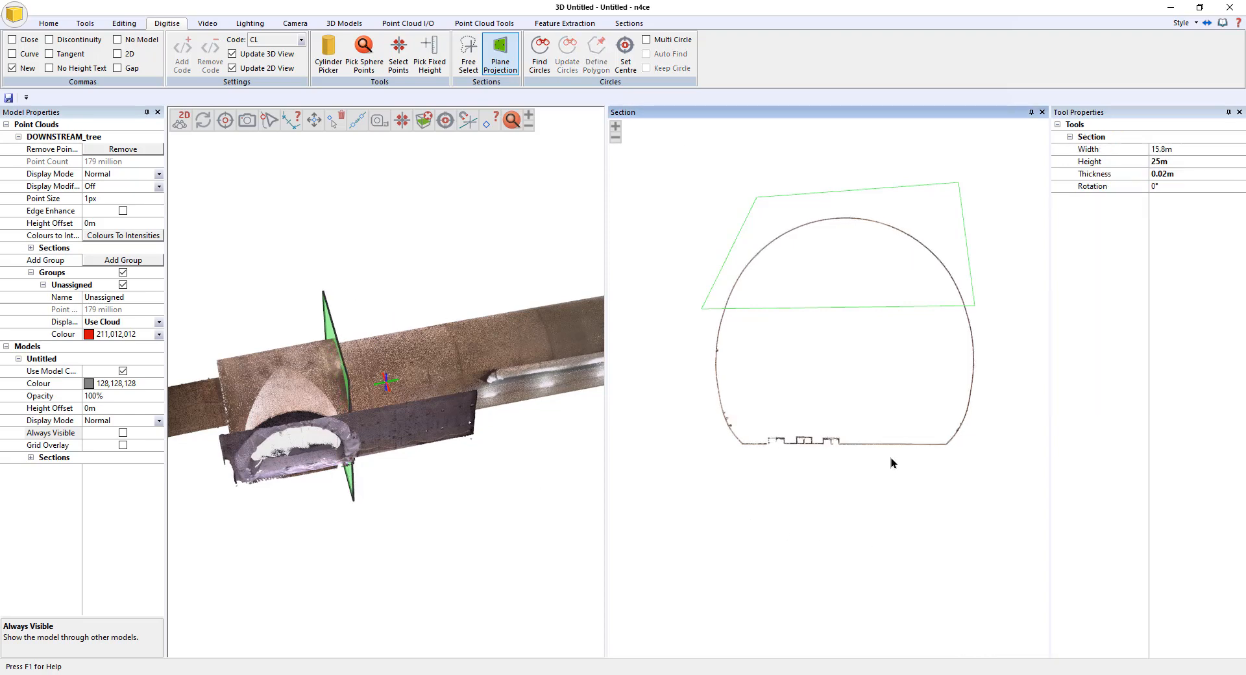
pyautogui.click(539, 54)
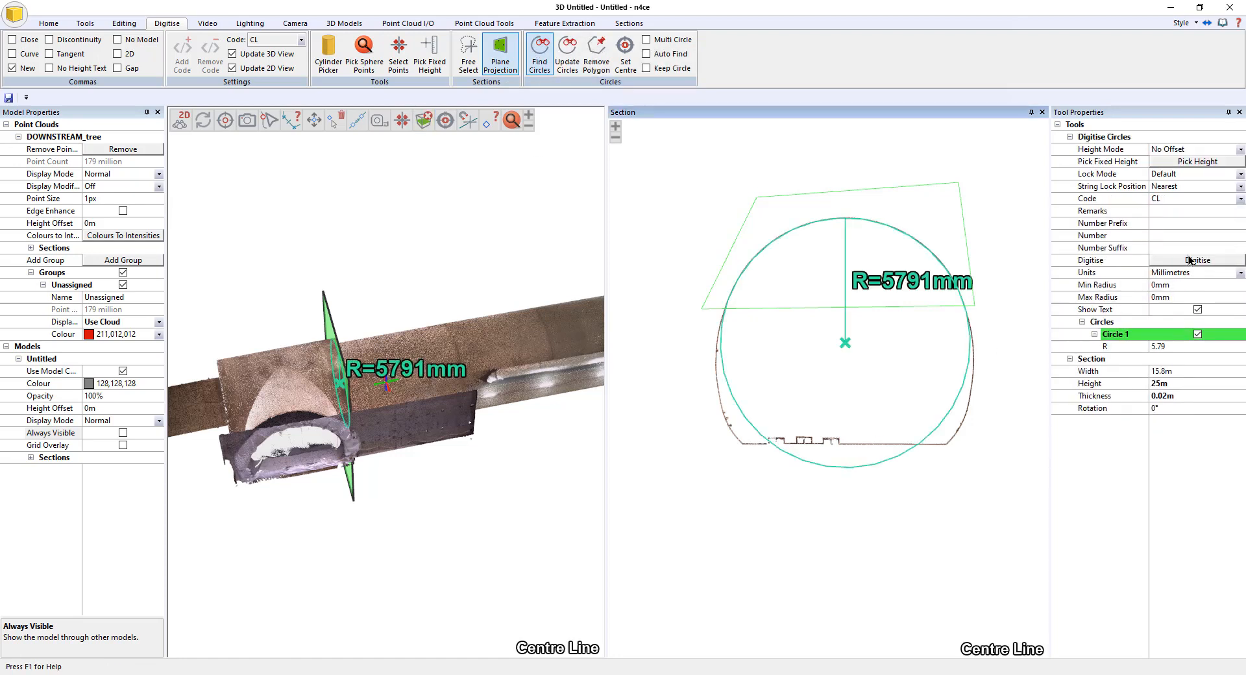
pyautogui.click(1196, 260)
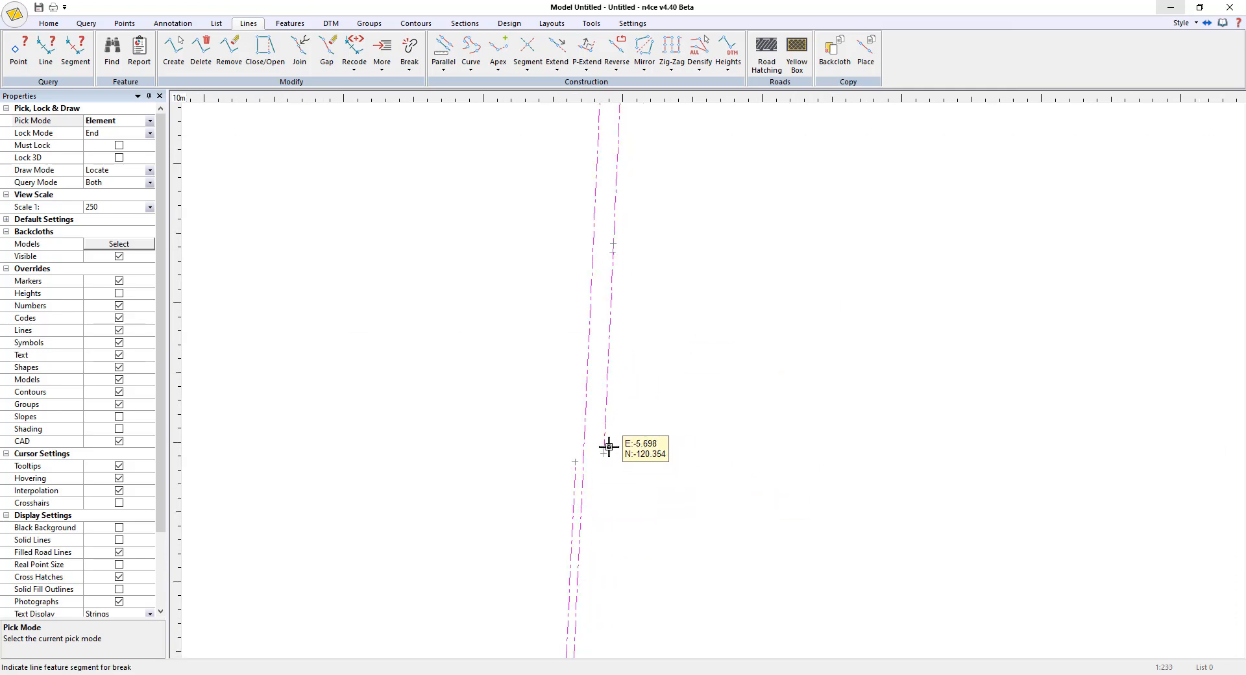
# Step: Scroll the plan view to the dashed track alignment lines
pyautogui.scroll(-3)
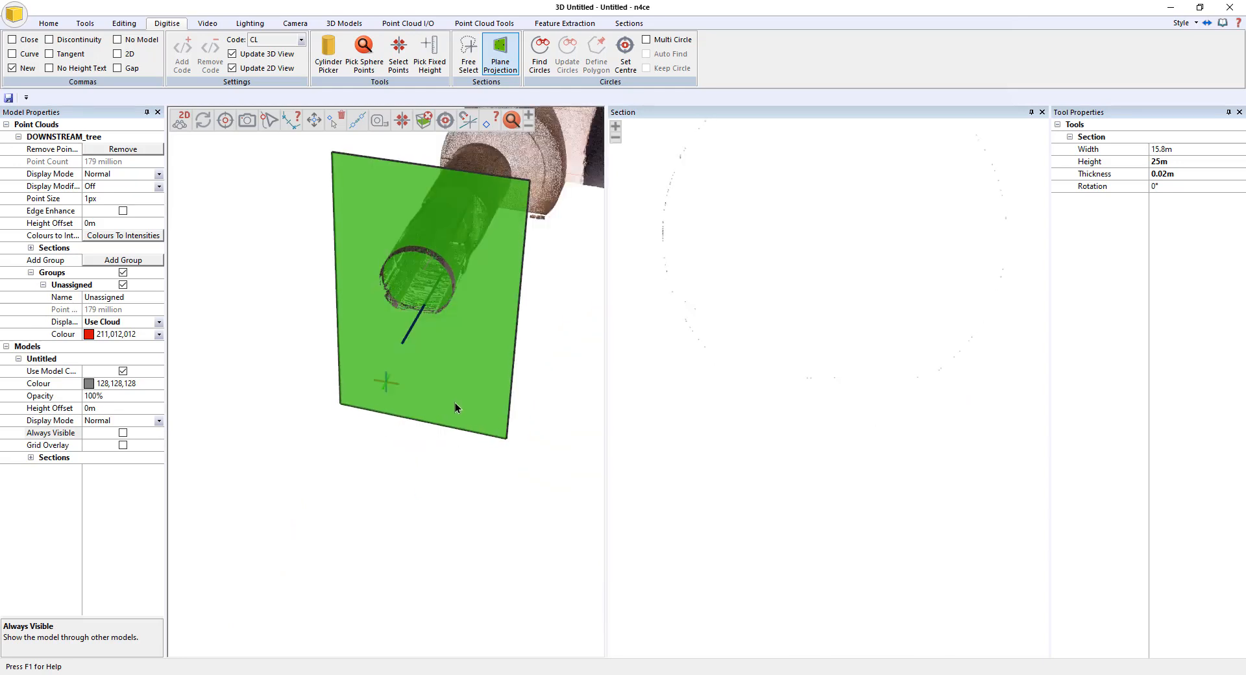
# Step: Set section thickness to 0.05m and code BB, then digitise a tunnel floor point
pyautogui.click(1163, 173)
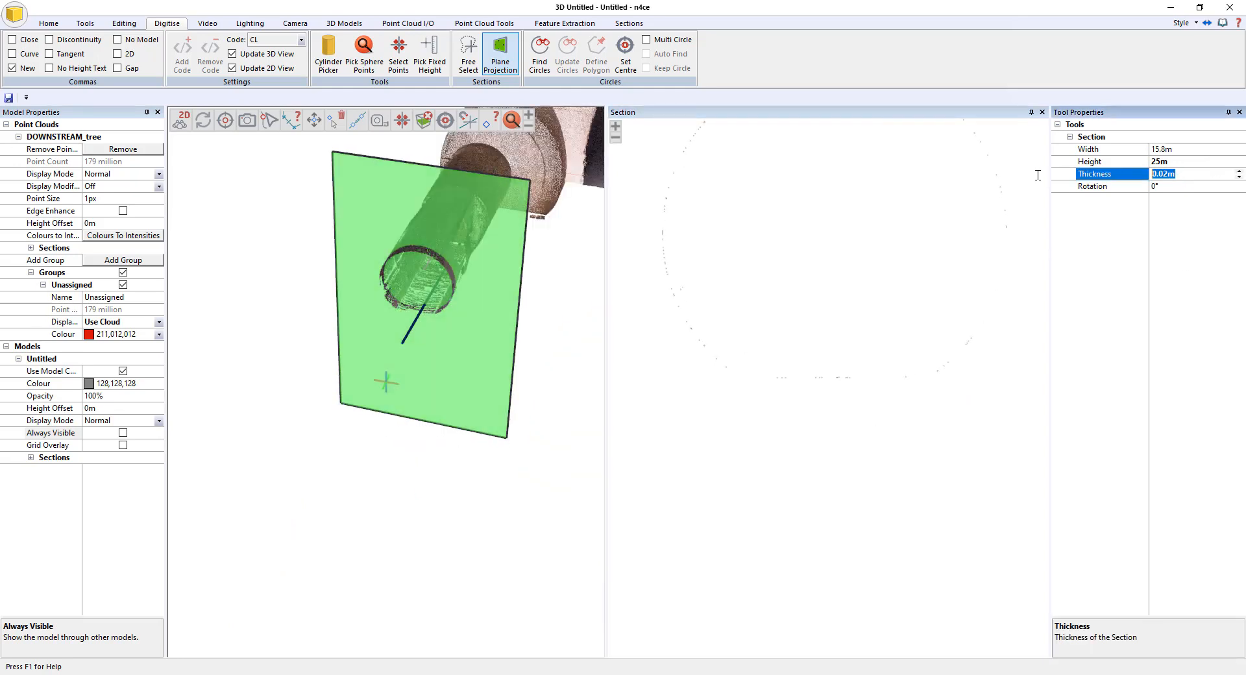
pyautogui.write('0.05m')
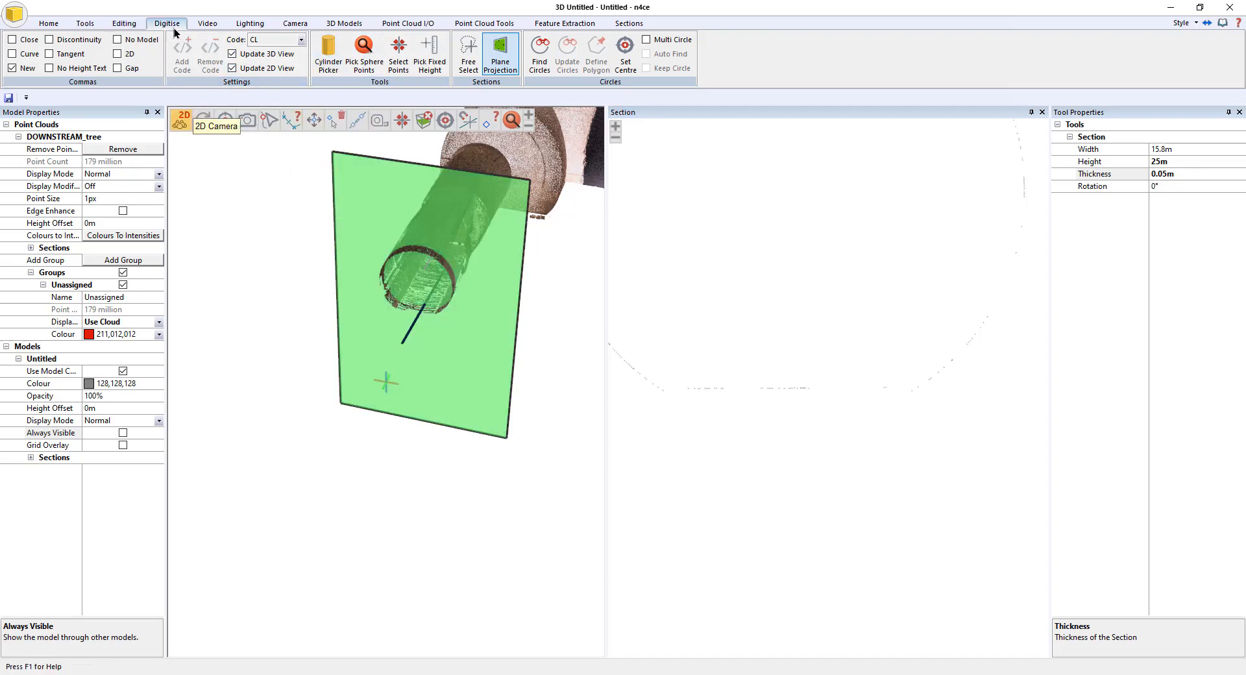
pyautogui.click(270, 39)
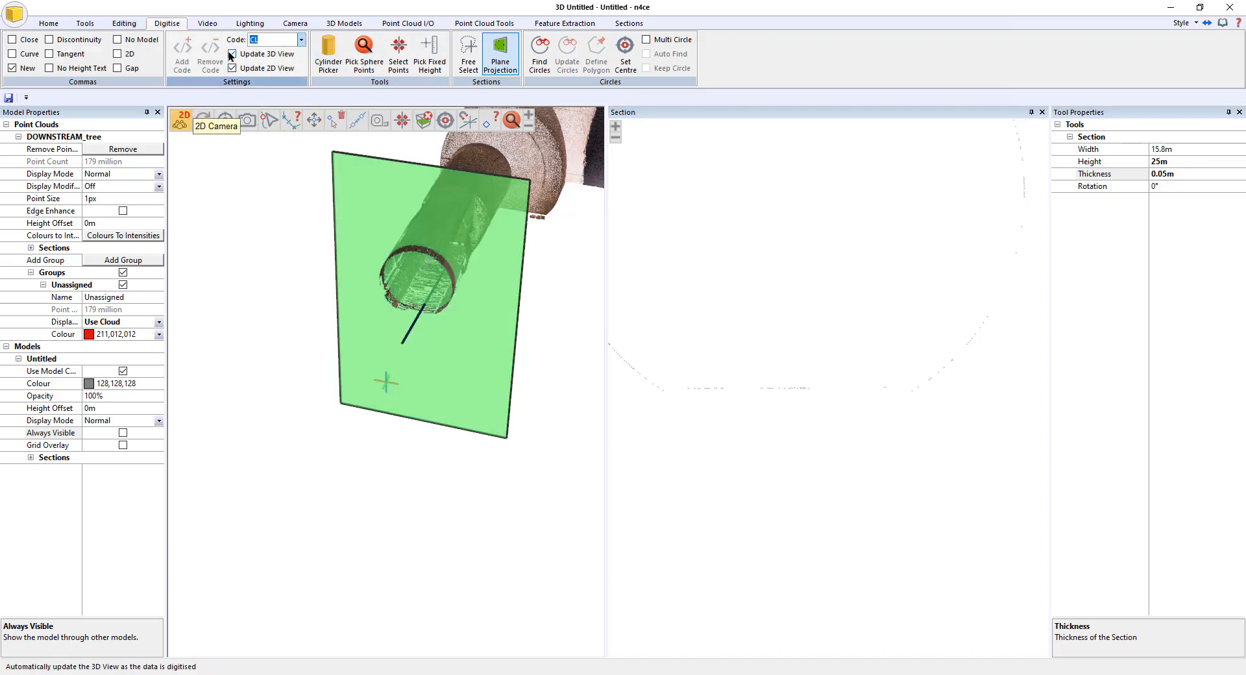
pyautogui.moveTo(203, 120)
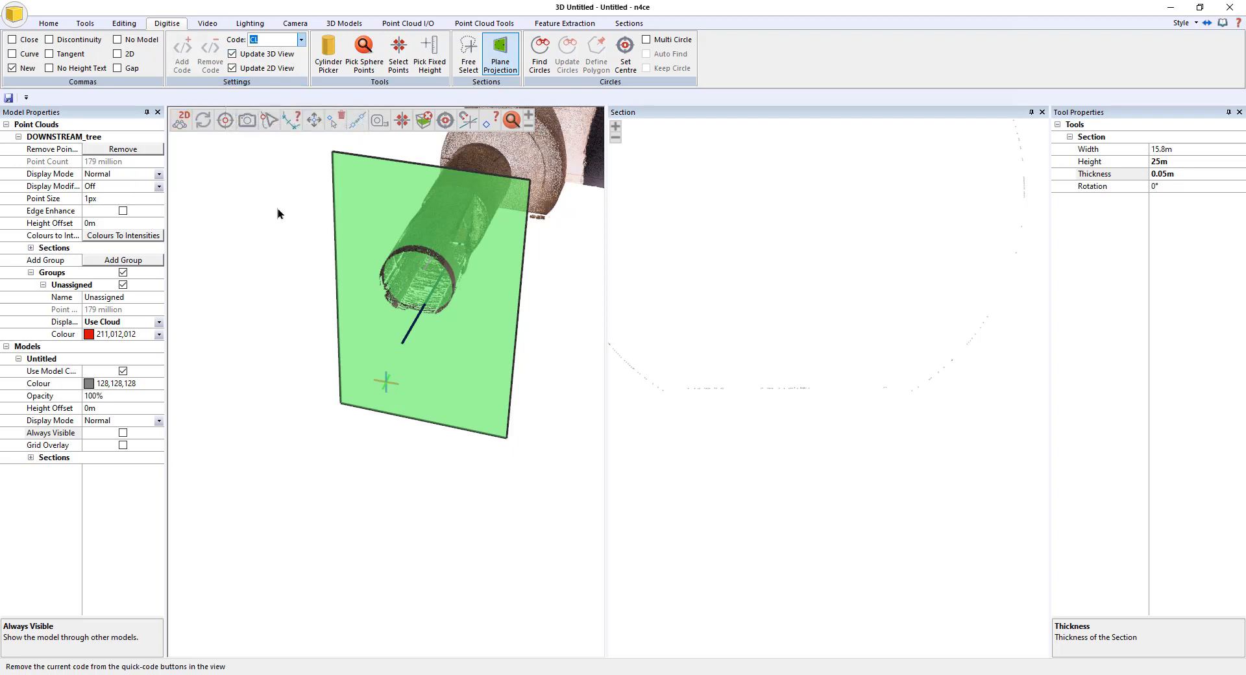
pyautogui.write('BB')
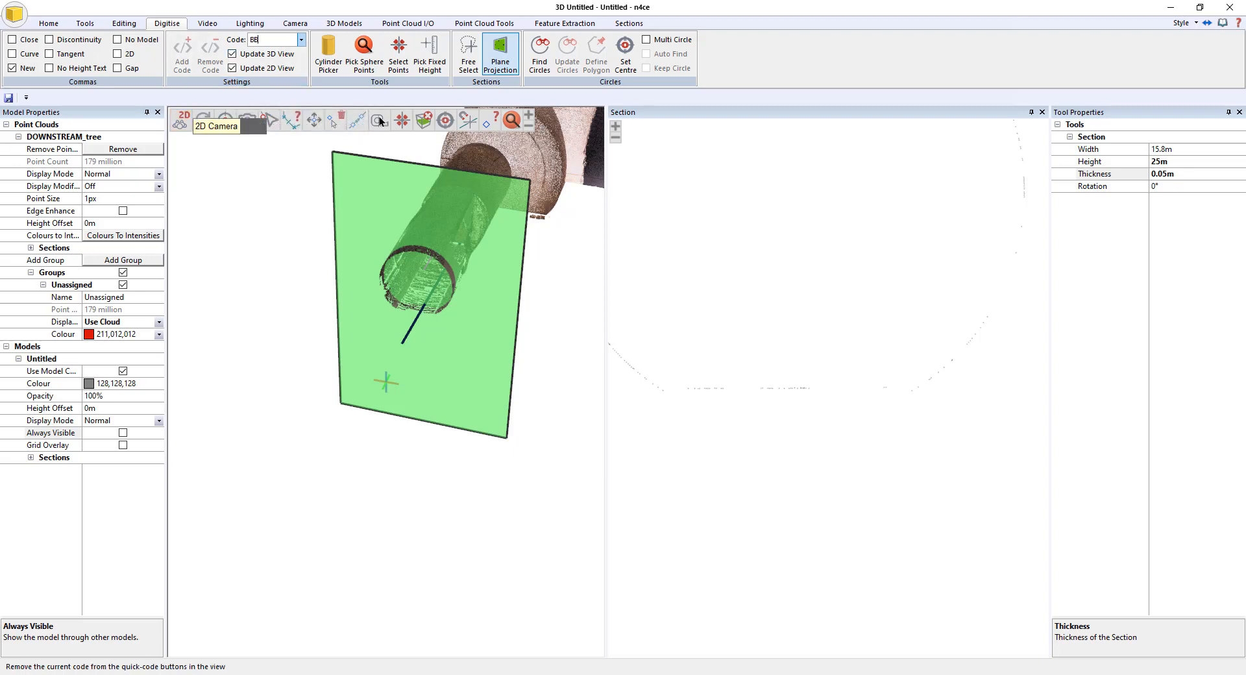
pyautogui.click(398, 53)
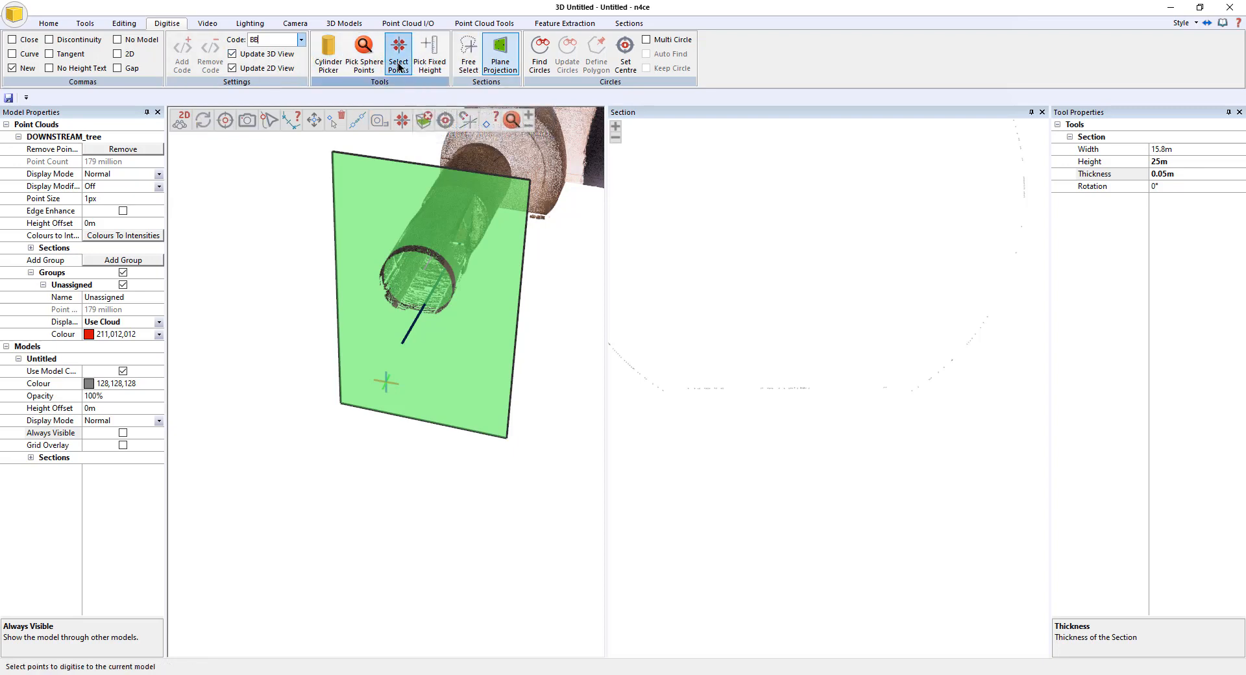
pyautogui.click(398, 54)
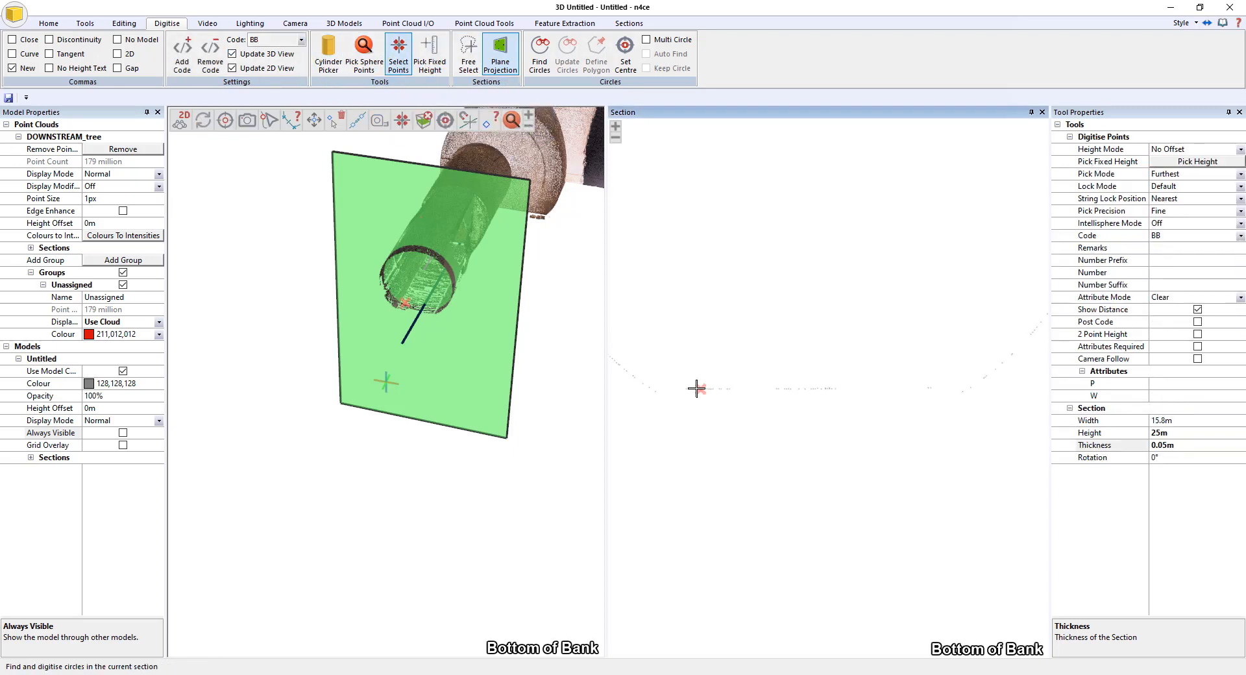
pyautogui.click(697, 388)
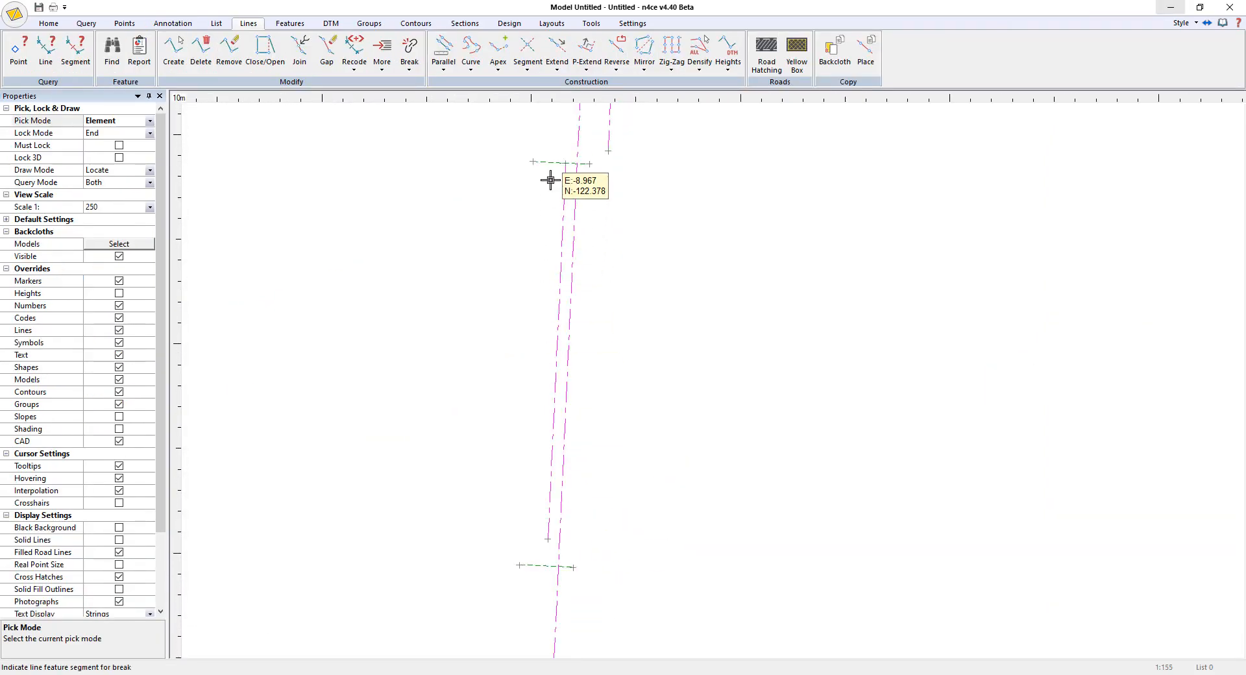
pyautogui.moveTo(636, 477)
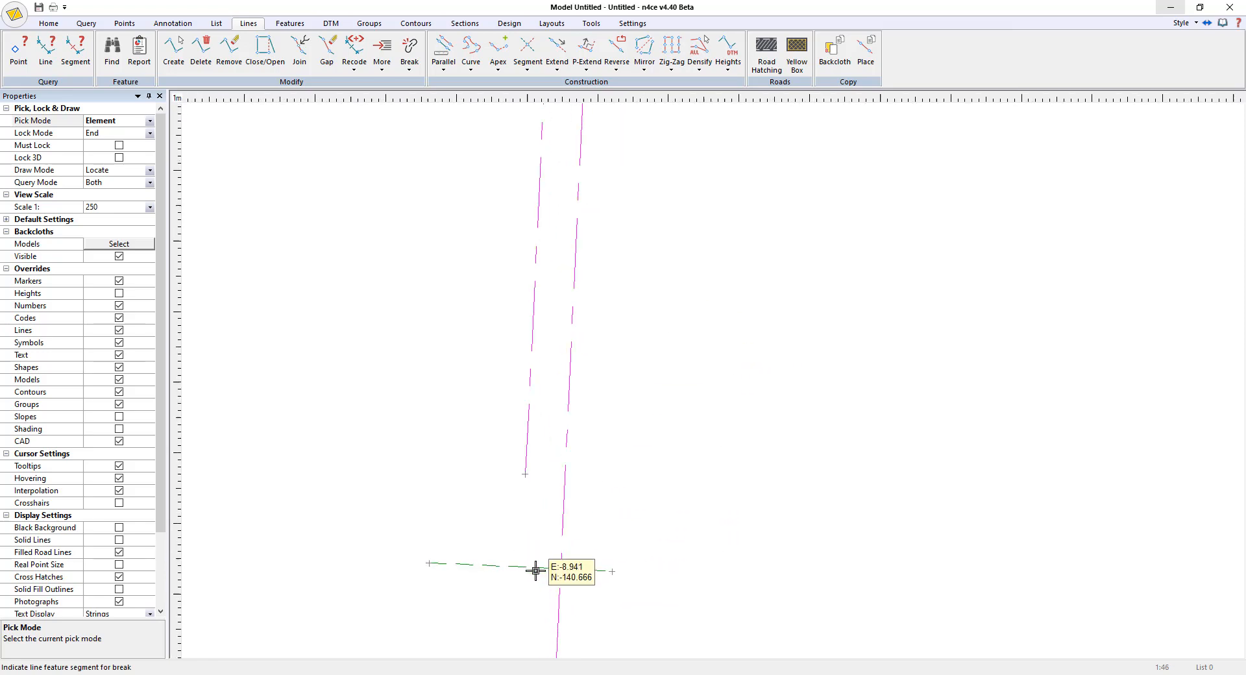
pyautogui.moveTo(459, 561)
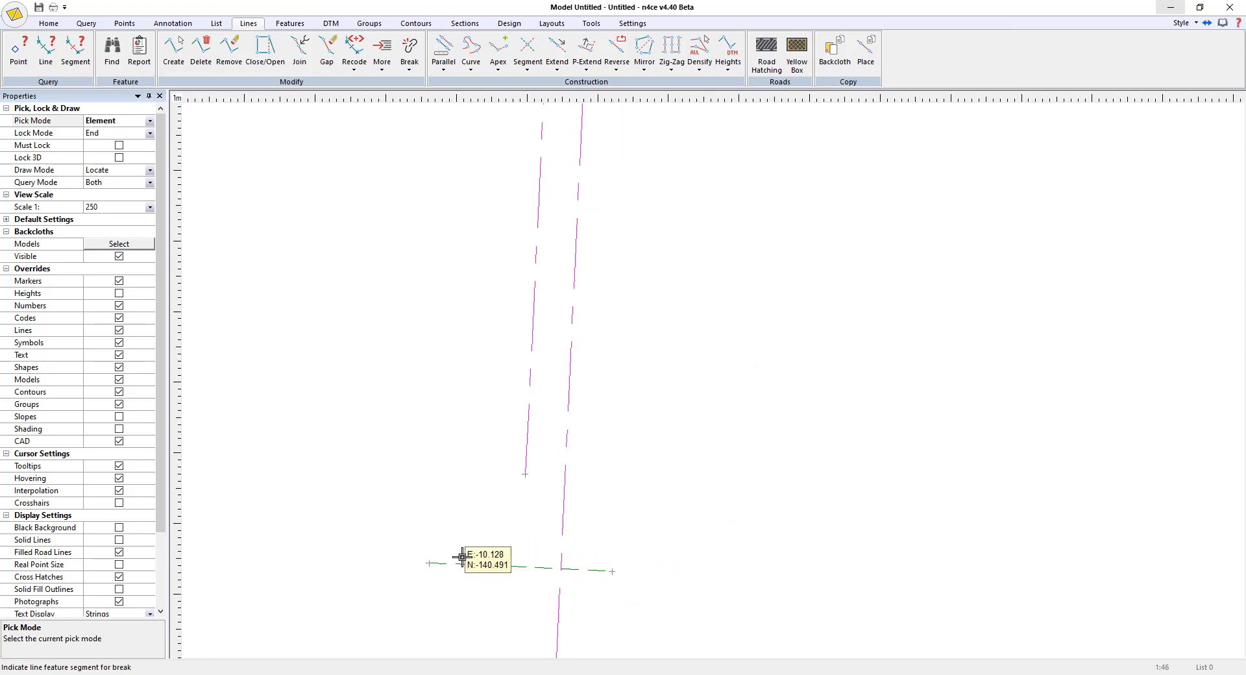
pyautogui.moveTo(712, 410)
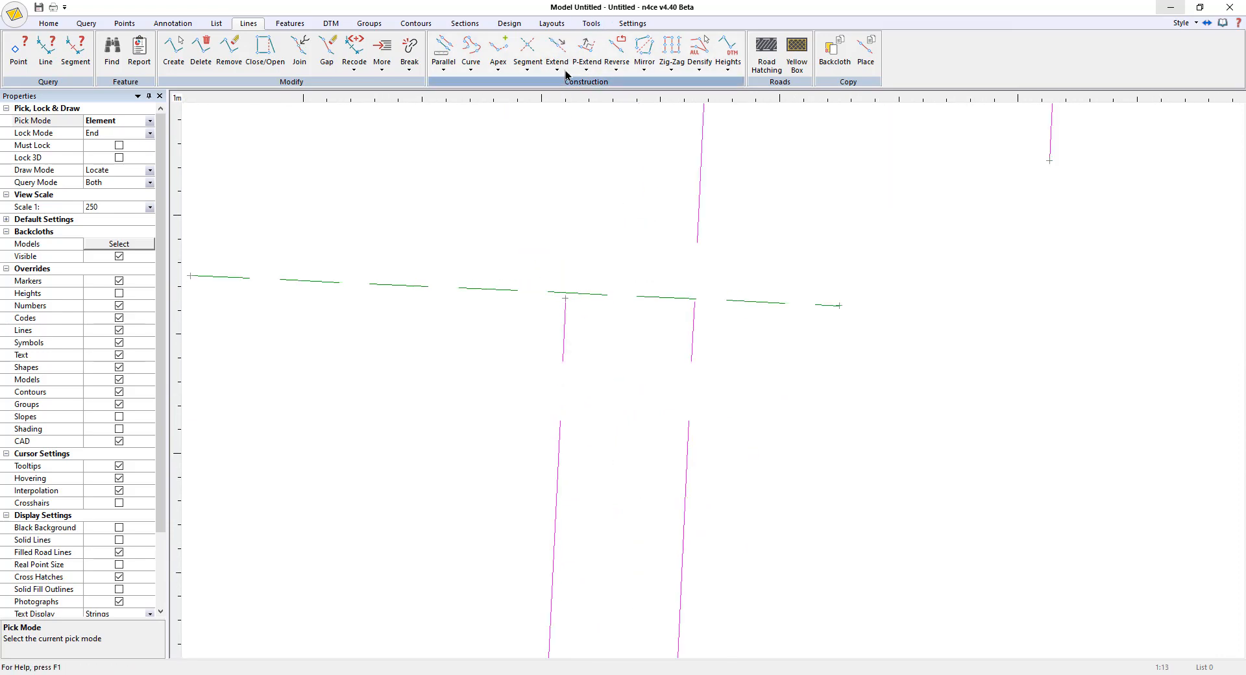
# Step: Extend the end of the green cross line across the track lines
pyautogui.click(556, 53)
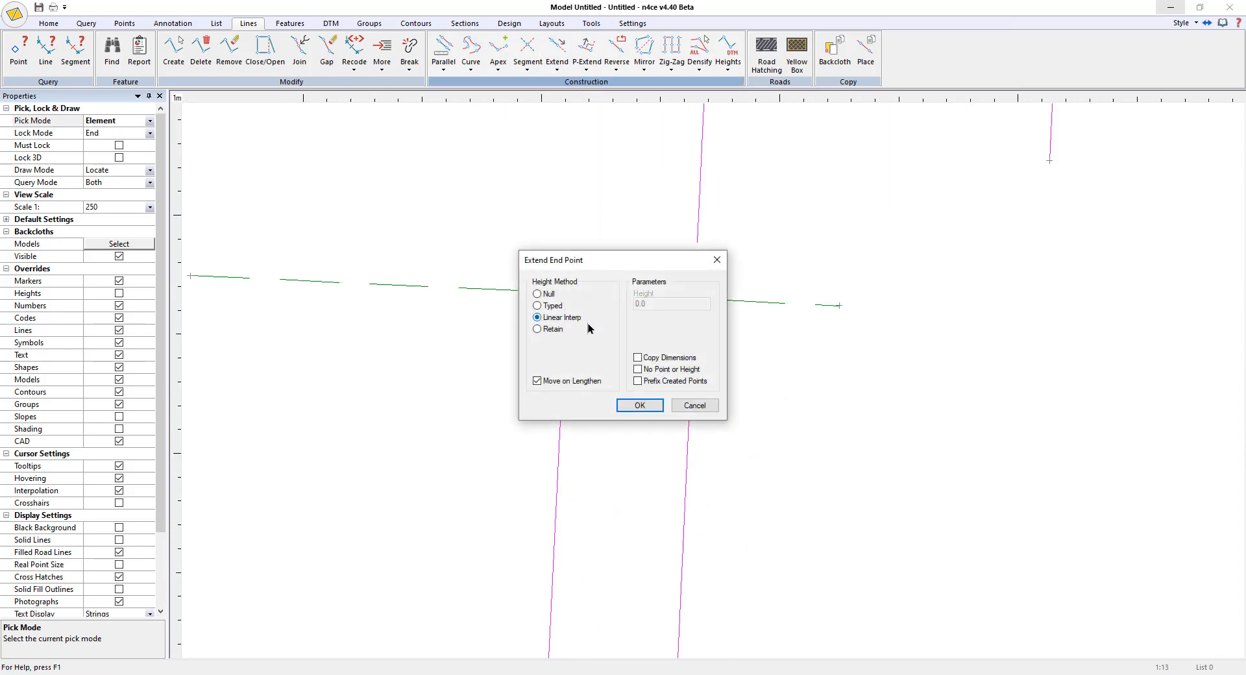
pyautogui.click(638, 406)
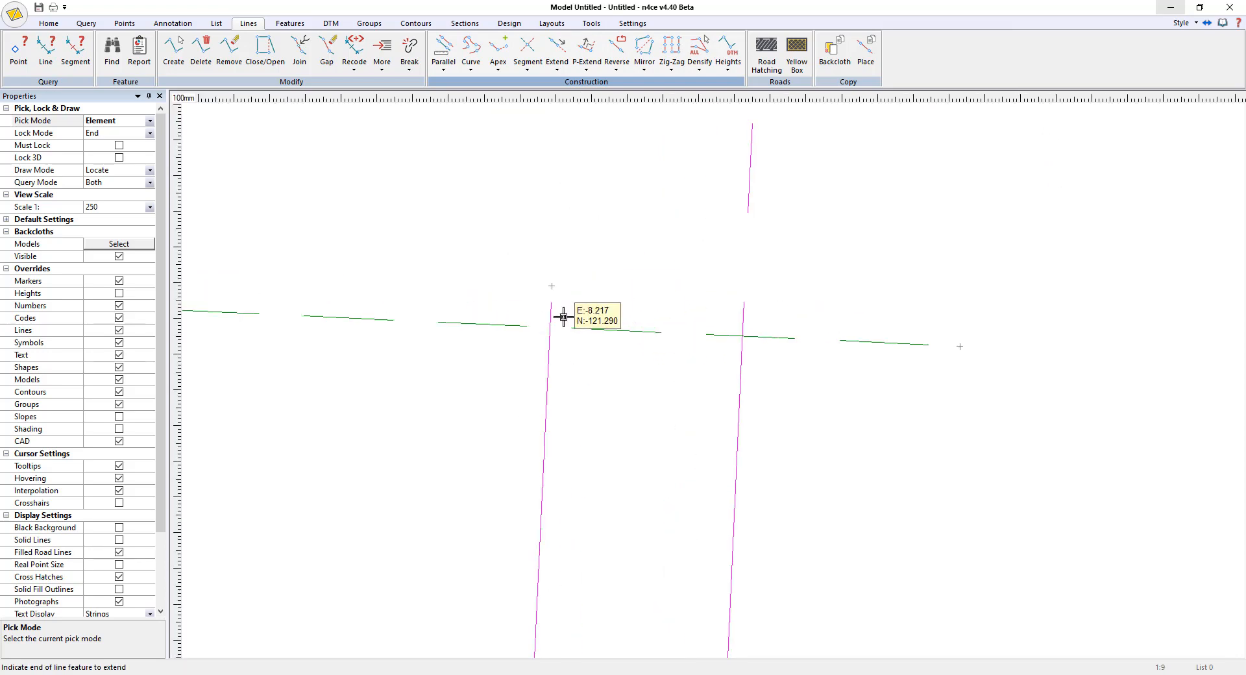
pyautogui.click(527, 47)
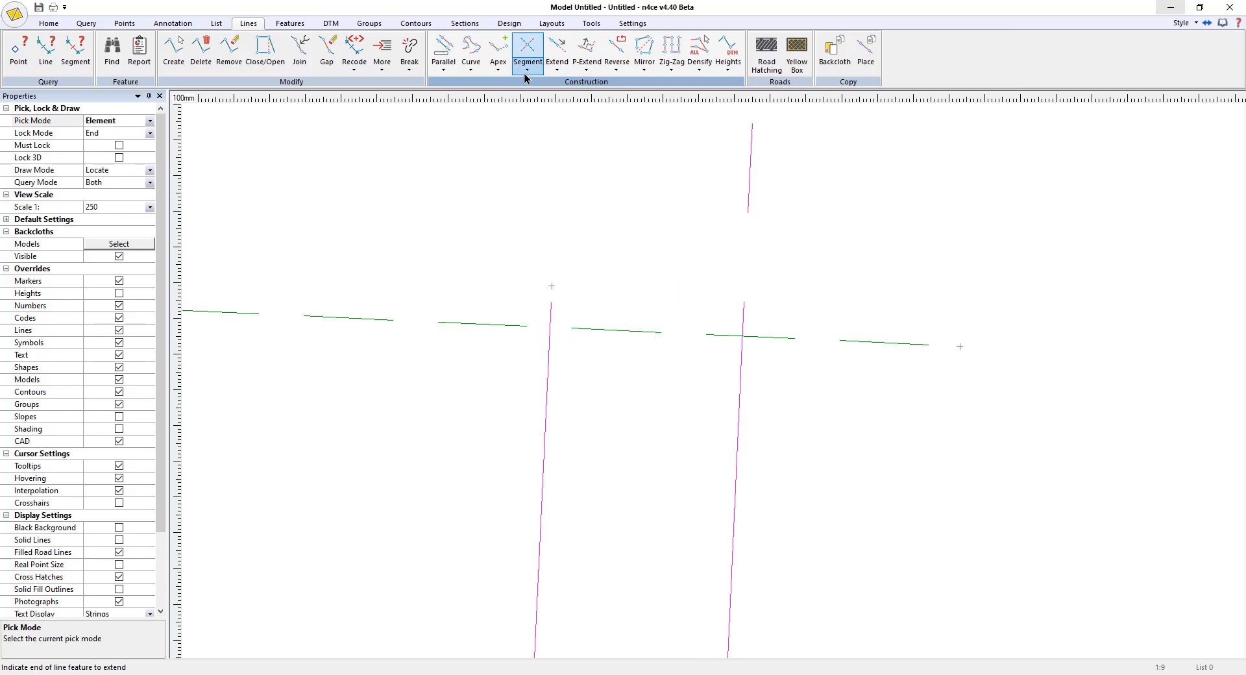
# Step: Intersect the green cross line with the track line using first-segment heights
pyautogui.click(556, 47)
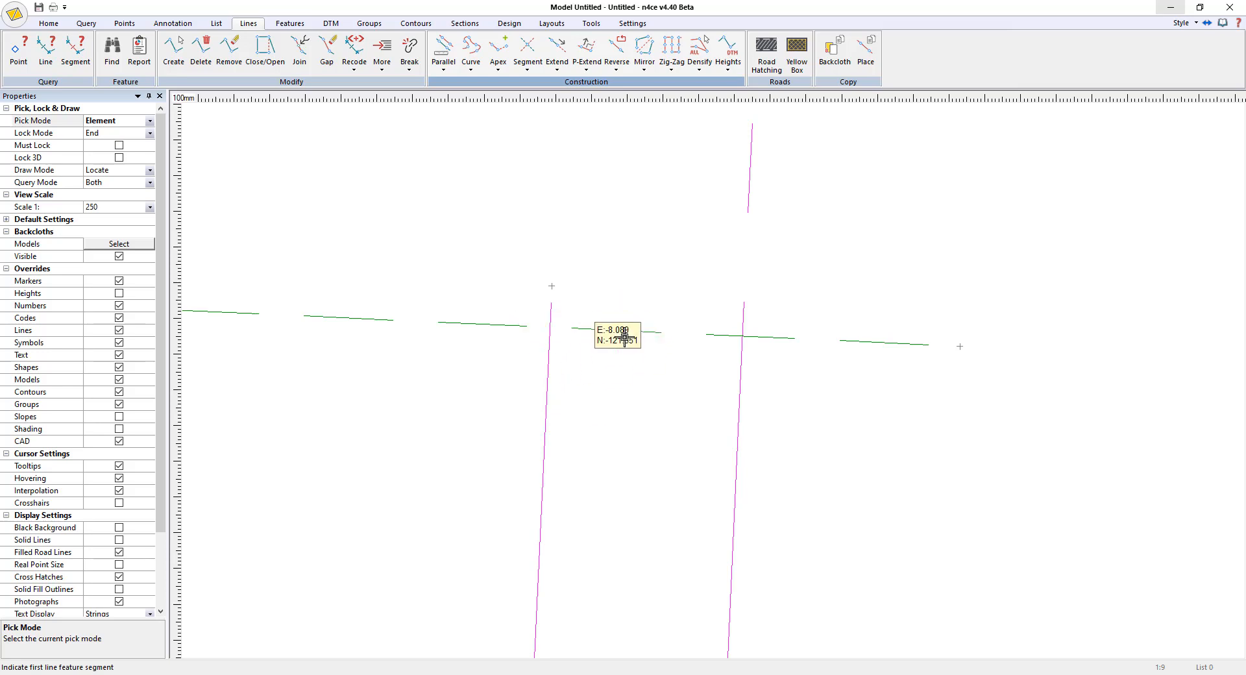
pyautogui.moveTo(505, 326)
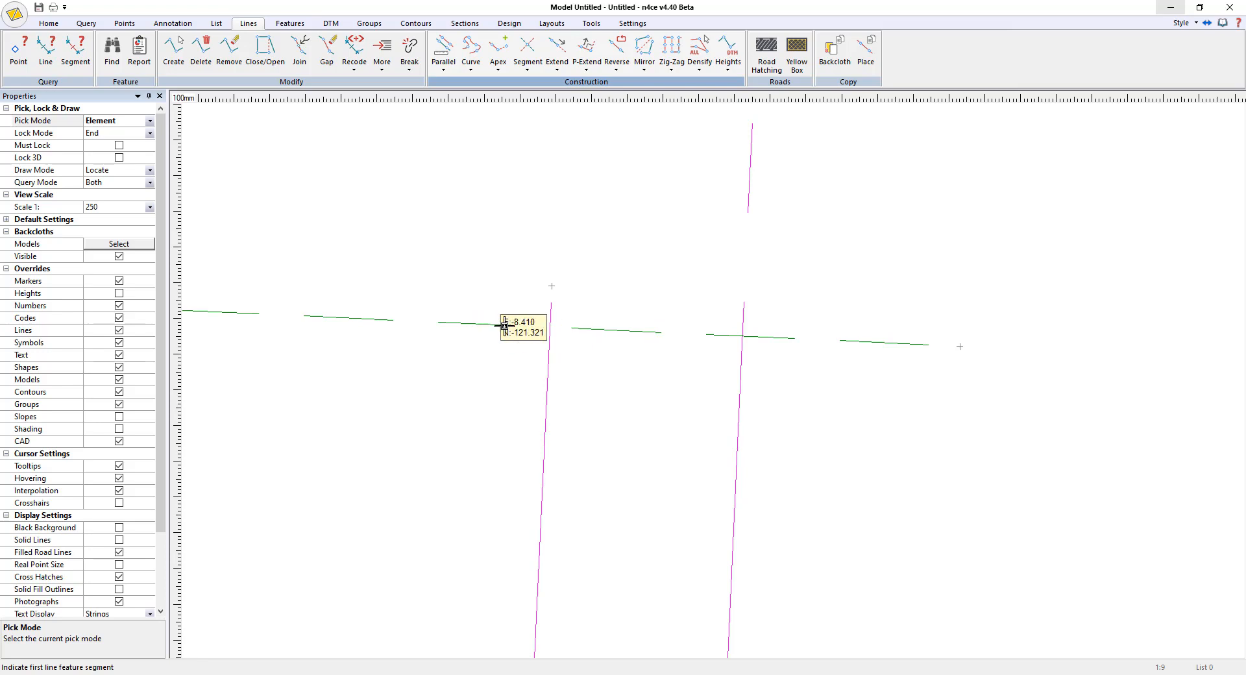
pyautogui.moveTo(560, 397)
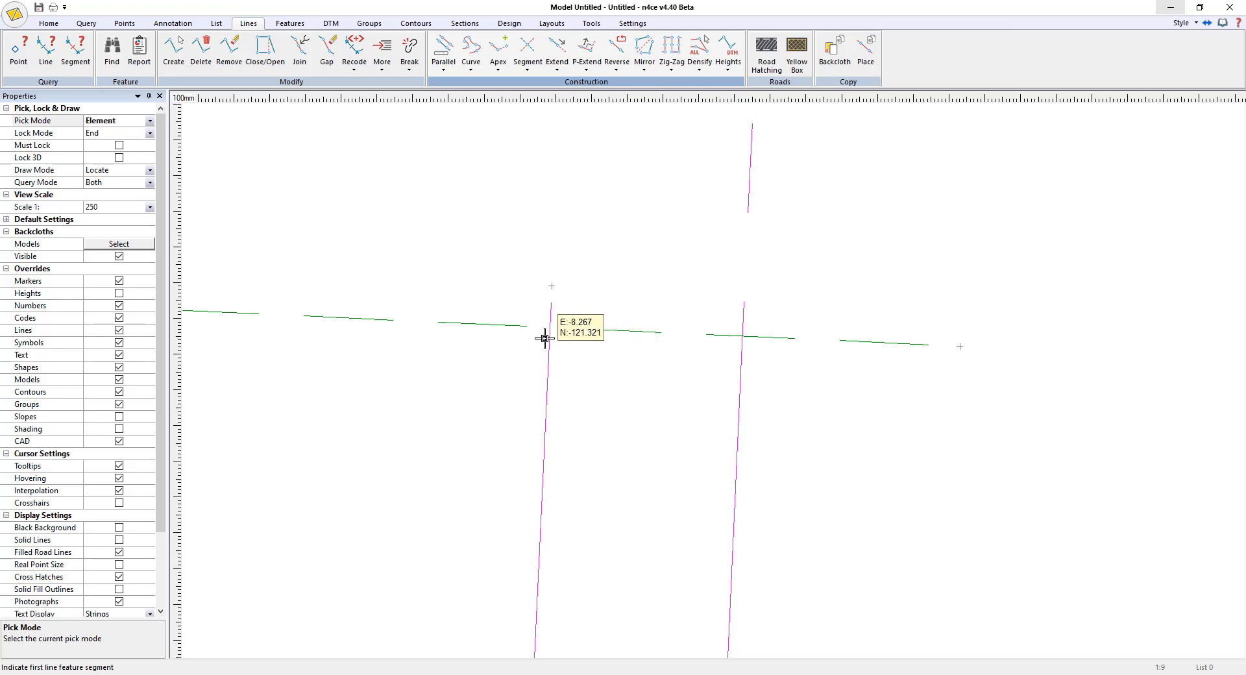
pyautogui.moveTo(550, 334)
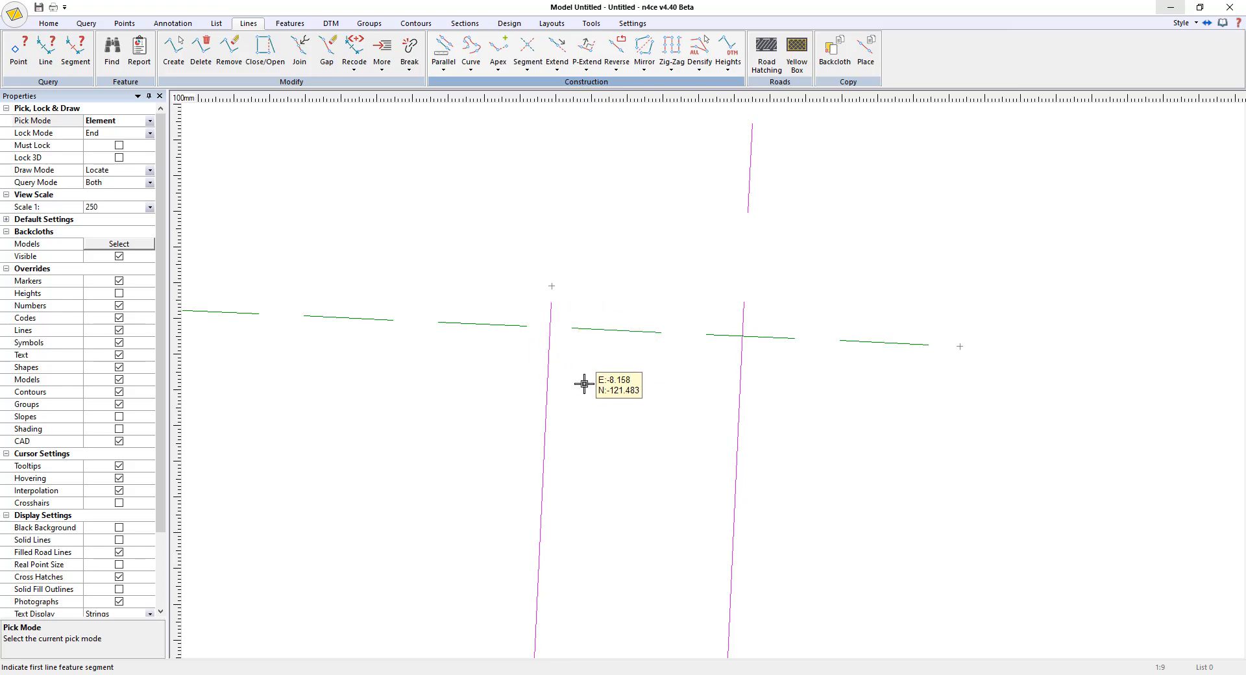
pyautogui.moveTo(514, 326)
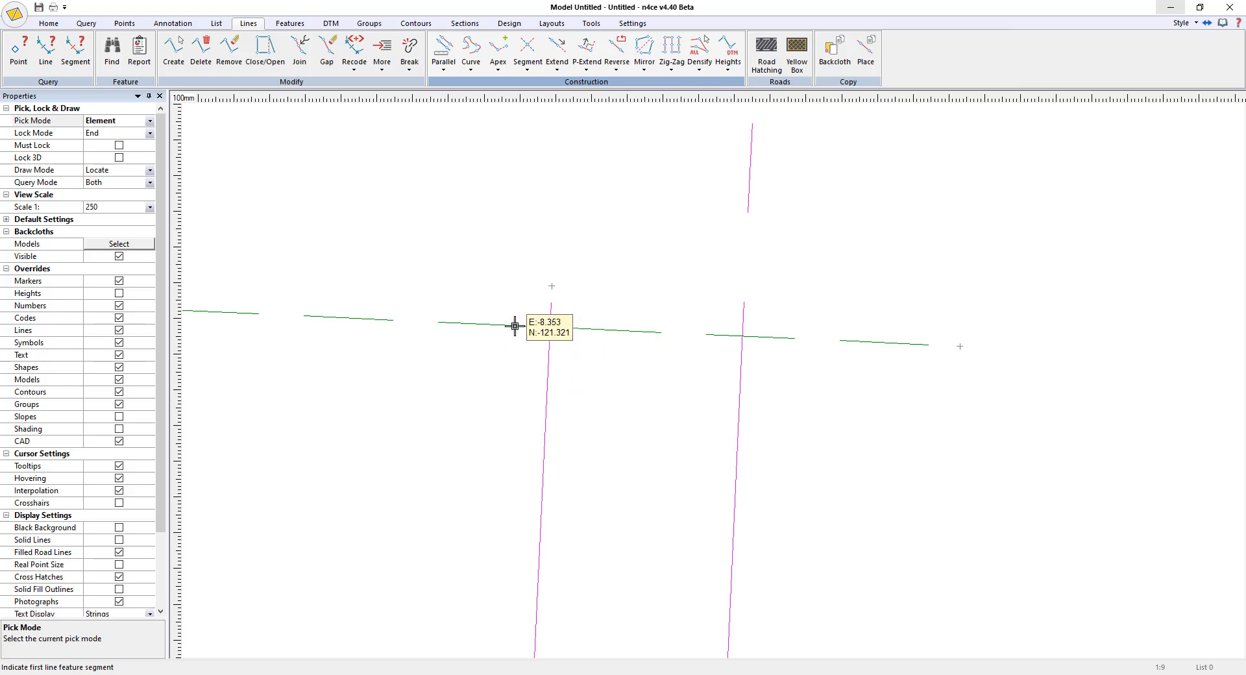
pyautogui.click(515, 326)
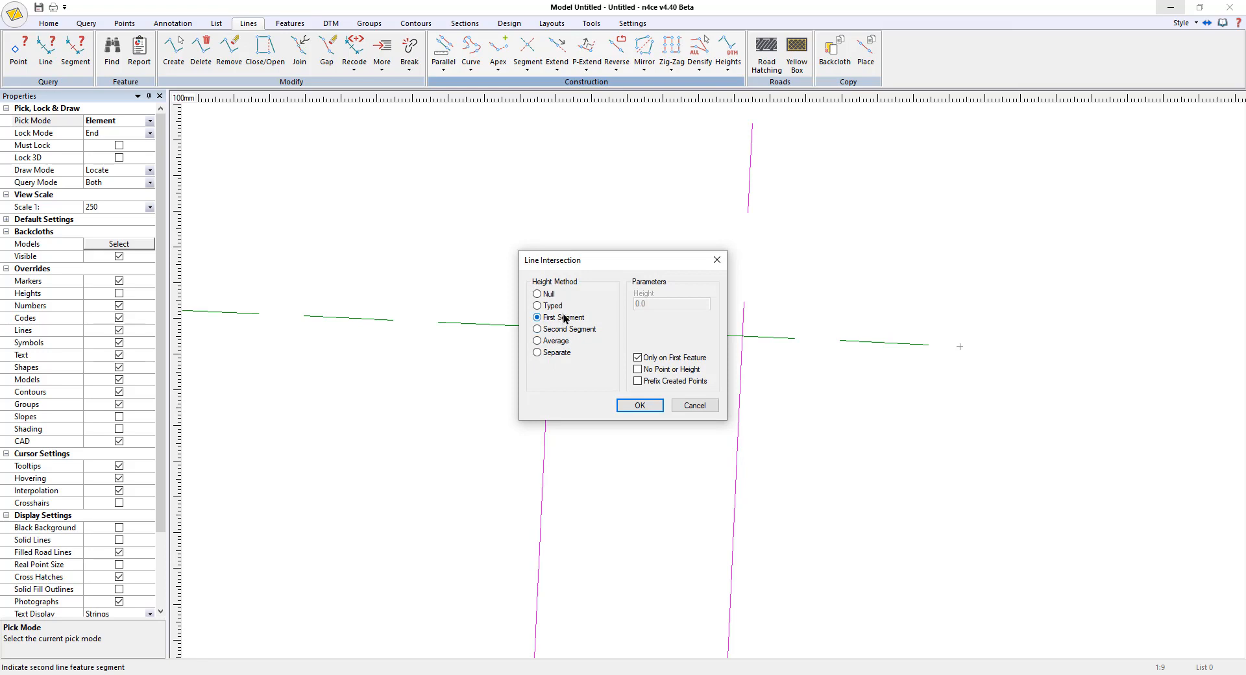
pyautogui.click(637, 356)
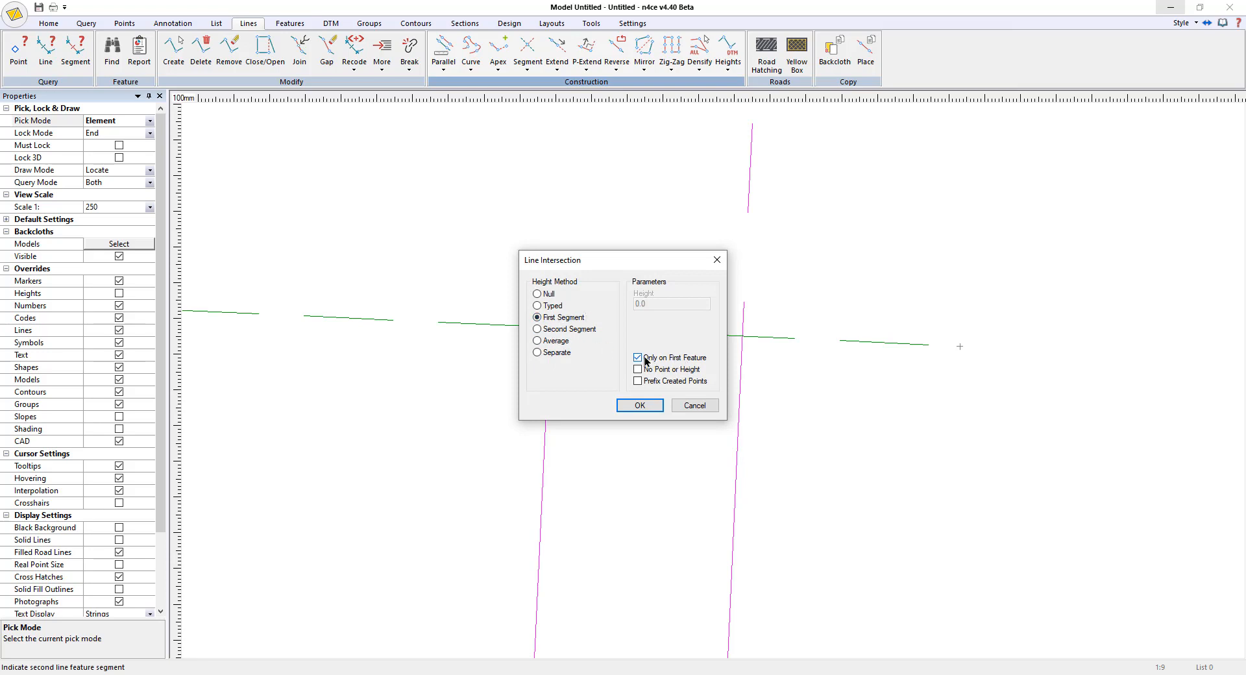
pyautogui.click(639, 406)
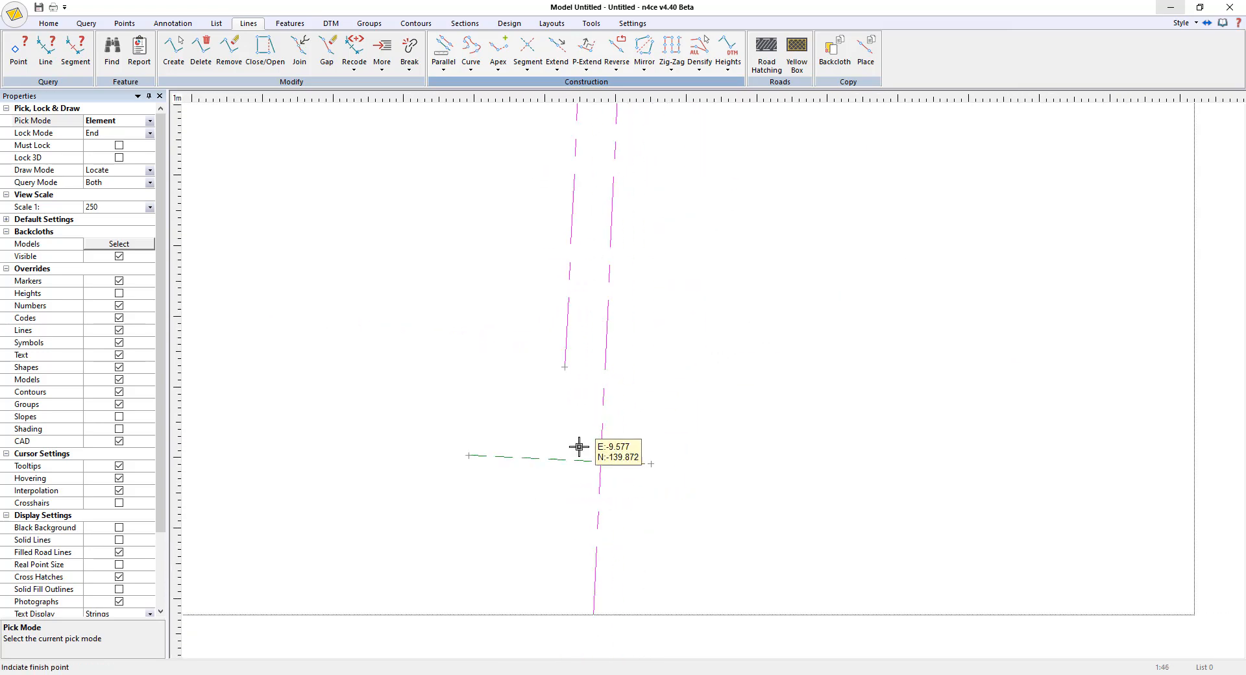
# Step: Extend the lower green cross line and begin a centre line coded CL1
pyautogui.rightClick(578, 446)
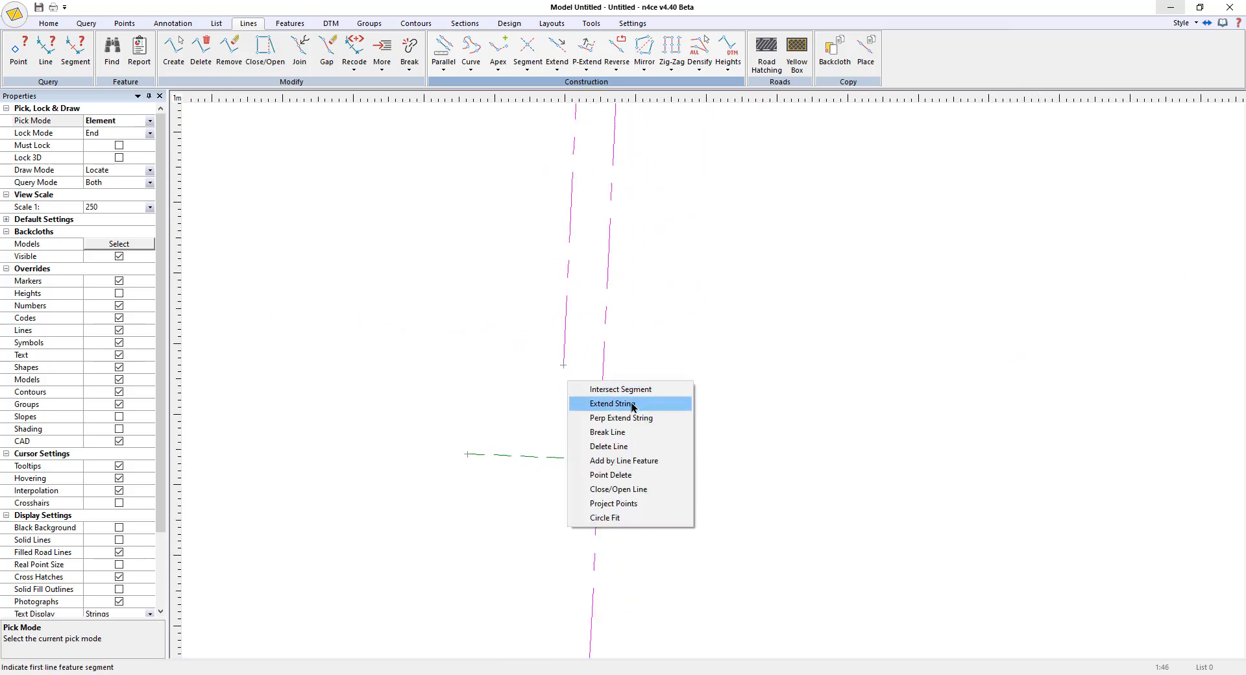
pyautogui.click(612, 403)
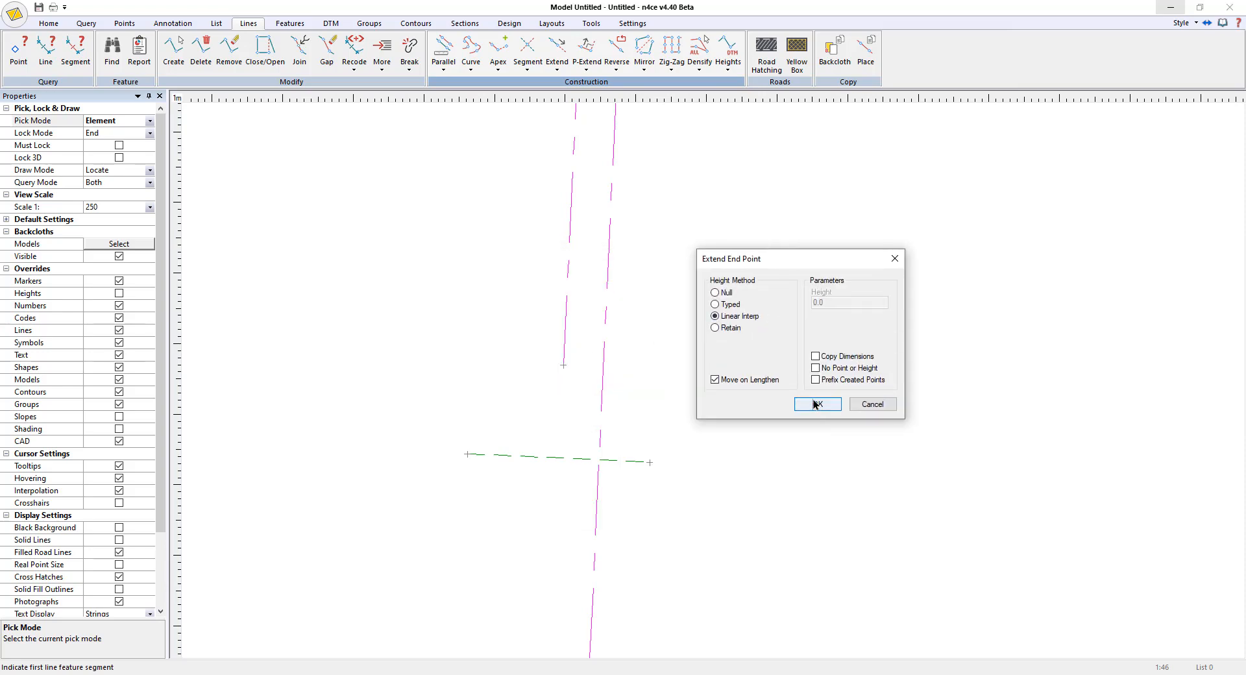
pyautogui.click(817, 403)
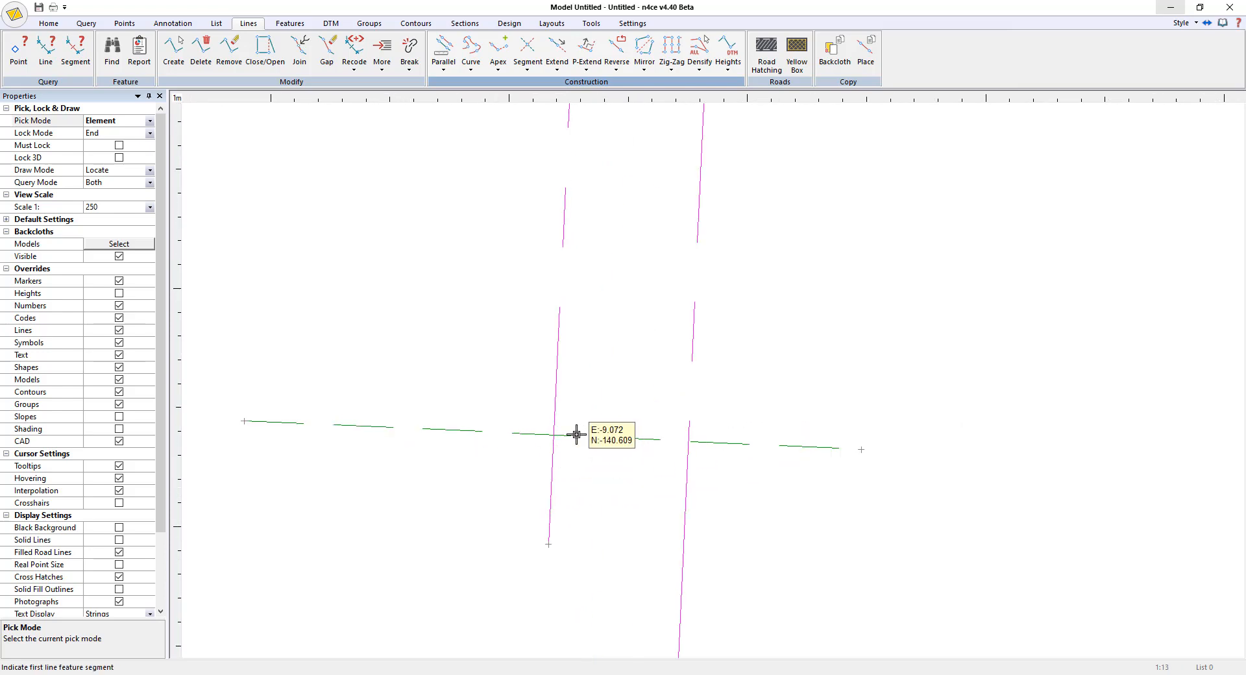
pyautogui.click(571, 435)
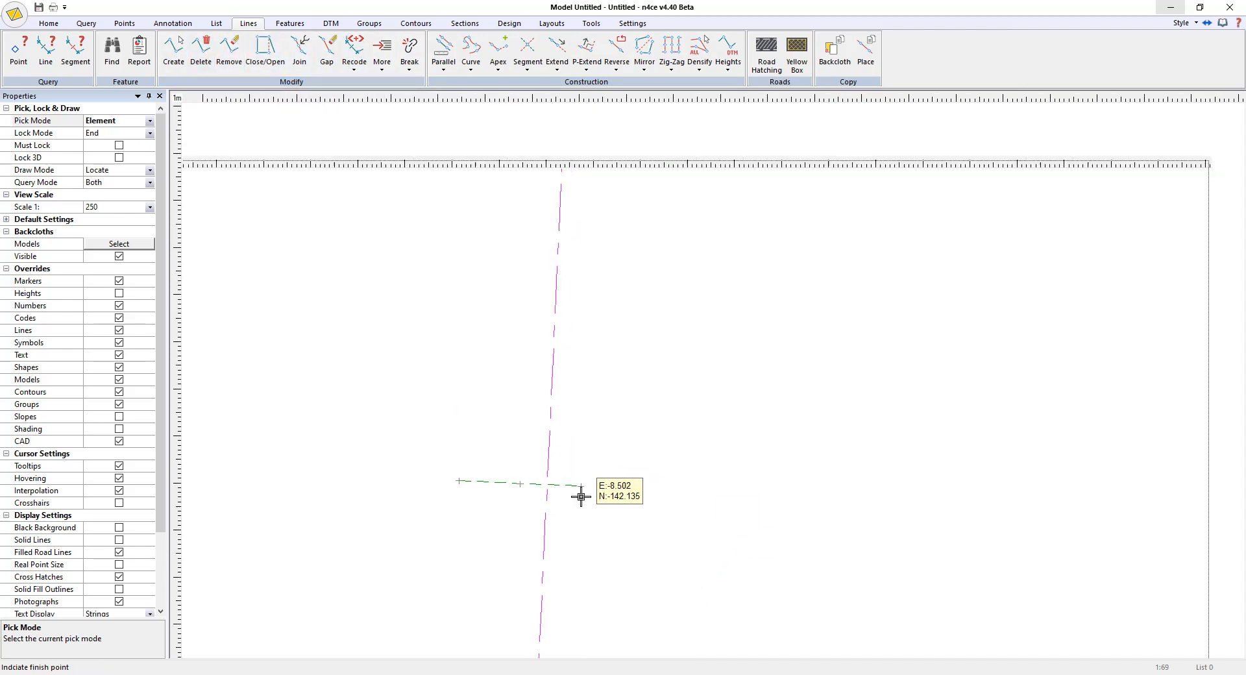
pyautogui.moveTo(507, 478)
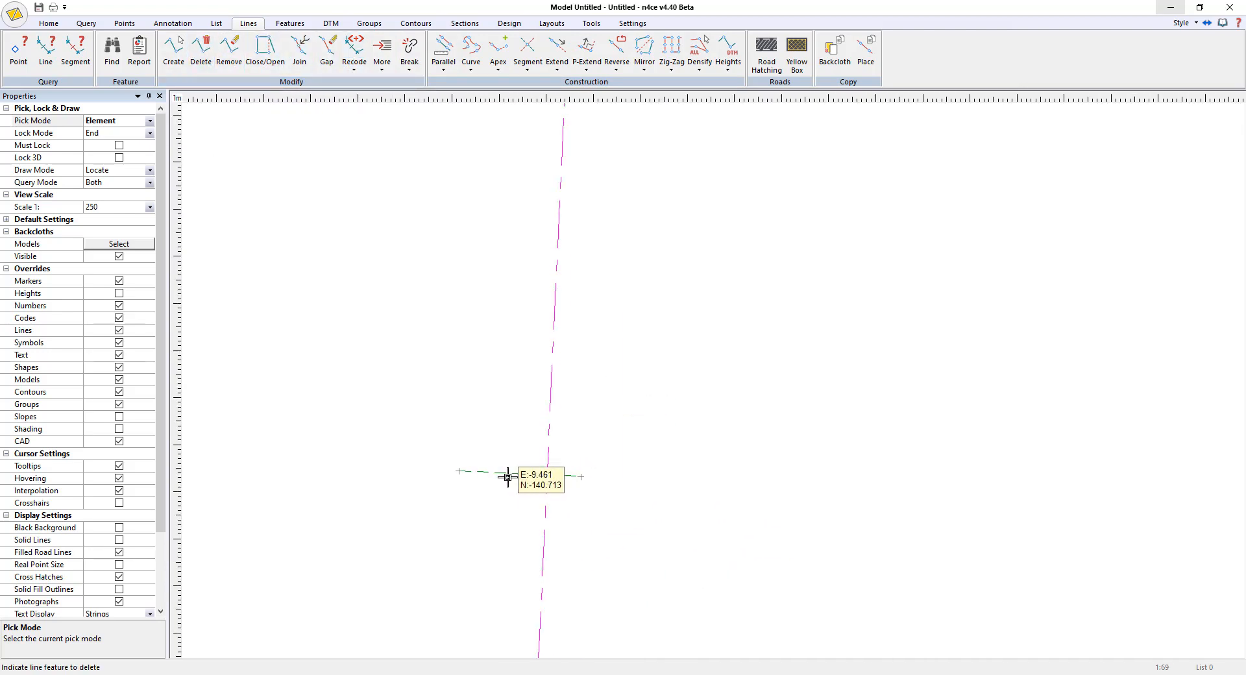
pyautogui.moveTo(172, 48)
pyautogui.write('CL1')
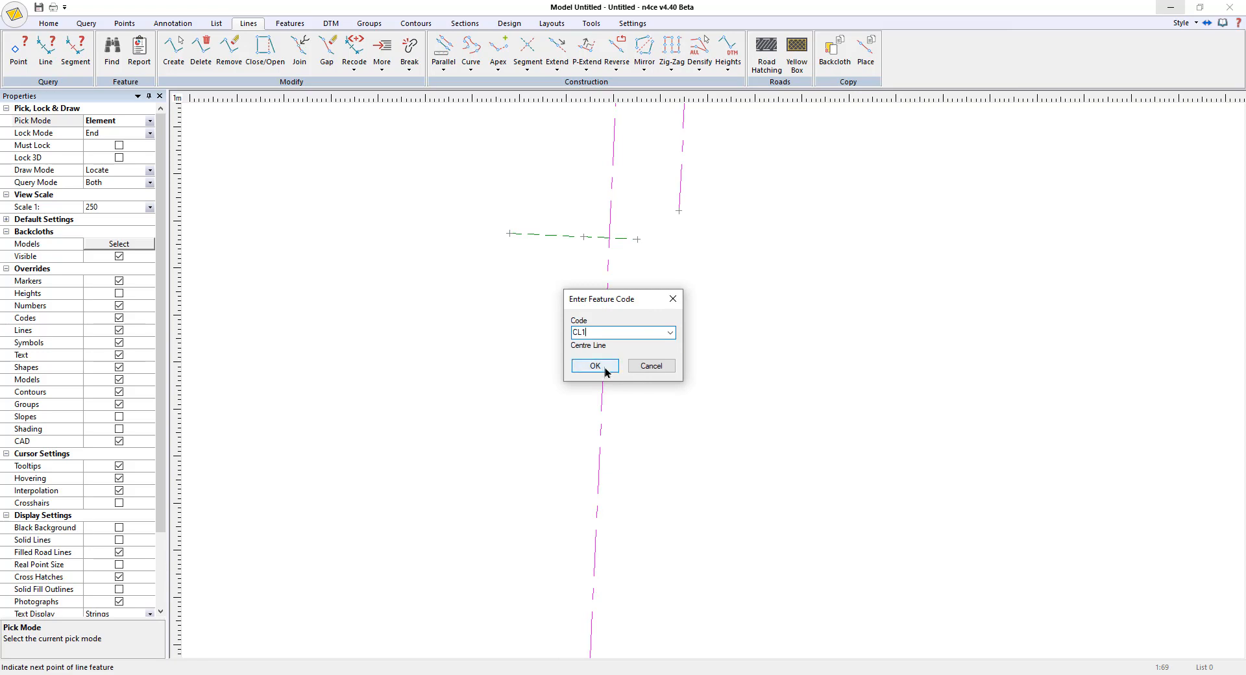
pyautogui.click(594, 365)
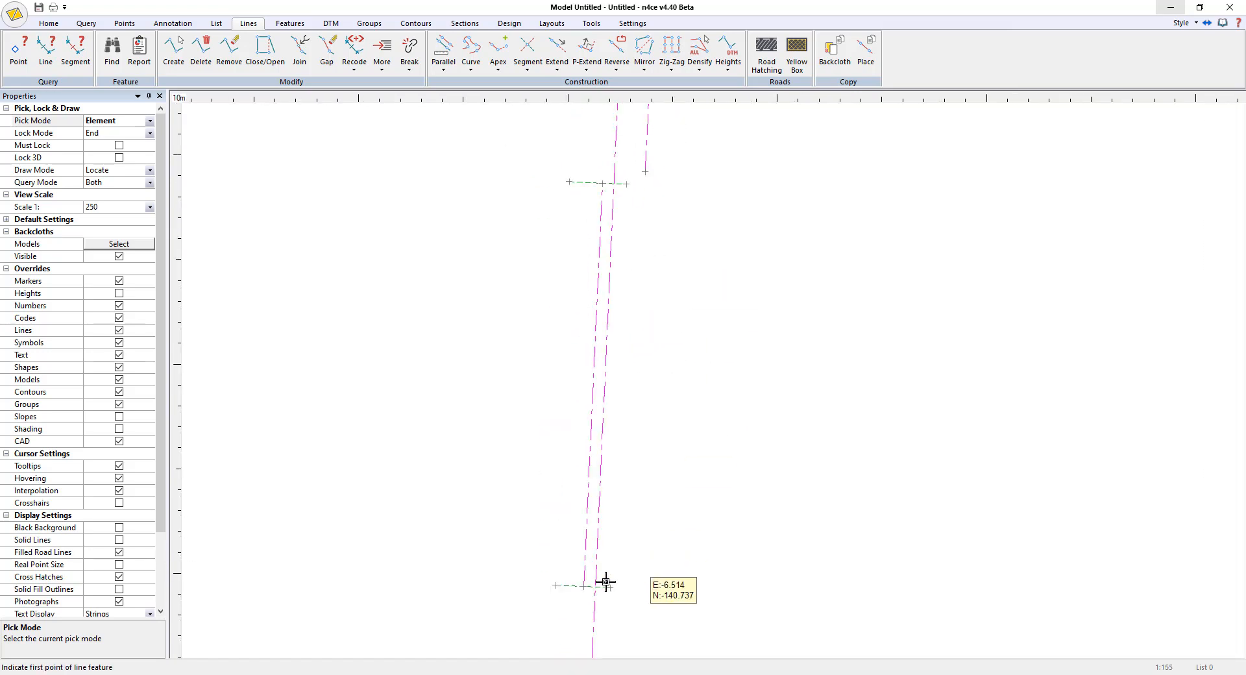
pyautogui.moveTo(317, 671)
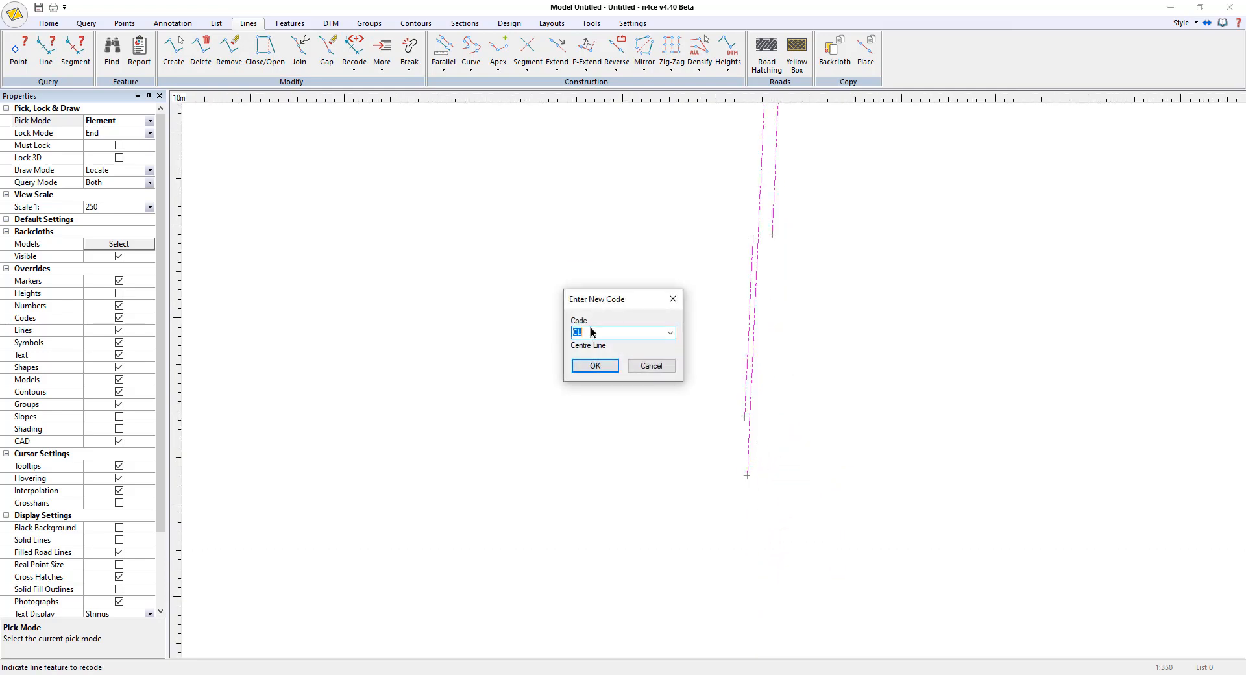
# Step: Enter TB as the centre line's new feature code
pyautogui.write('TB')
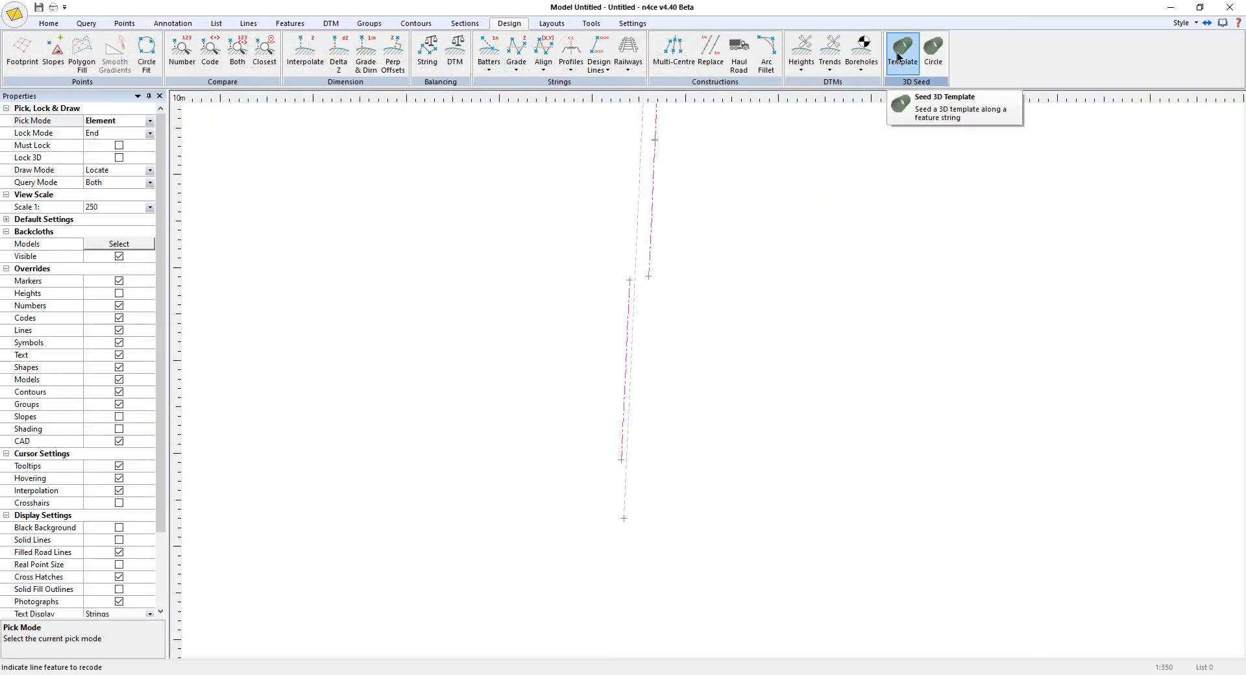
pyautogui.moveTo(934, 53)
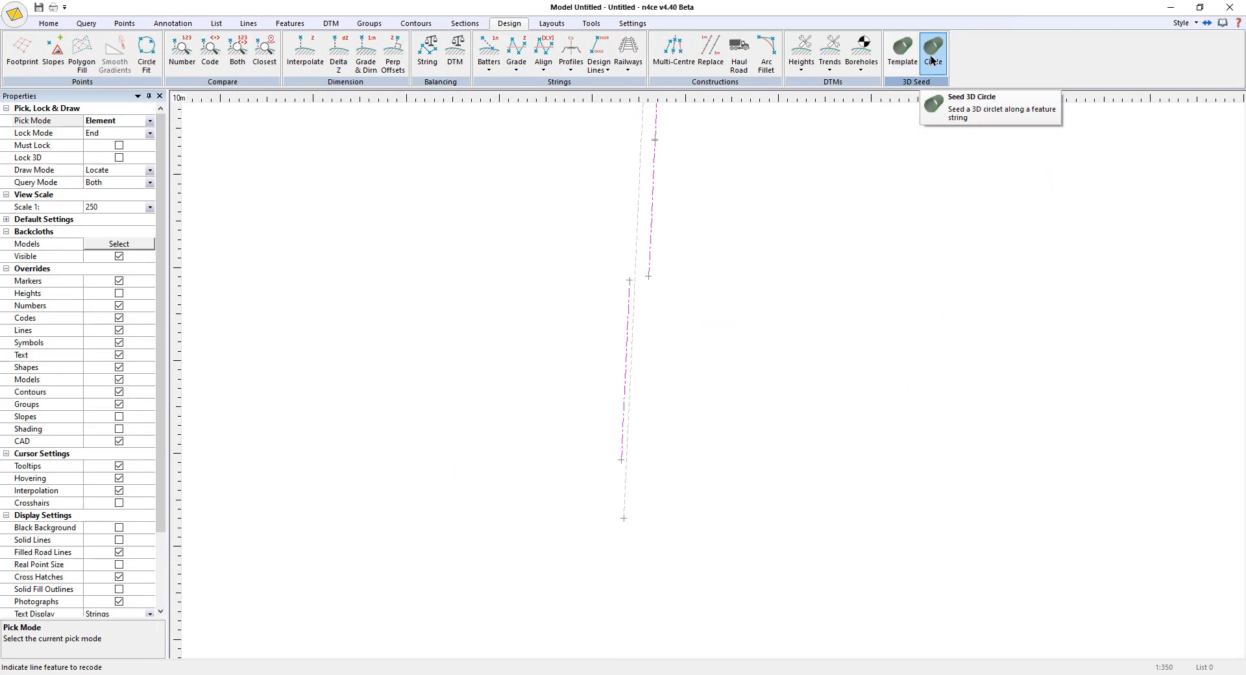
# Step: Seed the first tunnel profile along the track line, after cancelling a circular seed
pyautogui.click(932, 48)
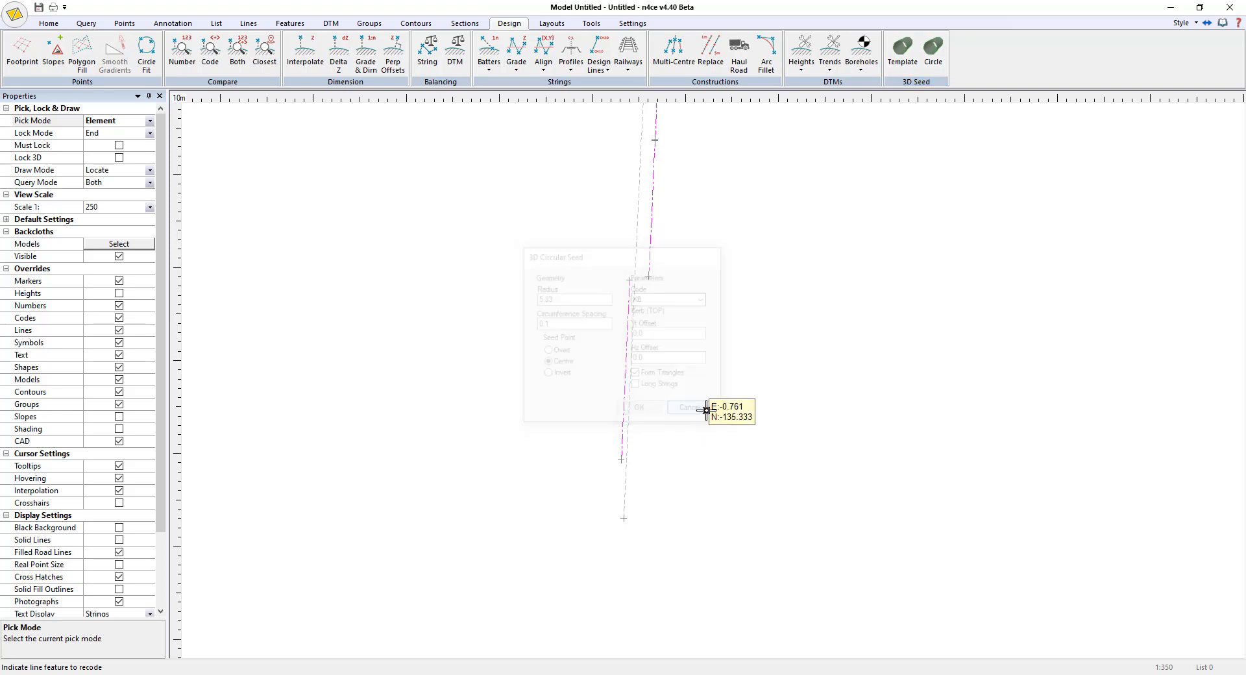
pyautogui.click(687, 407)
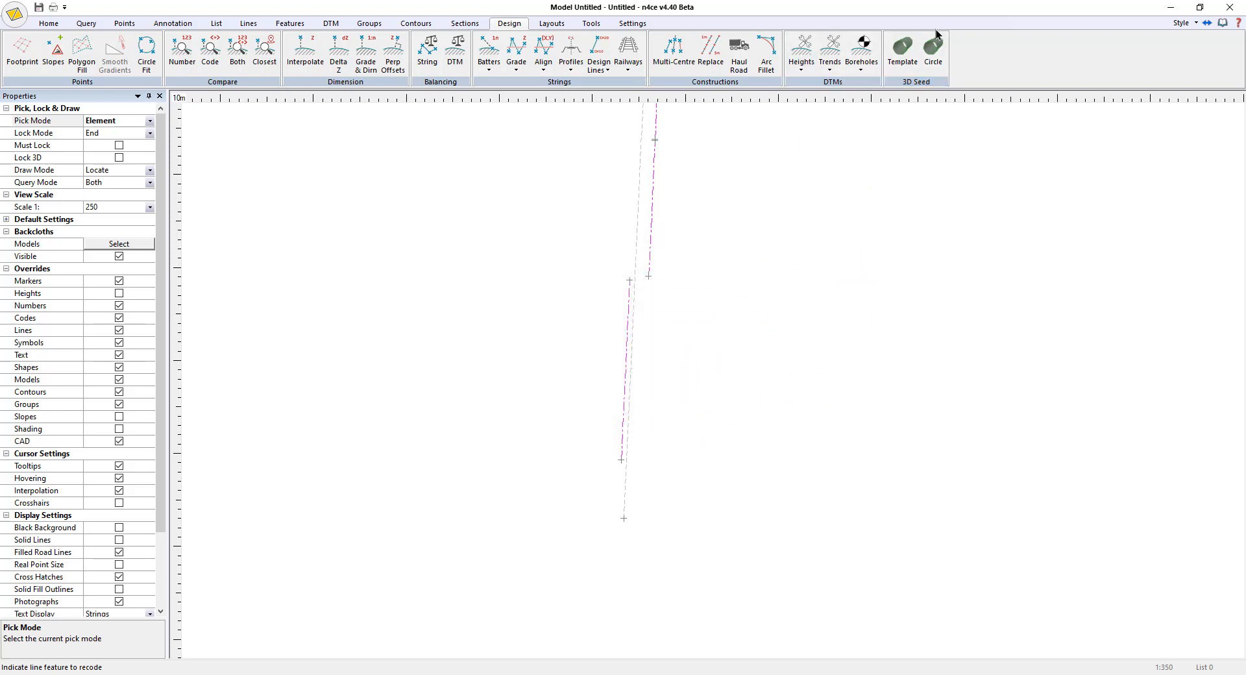
pyautogui.click(901, 52)
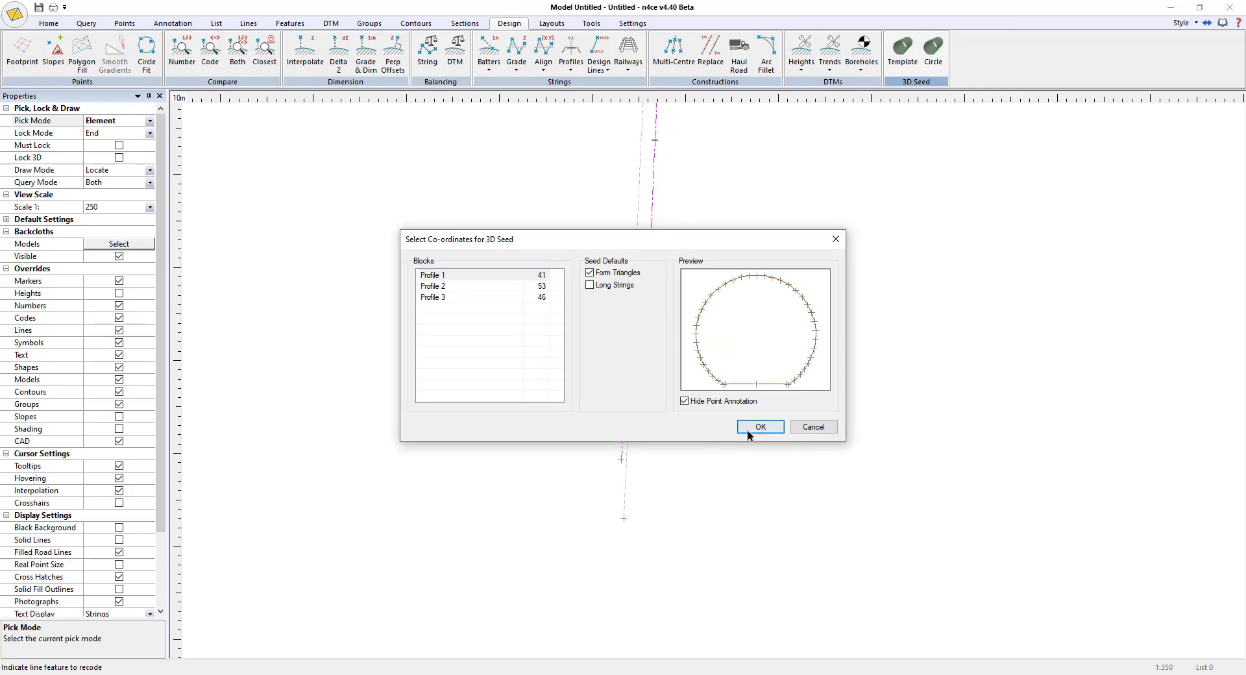
pyautogui.click(759, 427)
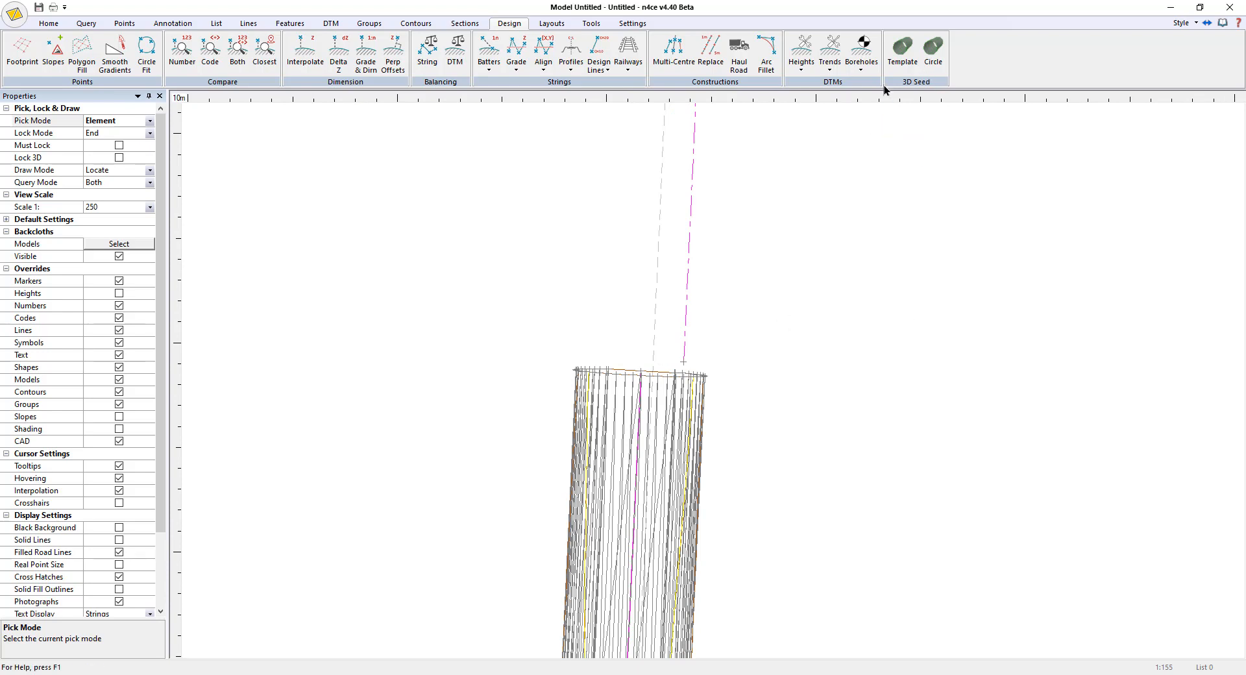
# Step: Seed the second tunnel profile along the track line
pyautogui.click(901, 52)
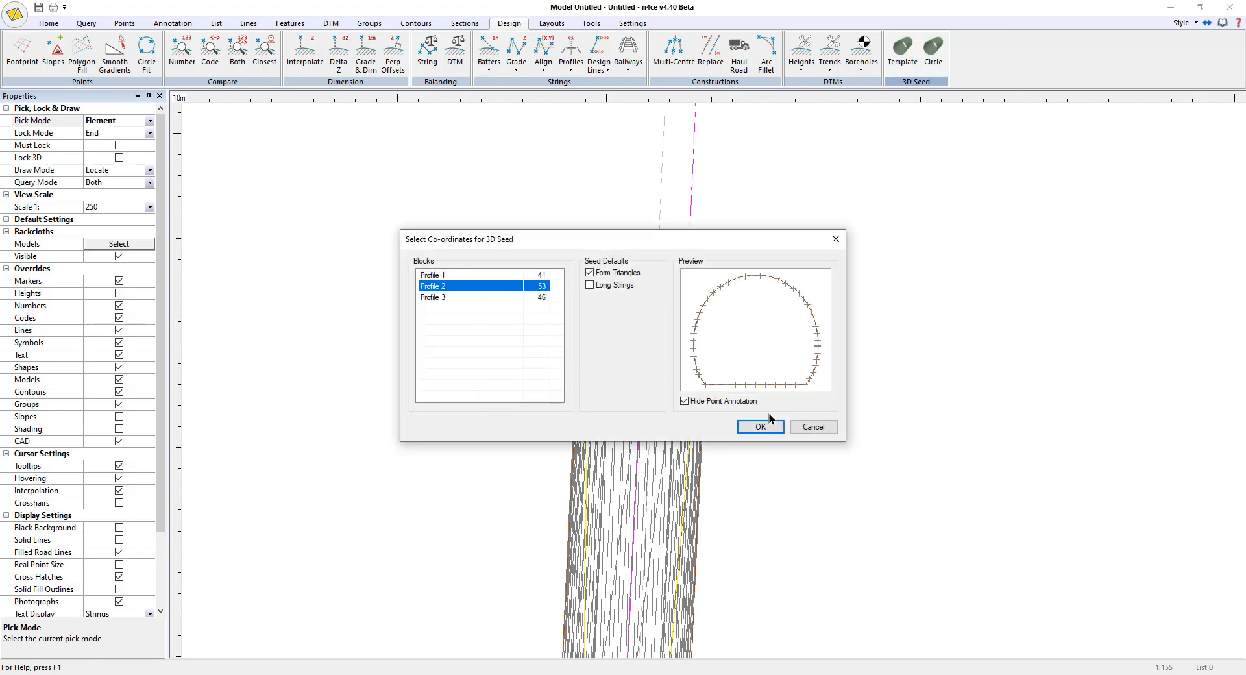
pyautogui.click(758, 427)
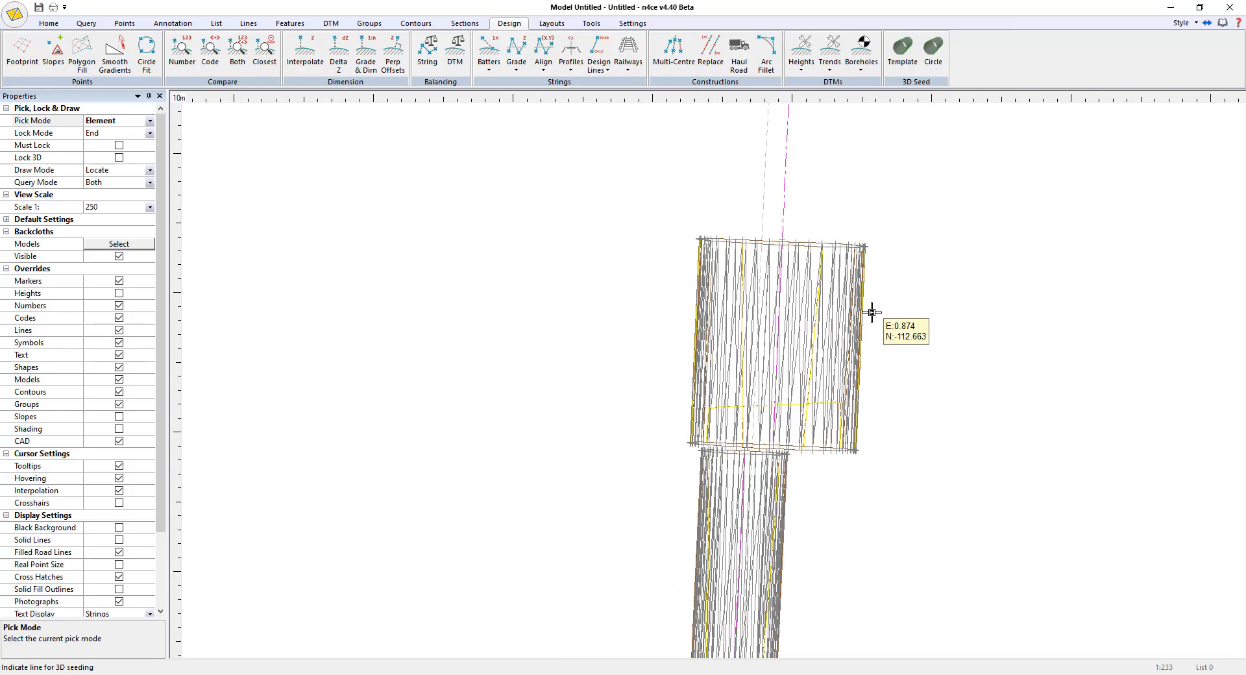
pyautogui.click(123, 24)
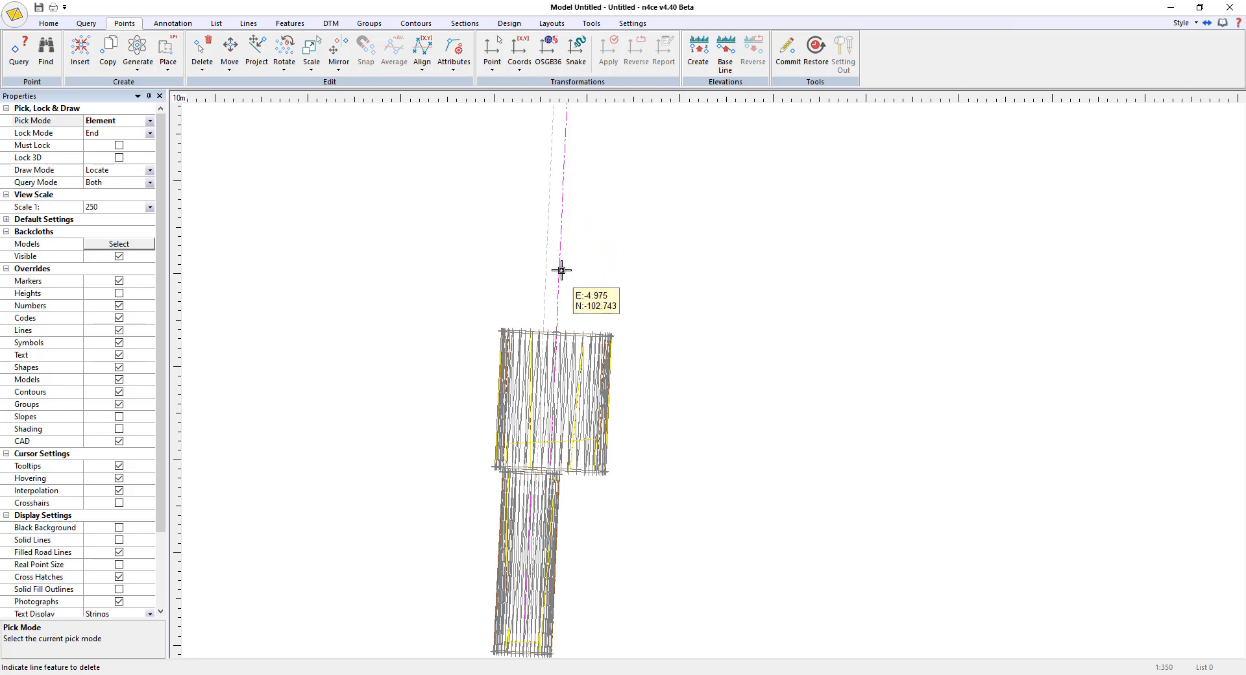
pyautogui.moveTo(598, 184)
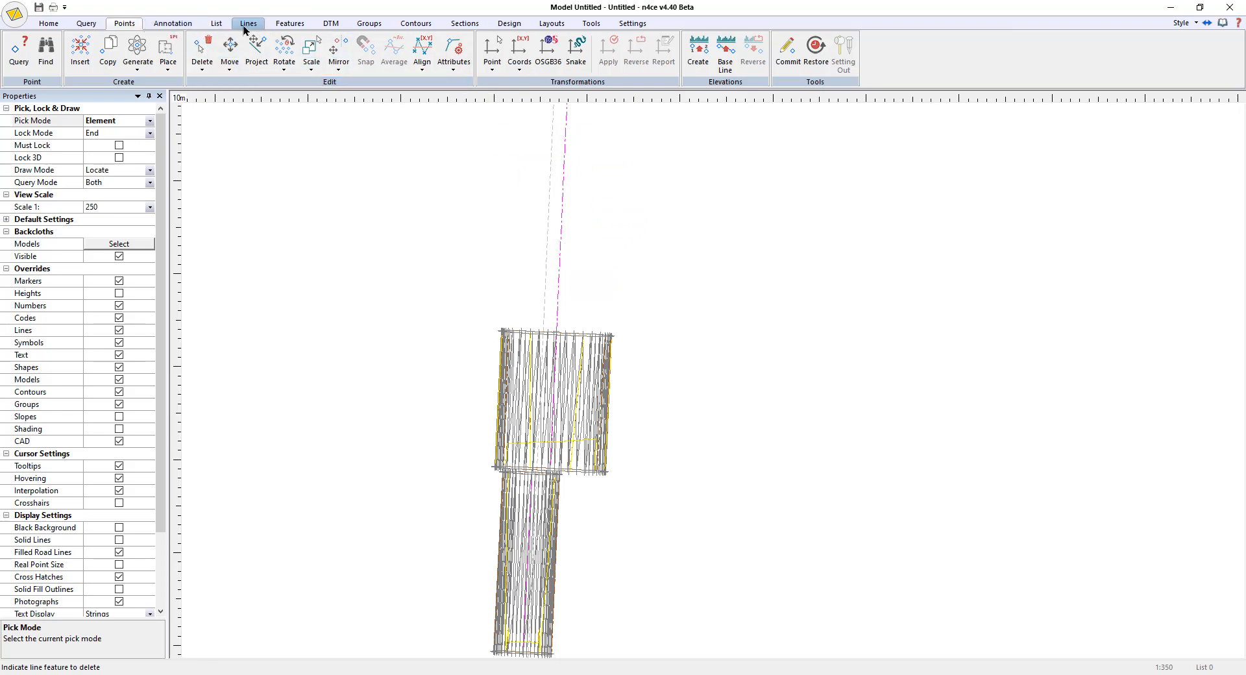
pyautogui.click(699, 47)
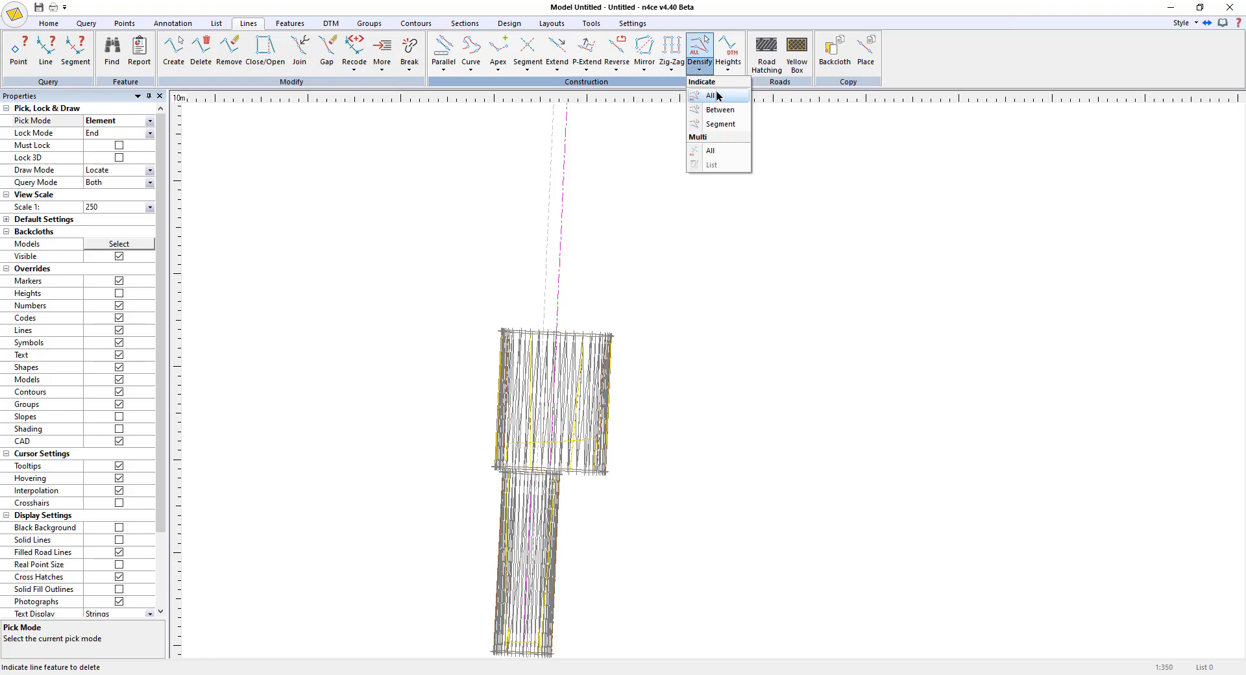
# Step: Densify the magenta track line to 5 m spacing with heights from DOWNSTREAM_tree
pyautogui.click(709, 96)
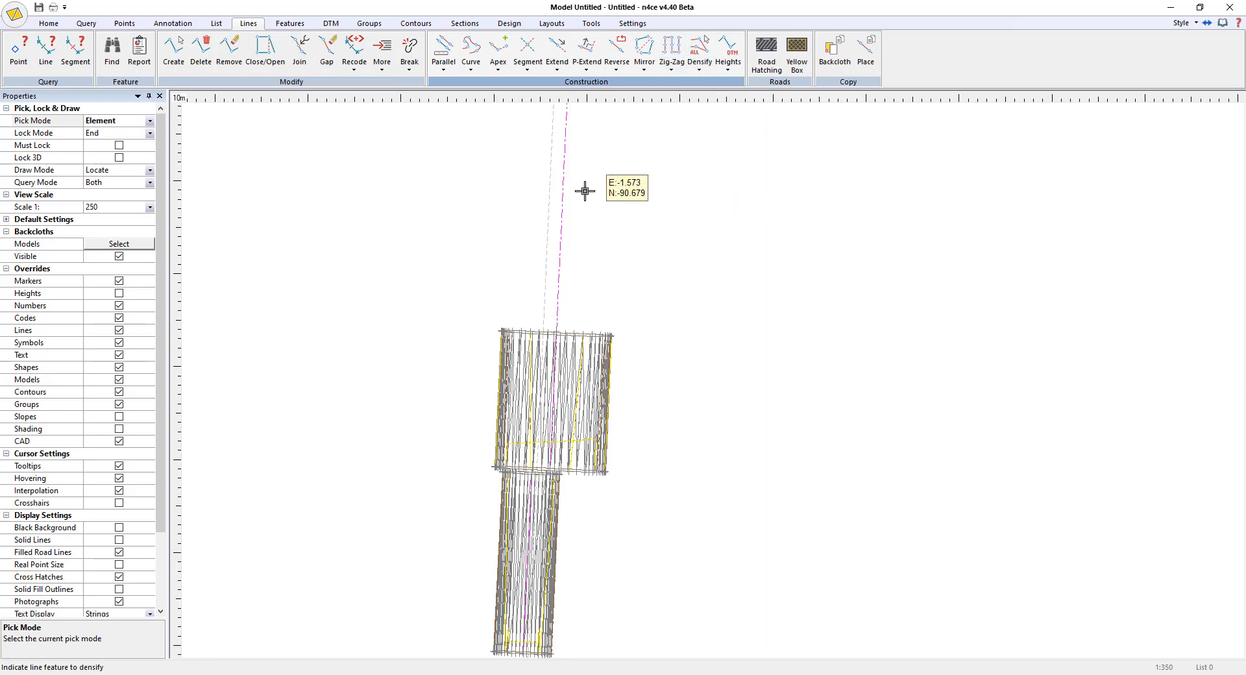
pyautogui.moveTo(564, 165)
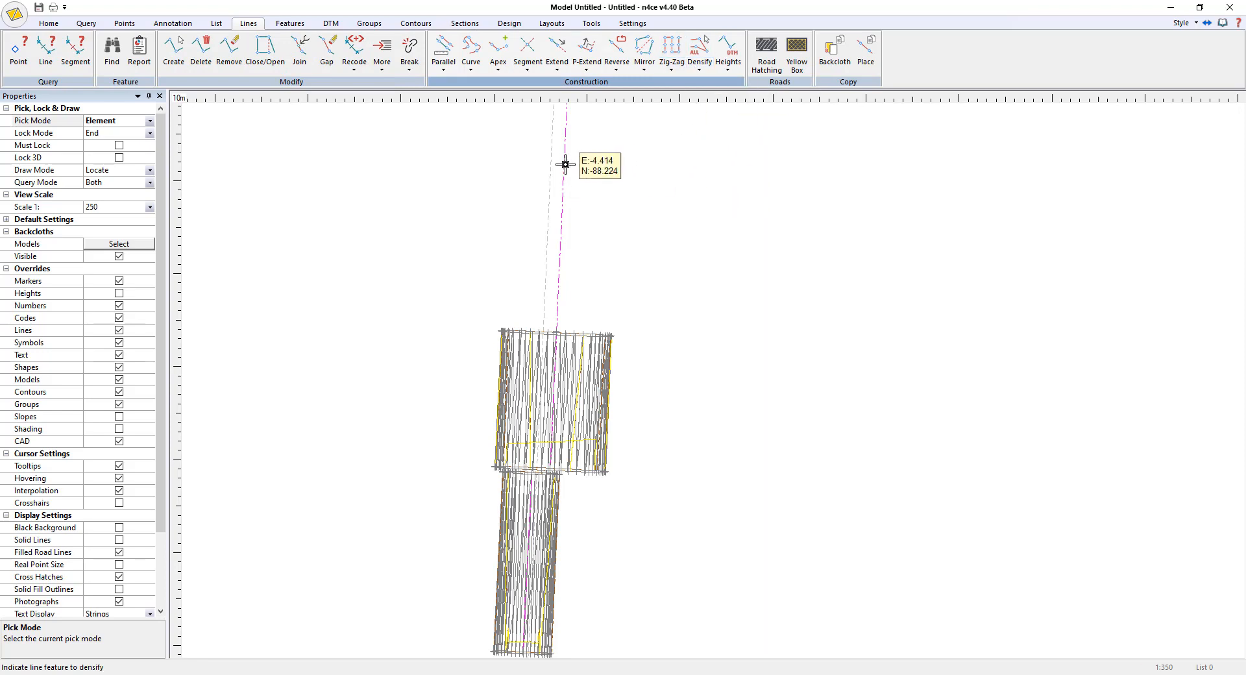
pyautogui.click(700, 52)
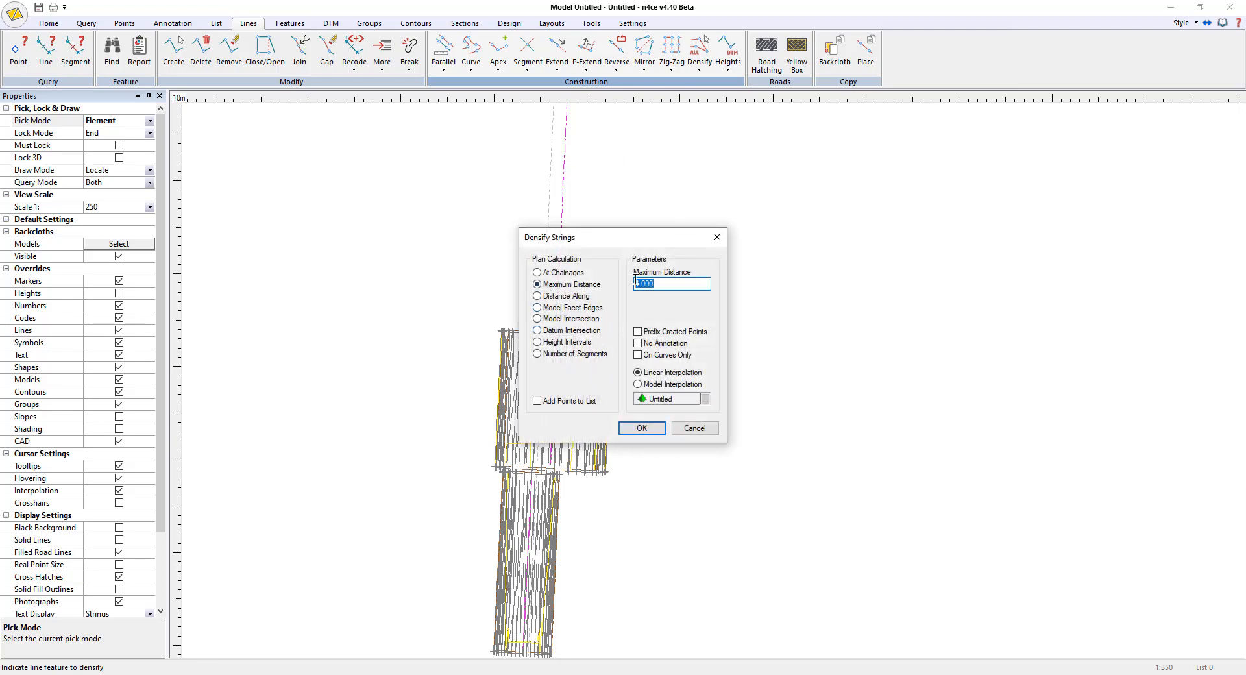
pyautogui.write('5')
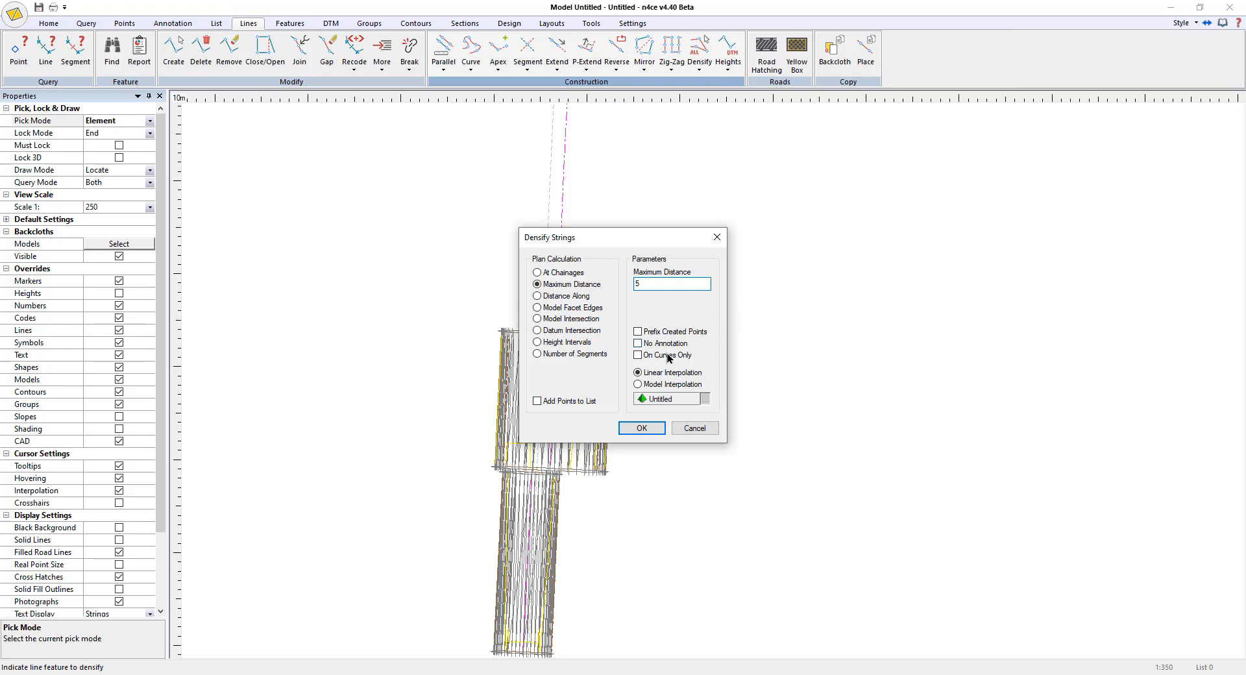
pyautogui.click(637, 384)
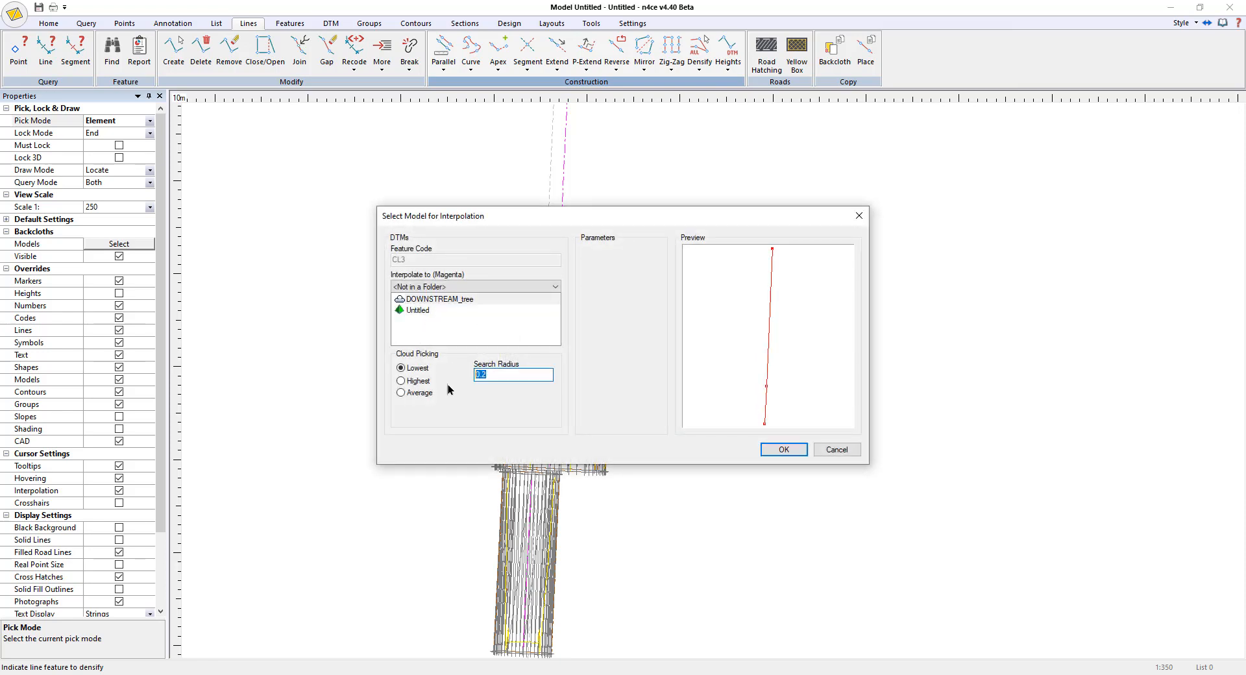
pyautogui.moveTo(435, 360)
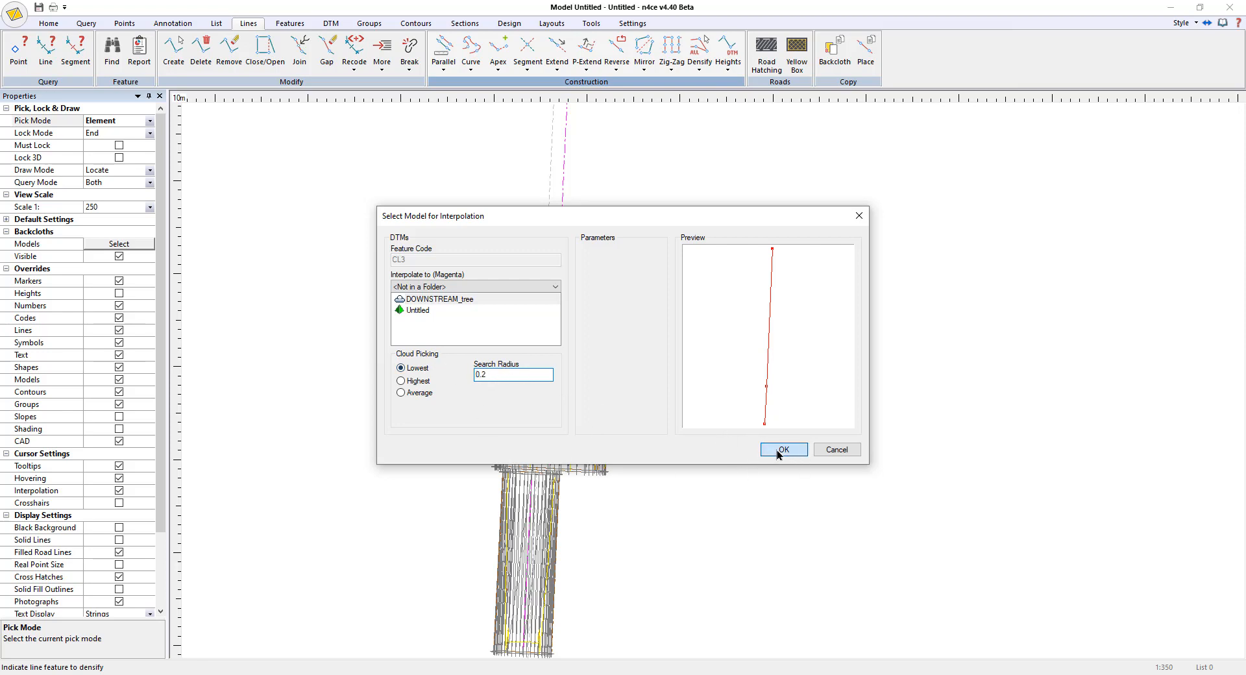
pyautogui.click(783, 449)
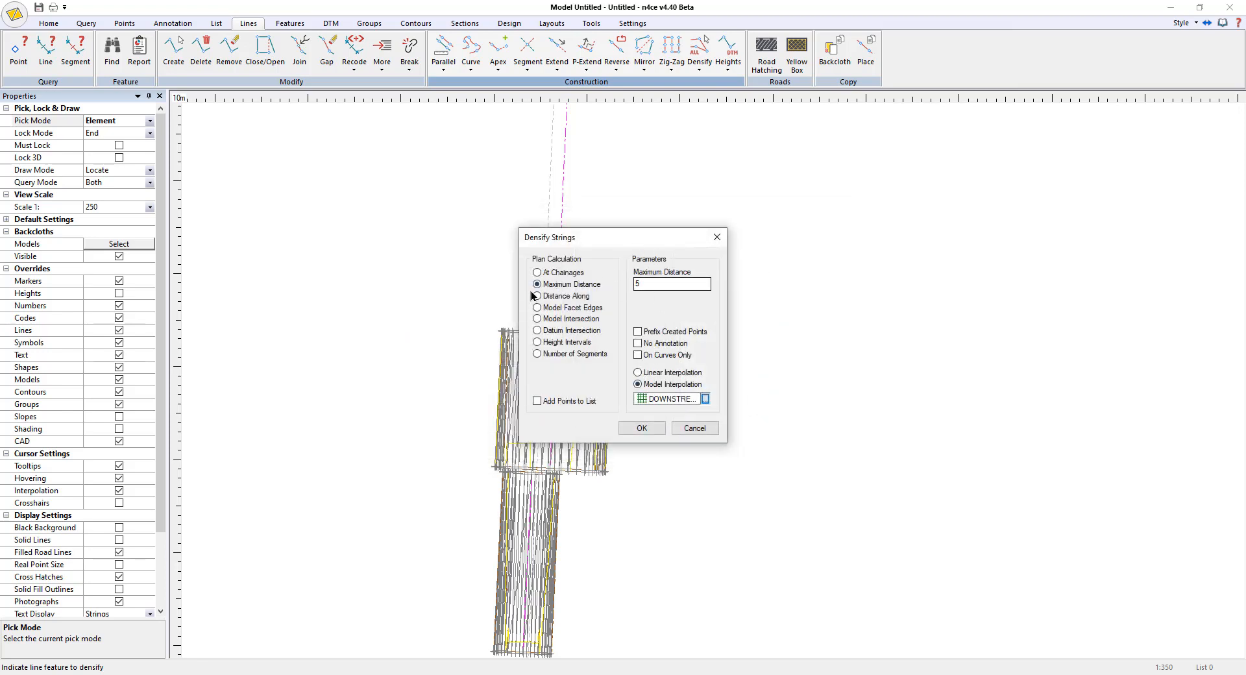
pyautogui.click(641, 427)
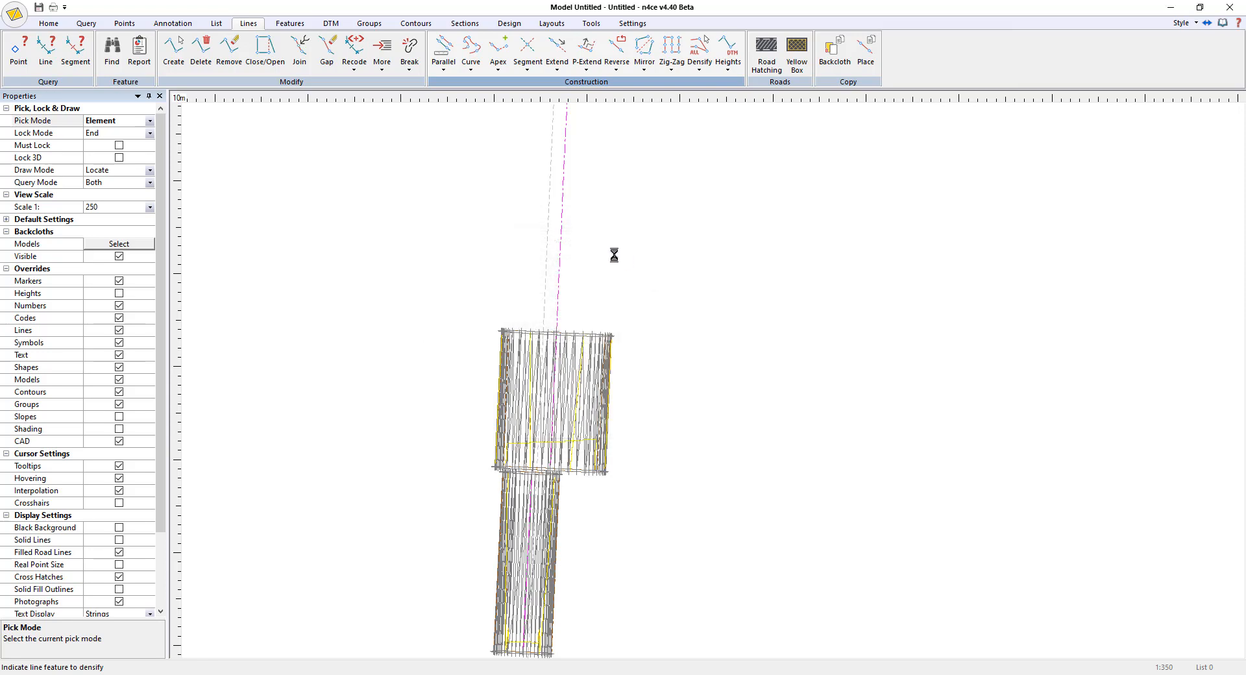
pyautogui.moveTo(598, 254)
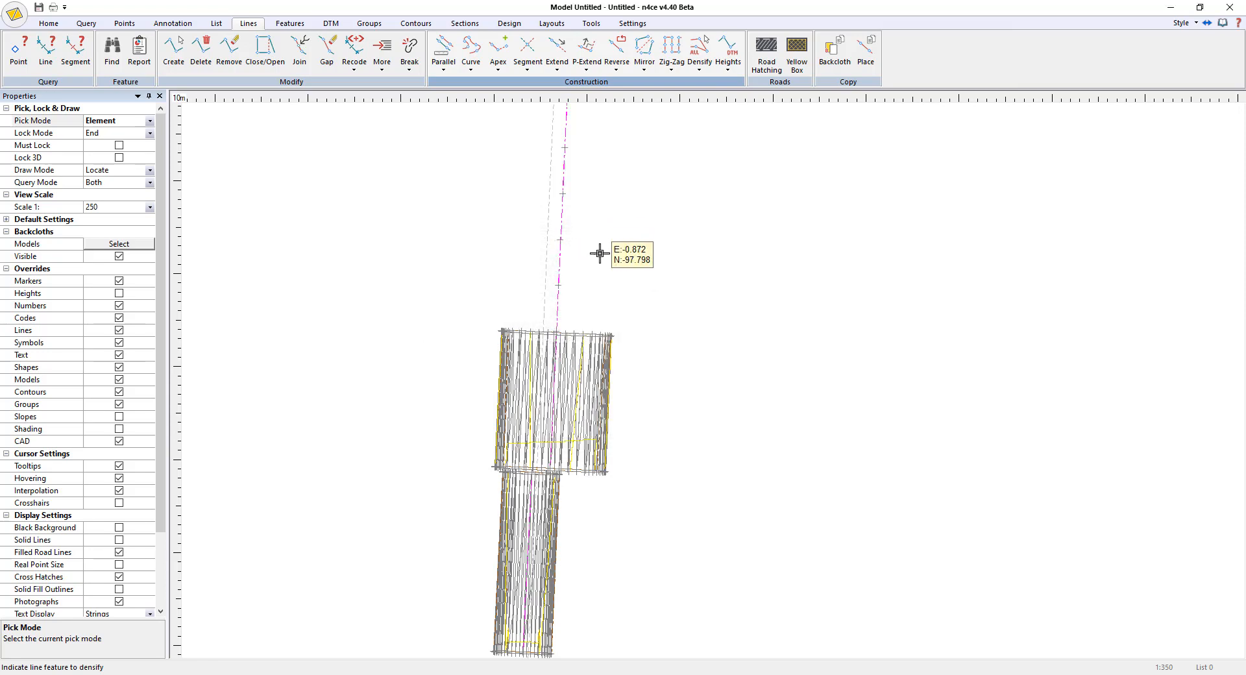
pyautogui.scroll(-3)
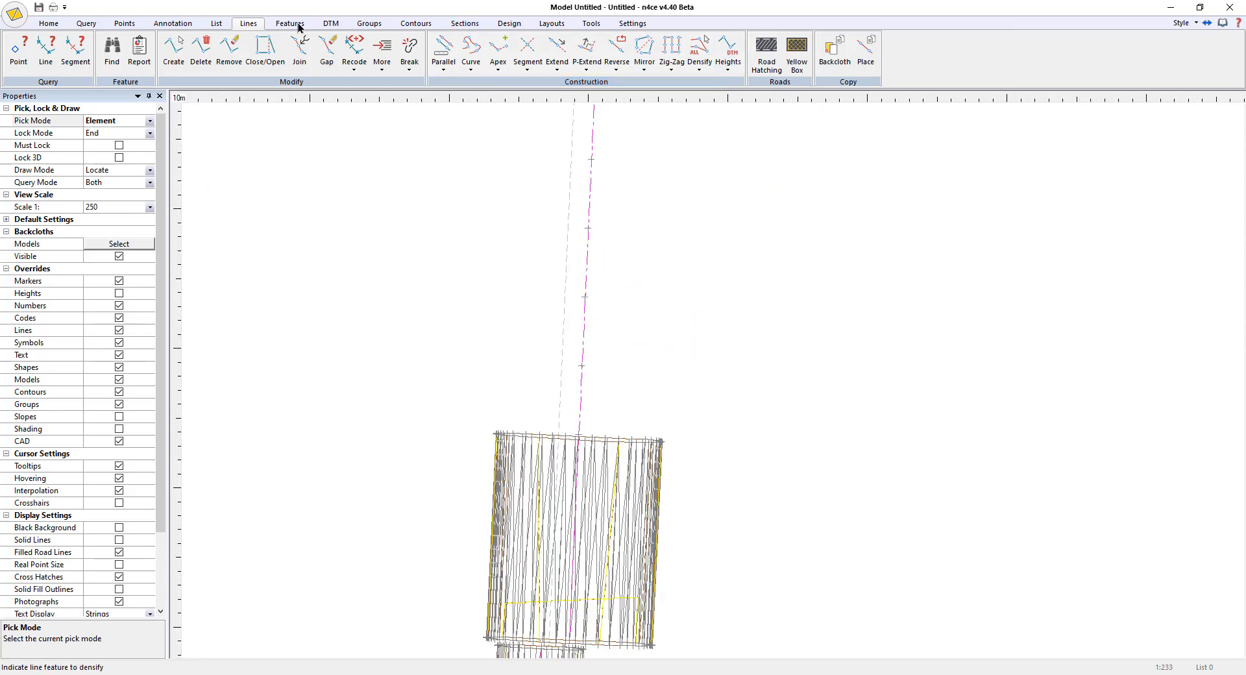
# Step: Seed Profile 3 along the densified track line as a template
pyautogui.click(590, 23)
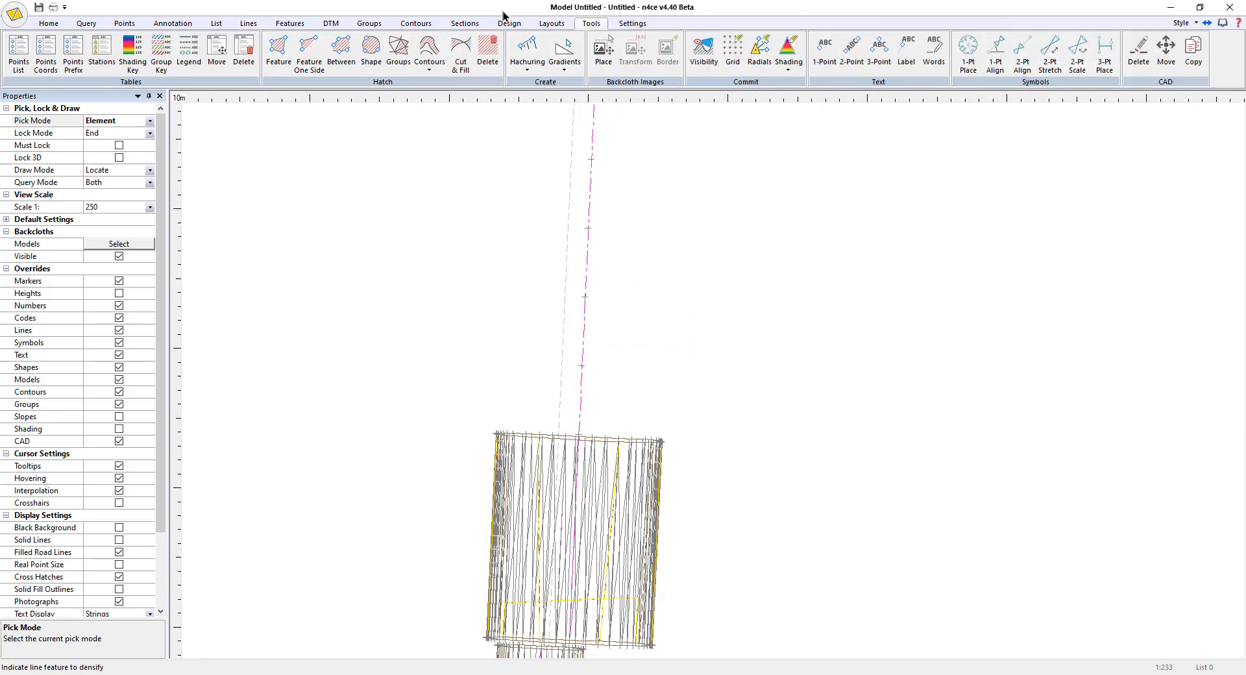
pyautogui.click(508, 23)
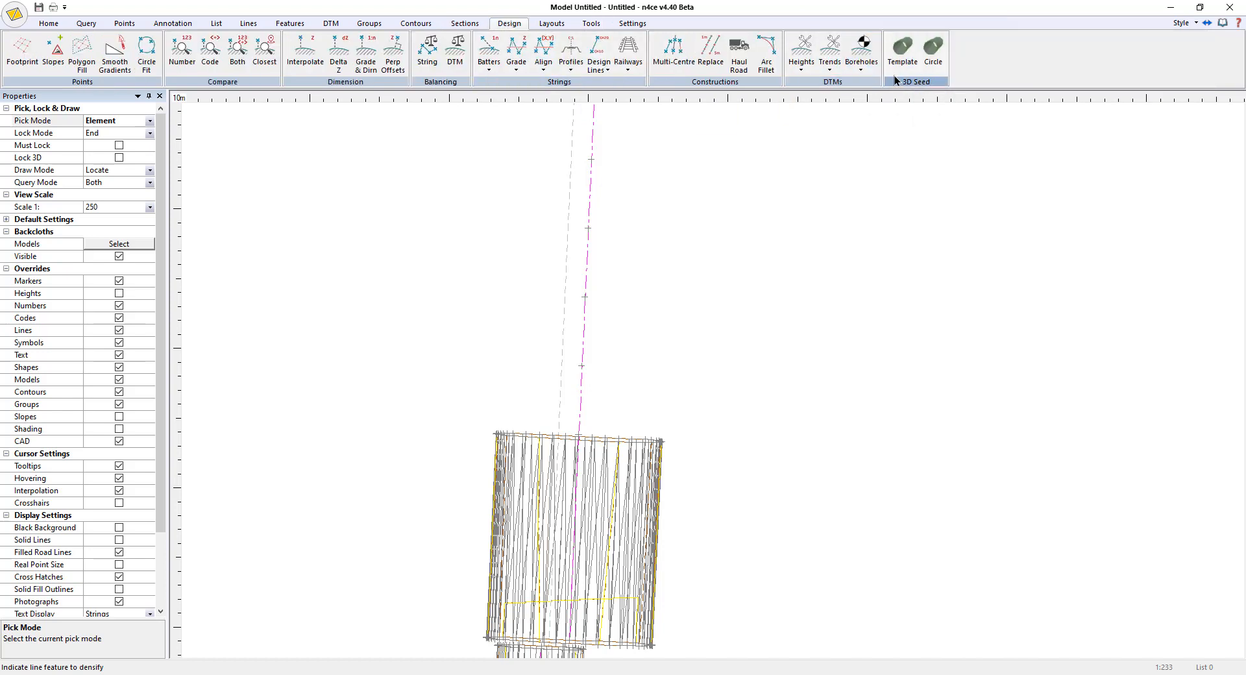
pyautogui.click(902, 52)
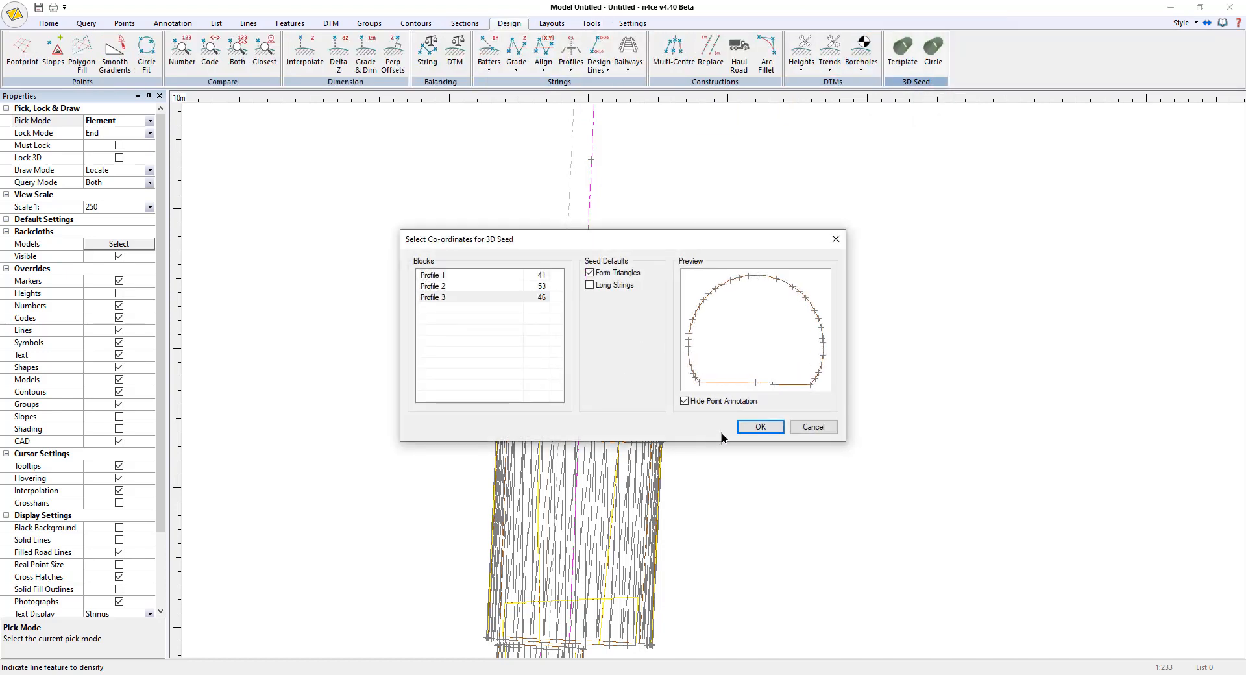
pyautogui.click(759, 427)
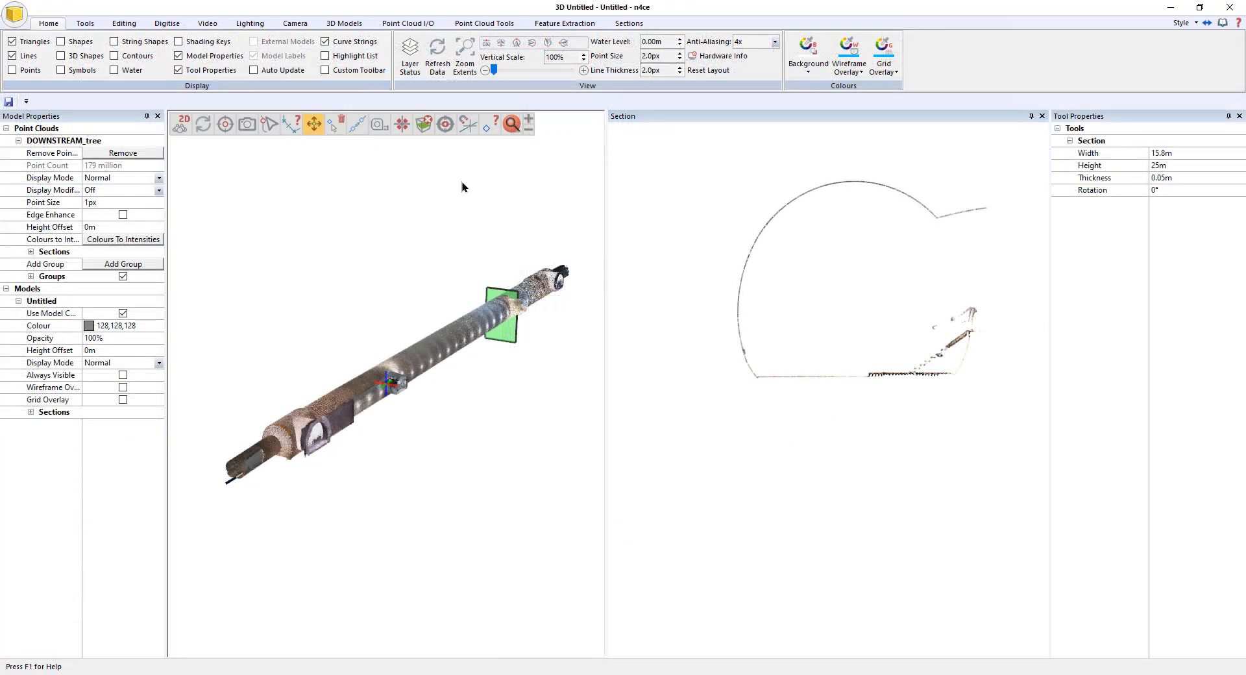
# Step: Enable Live Update in the DTM Slice Tool and colour the envelope model magenta
pyautogui.click(627, 22)
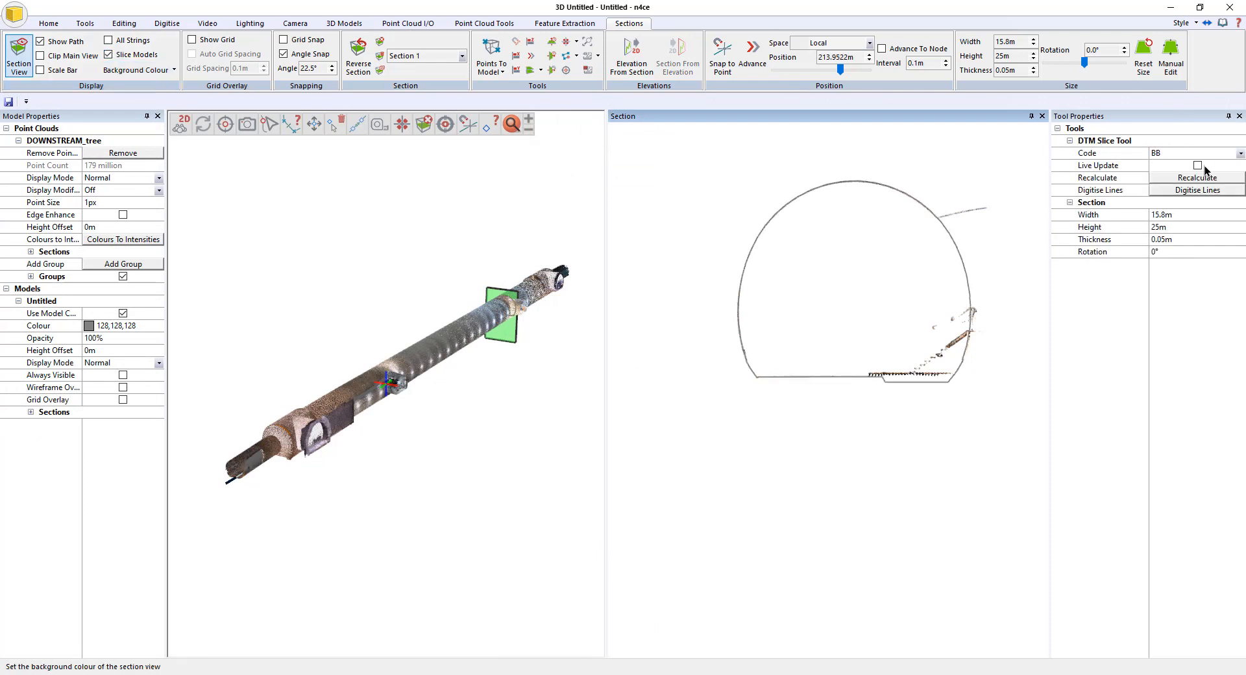
pyautogui.click(1199, 165)
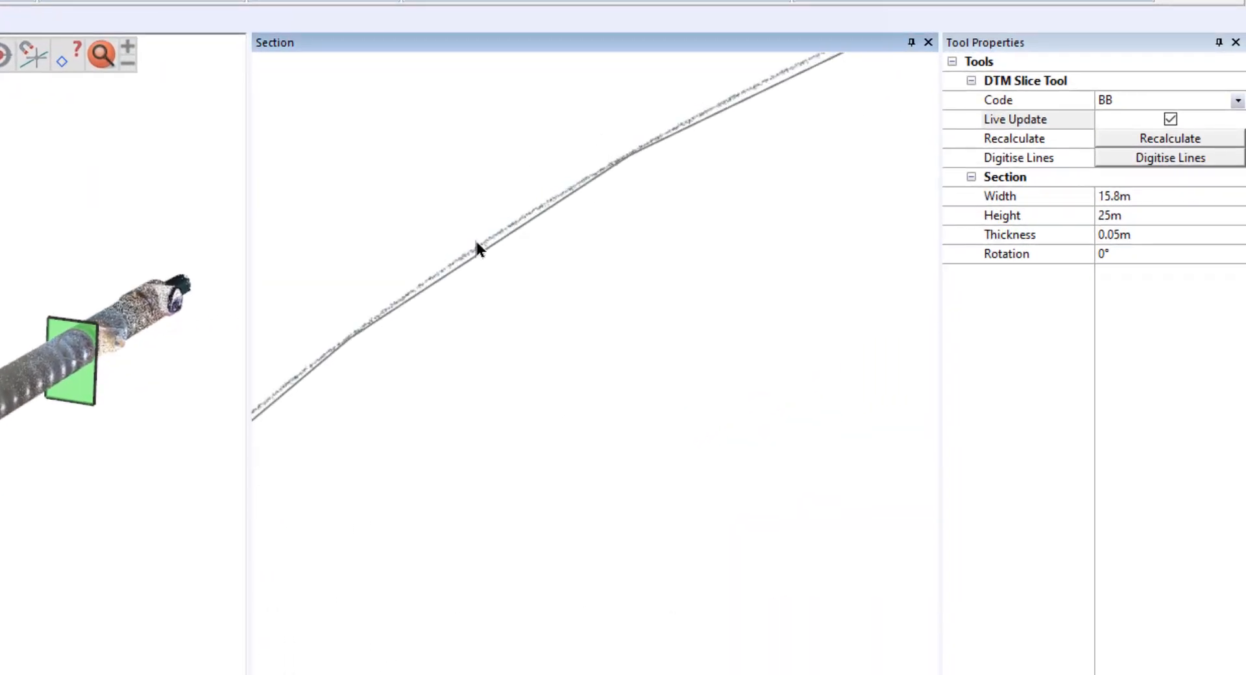
pyautogui.moveTo(428, 338)
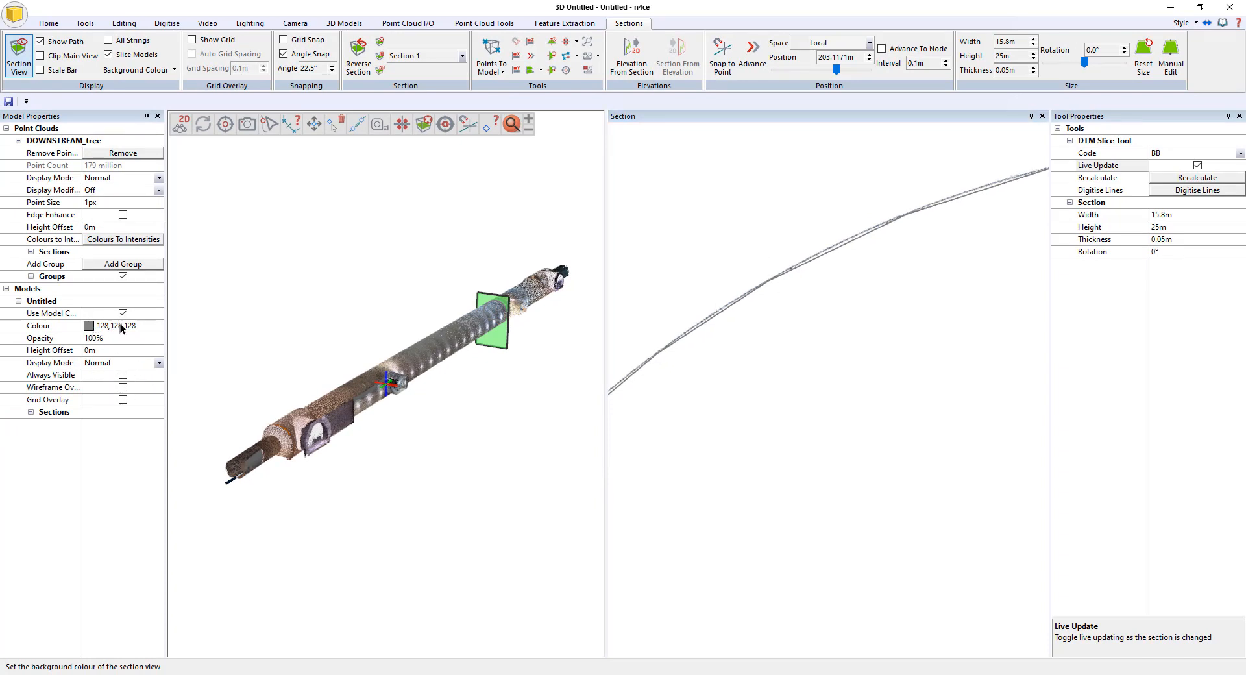
pyautogui.click(123, 313)
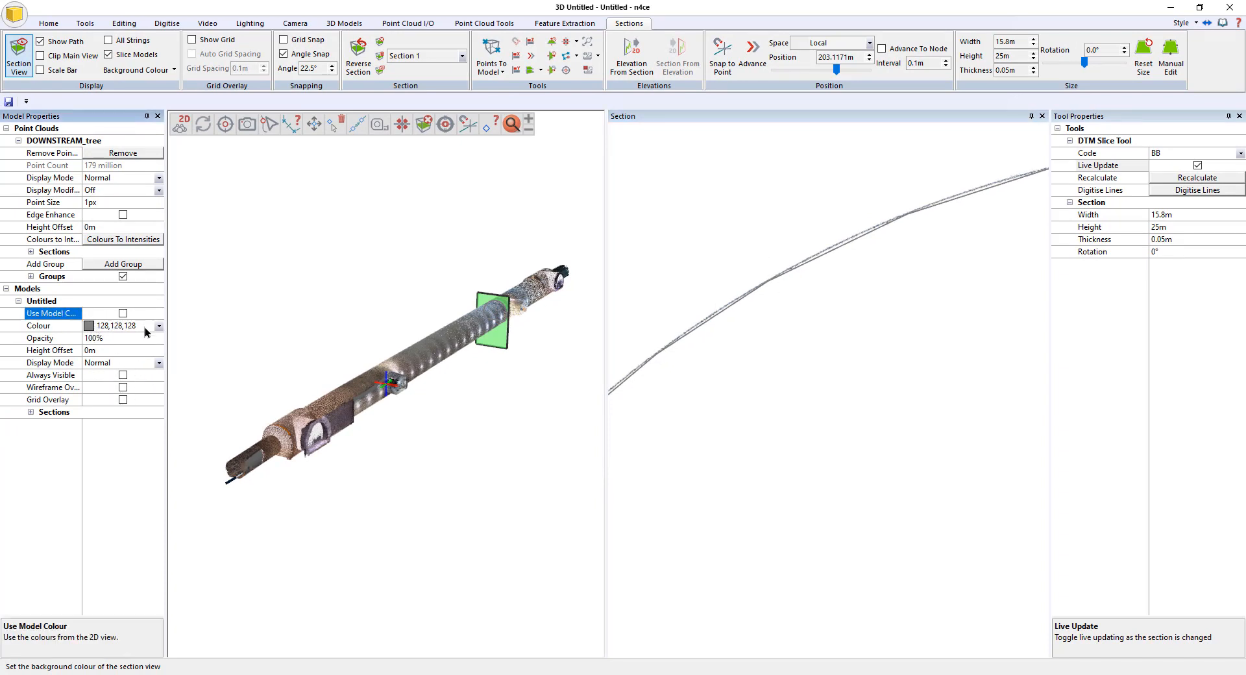
pyautogui.click(38, 326)
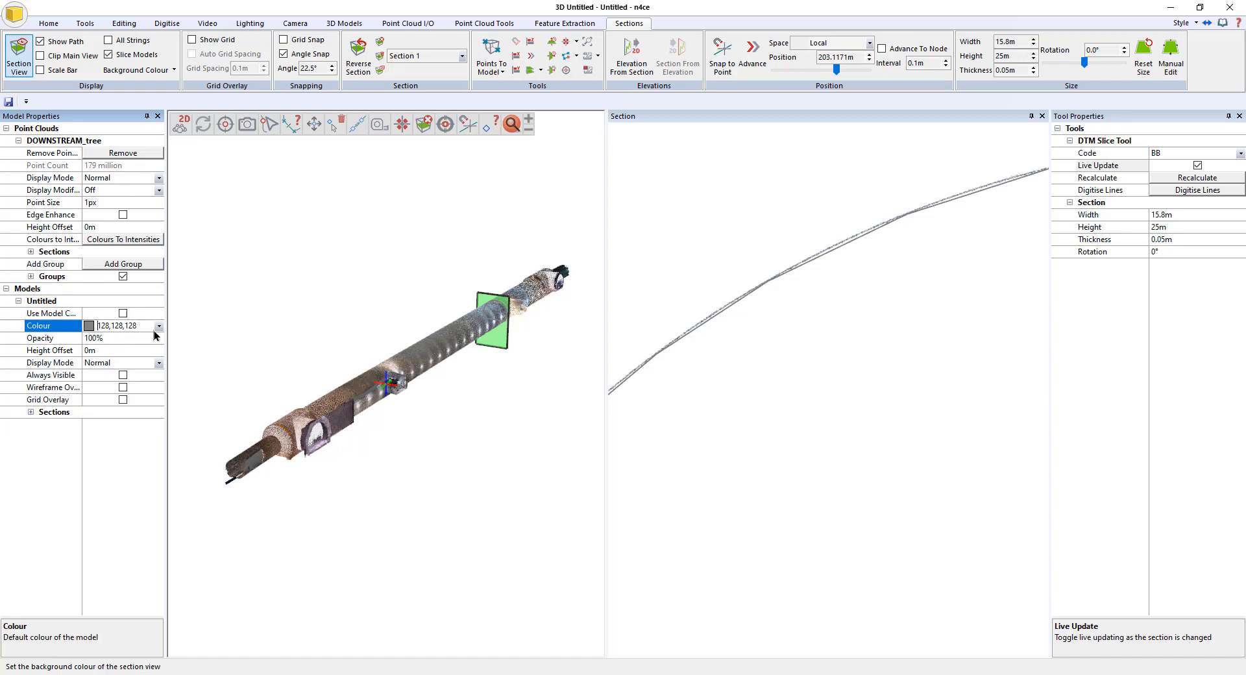
pyautogui.click(158, 326)
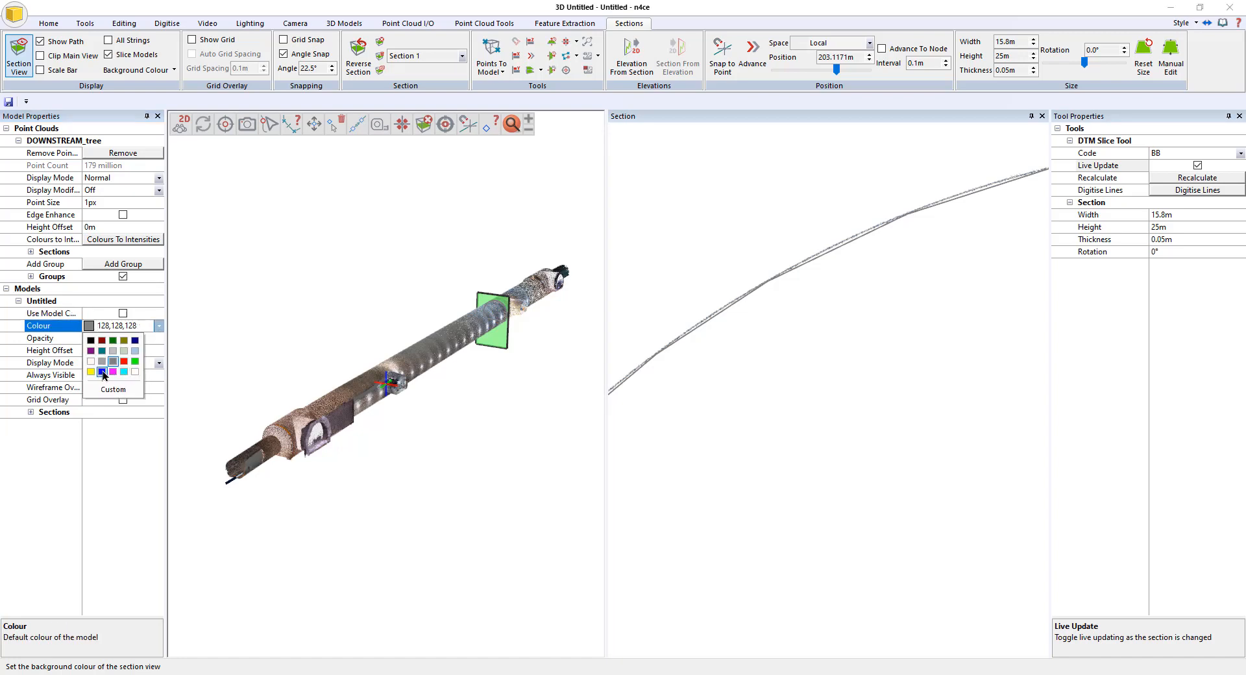
pyautogui.click(112, 372)
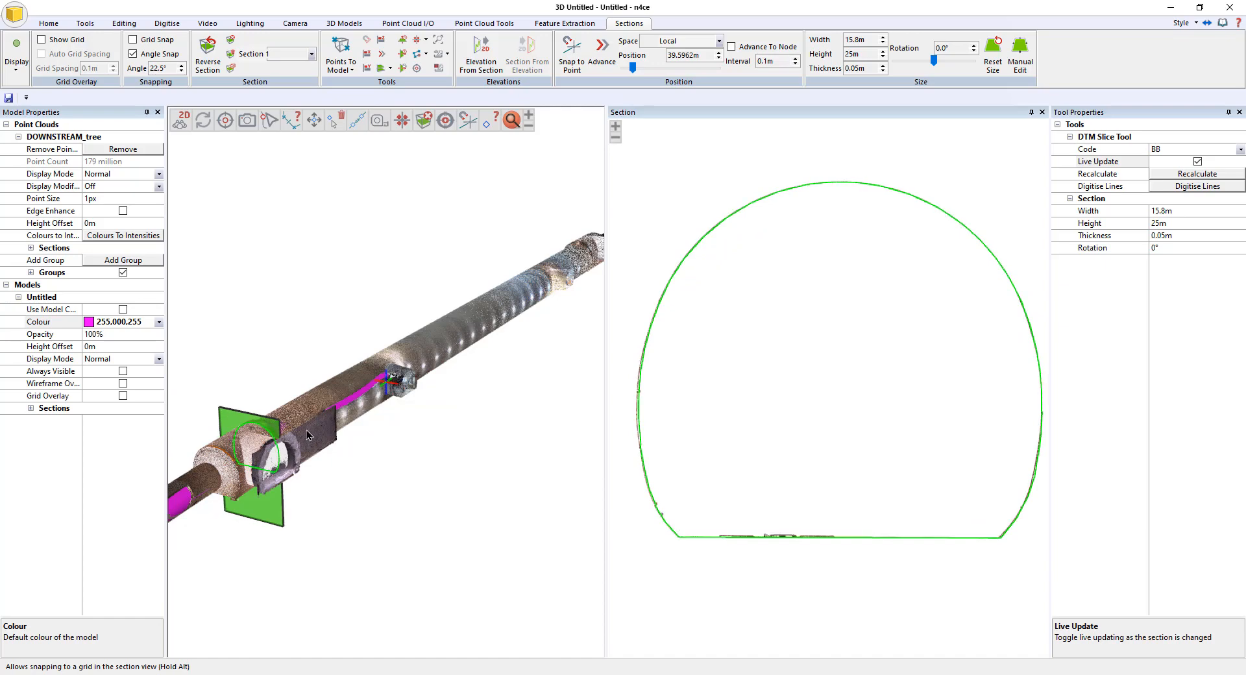
# Step: Hide the point cloud and export the tunnel envelope model as Tunnels.ifc
pyautogui.click(158, 309)
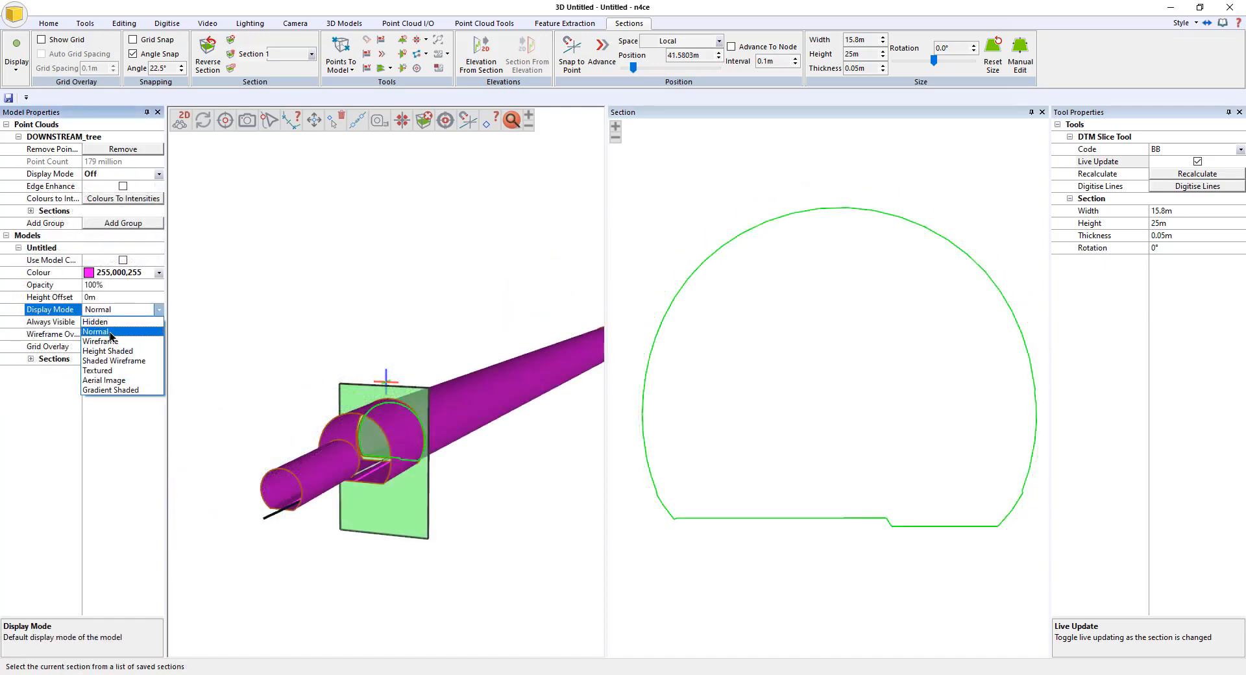
pyautogui.click(107, 351)
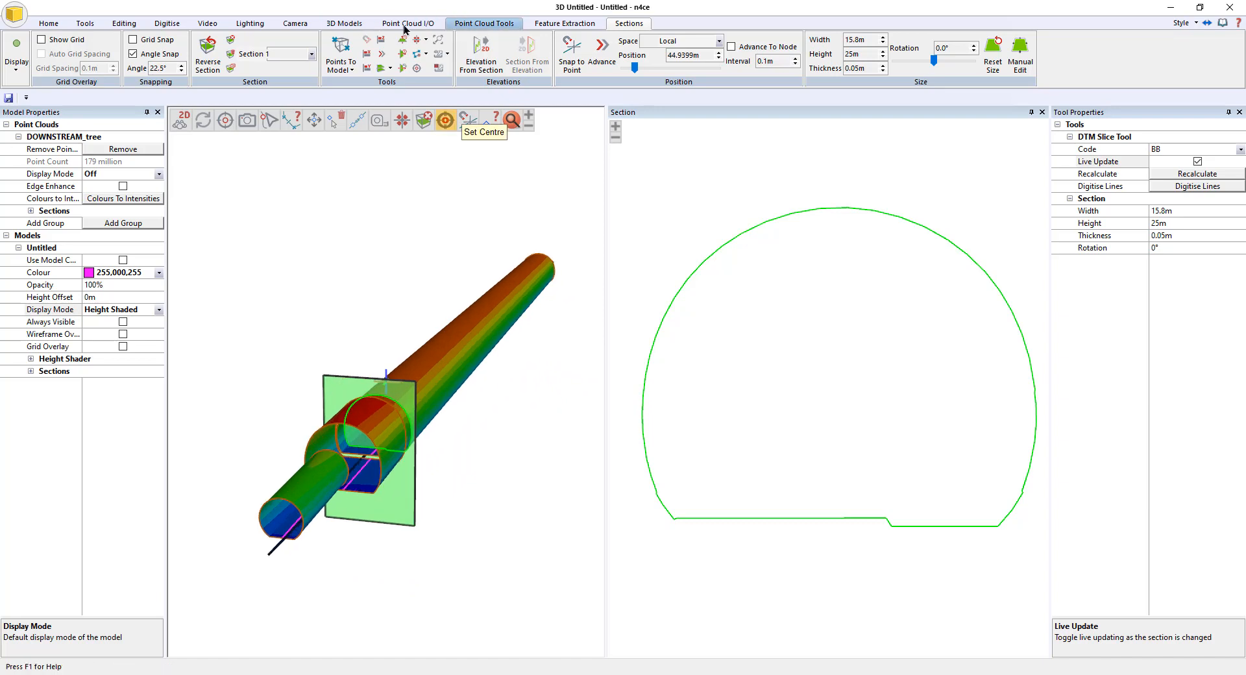
pyautogui.click(343, 24)
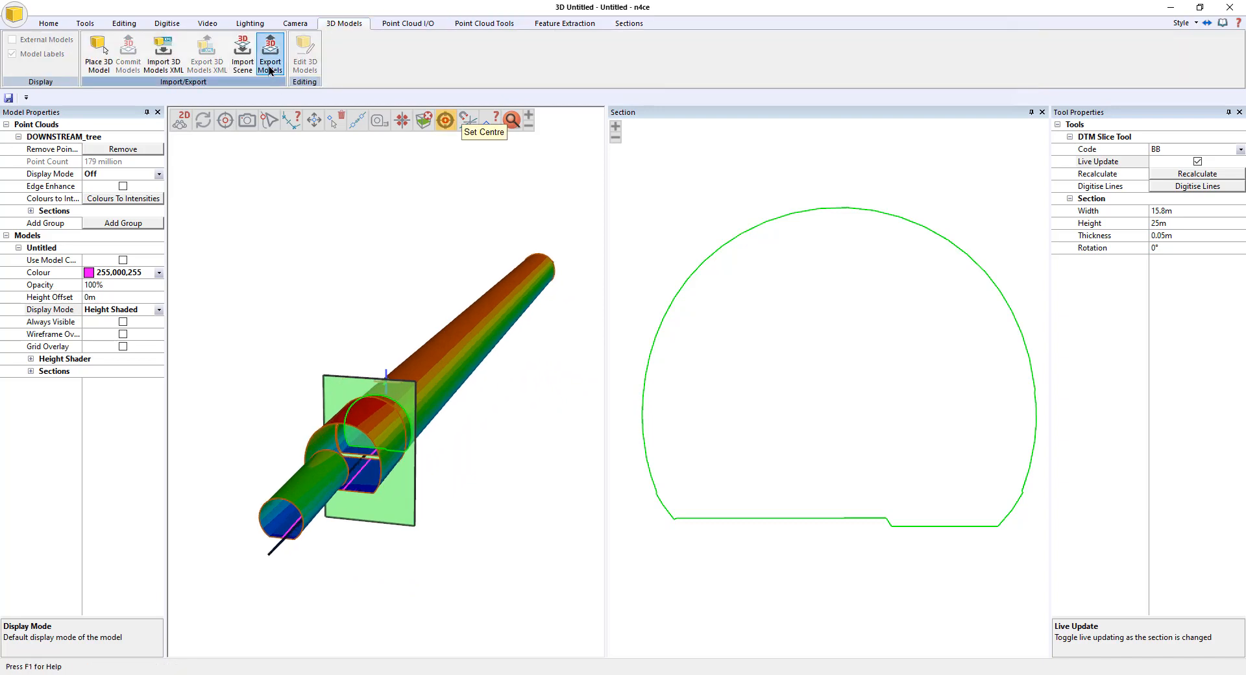
pyautogui.click(269, 52)
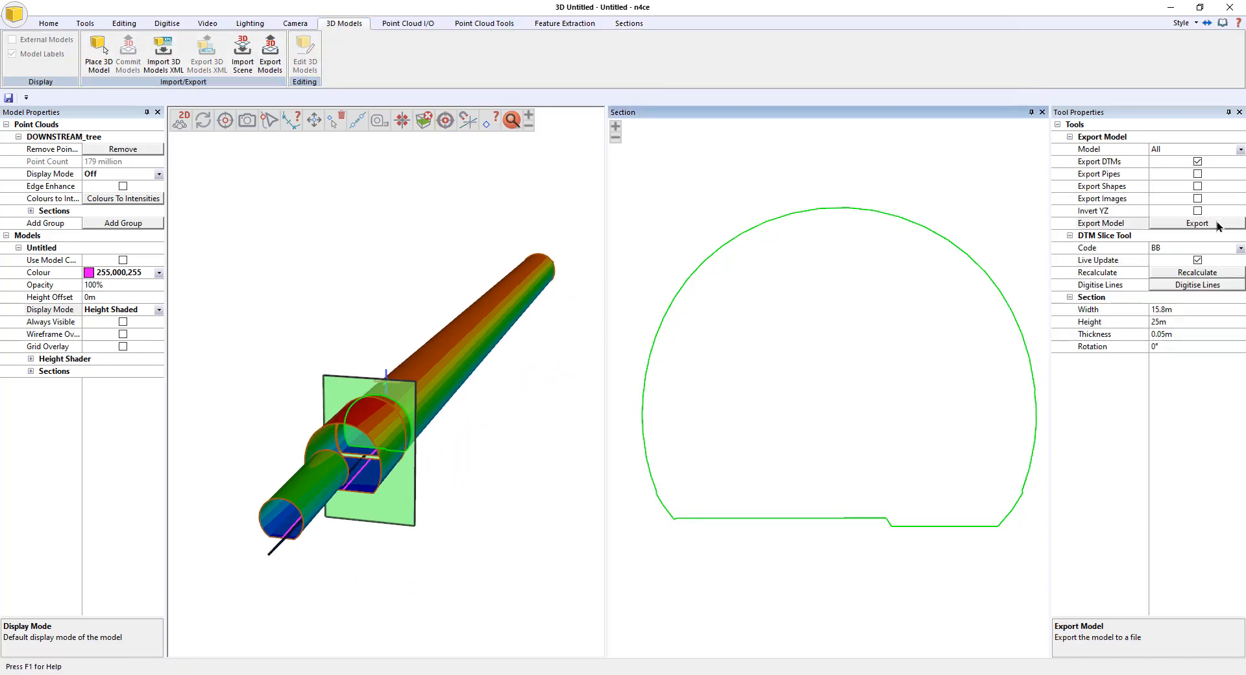
pyautogui.click(1196, 224)
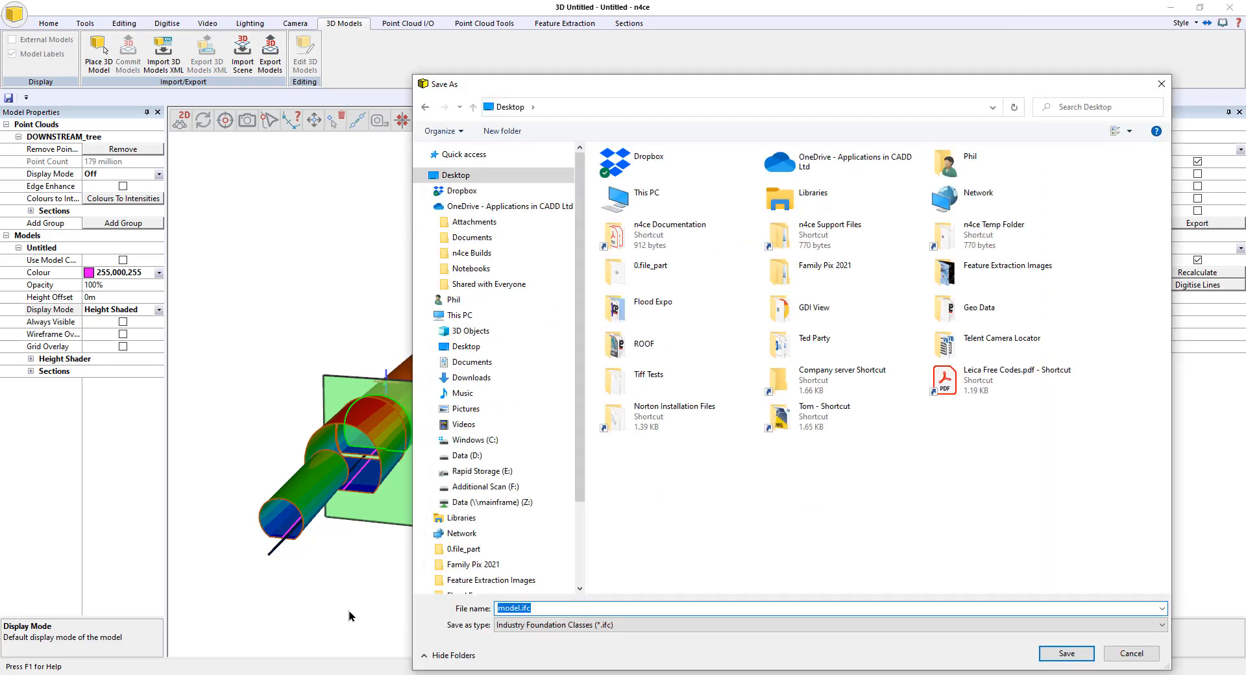
pyautogui.write('Tunn')
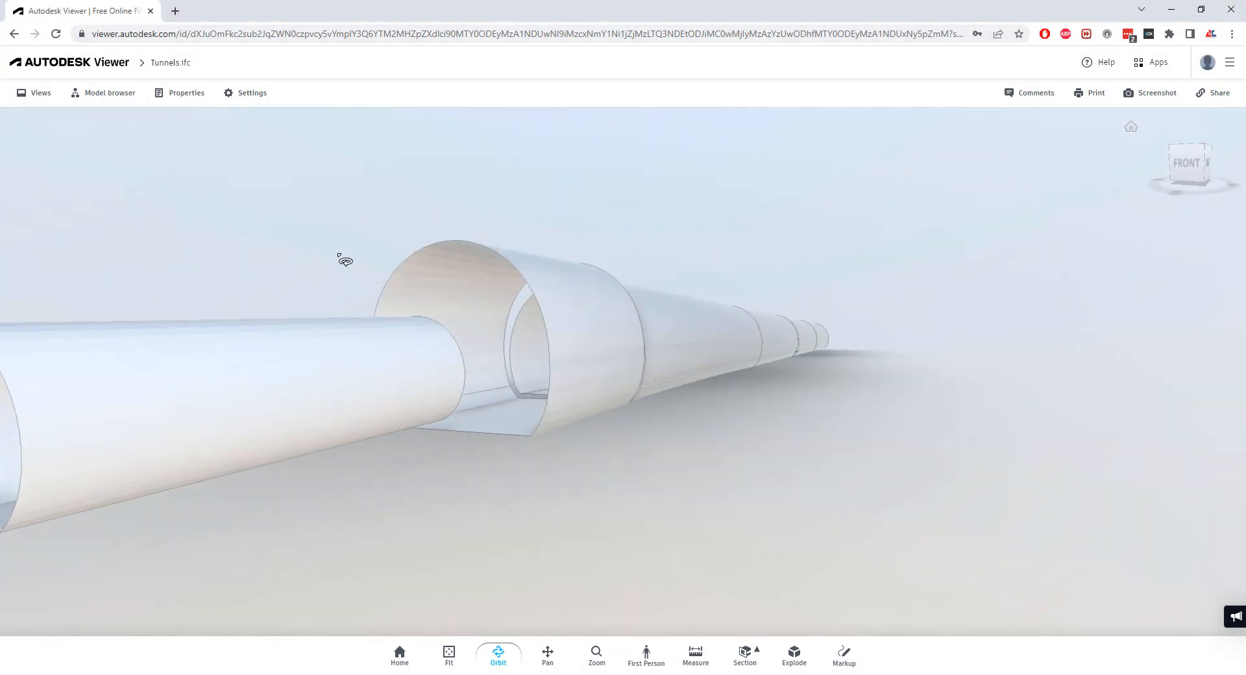
pyautogui.moveTo(344, 259); pyautogui.dragTo(597, 320)
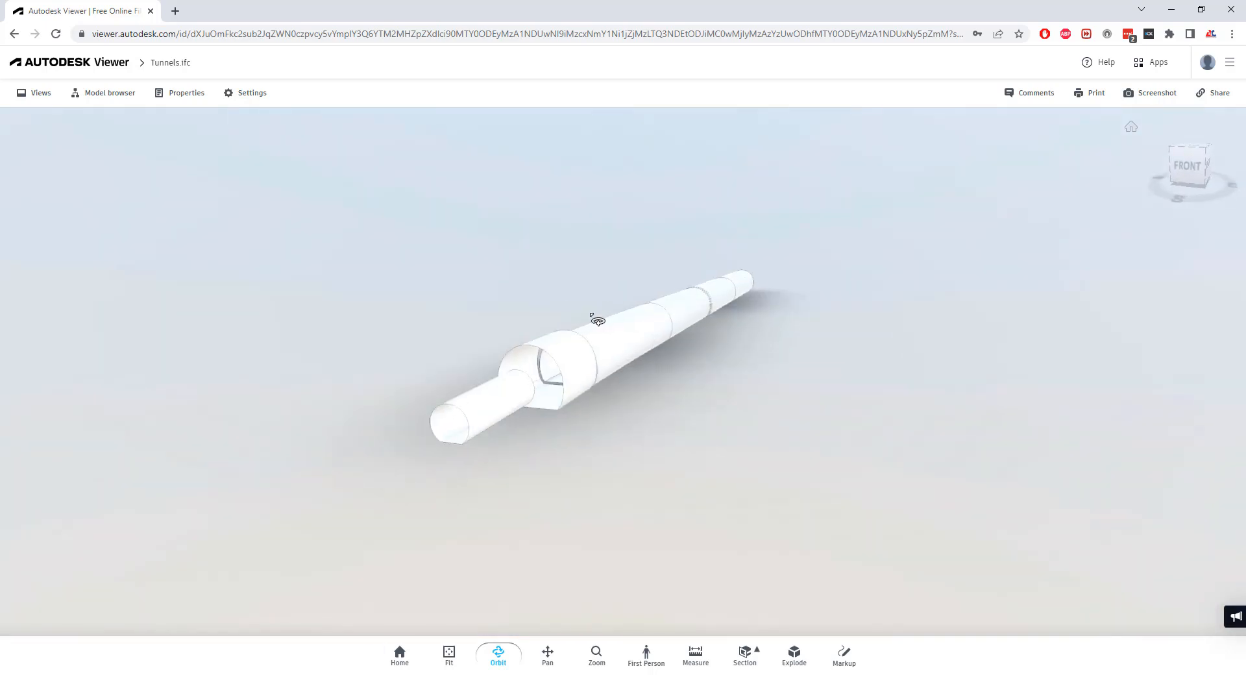
pyautogui.moveTo(597, 319); pyautogui.dragTo(621, 307)
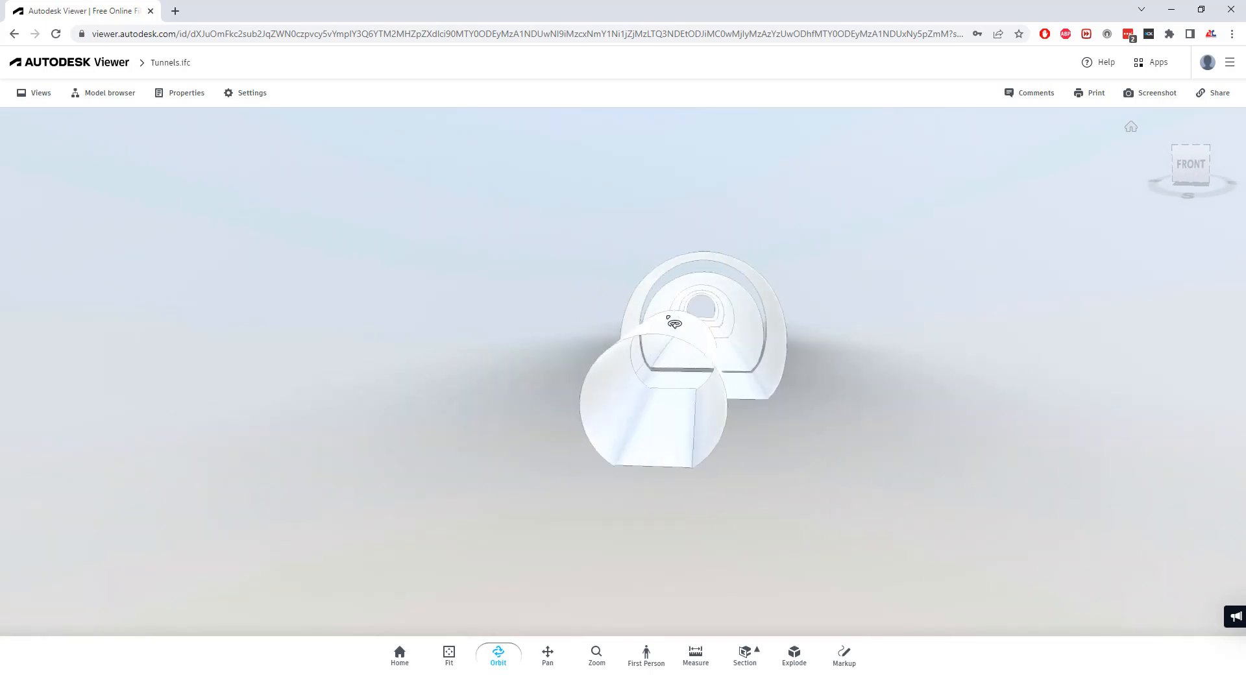
pyautogui.moveTo(671, 322); pyautogui.dragTo(676, 429)
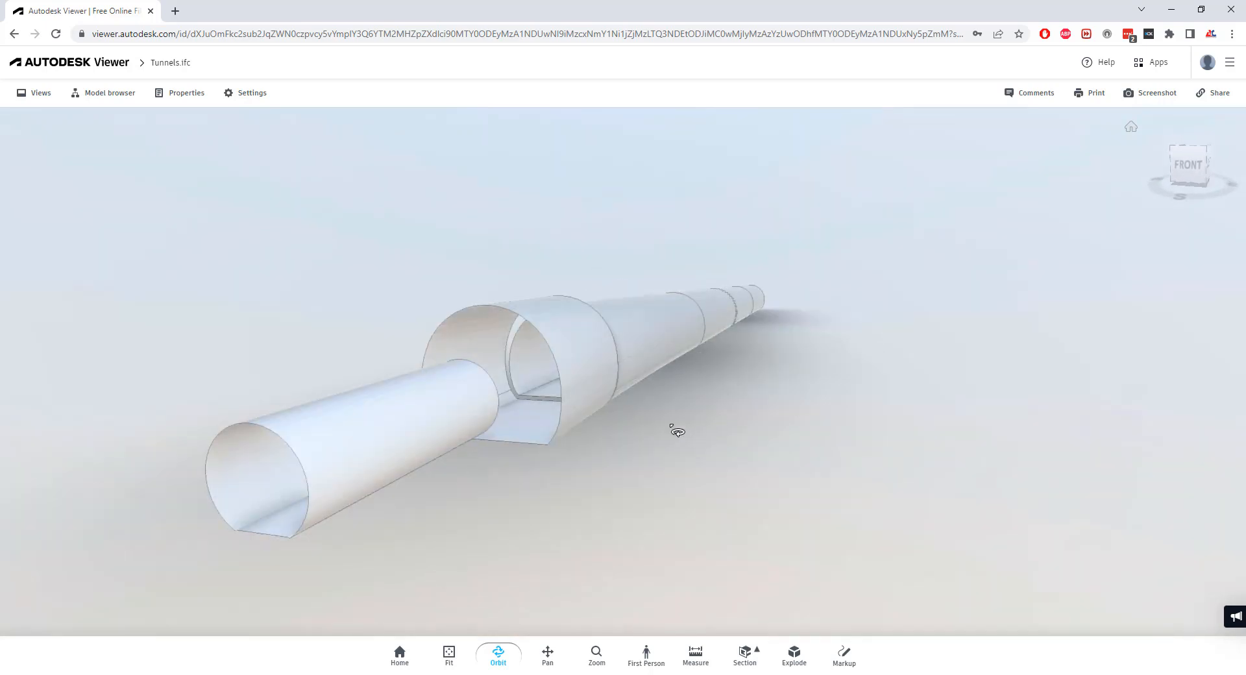
pyautogui.moveTo(676, 432); pyautogui.dragTo(699, 307)
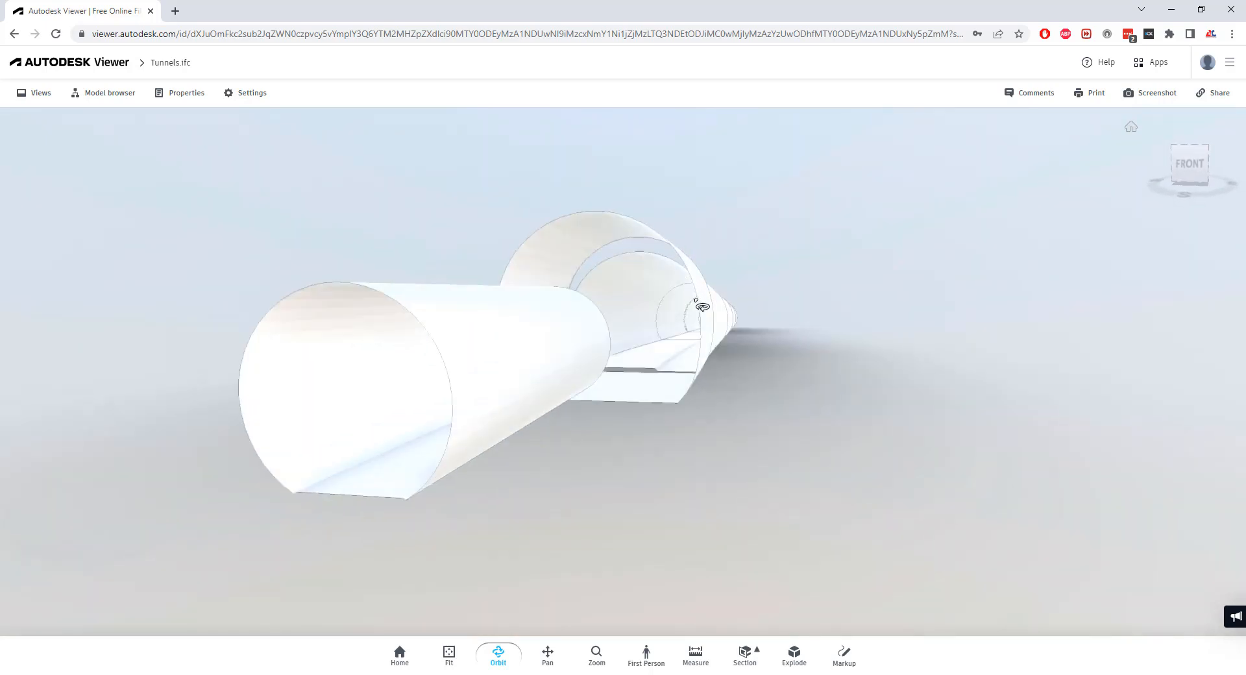
pyautogui.moveTo(702, 307); pyautogui.dragTo(845, 320)
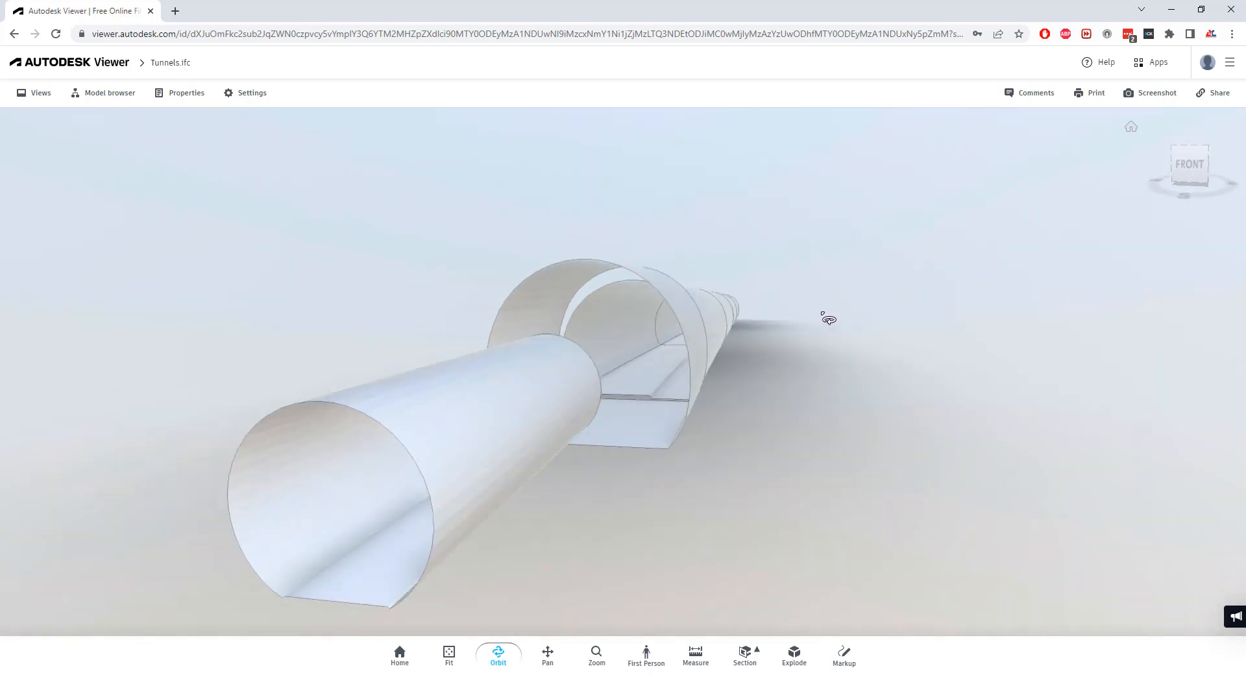
pyautogui.moveTo(827, 318); pyautogui.dragTo(771, 338)
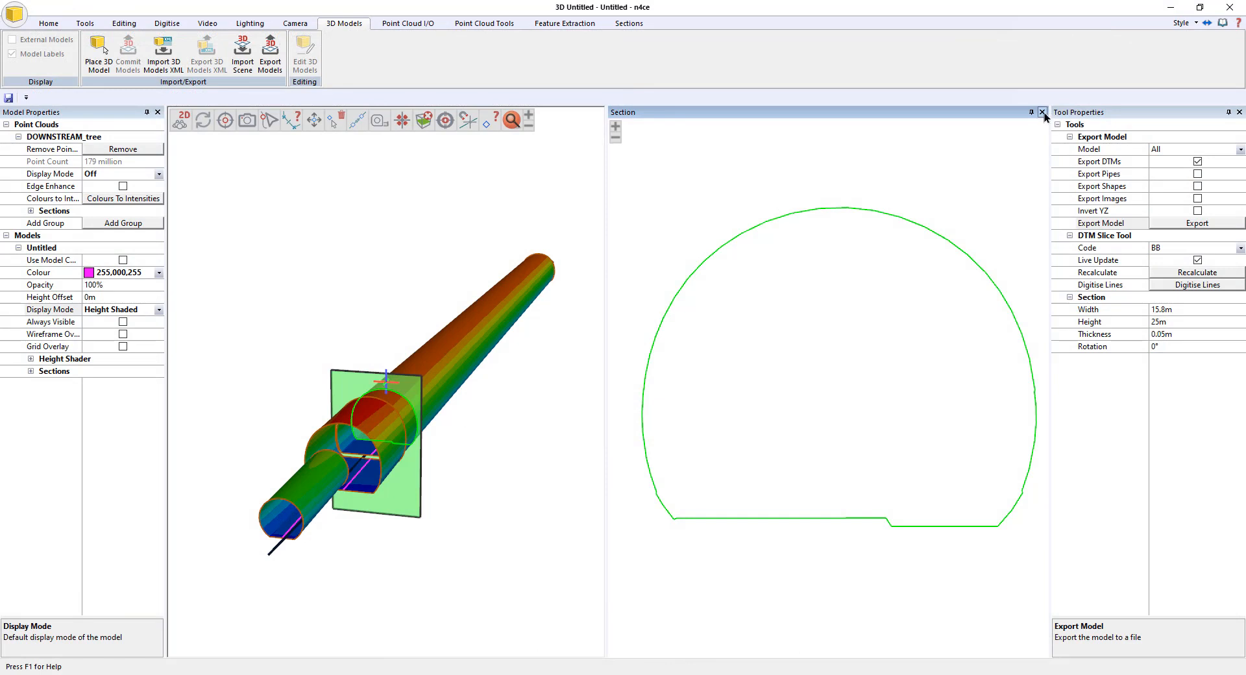
# Step: Close the live section view and show the tunnel point cloud again
pyautogui.click(1041, 111)
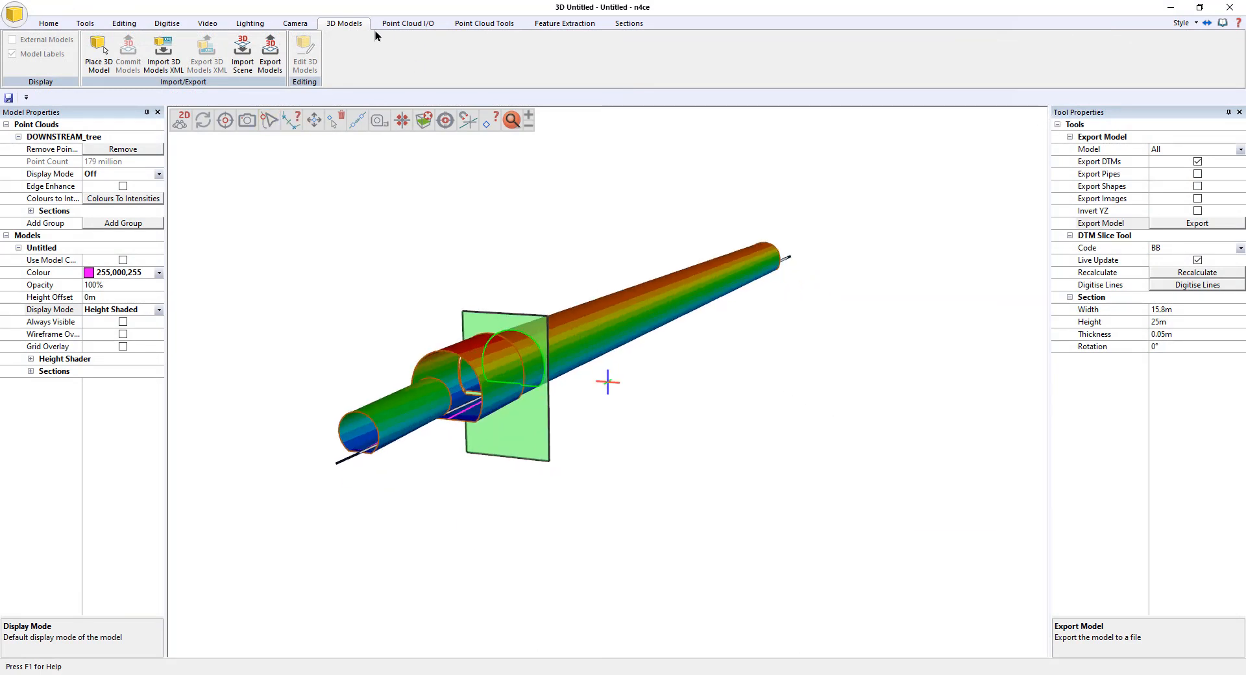
pyautogui.click(627, 24)
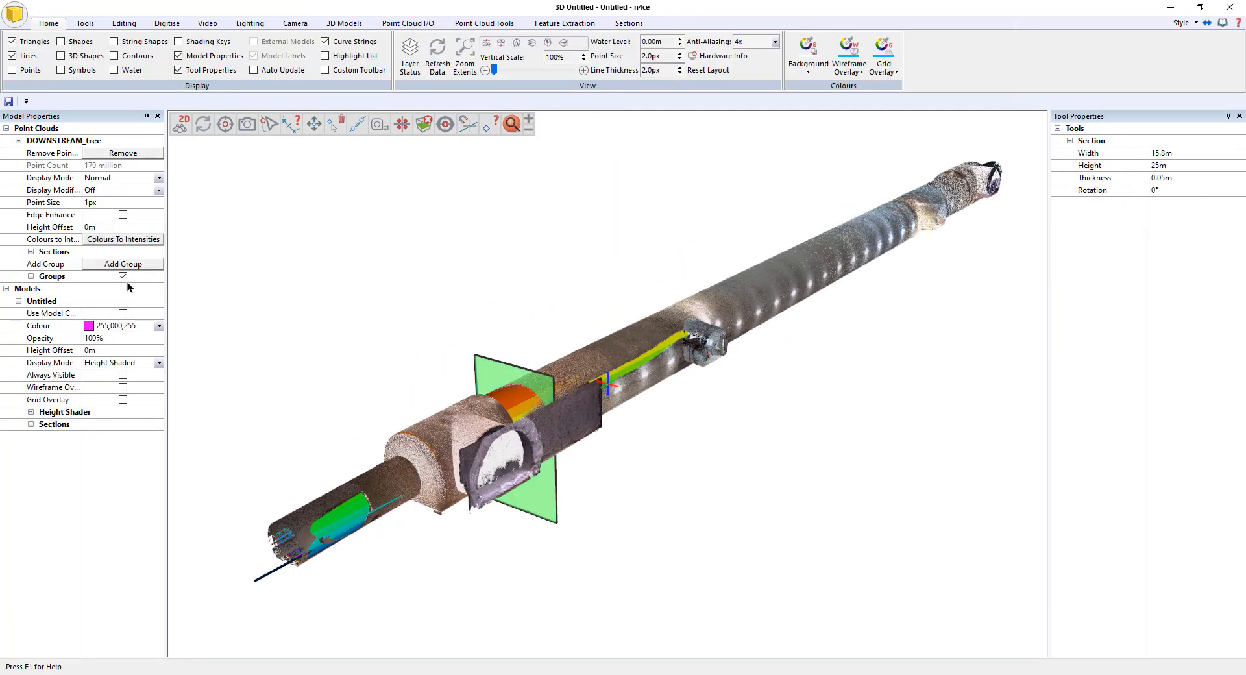
pyautogui.click(628, 23)
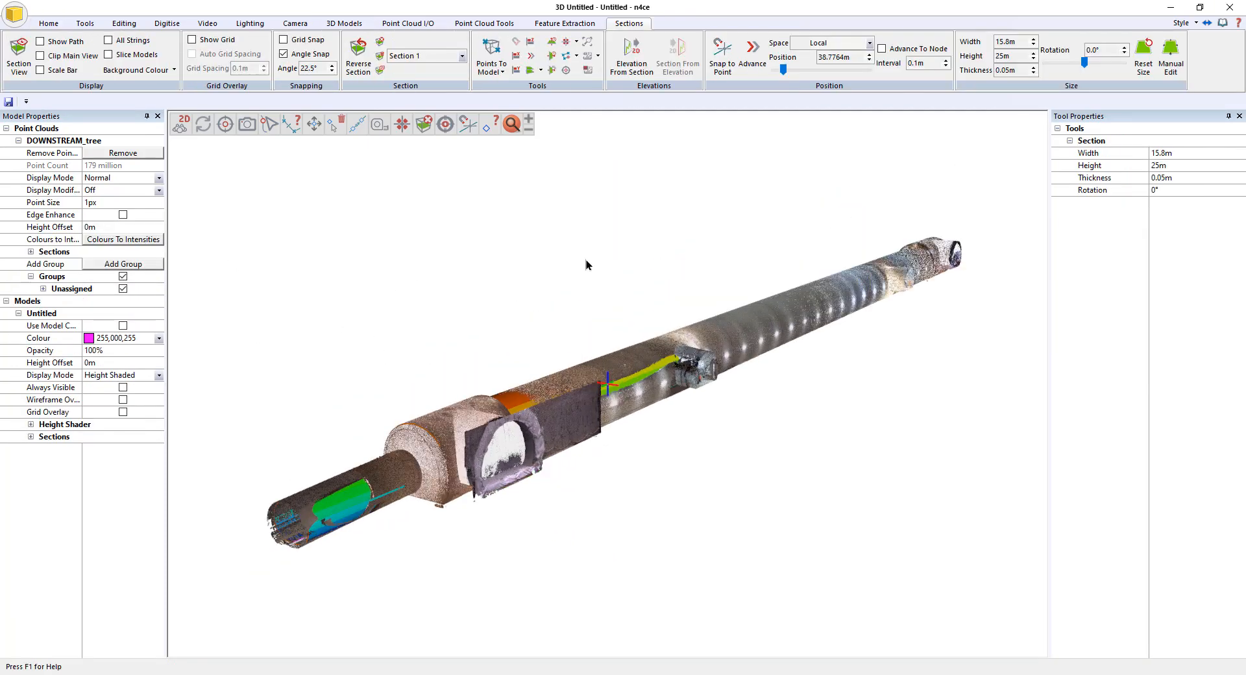
# Step: Add a new point cloud group named 'Clean Tunnel'
pyautogui.click(122, 262)
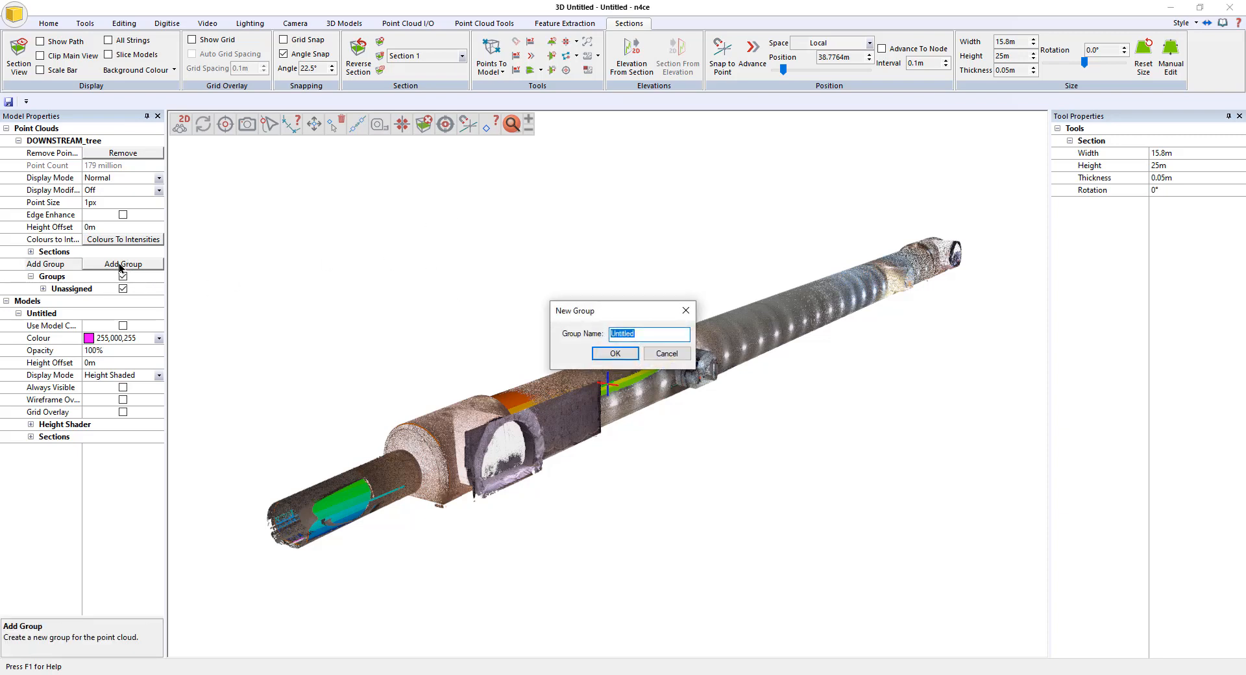
pyautogui.write('Clean')
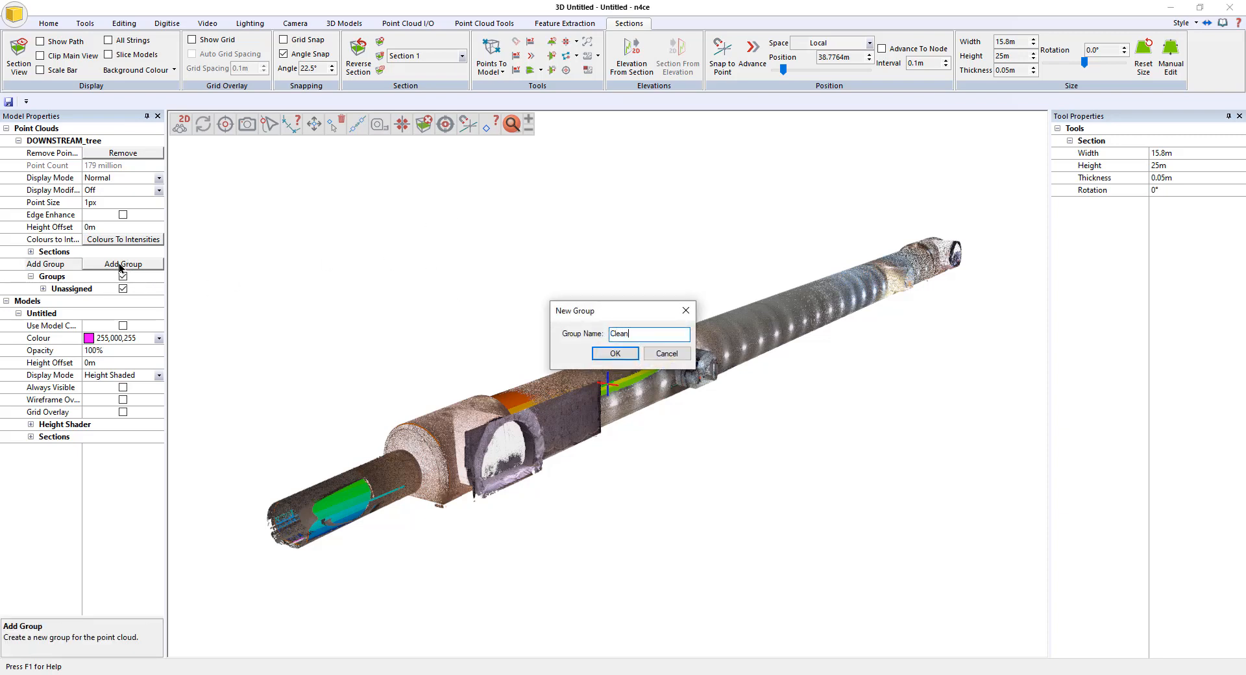
pyautogui.write('Tunnel')
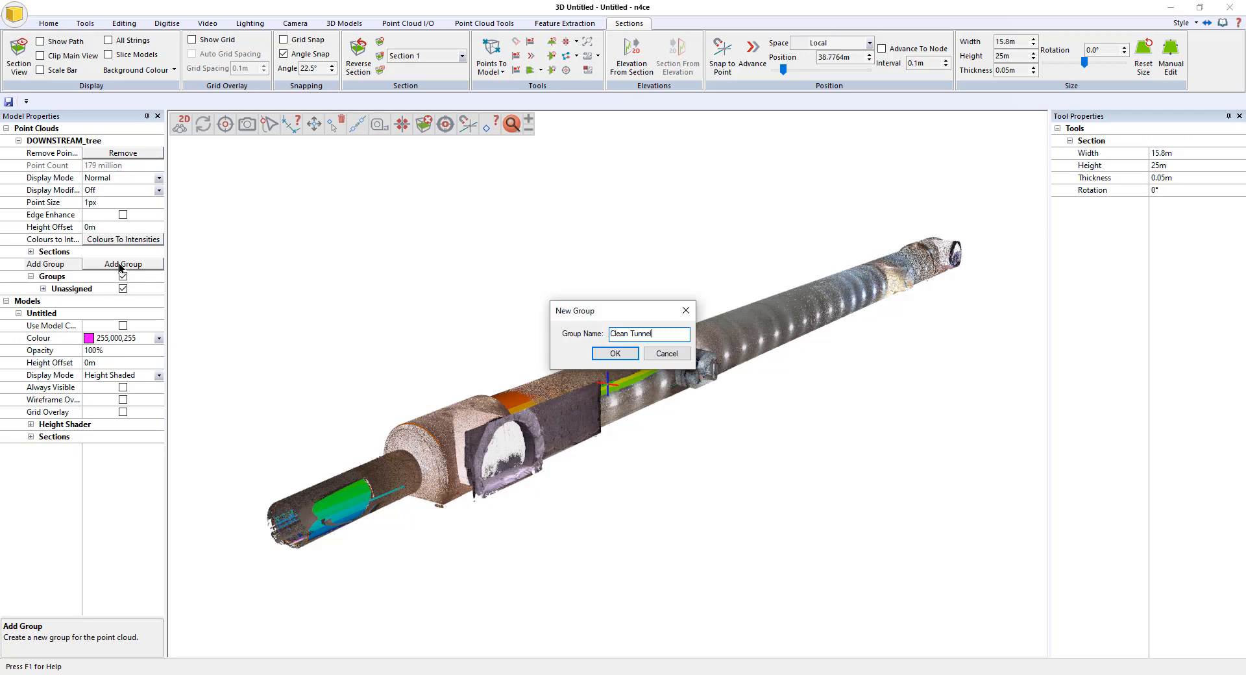
pyautogui.click(614, 353)
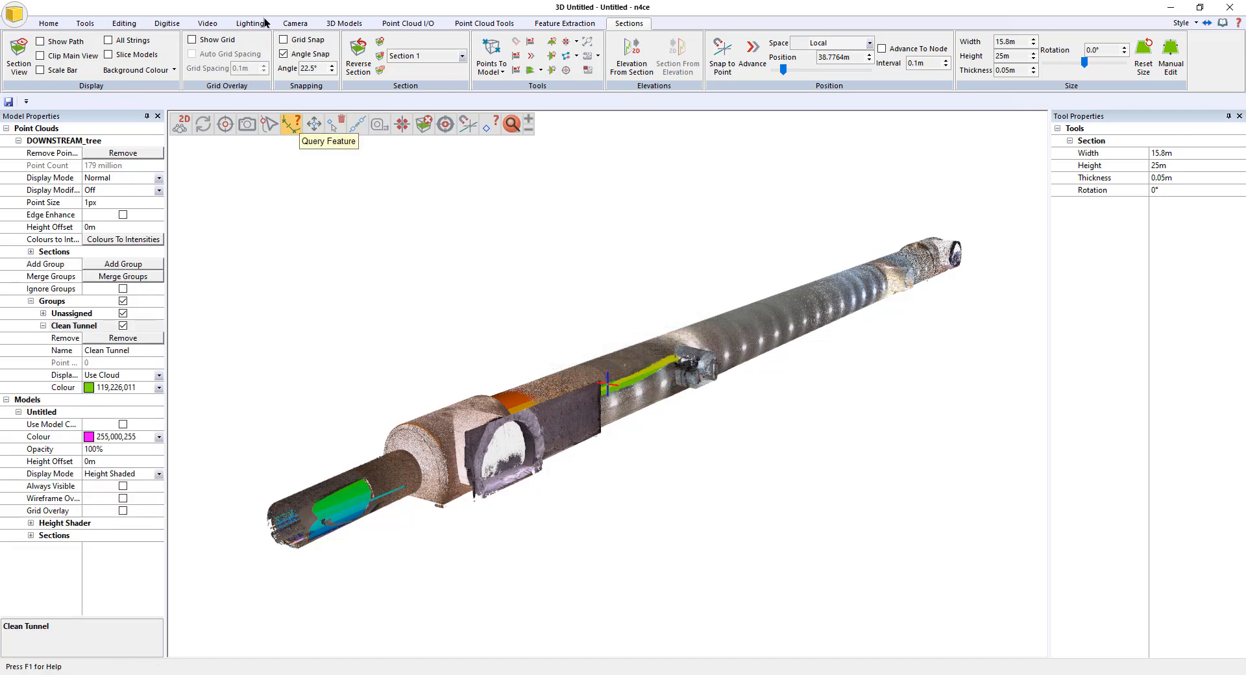
# Step: Group visible points within 0.05 m of the envelope model into Clean Tunnel
pyautogui.click(484, 24)
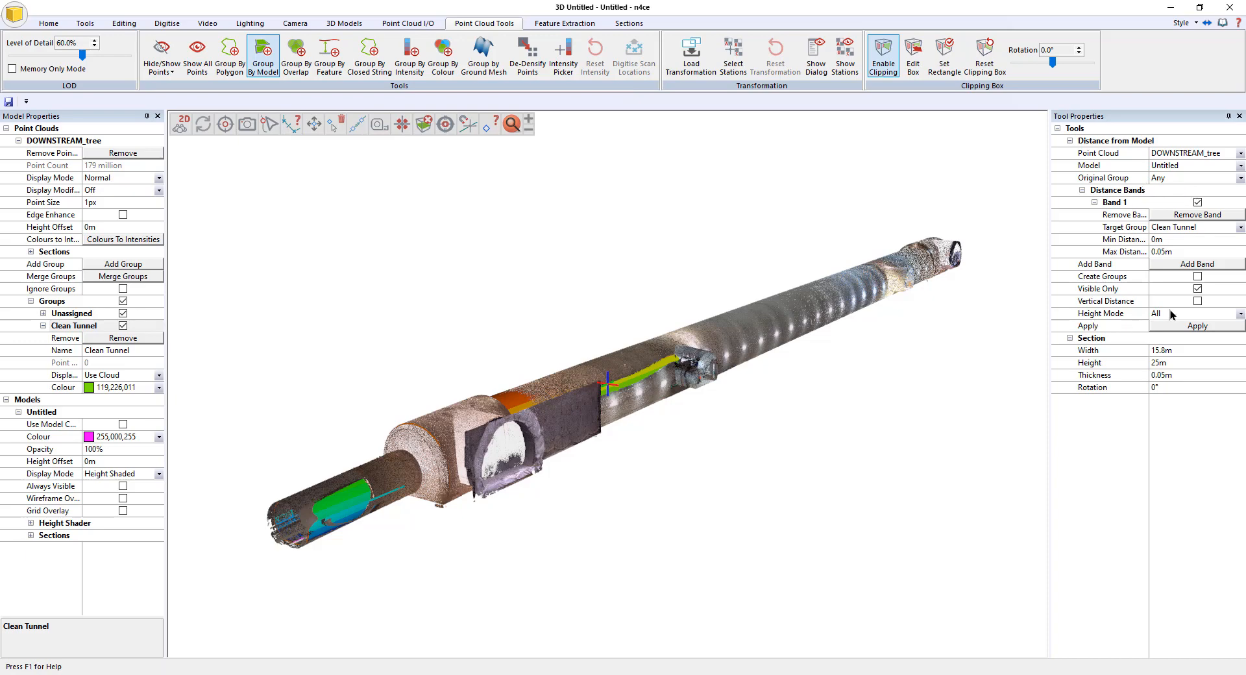
pyautogui.moveTo(1194, 308)
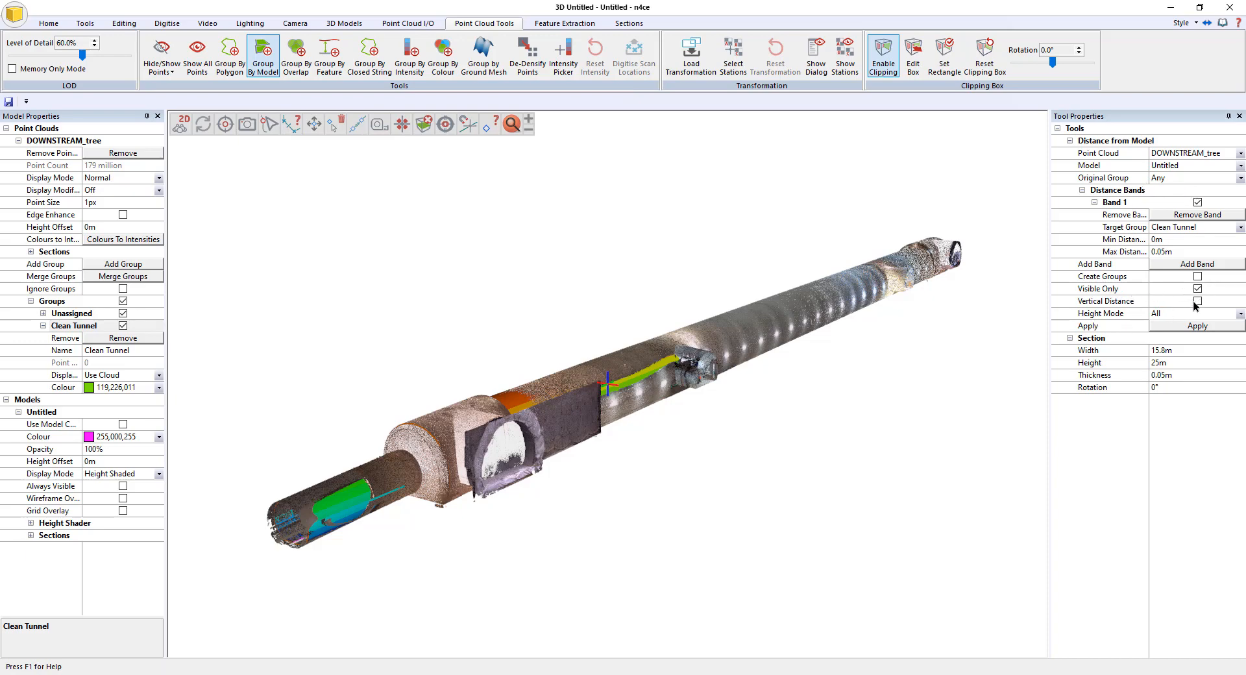
pyautogui.moveTo(1206, 308)
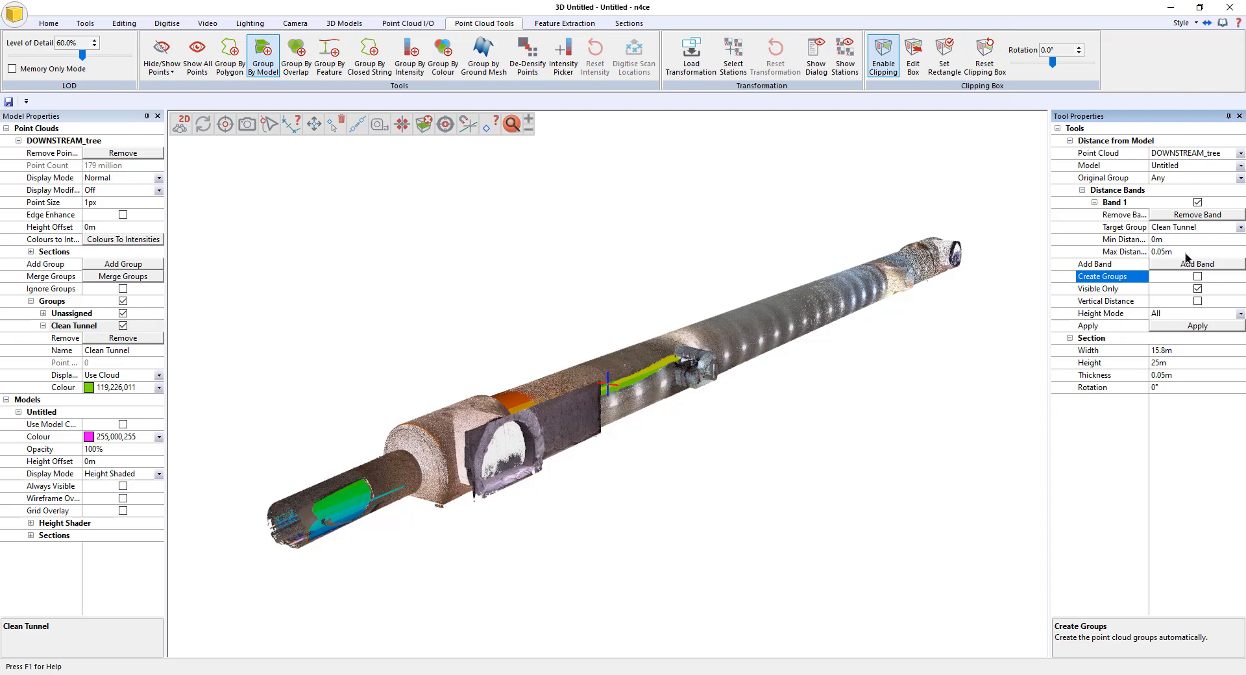
pyautogui.click(1162, 251)
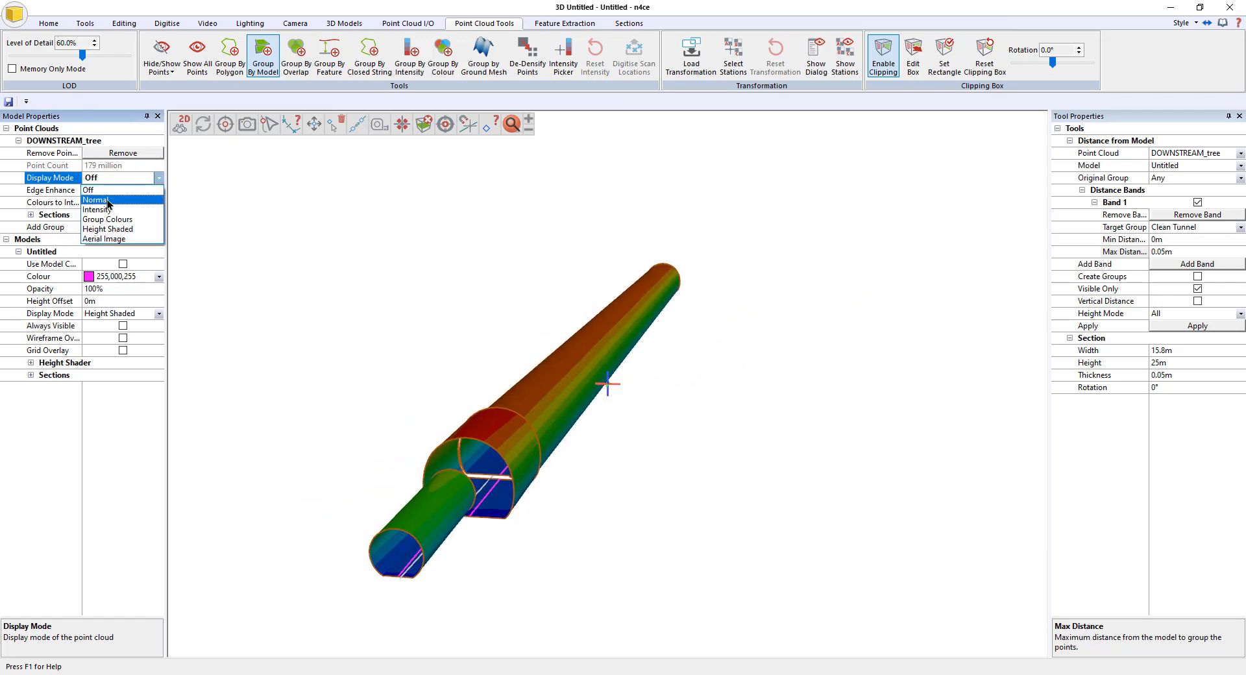
pyautogui.click(95, 199)
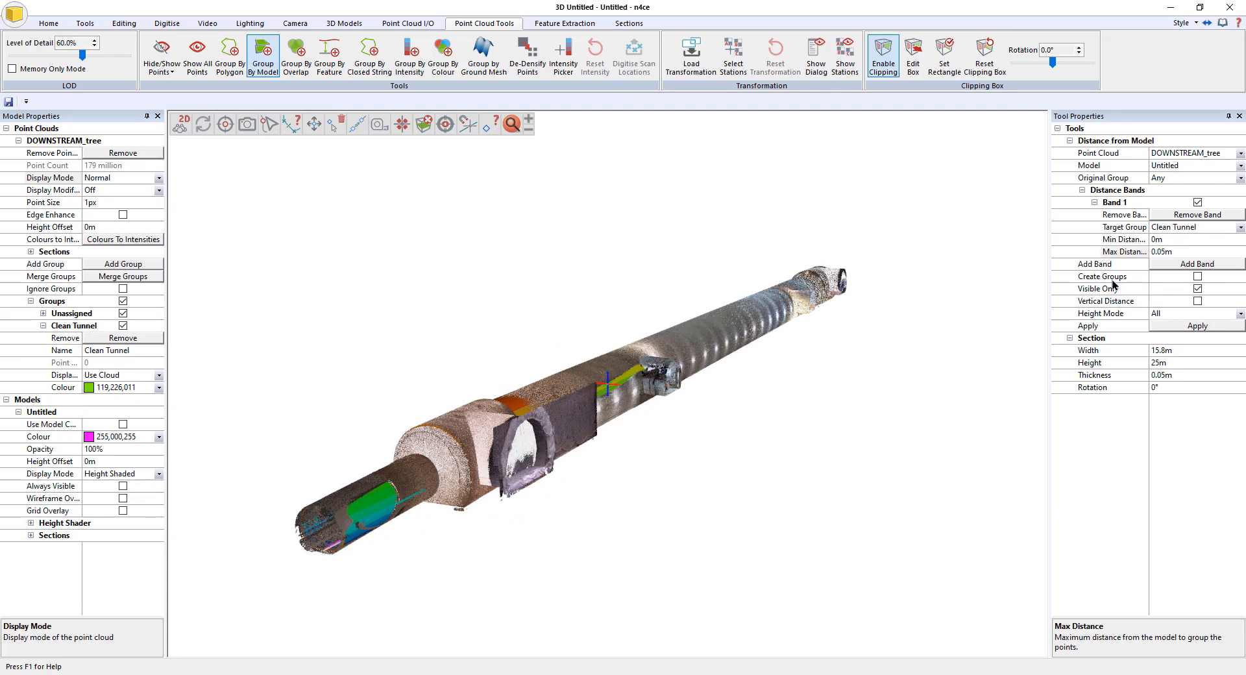
pyautogui.click(1197, 326)
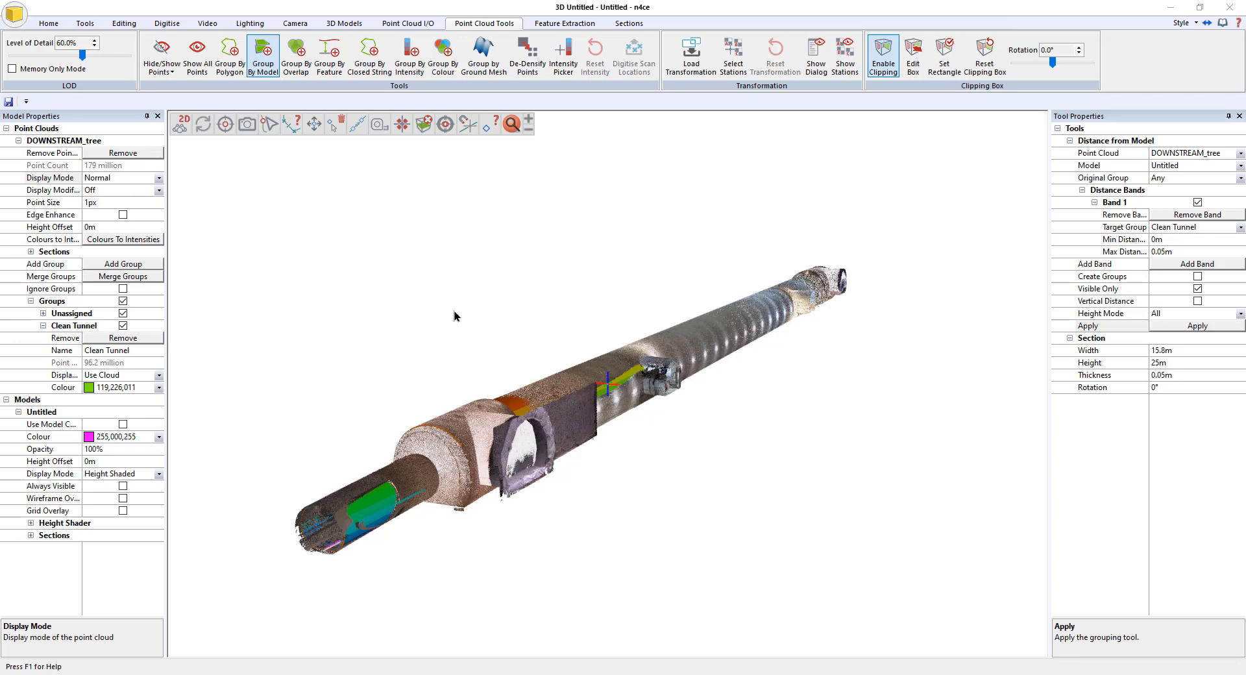
# Step: Set the envelope model to Hidden and untick the Unassigned point group
pyautogui.moveTo(456, 315); pyautogui.dragTo(471, 342)
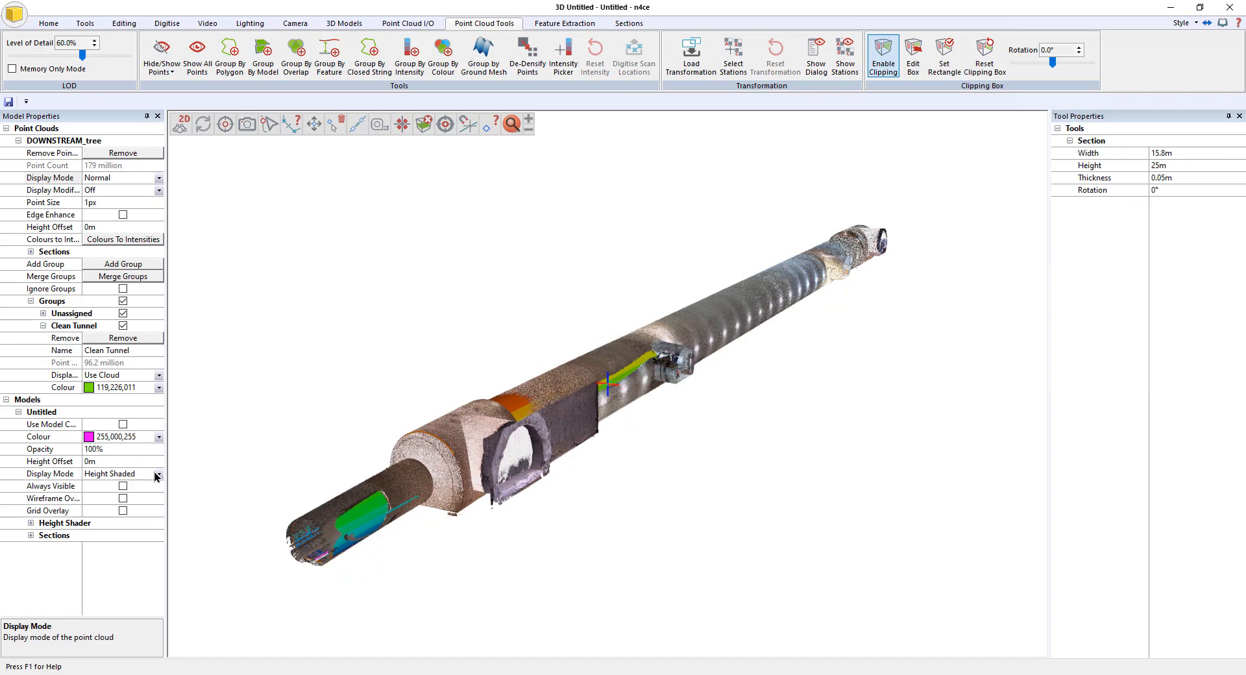
pyautogui.click(157, 473)
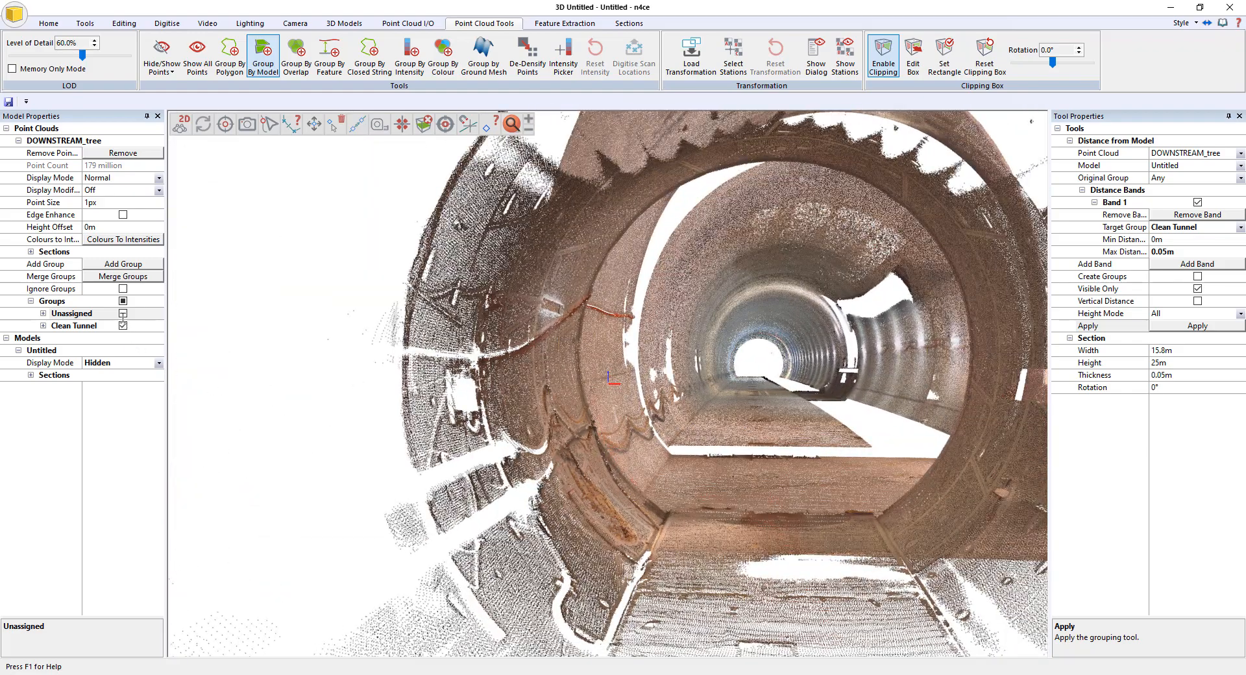
pyautogui.click(70, 312)
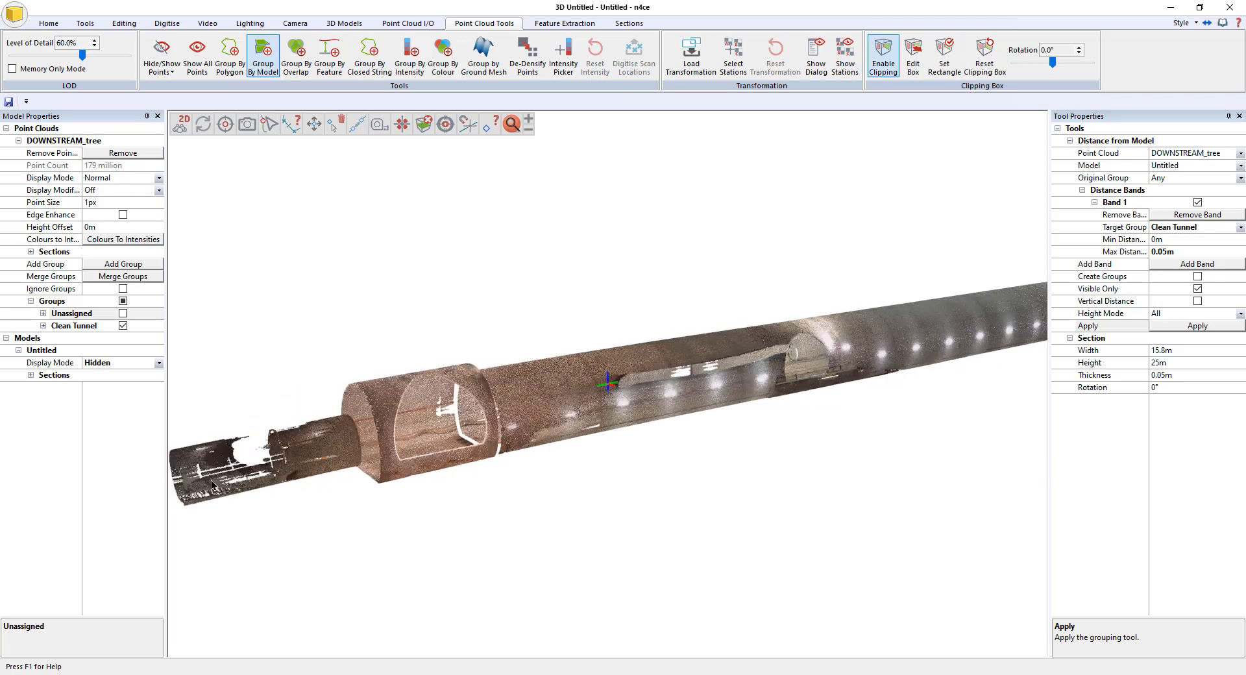
pyautogui.moveTo(210, 484)
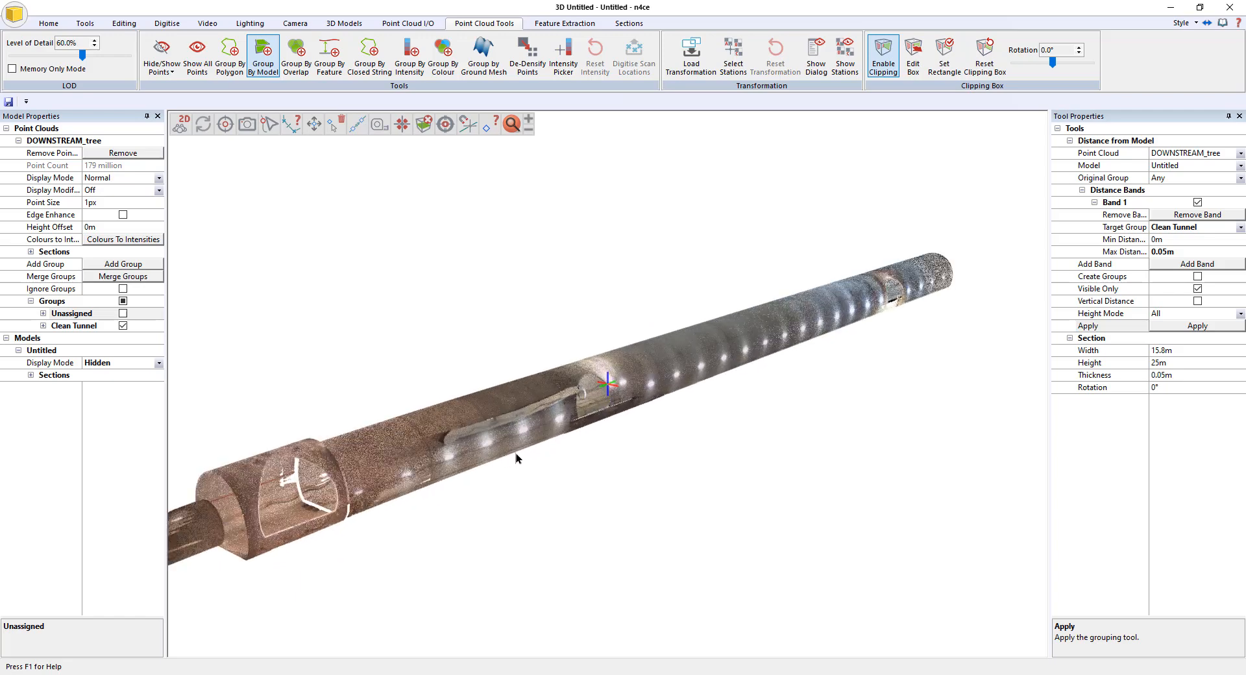
# Step: Display the envelope model as wireframe and switch the point cloud display off
pyautogui.click(158, 363)
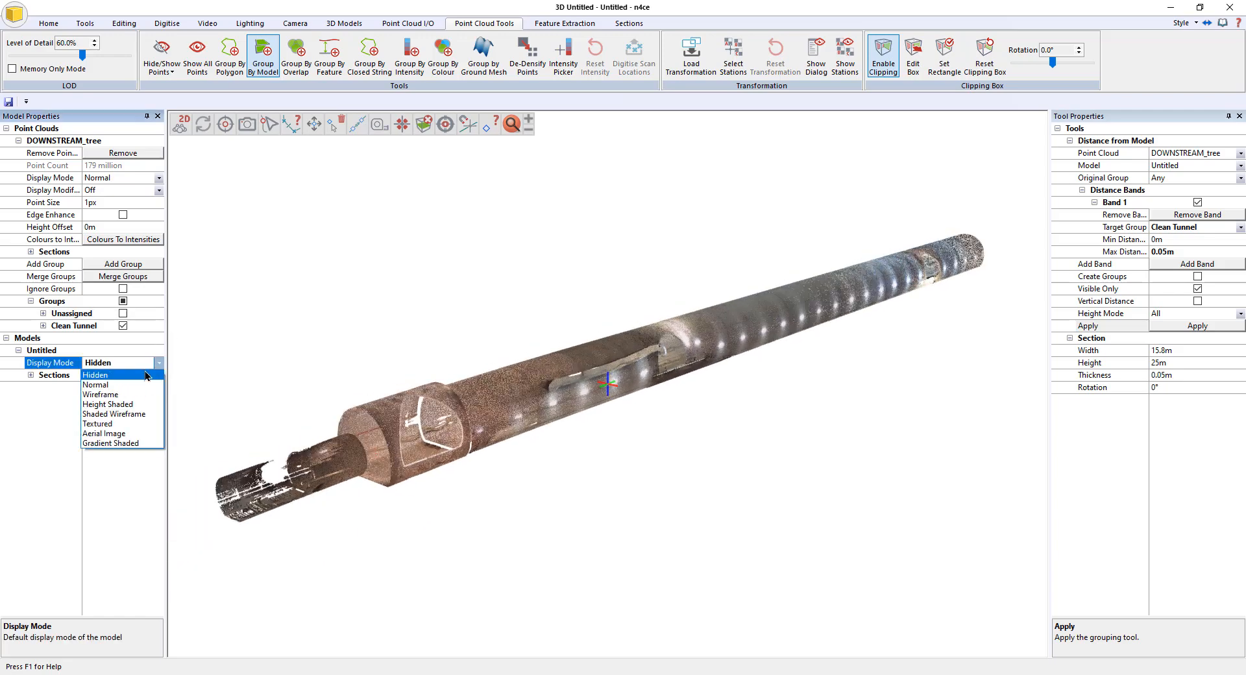
pyautogui.click(100, 395)
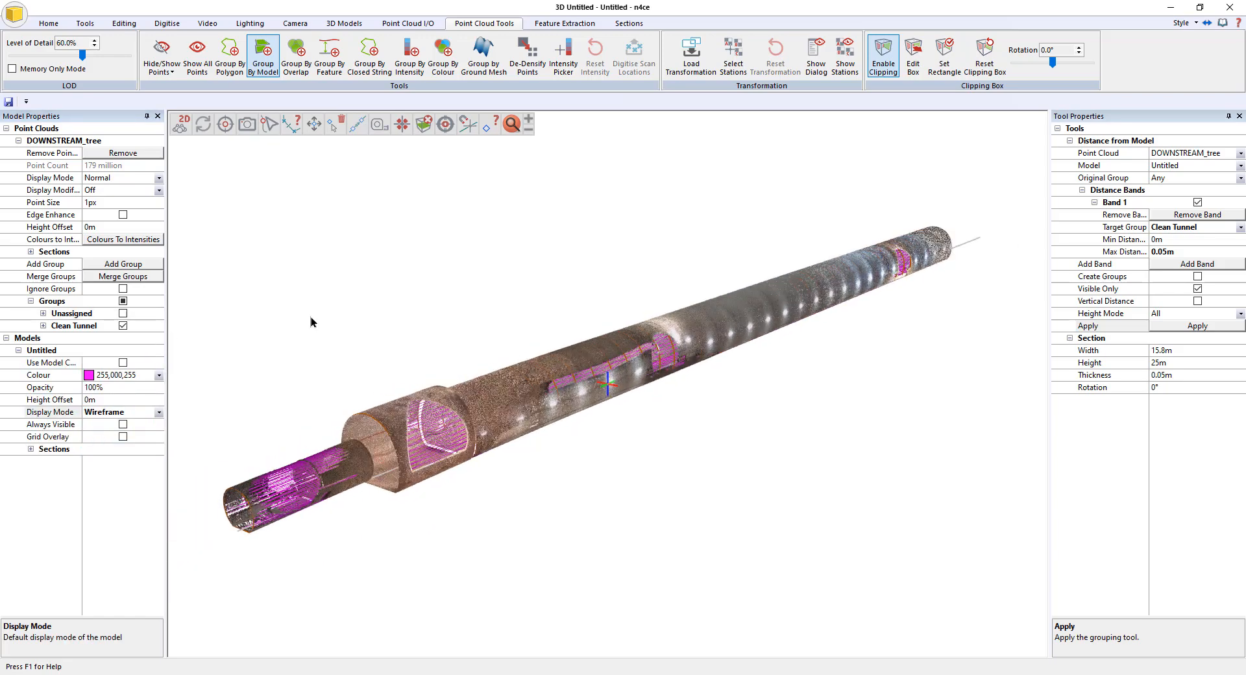
pyautogui.click(157, 177)
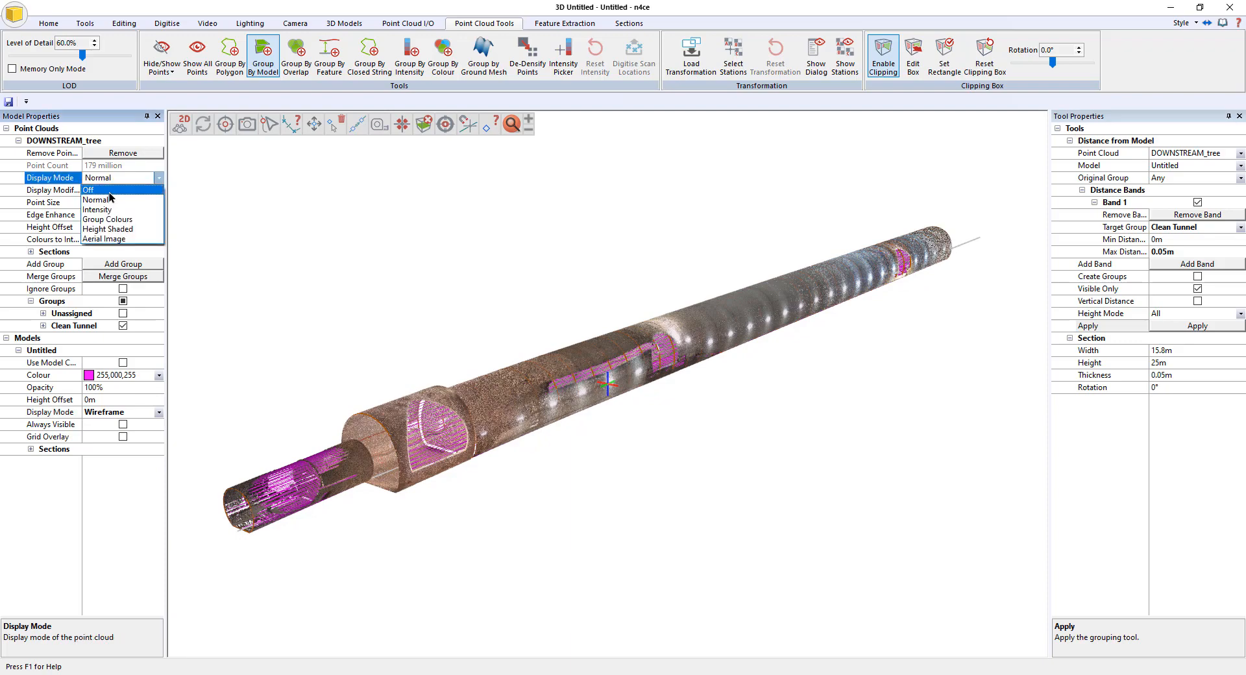
pyautogui.click(89, 190)
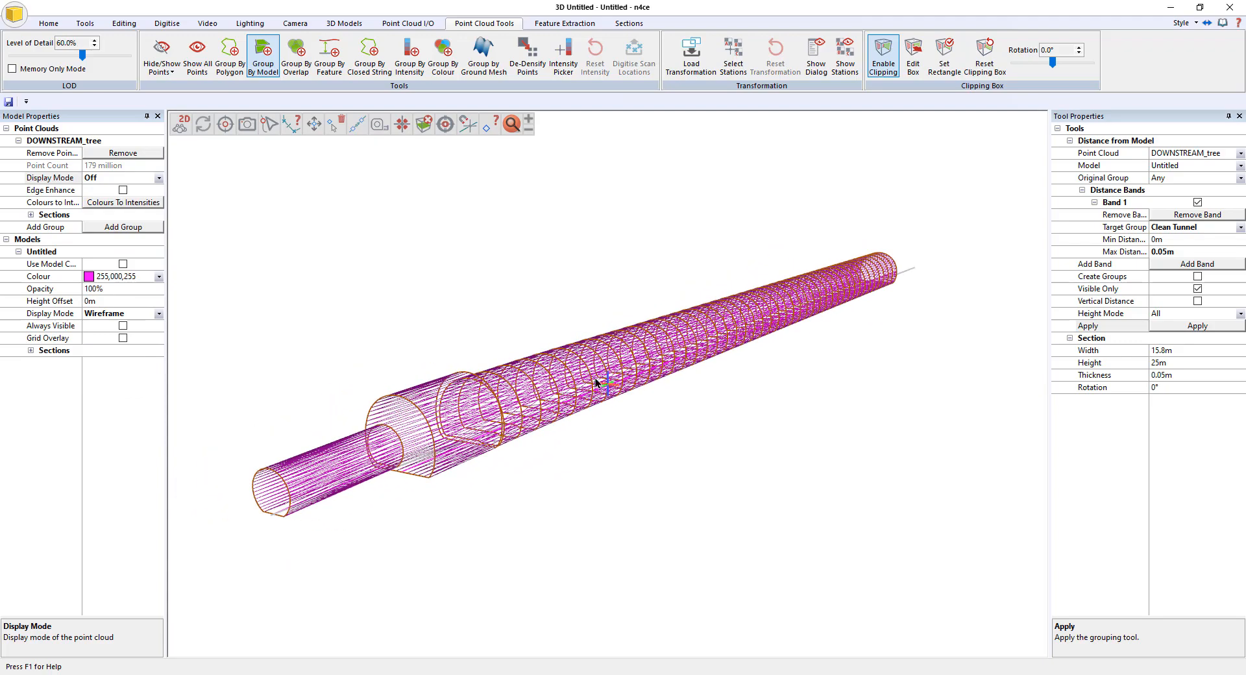
pyautogui.moveTo(552, 396)
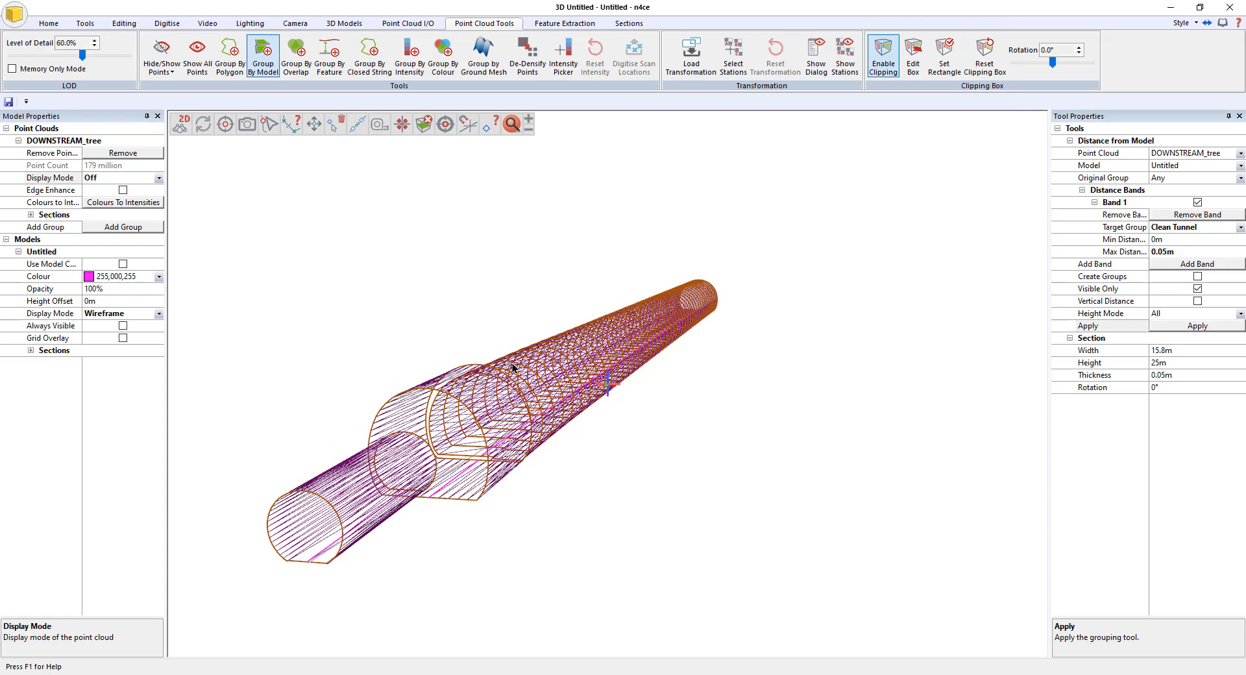
pyautogui.moveTo(532, 328)
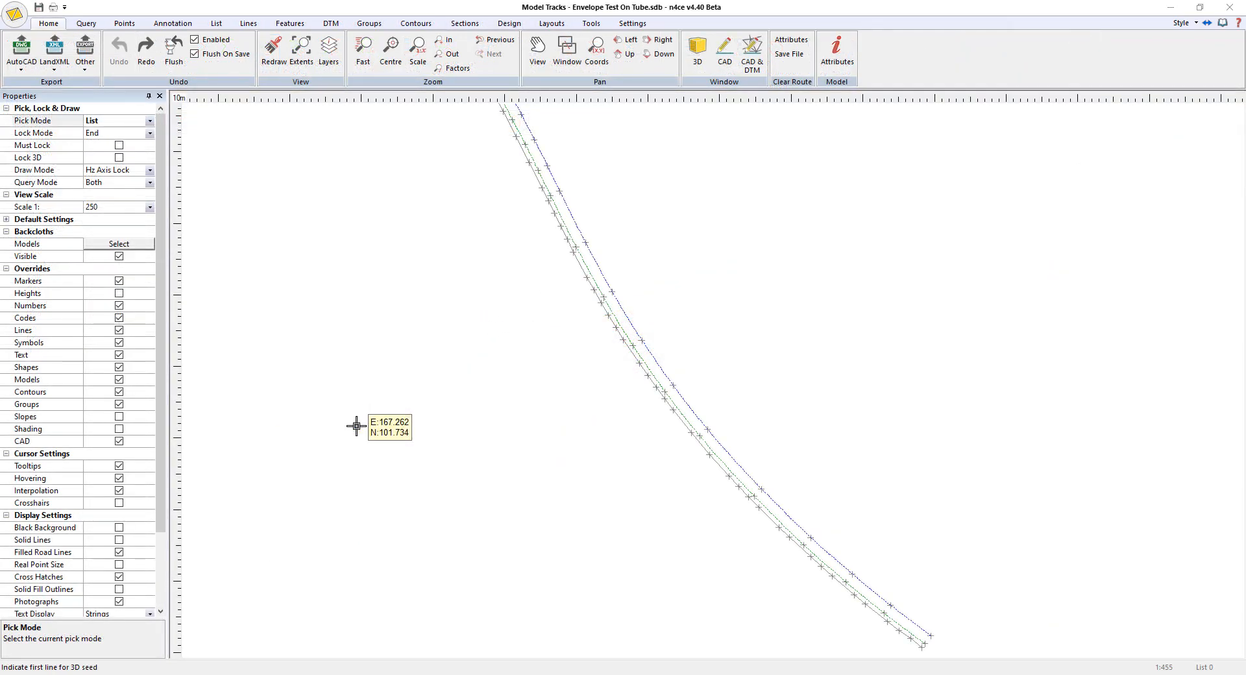
pyautogui.moveTo(412, 453)
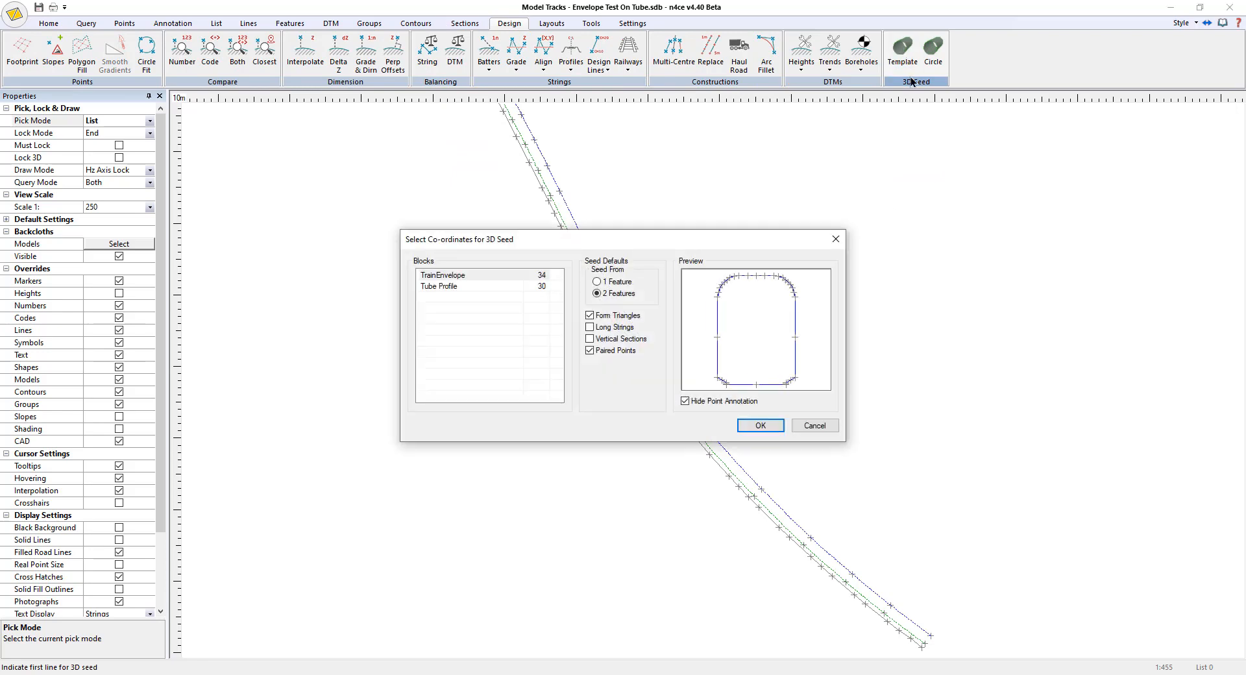
# Step: Choose the Tube Profile block with Paired Points on, 2 Features and Form Triangles
pyautogui.click(595, 293)
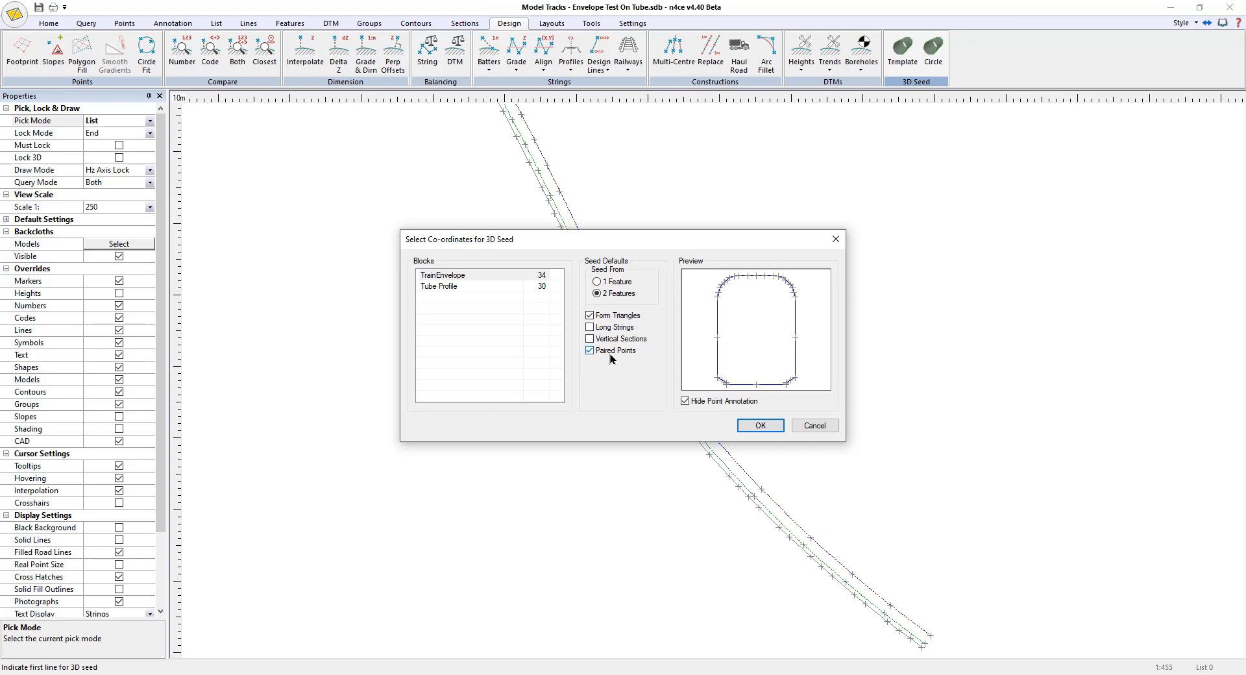
pyautogui.moveTo(606, 355)
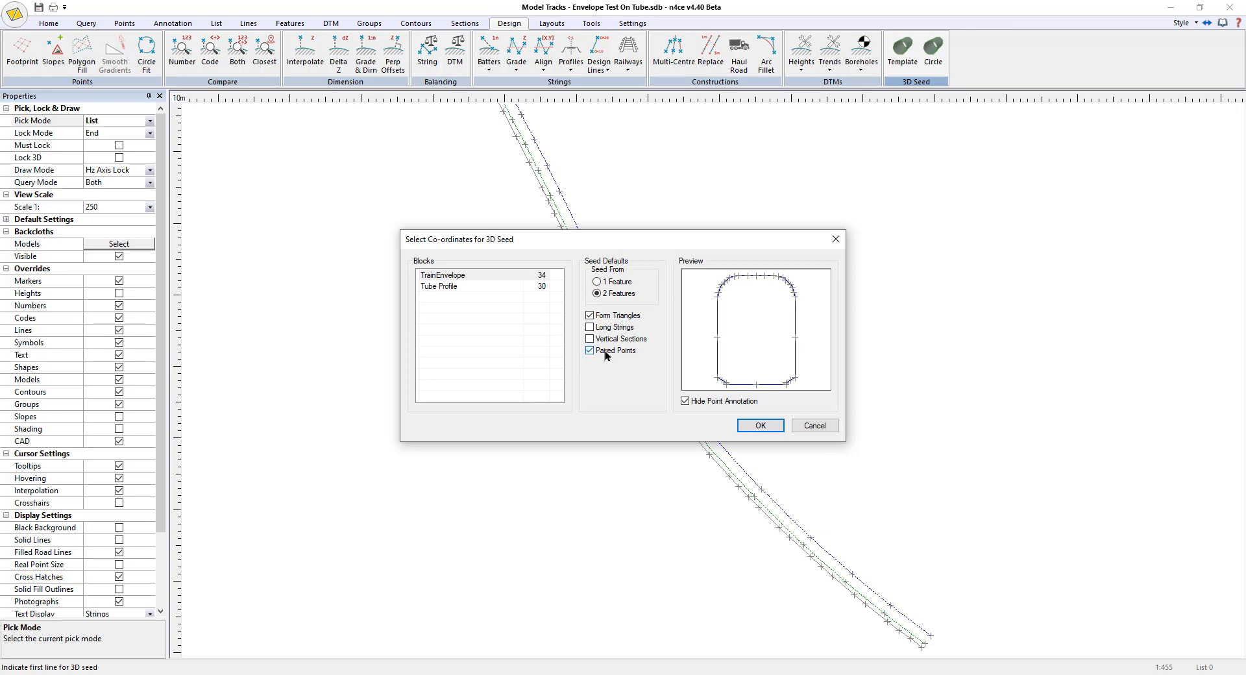
pyautogui.click(590, 350)
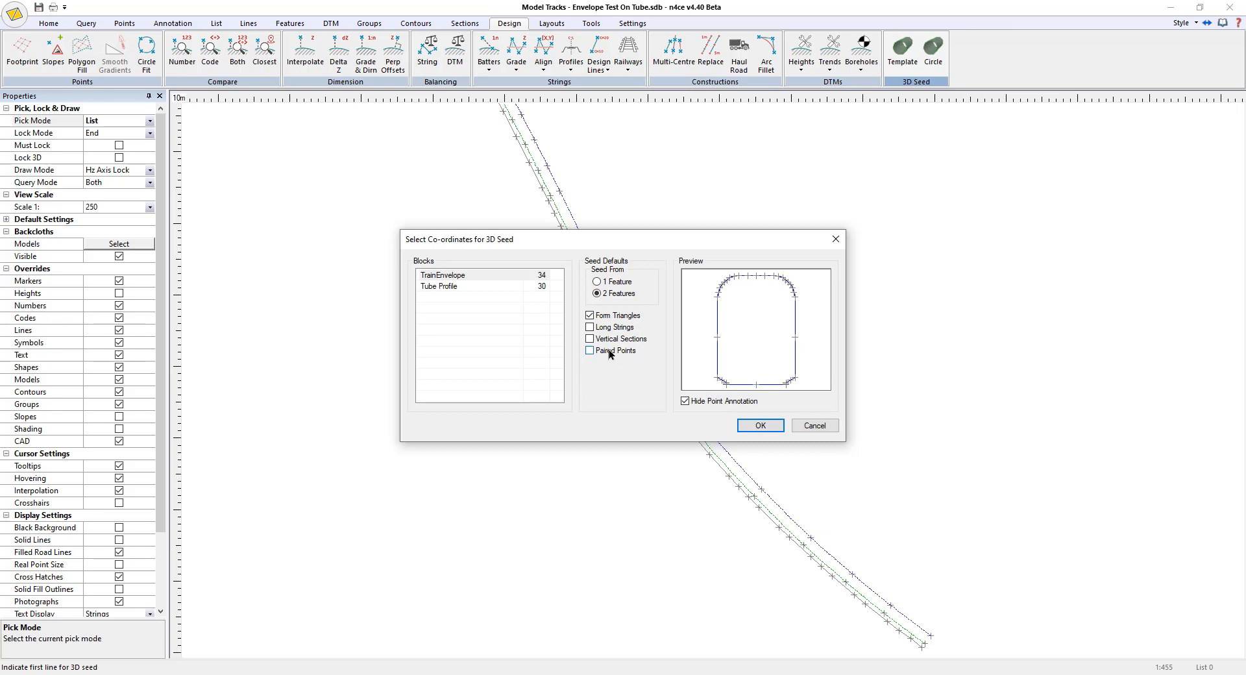
pyautogui.moveTo(609, 353)
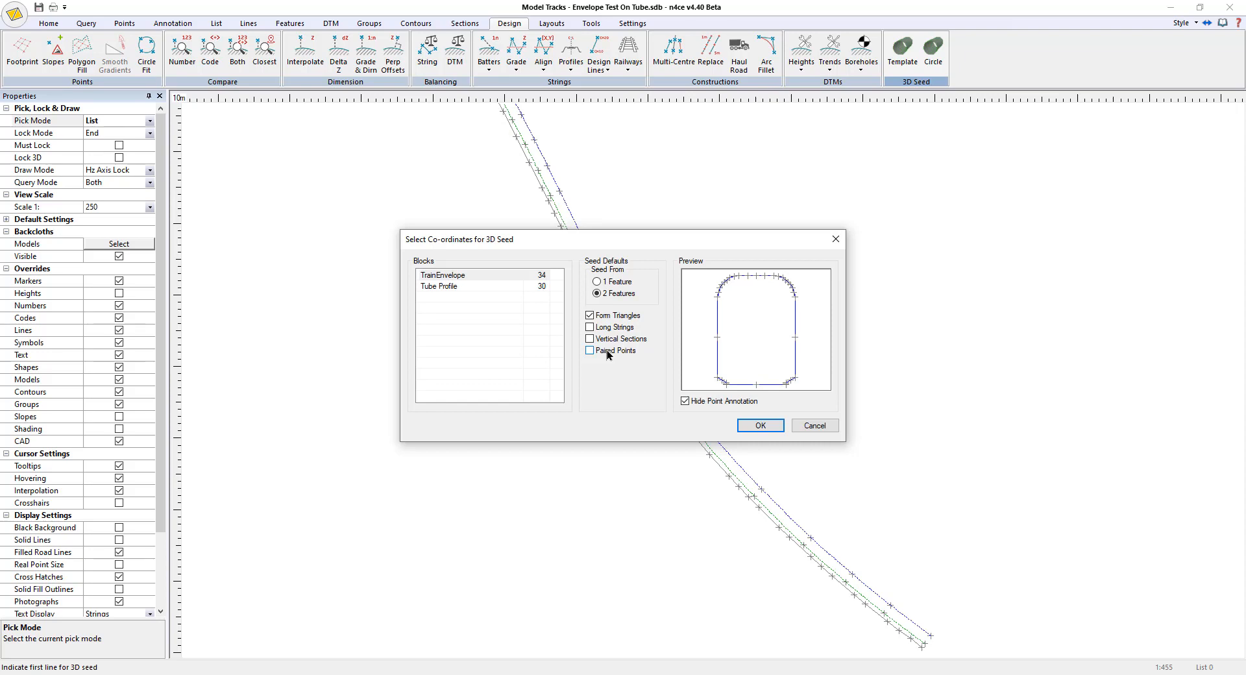
pyautogui.moveTo(619, 356)
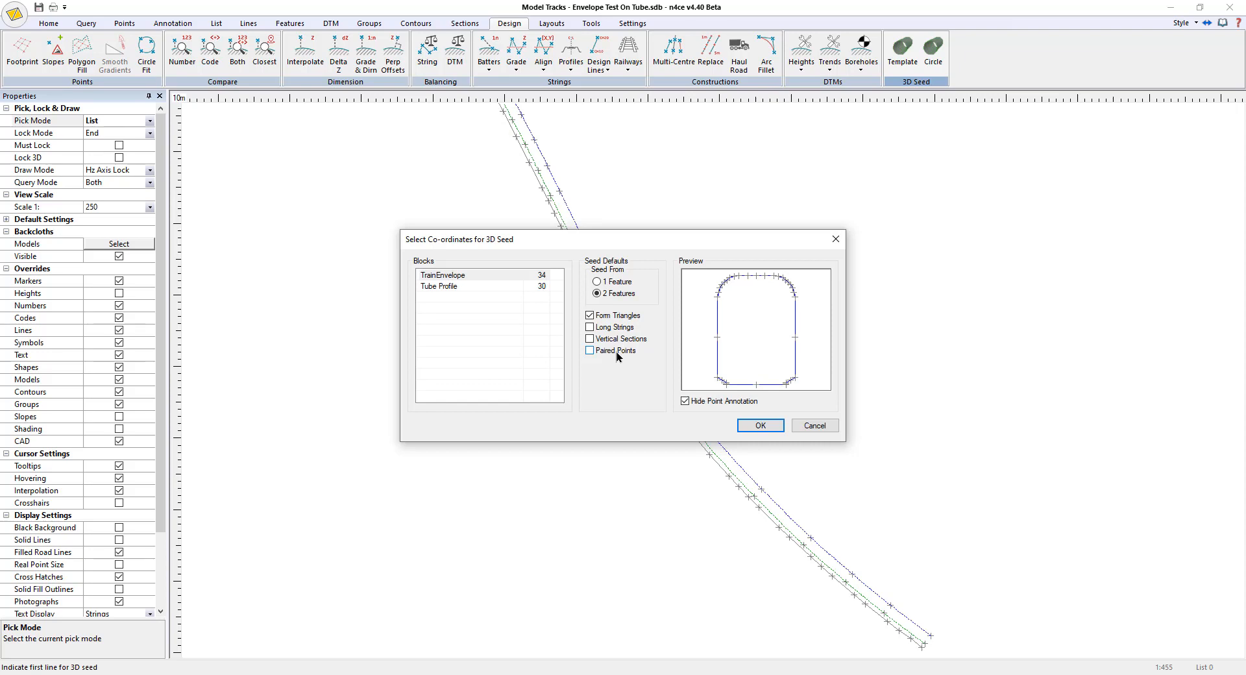
pyautogui.click(589, 350)
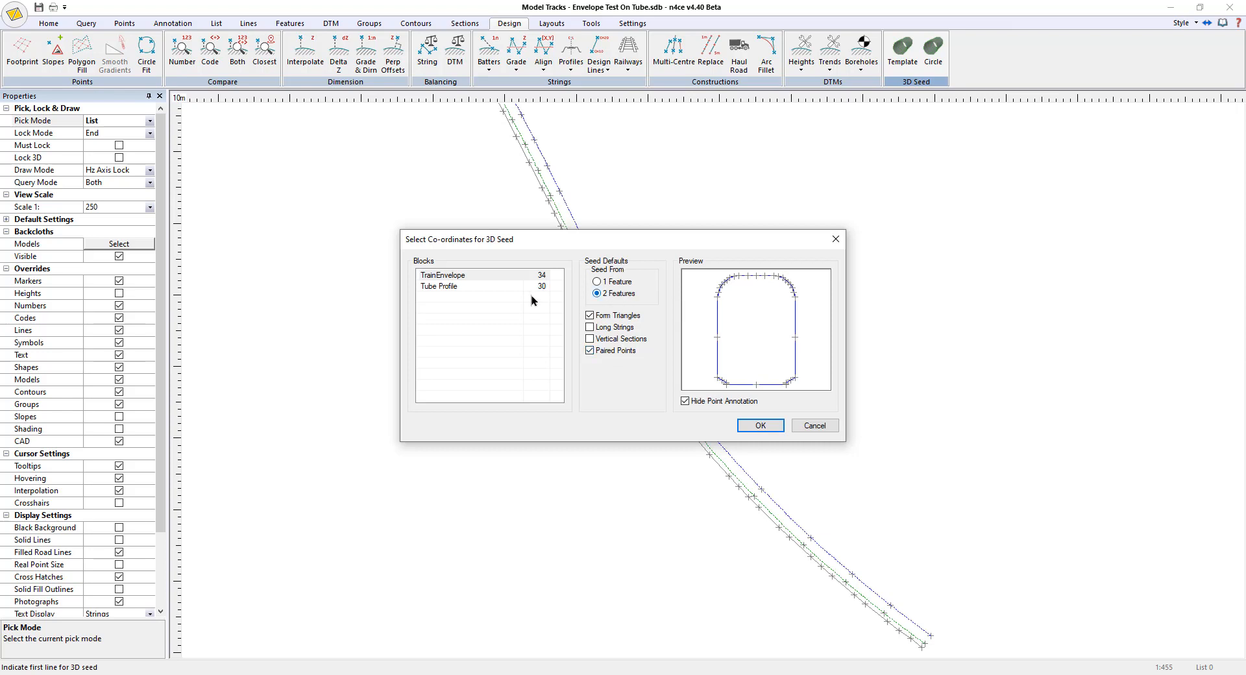
pyautogui.click(445, 286)
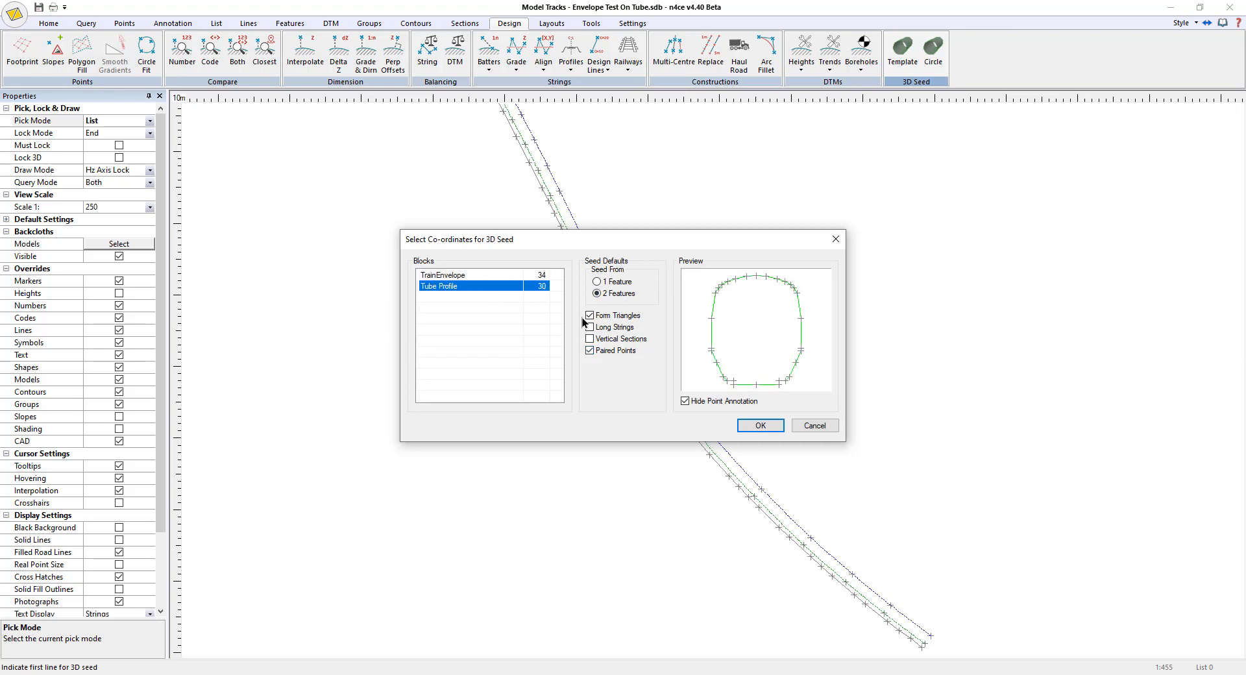
pyautogui.click(759, 425)
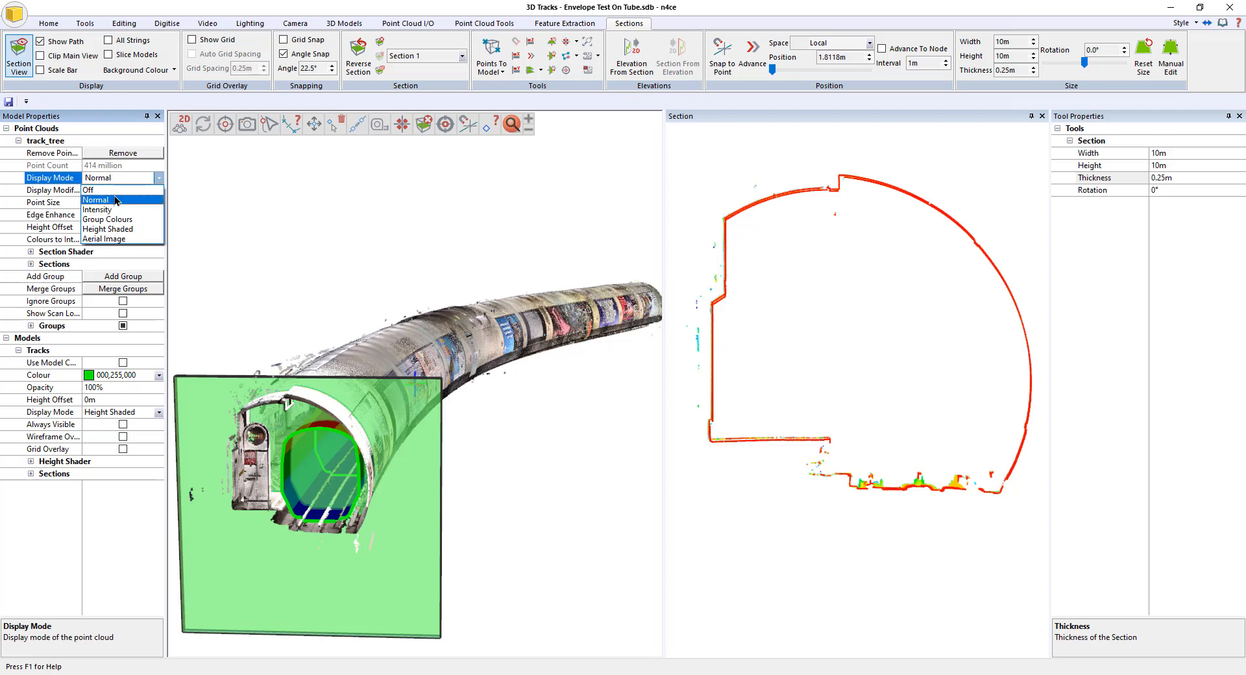
# Step: Hide the point cloud to view the envelope alone, then restore its Normal display
pyautogui.click(90, 190)
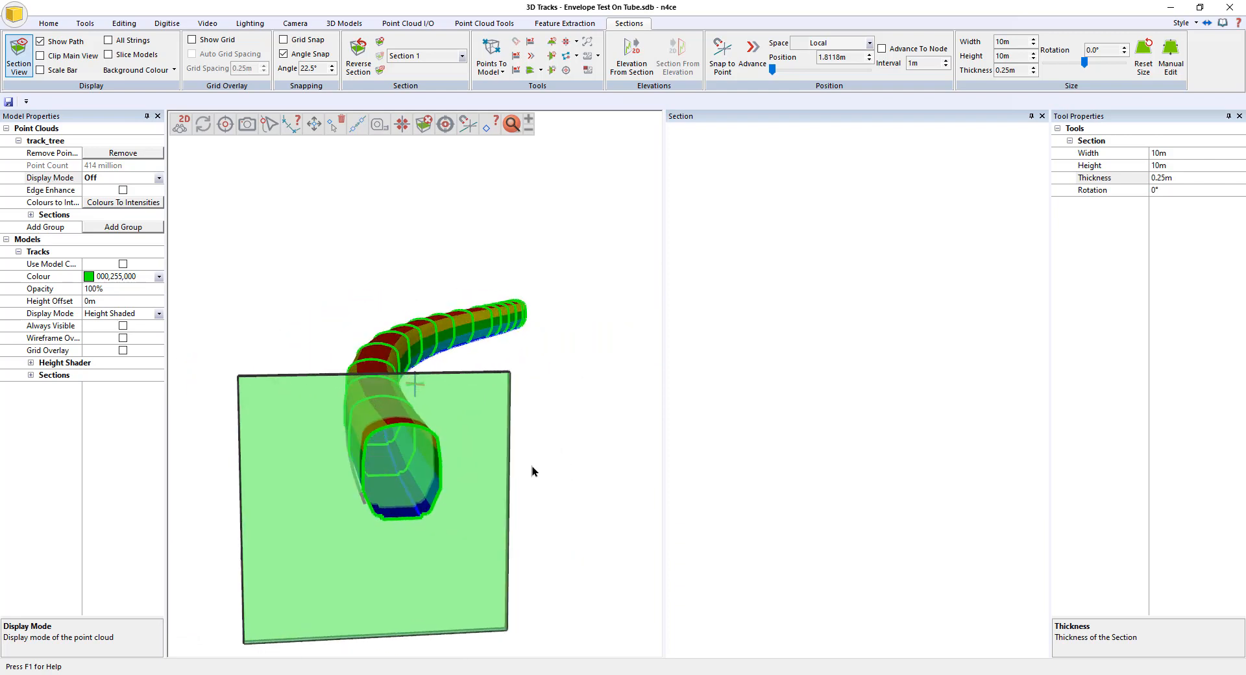
pyautogui.click(158, 177)
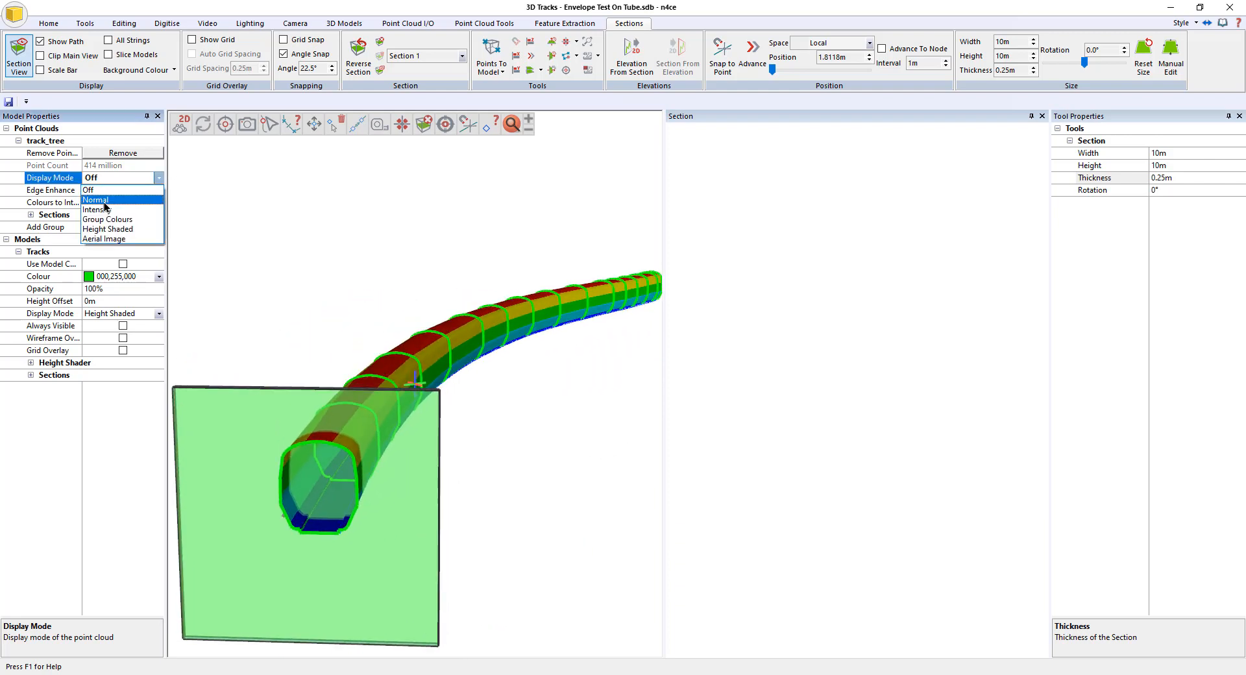
pyautogui.click(96, 199)
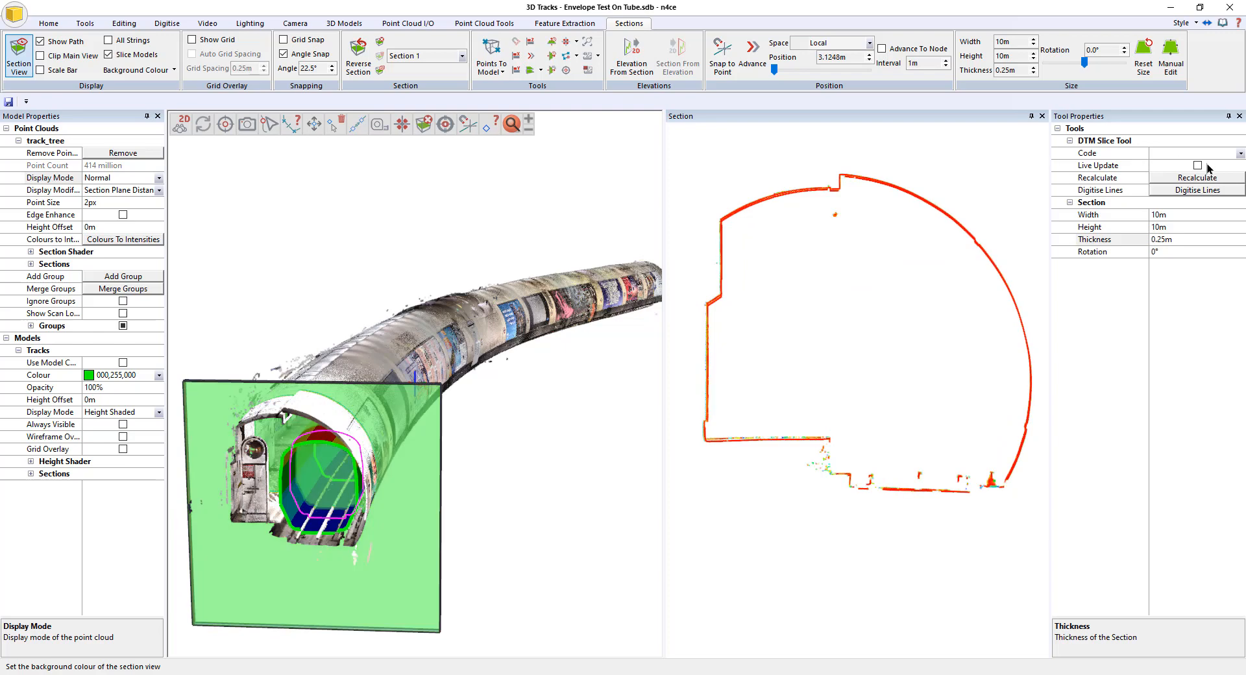
# Step: Turn on Live Update slicing, hide the section path, and remove point cloud distance colouring
pyautogui.click(1199, 165)
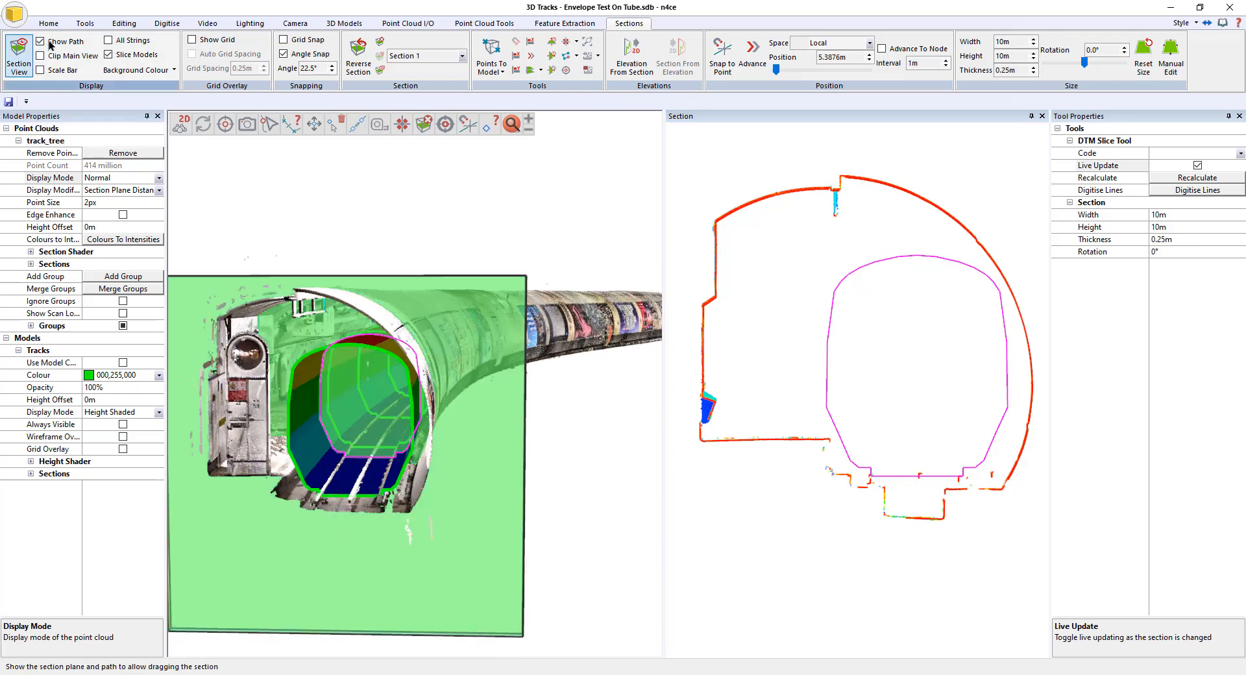
pyautogui.click(160, 190)
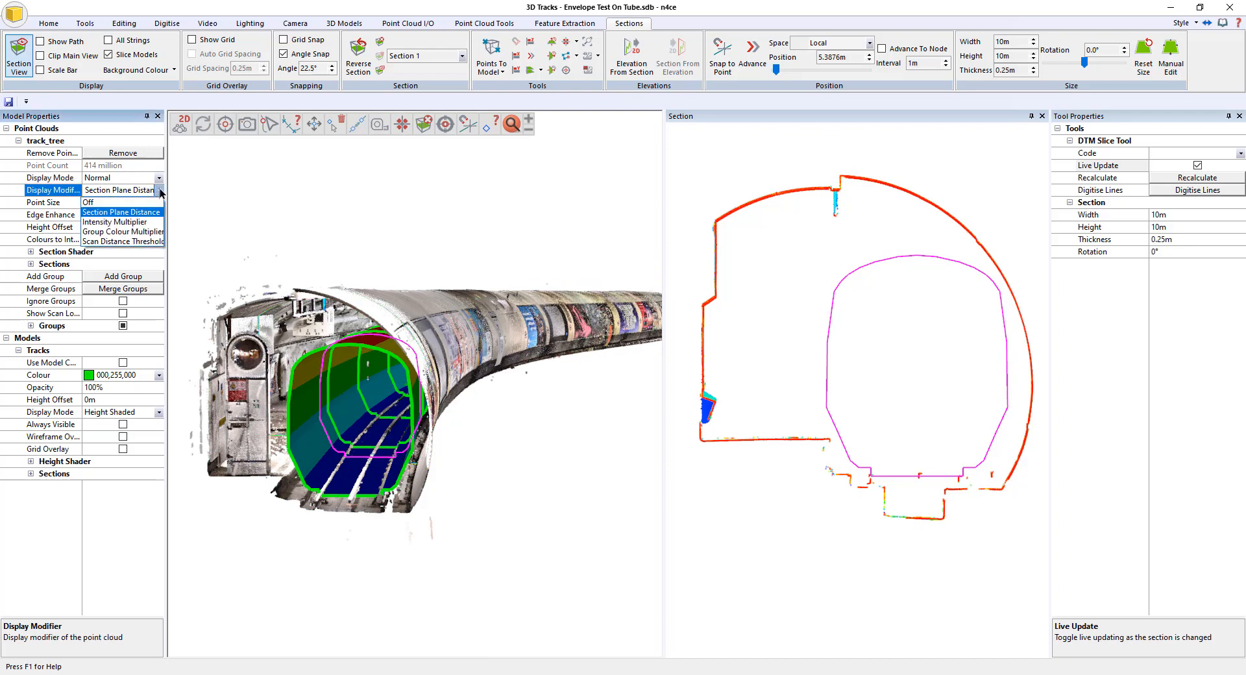
pyautogui.click(89, 202)
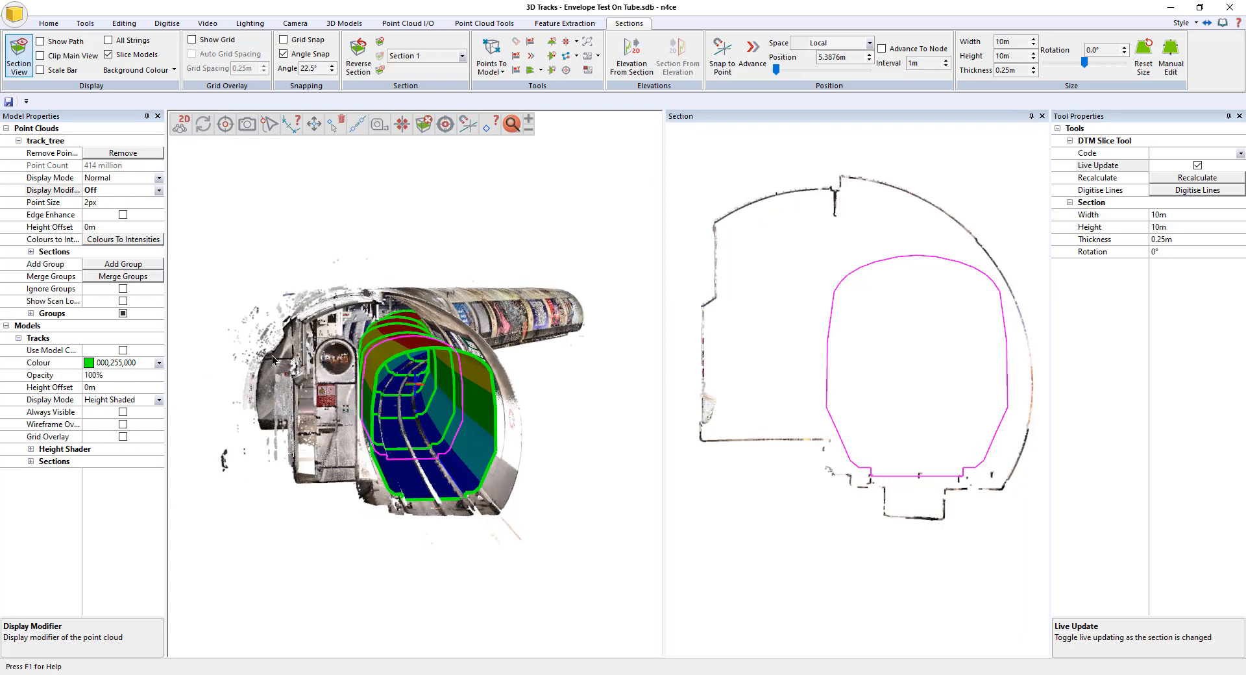
# Step: Display the Tracks envelope model as a wireframe
pyautogui.click(158, 400)
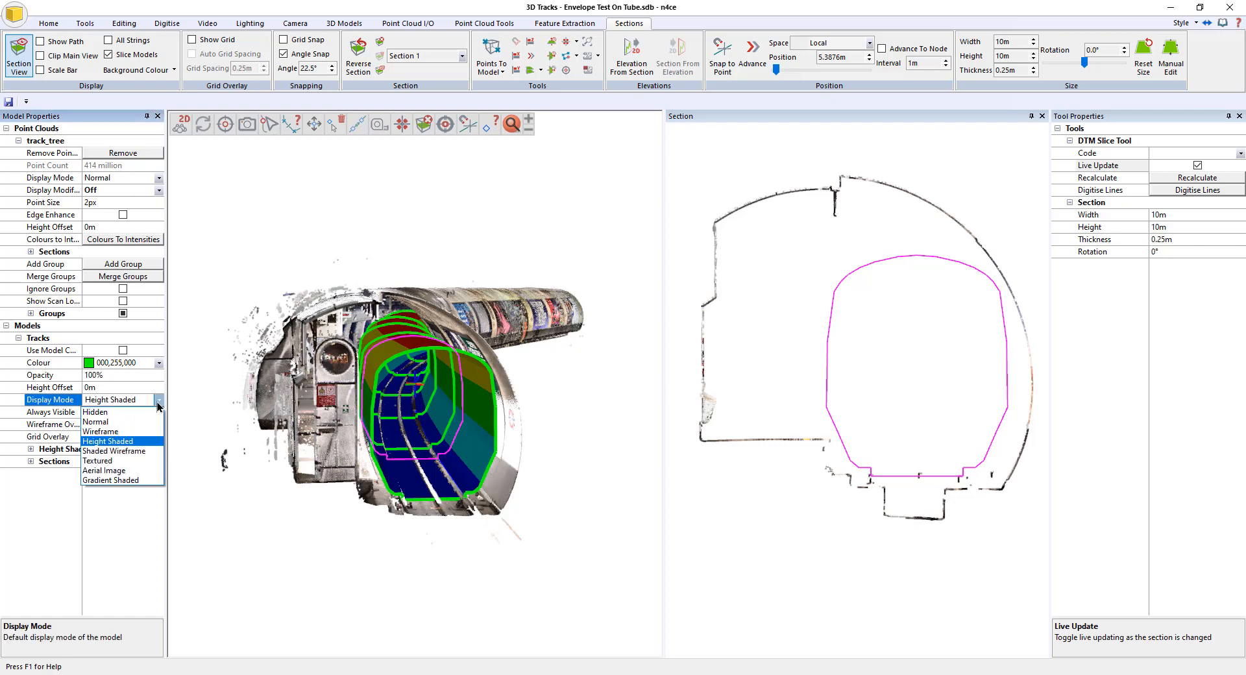
pyautogui.click(100, 431)
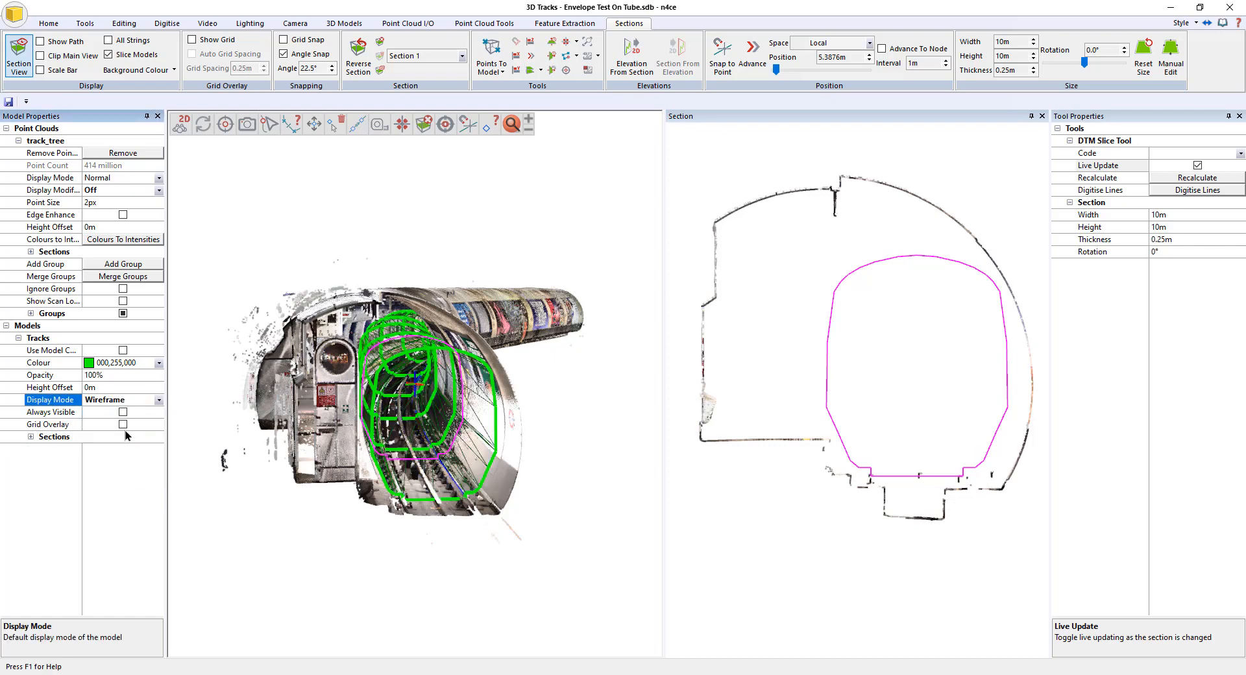
pyautogui.click(48, 24)
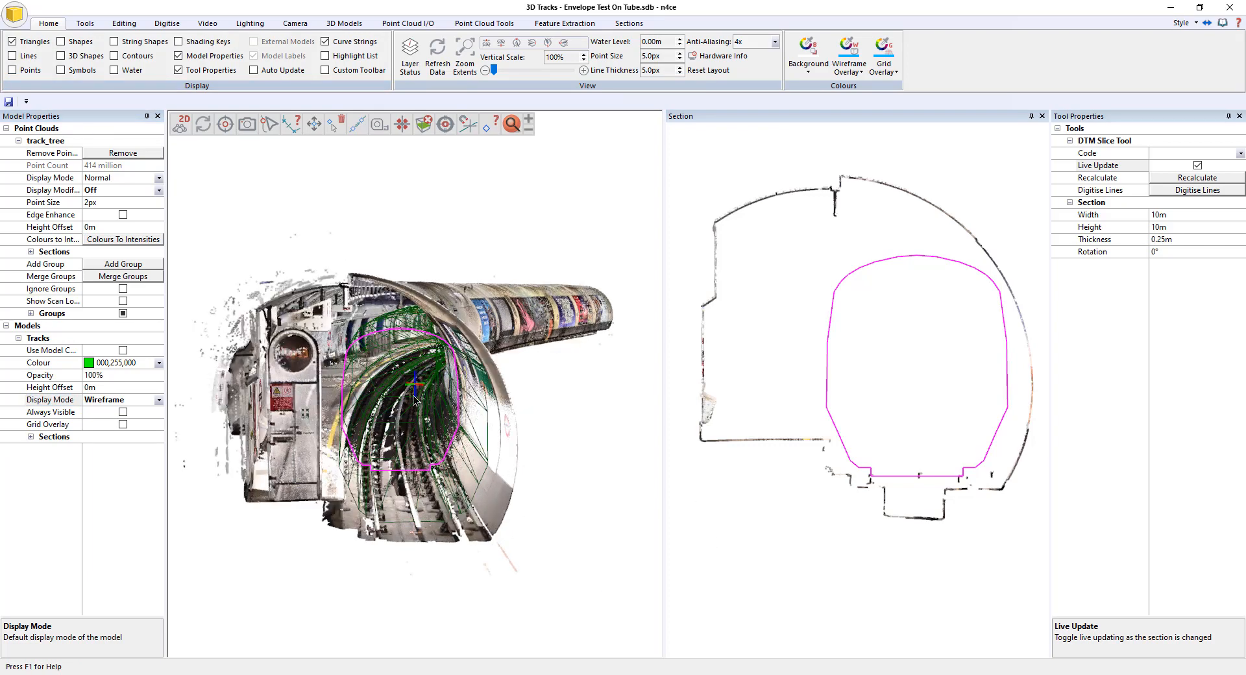
pyautogui.moveTo(159, 193)
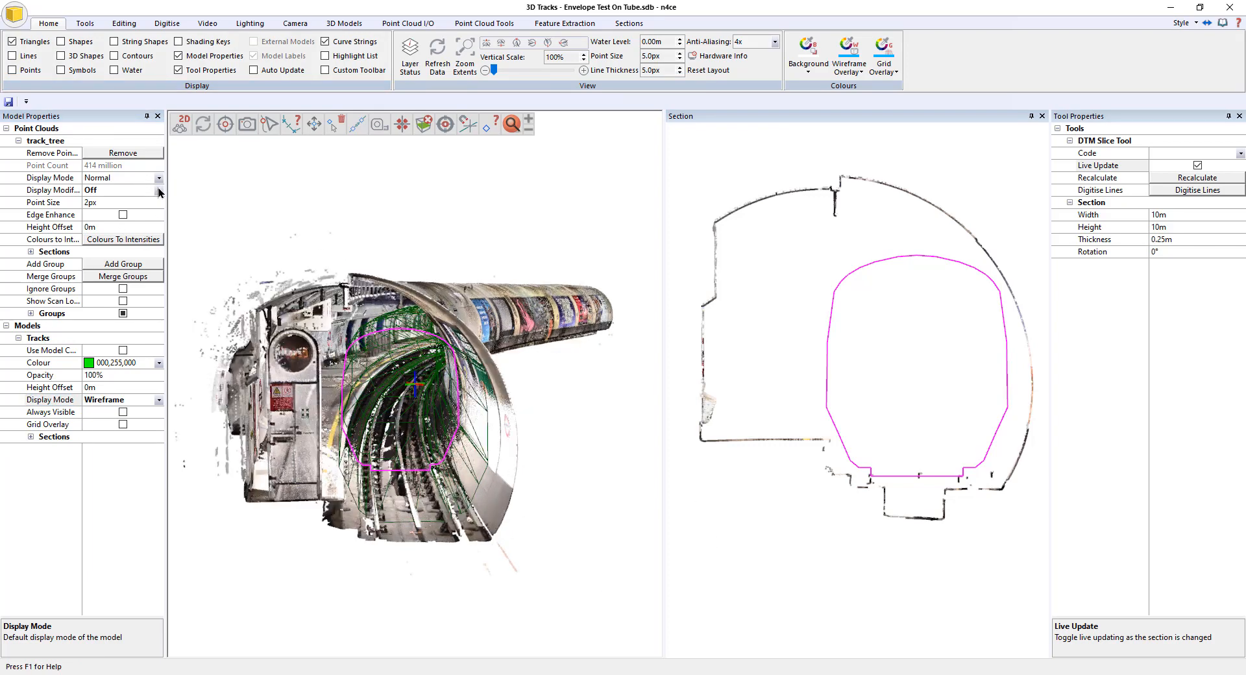
# Step: Colour the tunnel point cloud by Section Plane Distance
pyautogui.click(159, 190)
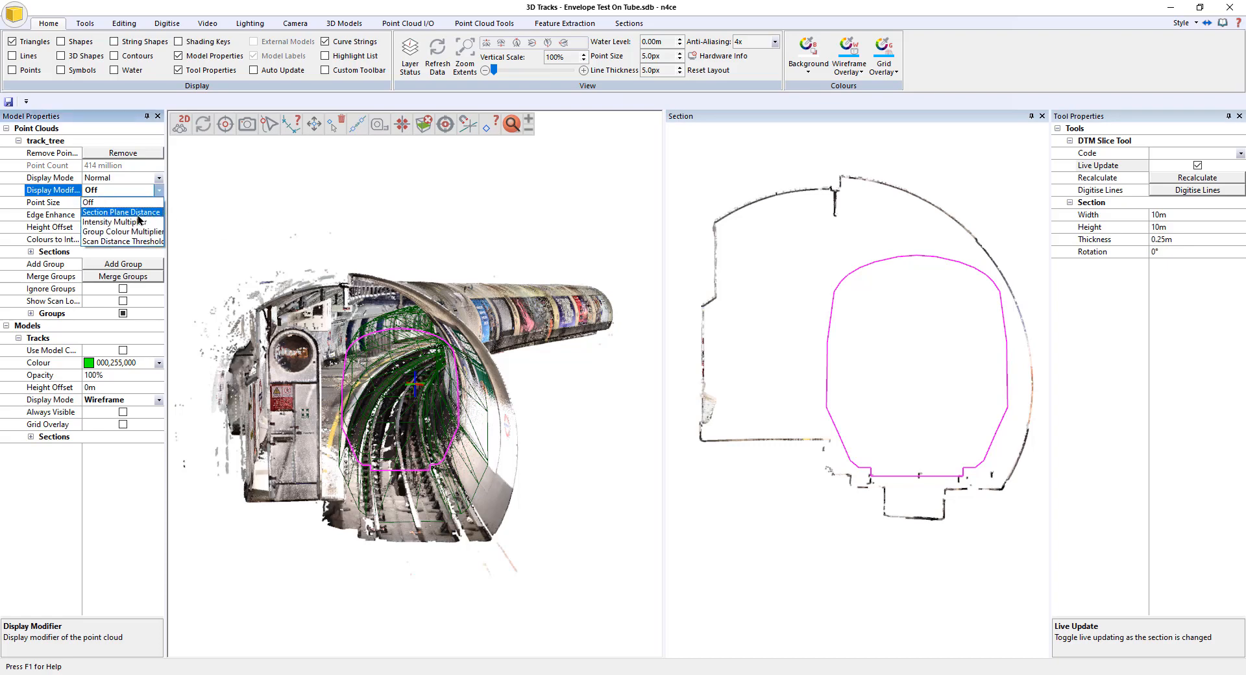
pyautogui.click(120, 212)
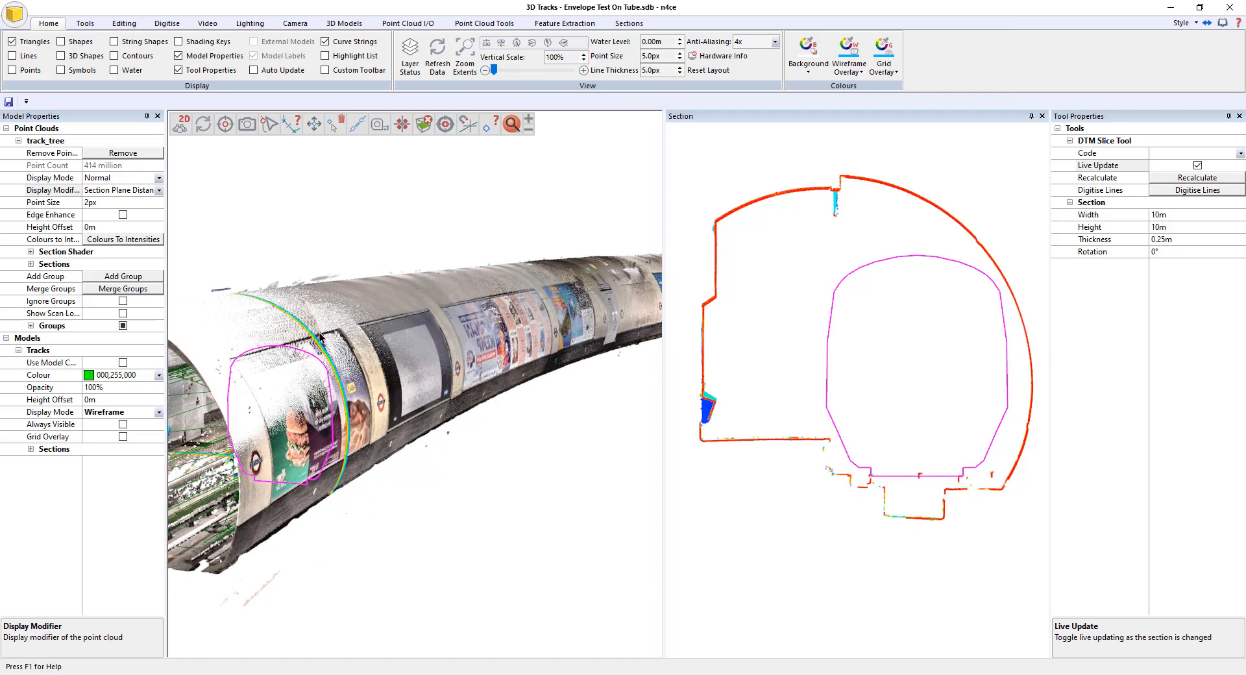
pyautogui.moveTo(361, 488)
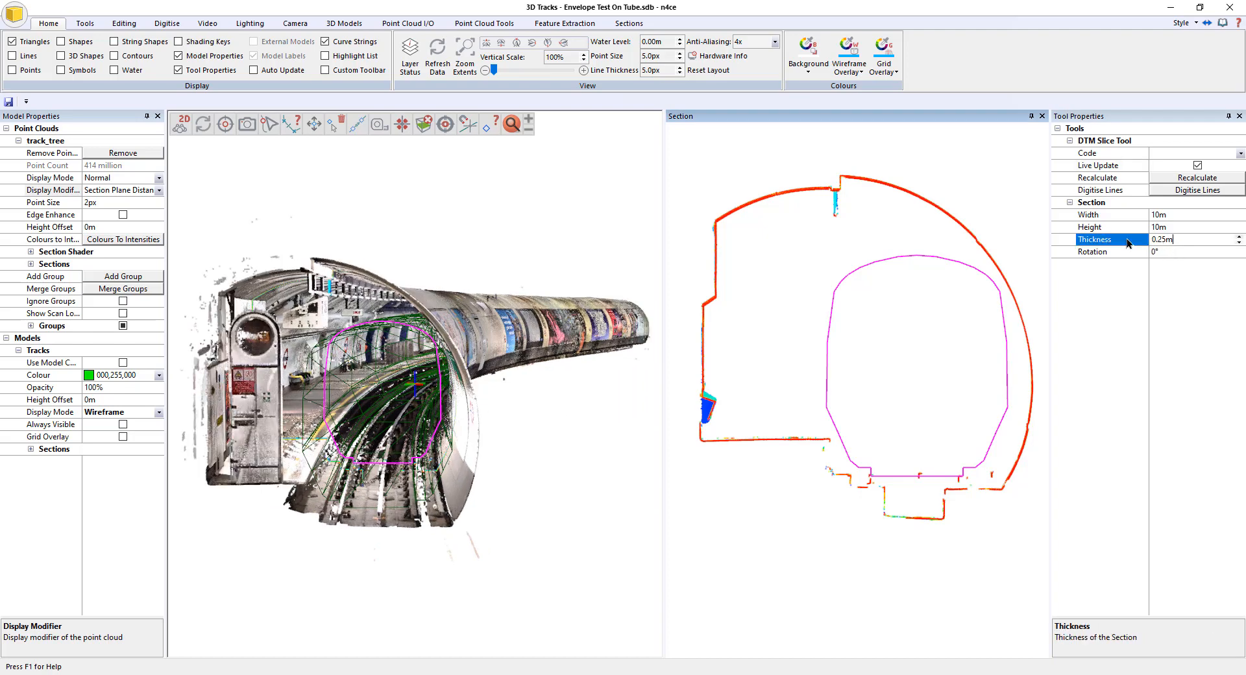
# Step: Set section thickness to 0.5m and advance the section to 15.3876m along the track
pyautogui.write('0.5m')
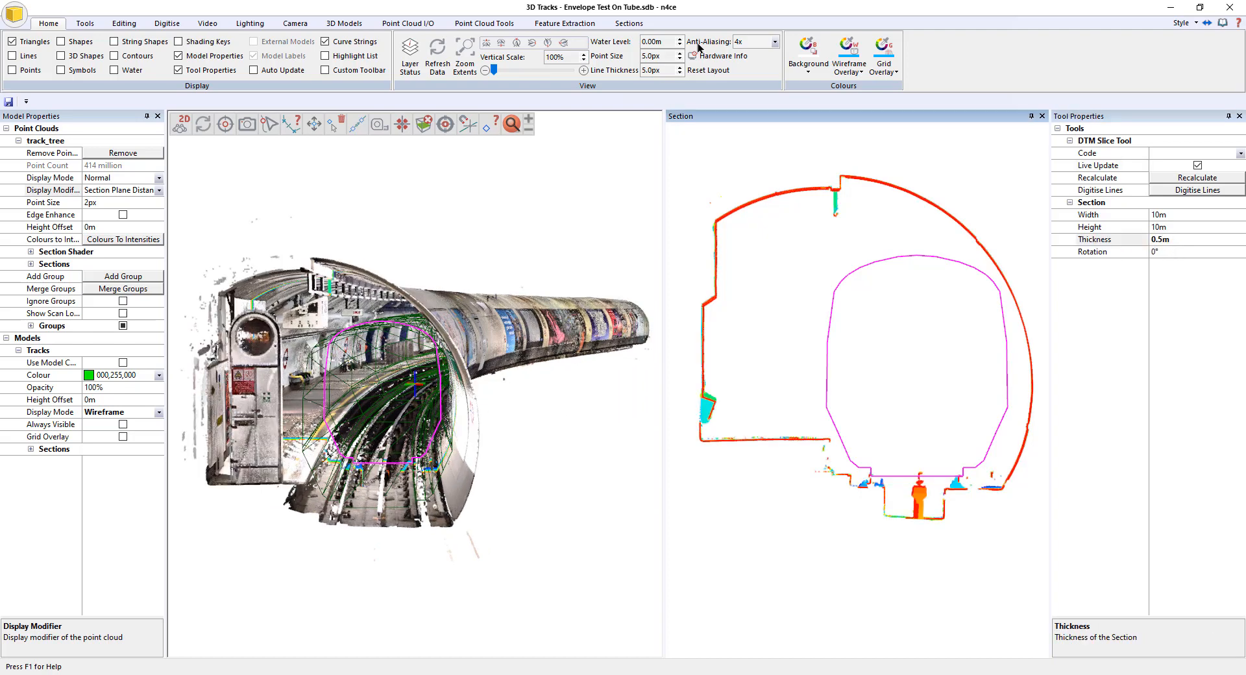
pyautogui.click(629, 23)
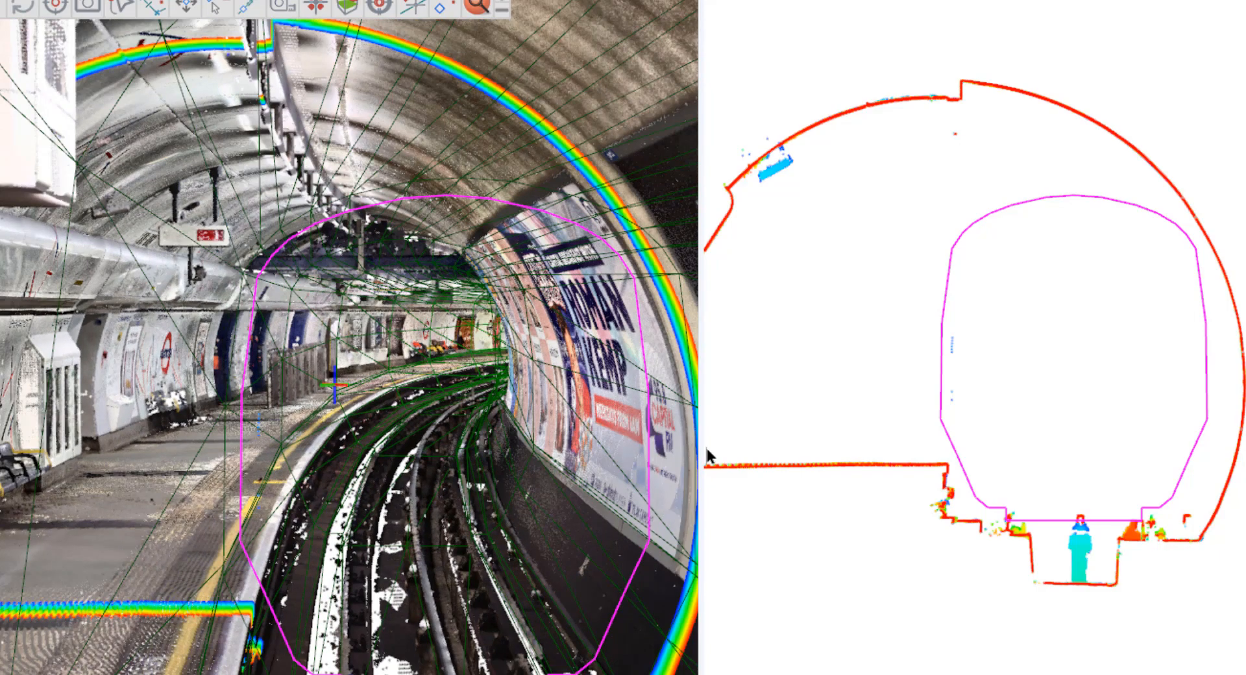
pyautogui.moveTo(945, 349)
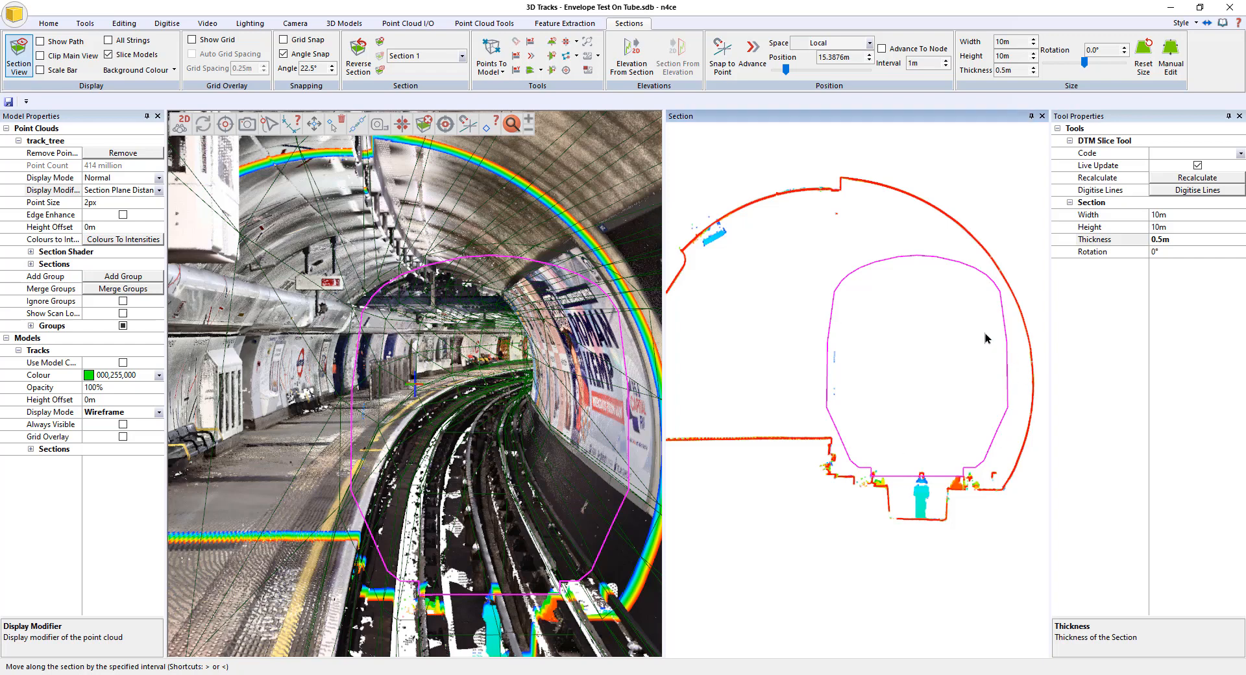
pyautogui.moveTo(900, 352)
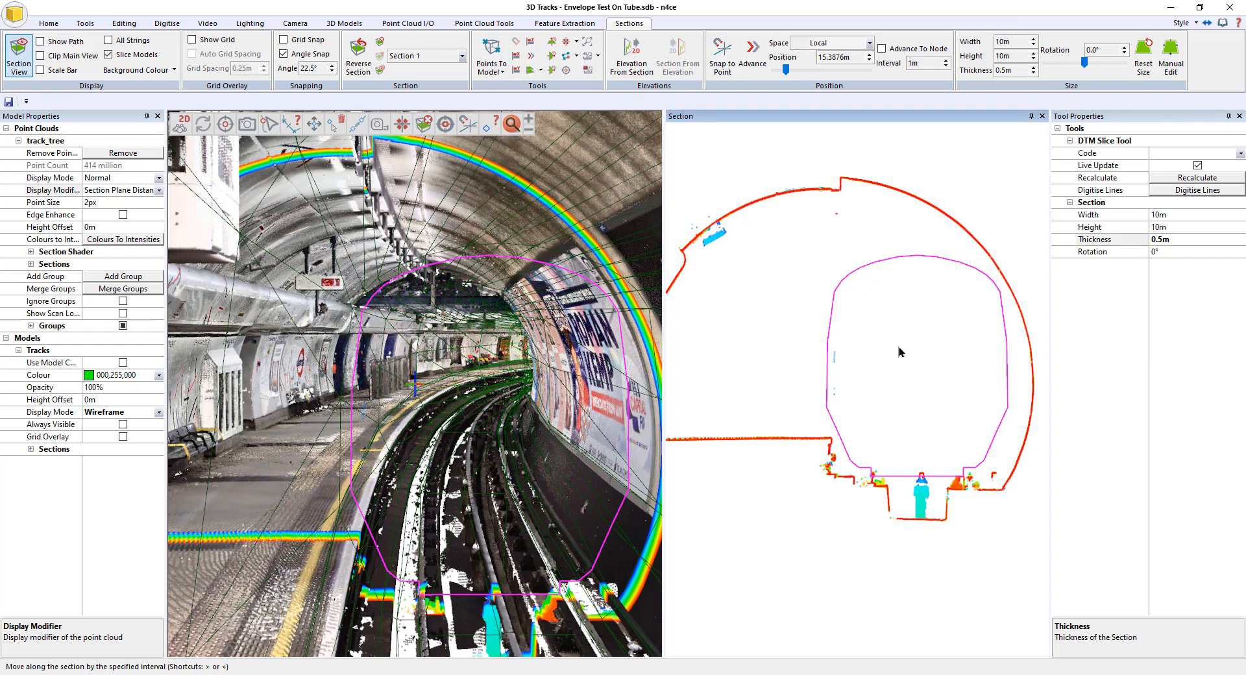
pyautogui.moveTo(985, 279)
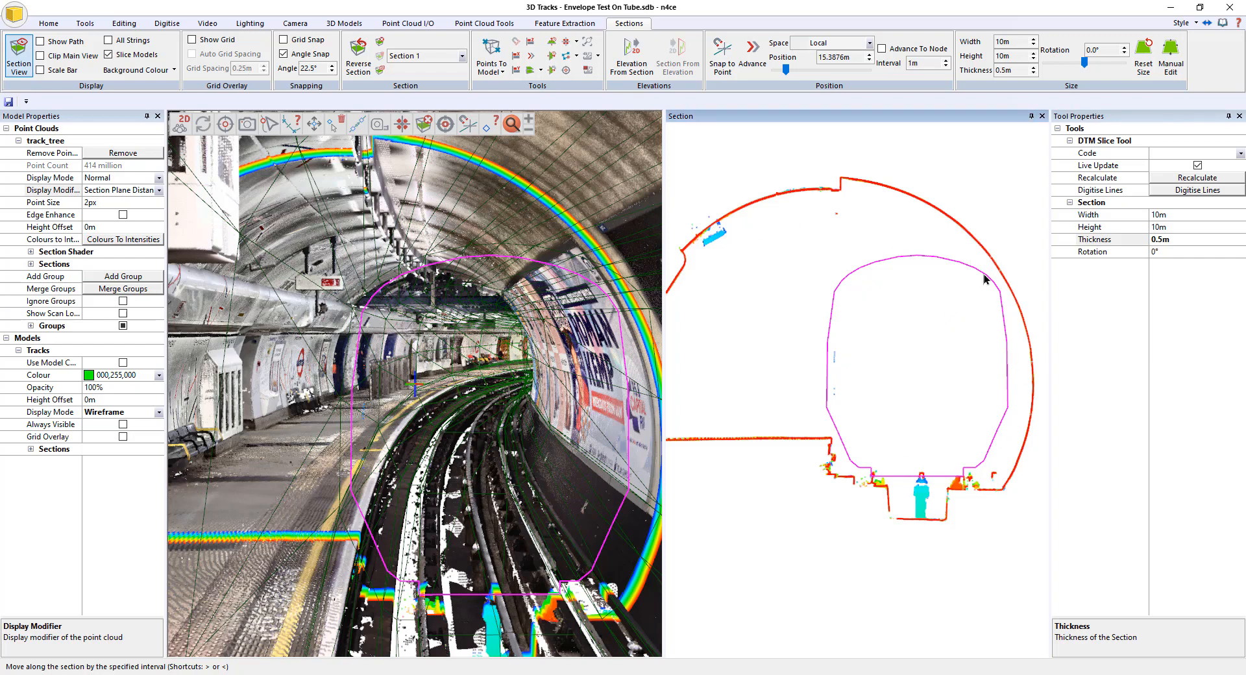
pyautogui.moveTo(800, 402)
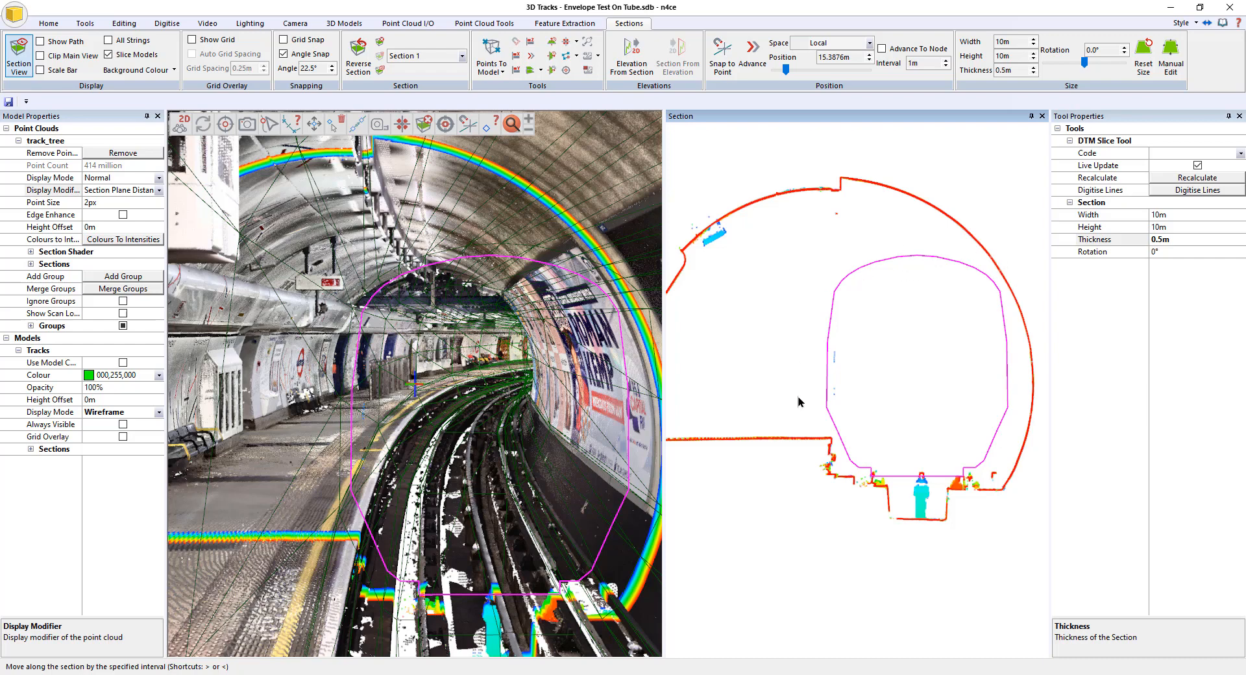
pyautogui.moveTo(909, 342)
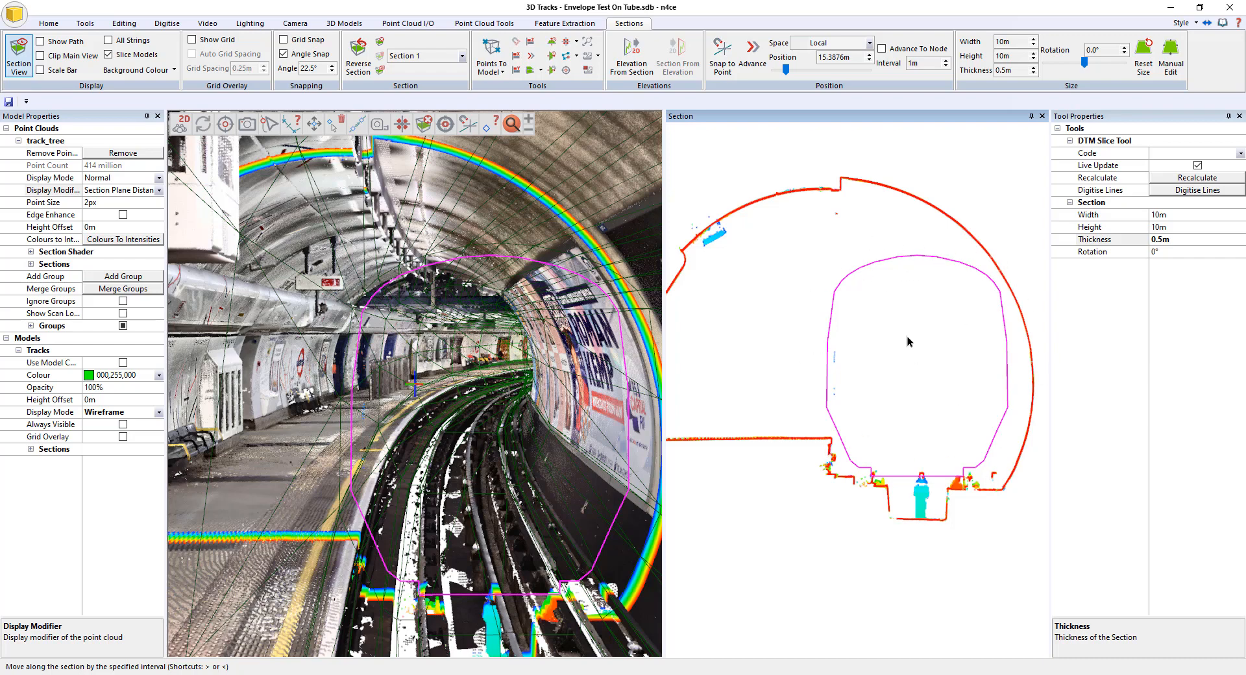
pyautogui.moveTo(958, 308)
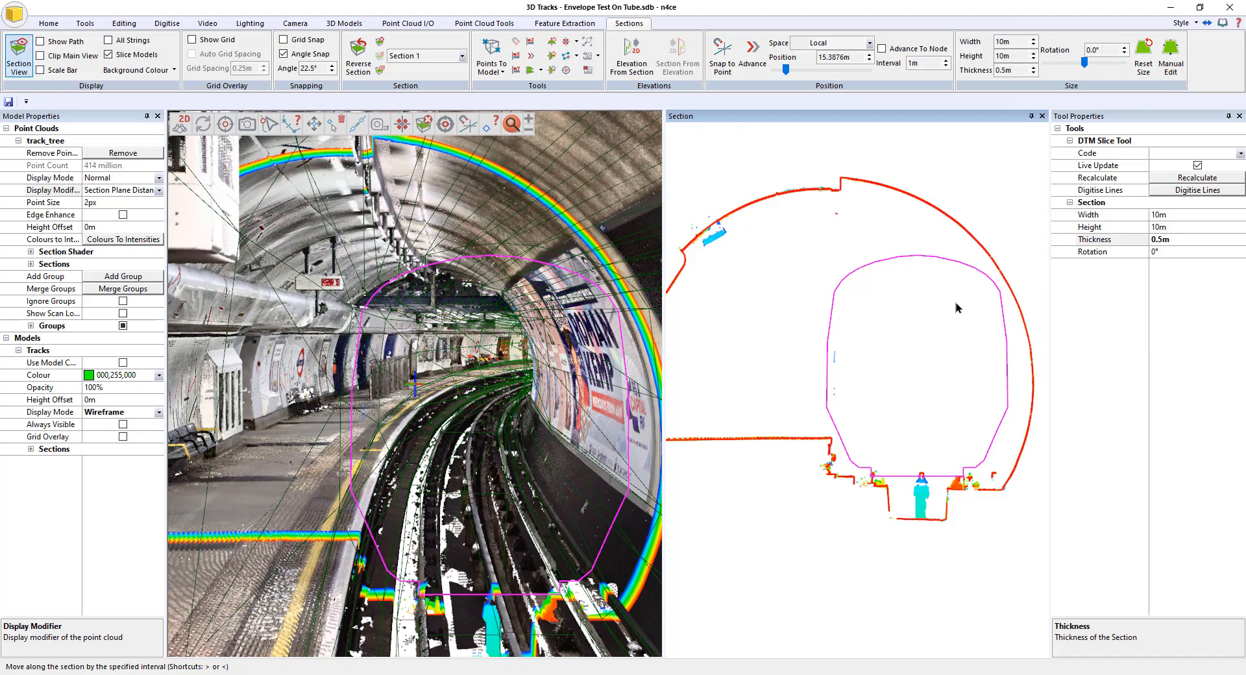